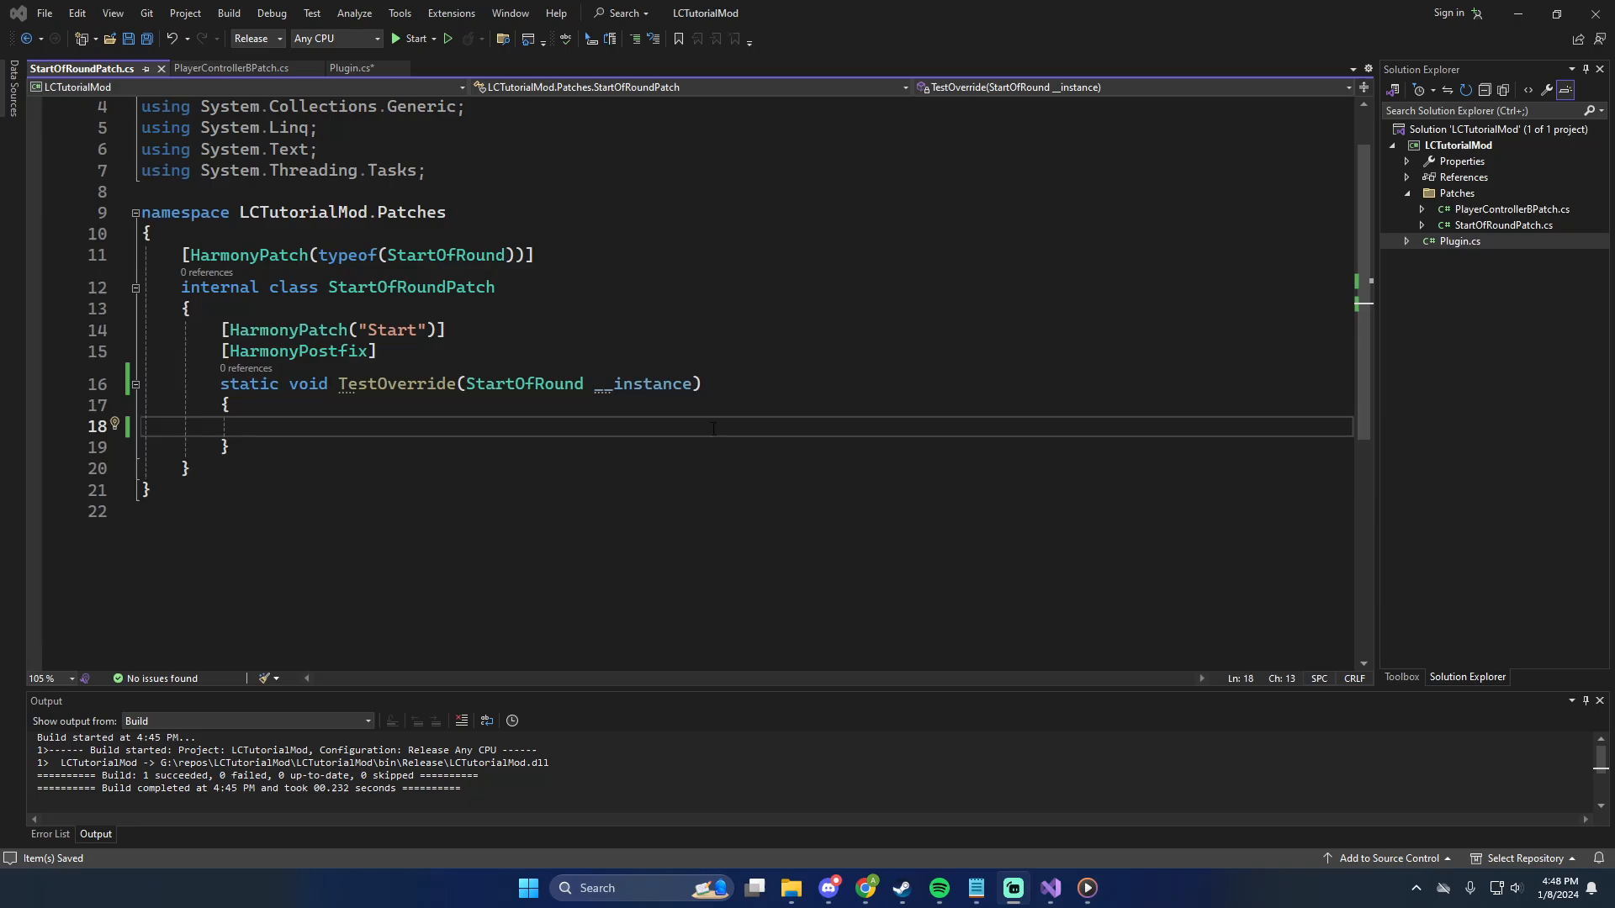
# Show Plugin.cs's Awake method and the multi-line feature wishlist comment
pyautogui.click(347, 69)
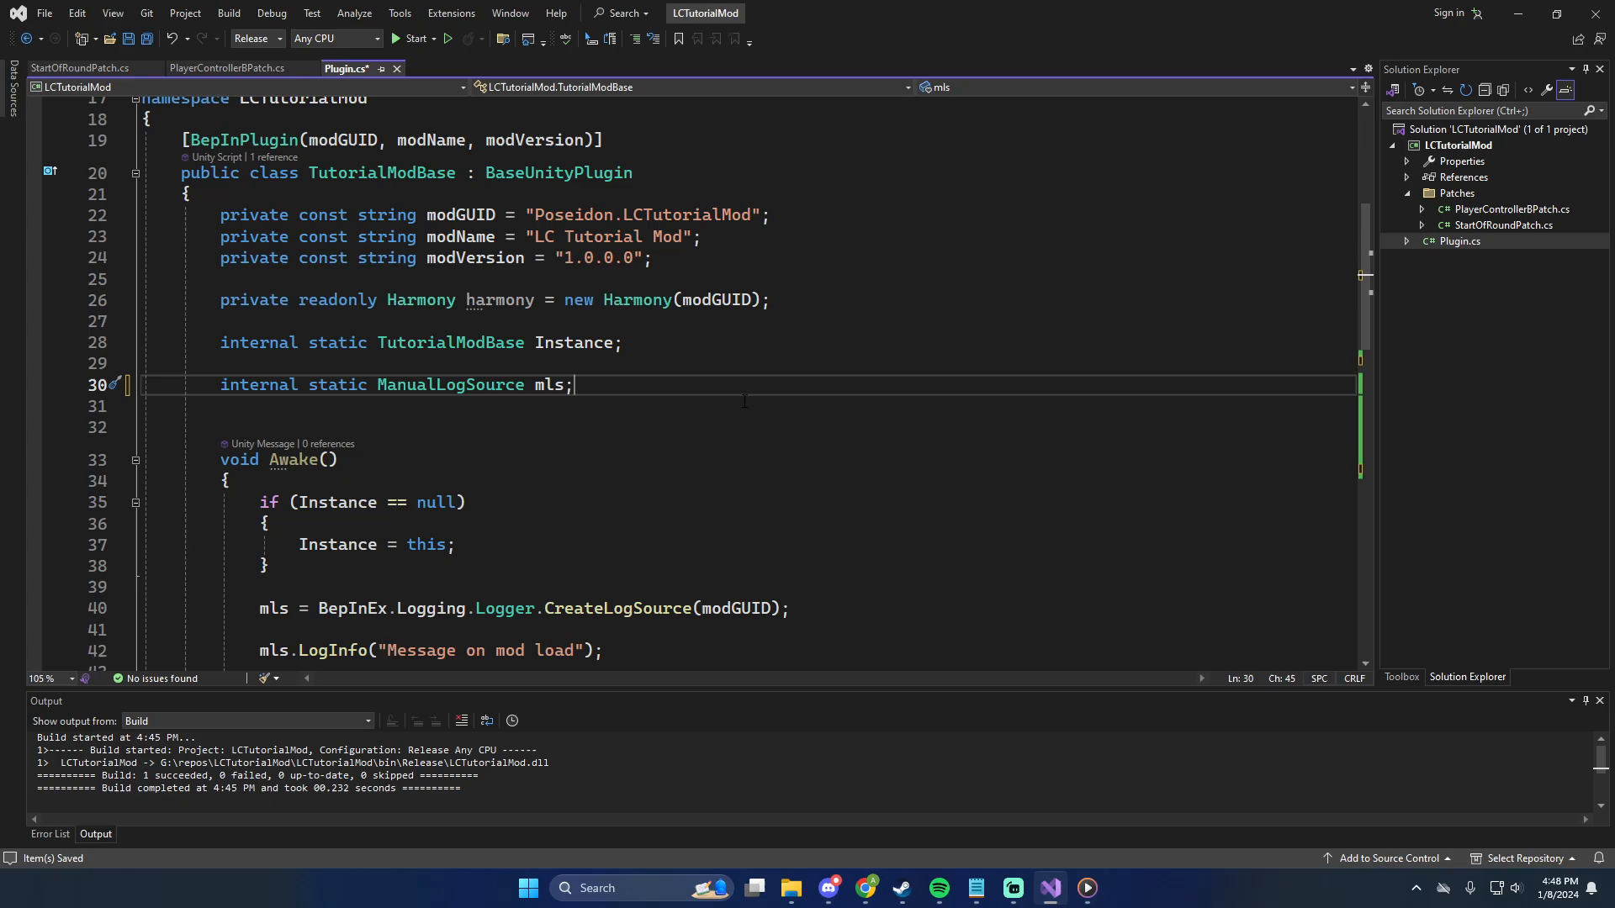
pyautogui.scroll(-3)
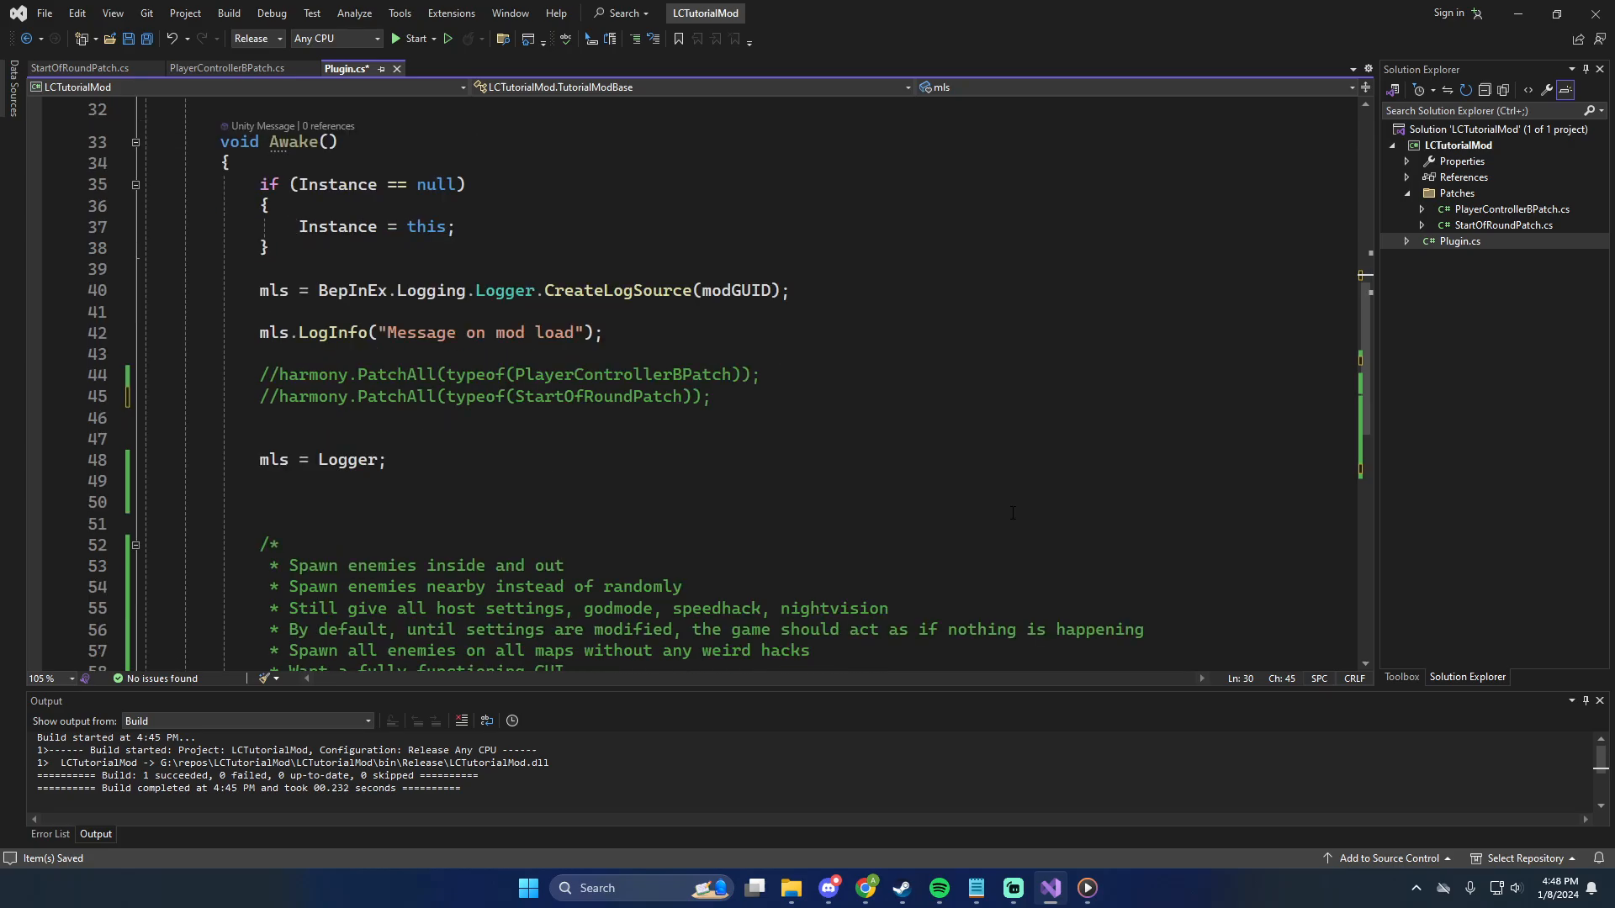
pyautogui.scroll(-3)
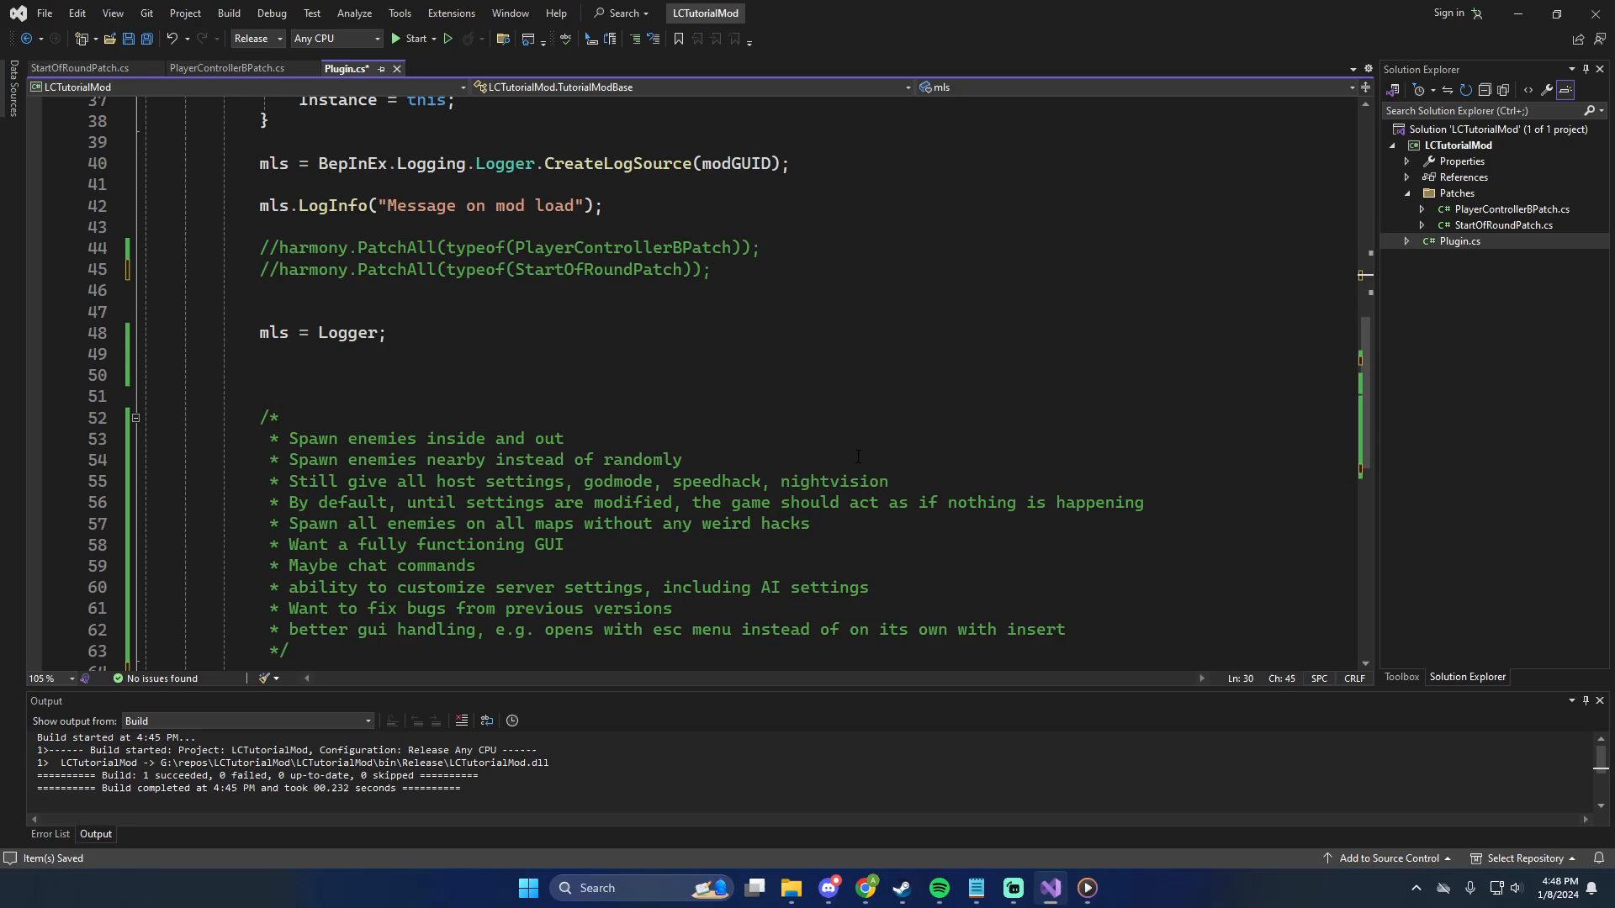
pyautogui.scroll(-3)
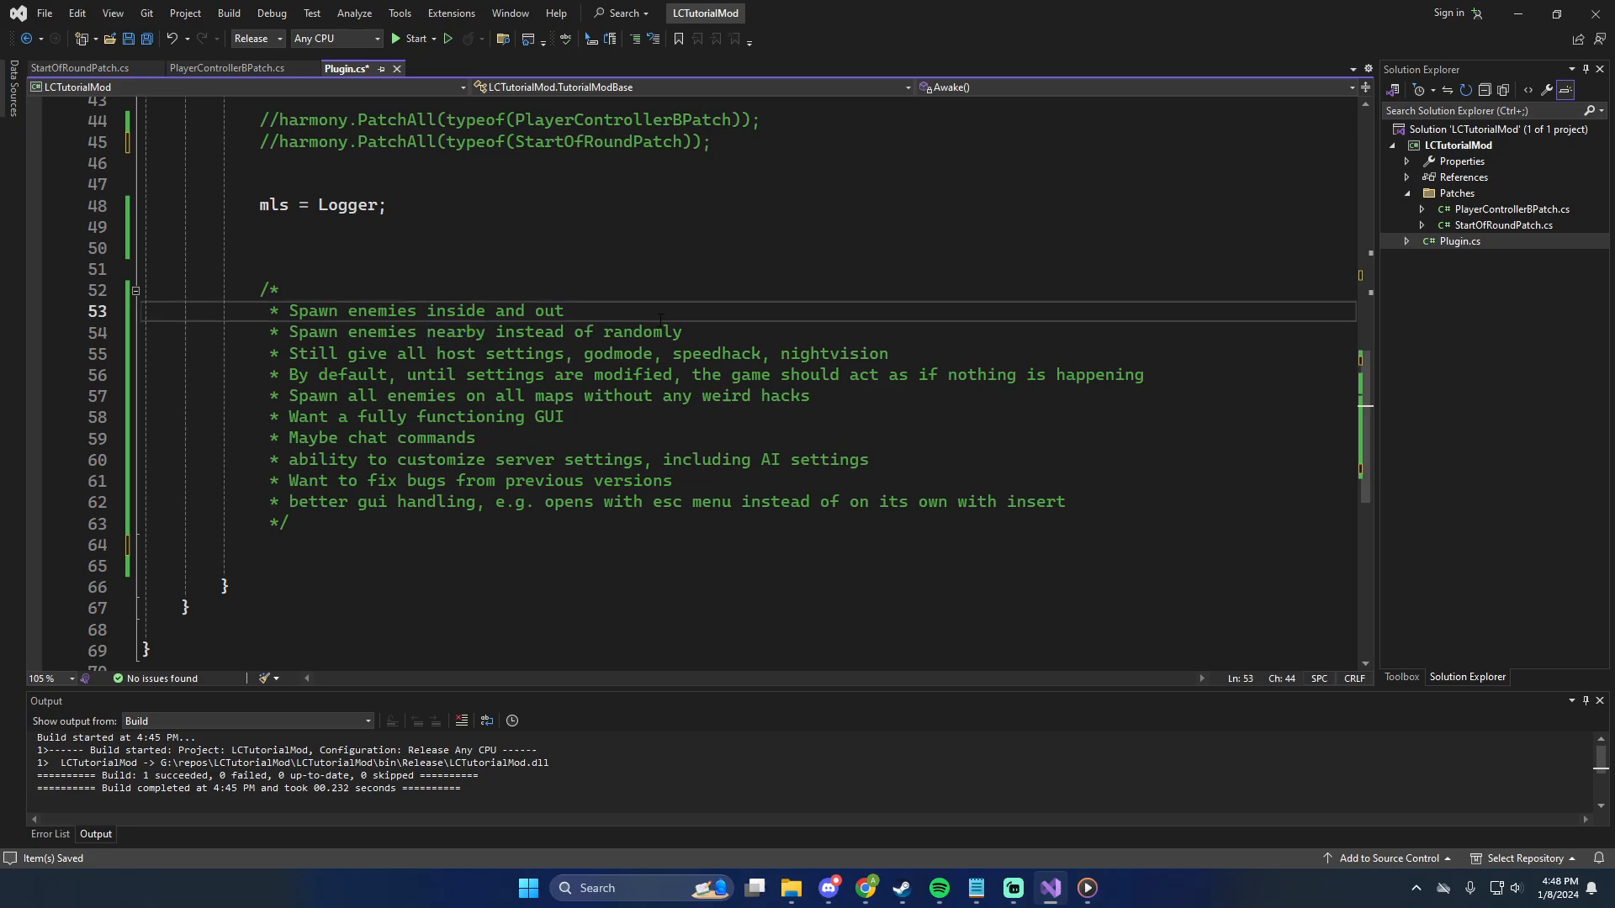
pyautogui.click(565, 310)
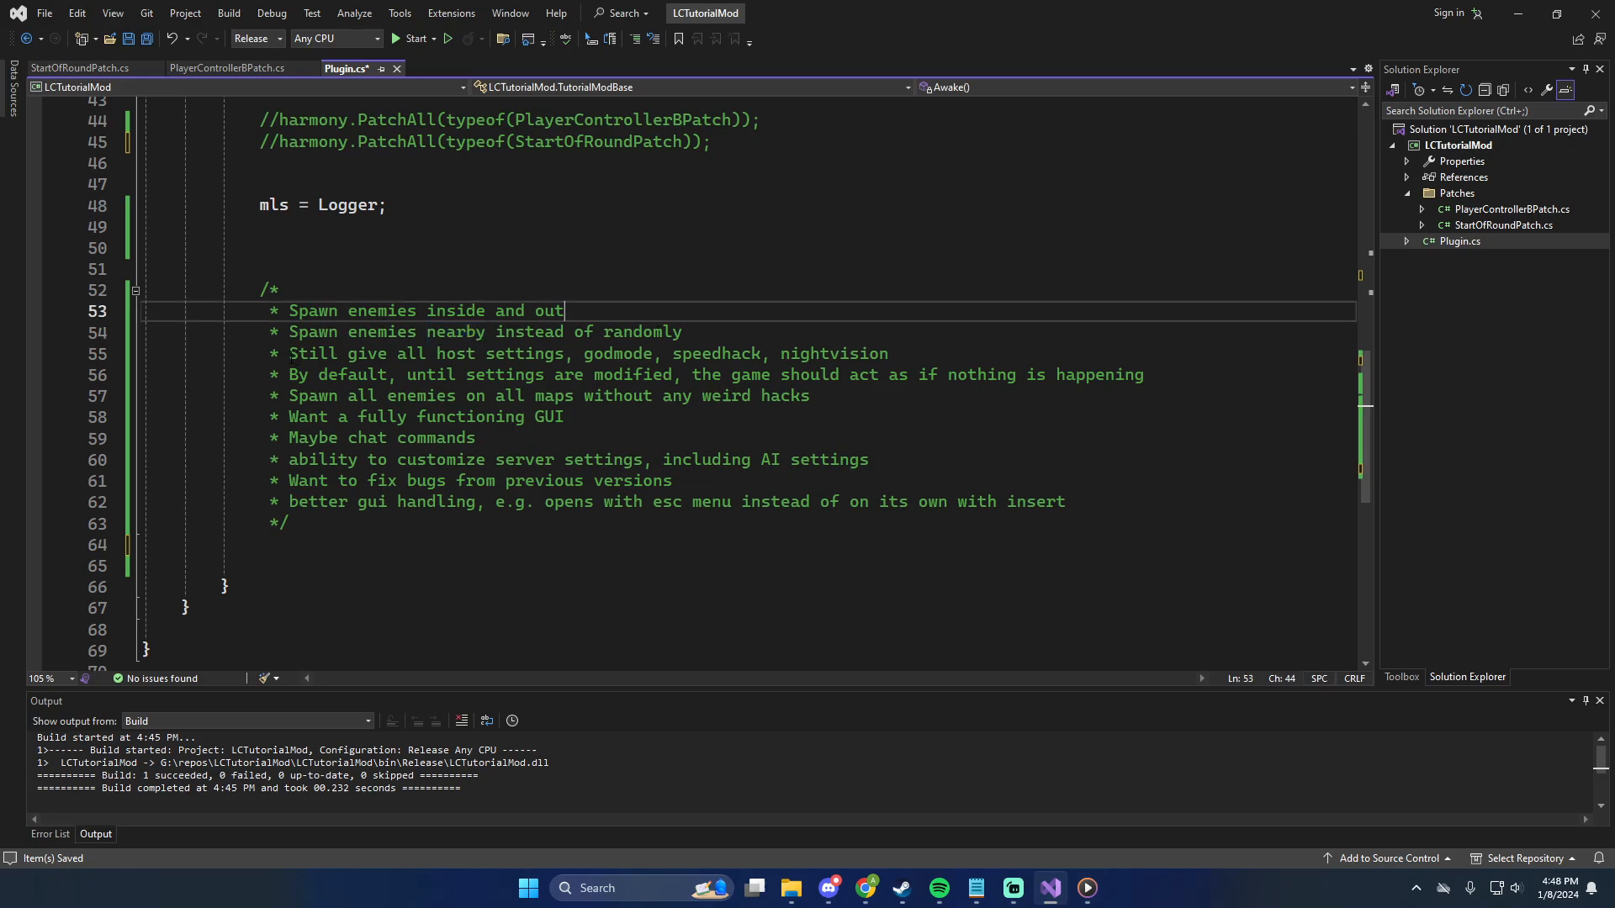
pyautogui.moveTo(289, 353); pyautogui.dragTo(525, 353)
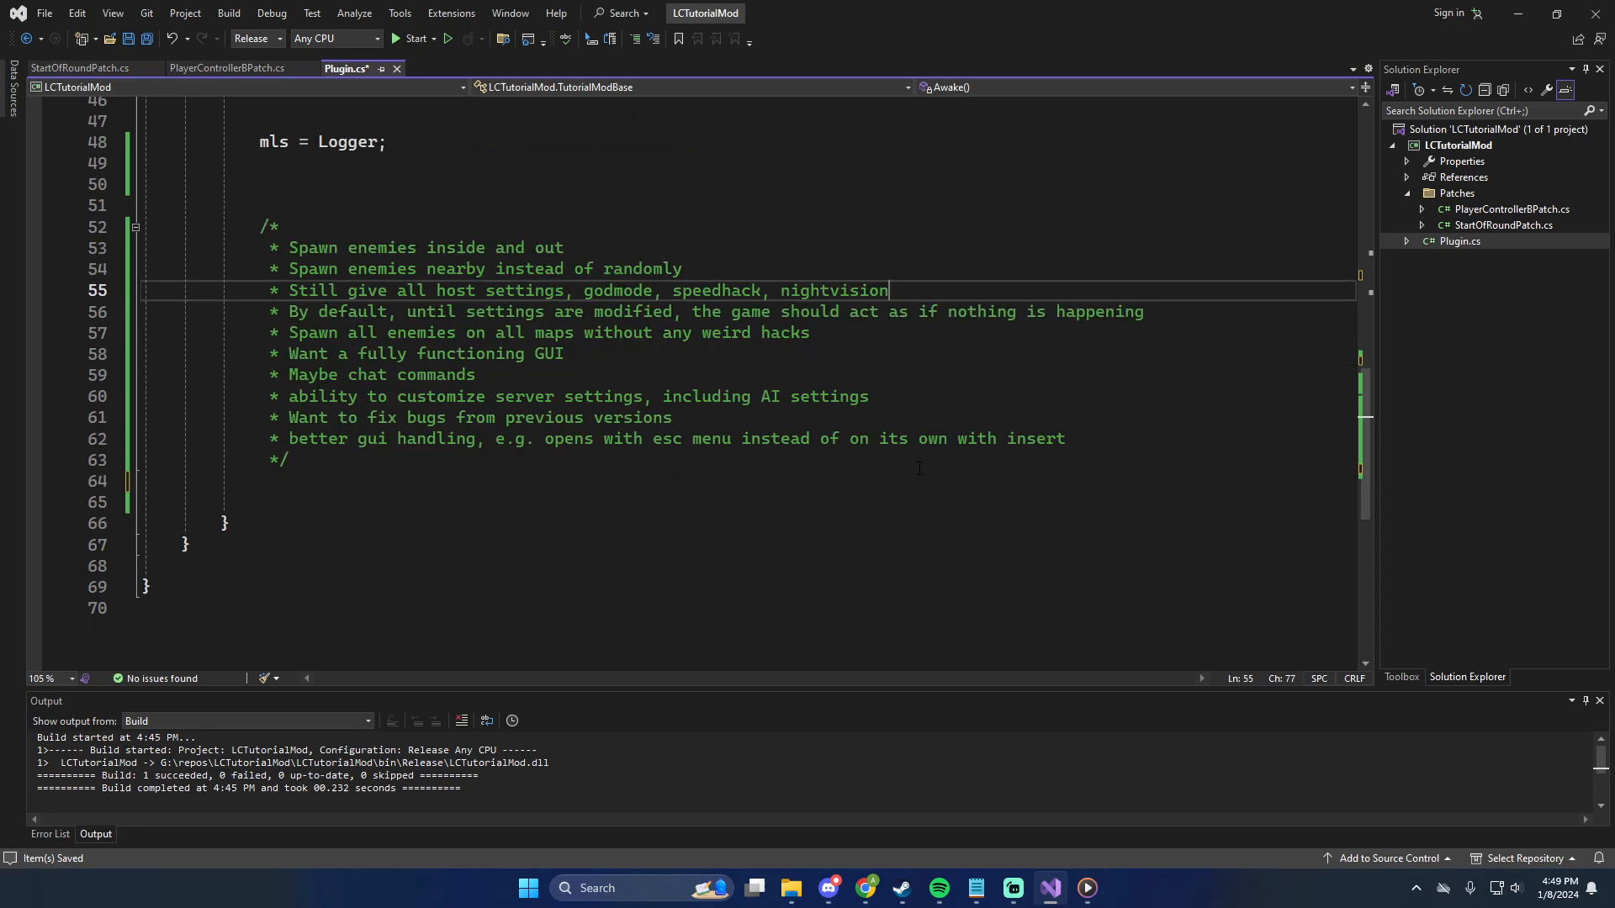
pyautogui.click(672, 417)
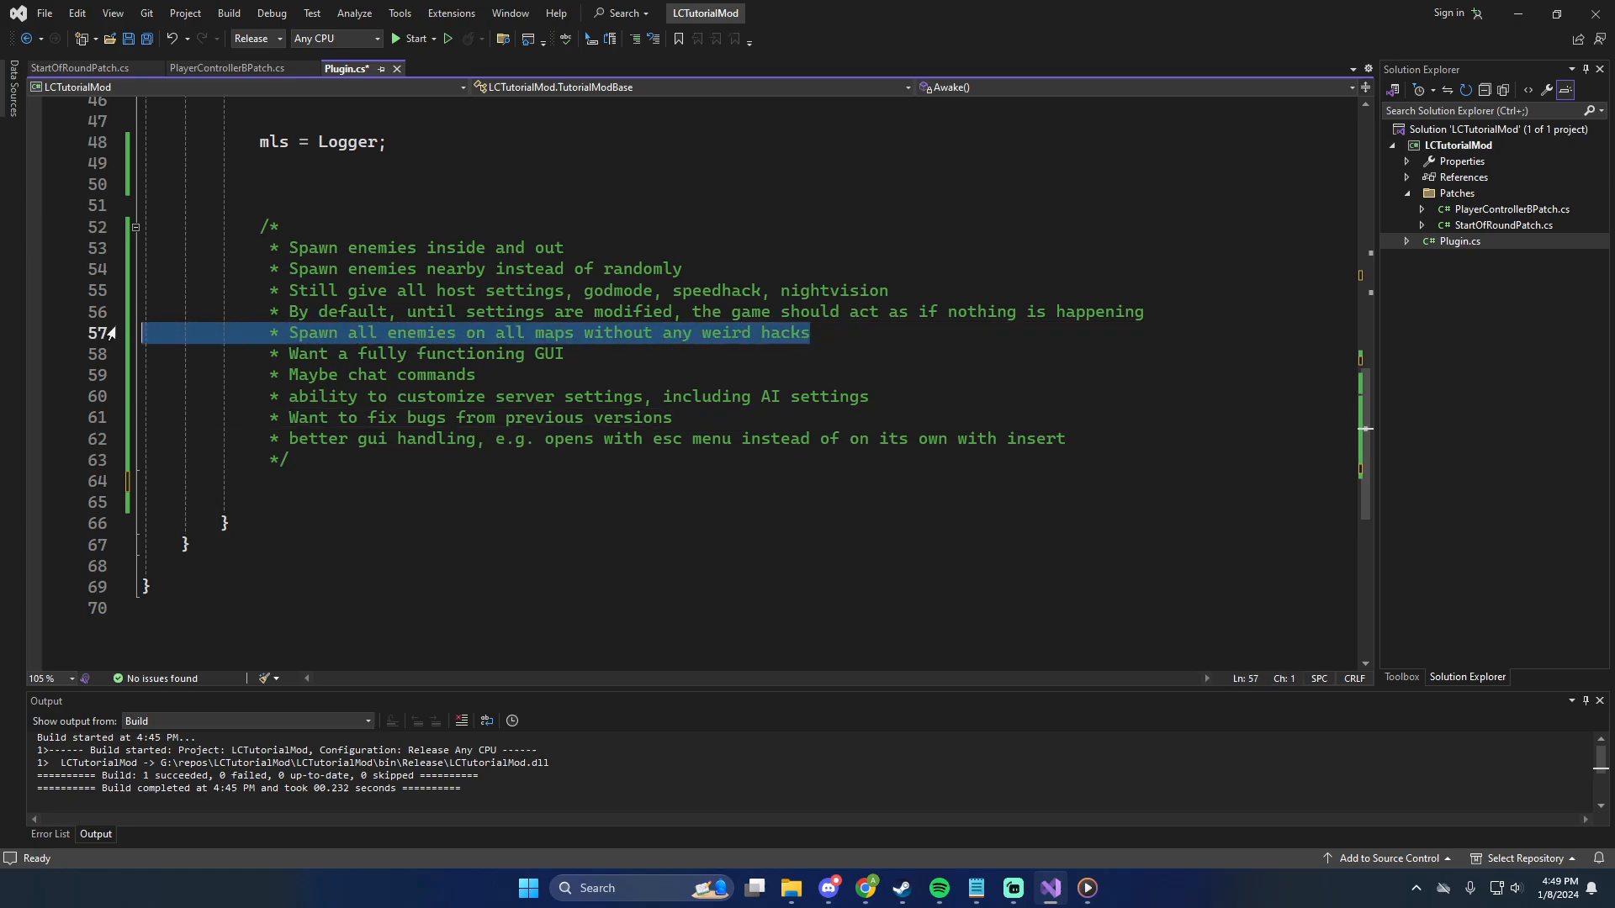
pyautogui.doubleClick(314, 333)
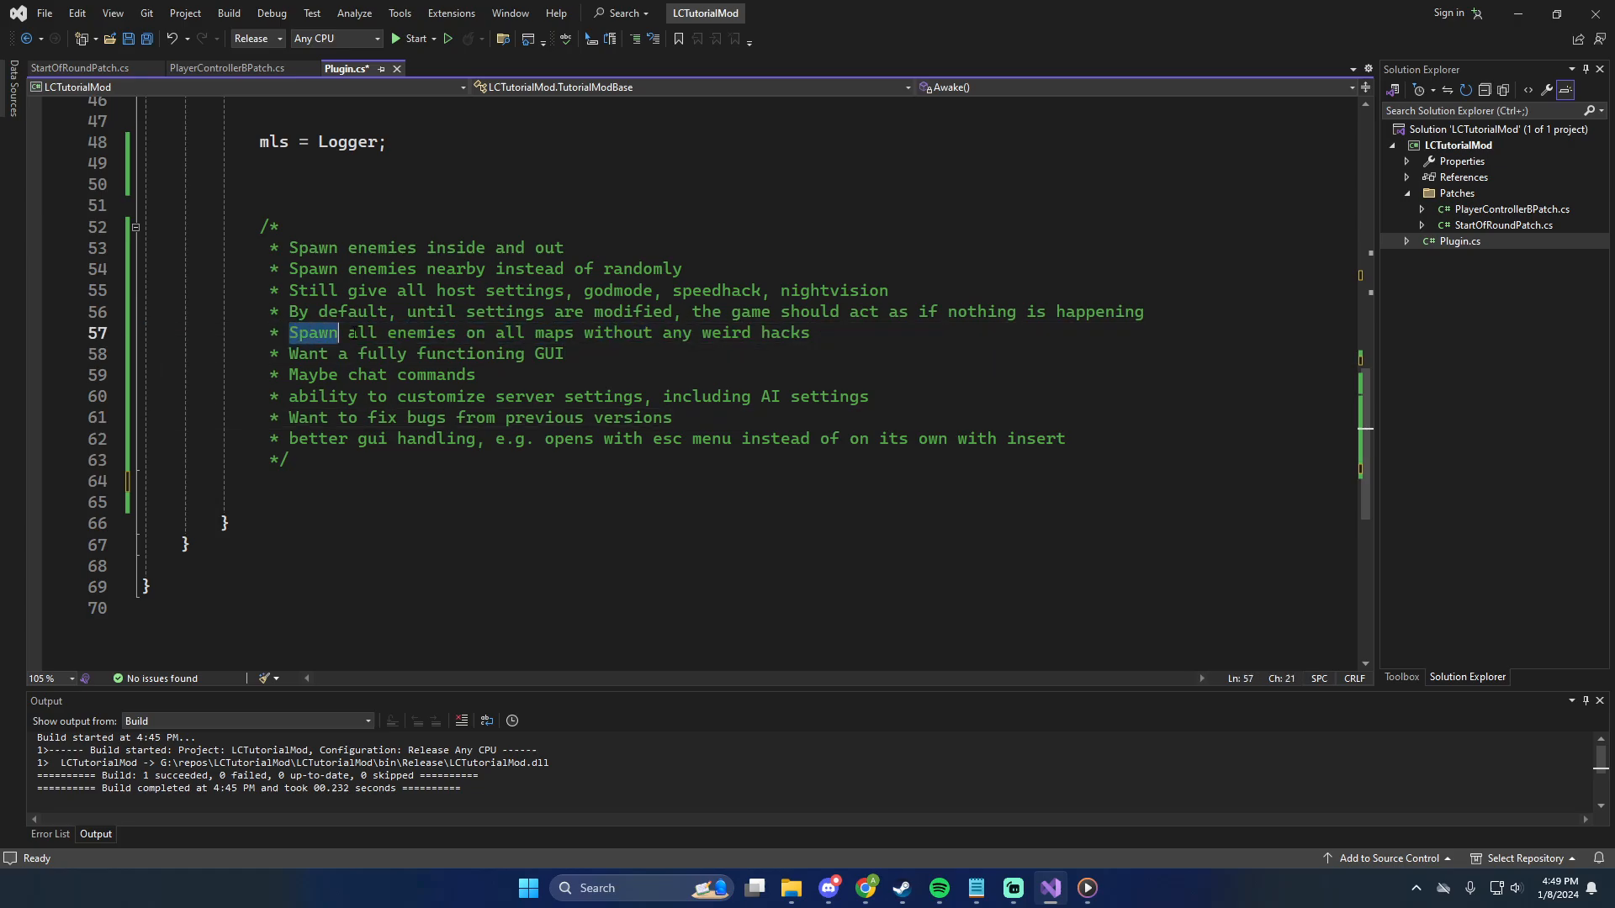
pyautogui.click(875, 333)
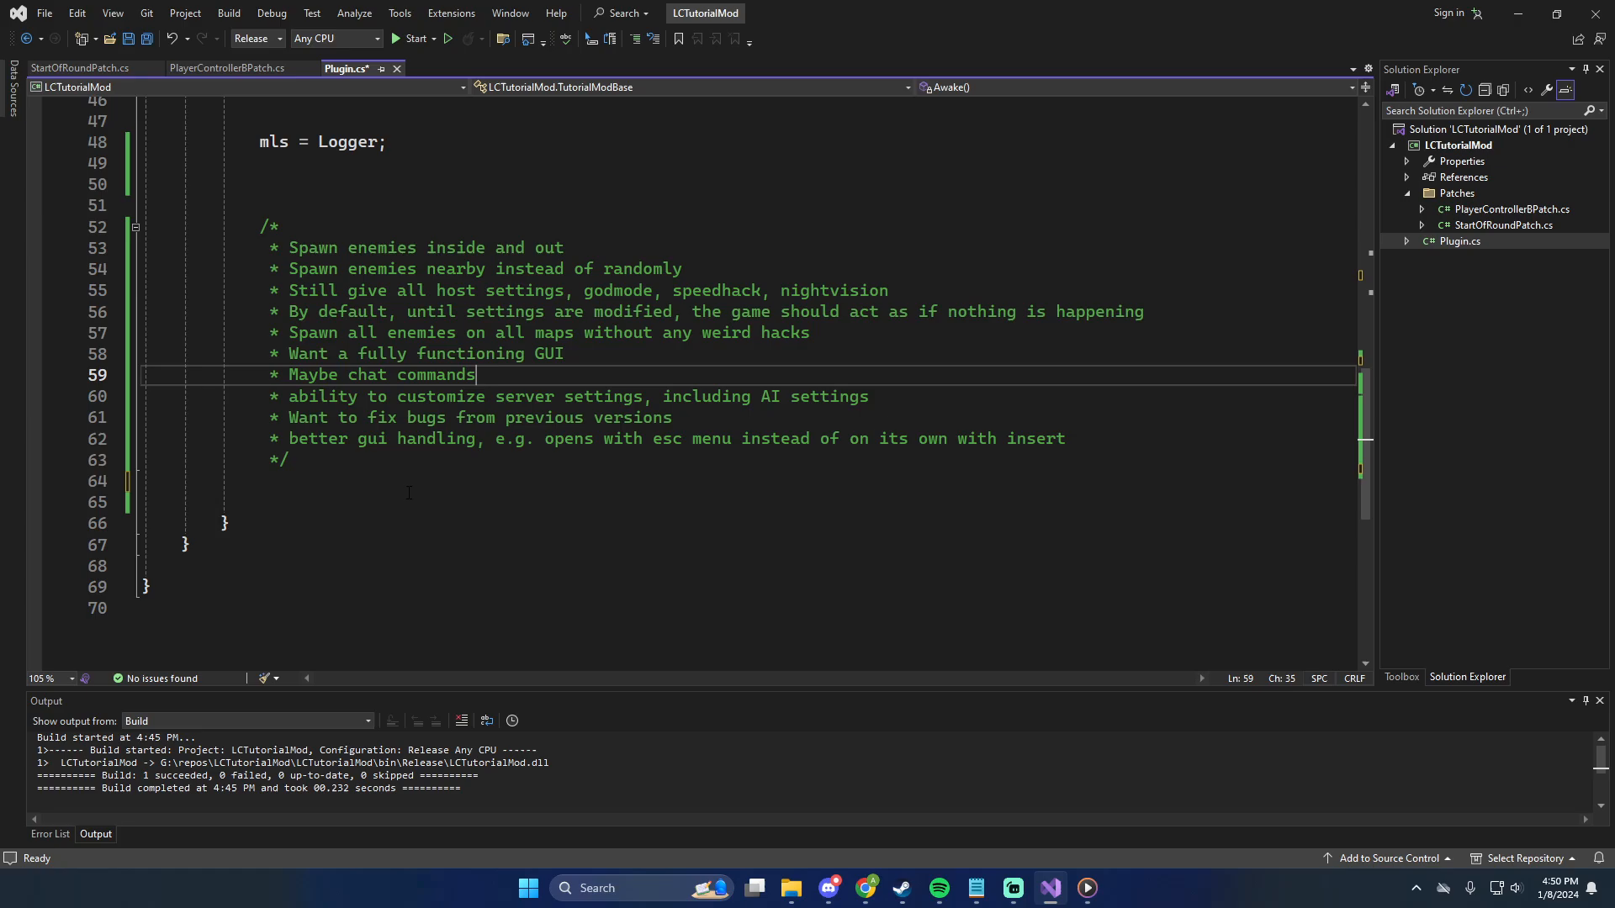
pyautogui.moveTo(440, 474)
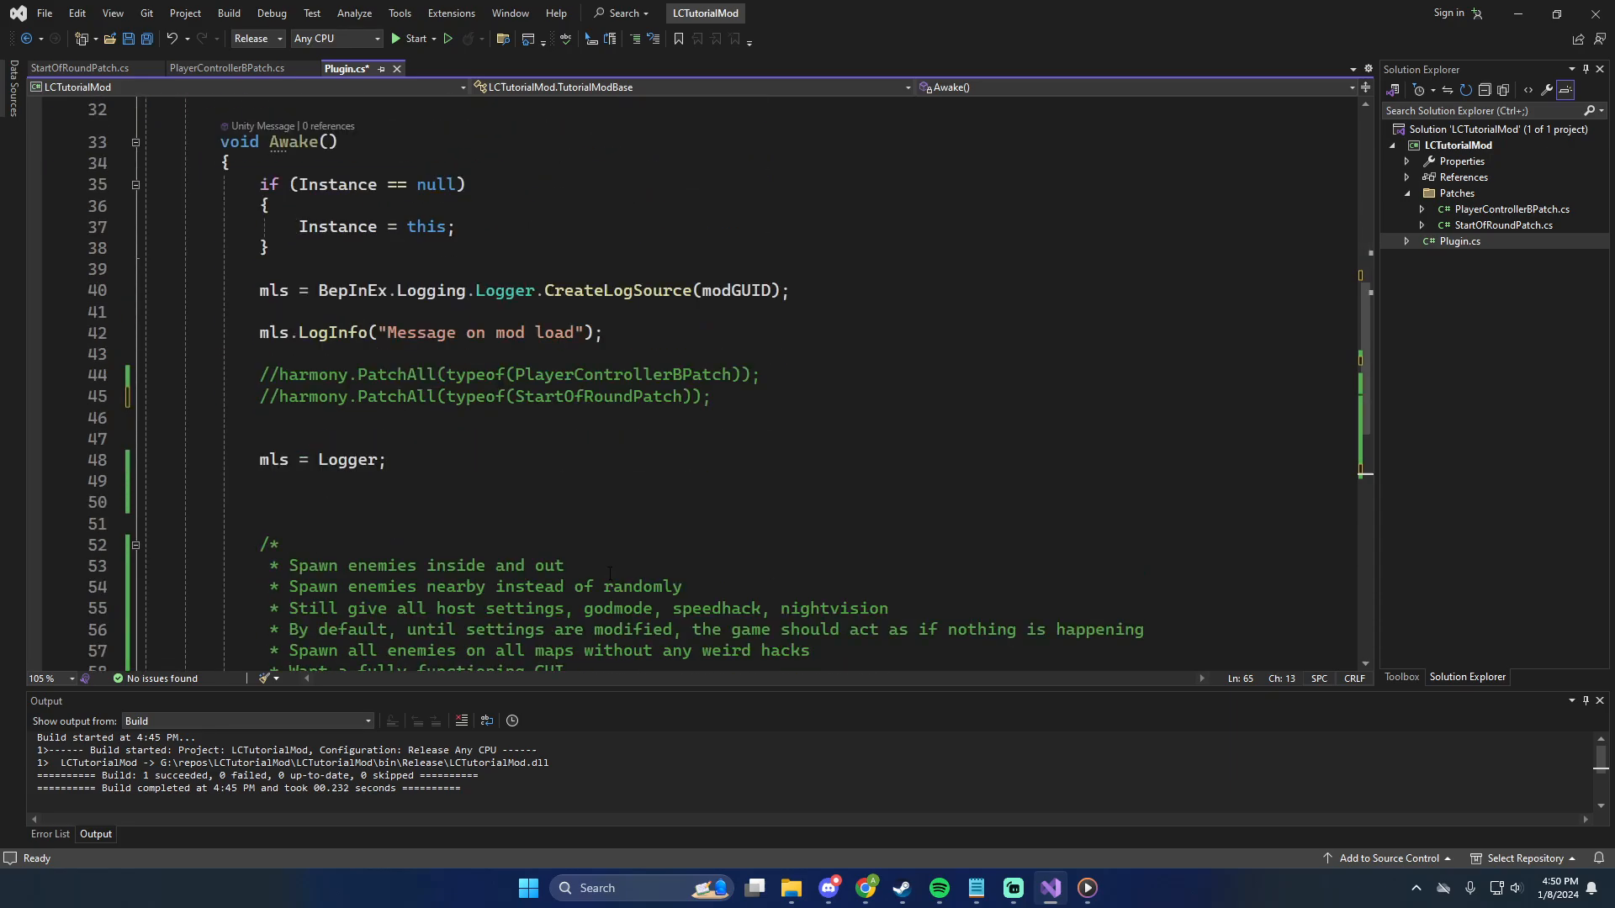
pyautogui.scroll(-3)
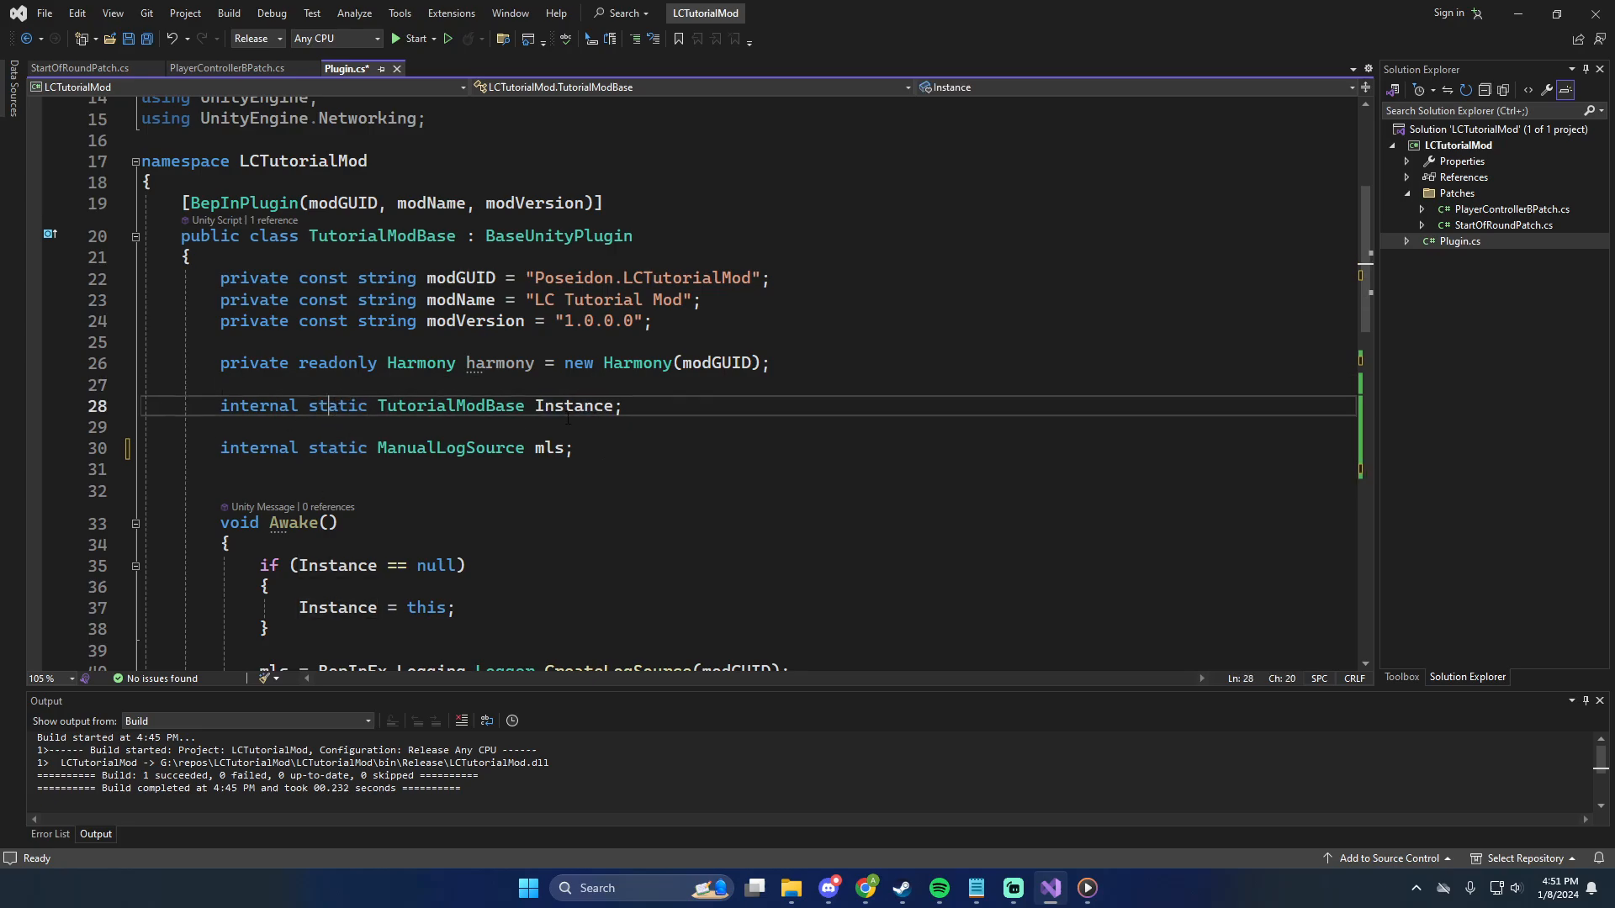
pyautogui.doubleClick(574, 406)
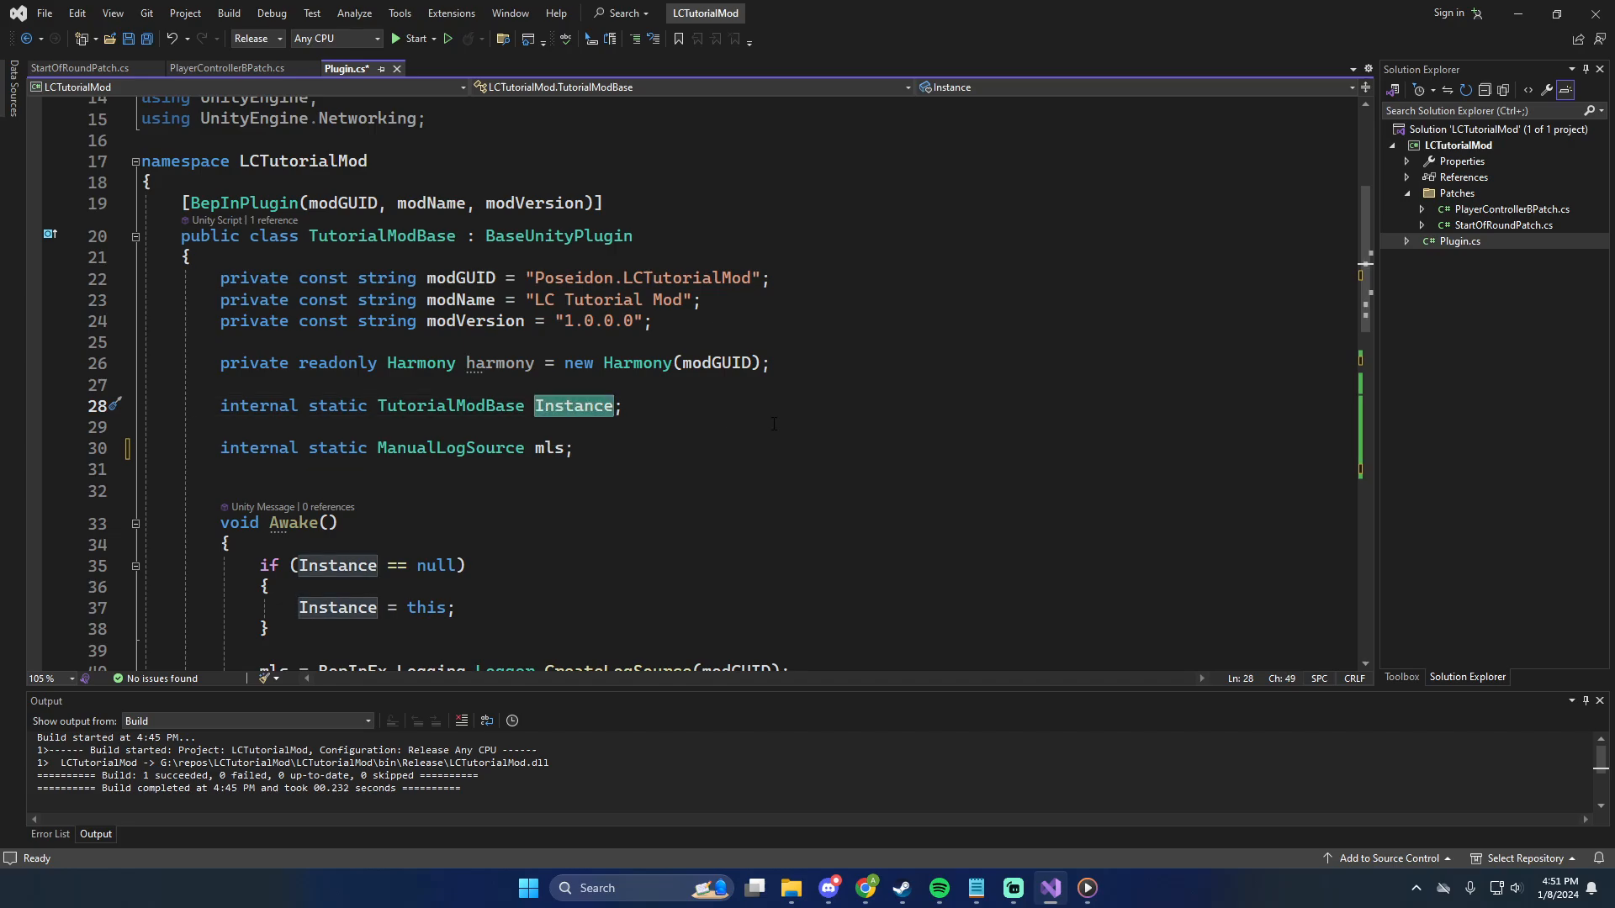
pyautogui.scroll(-3)
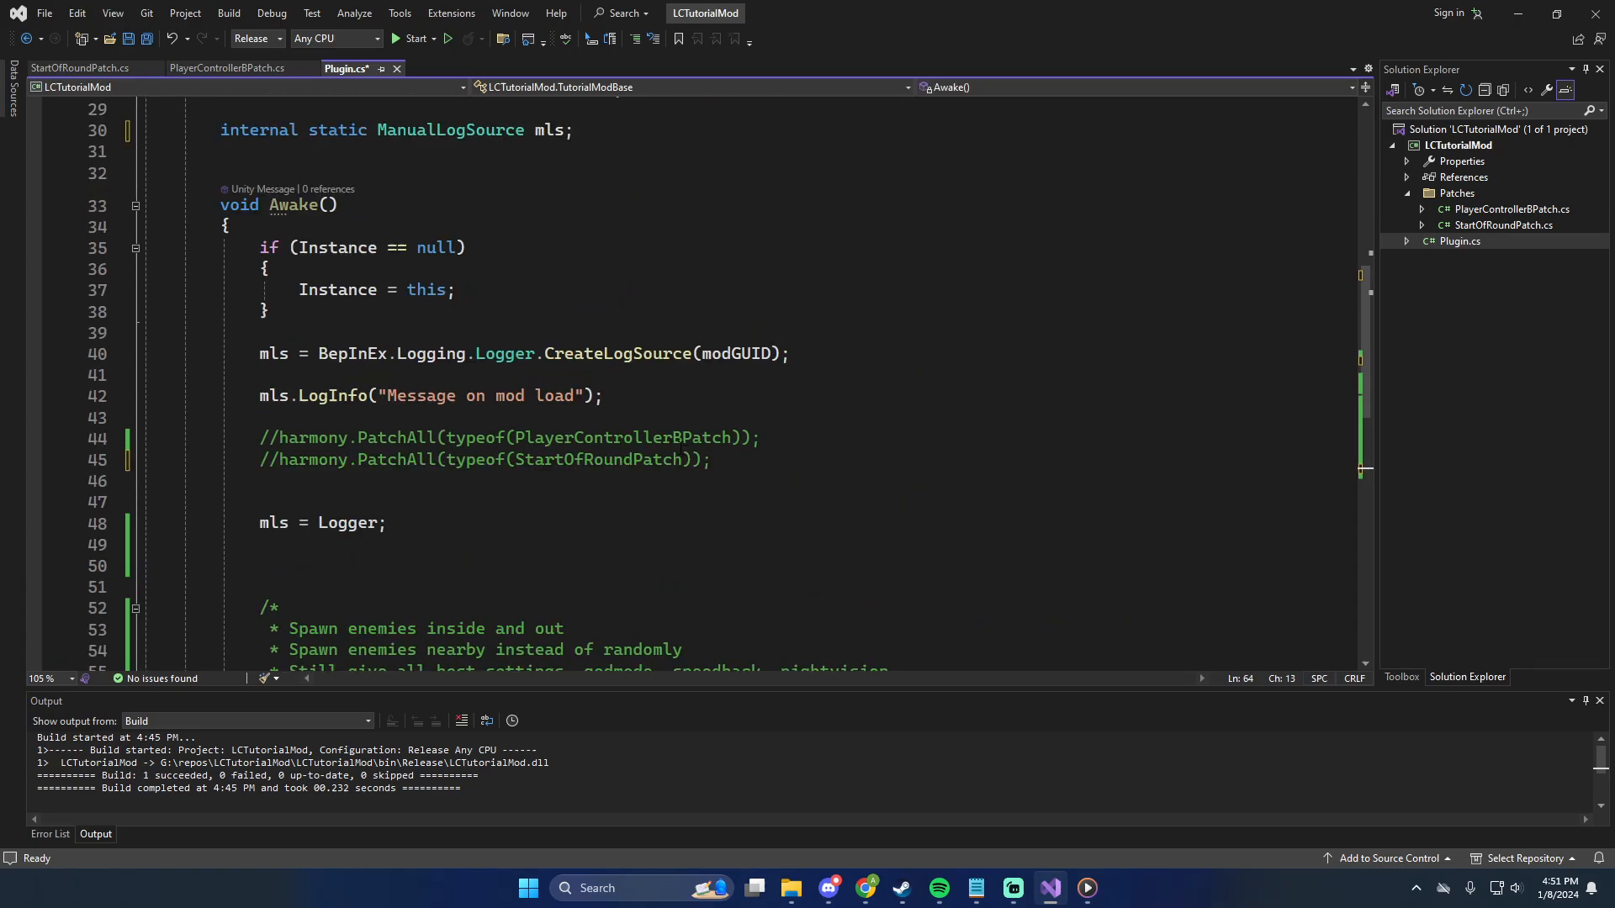
pyautogui.scroll(-3)
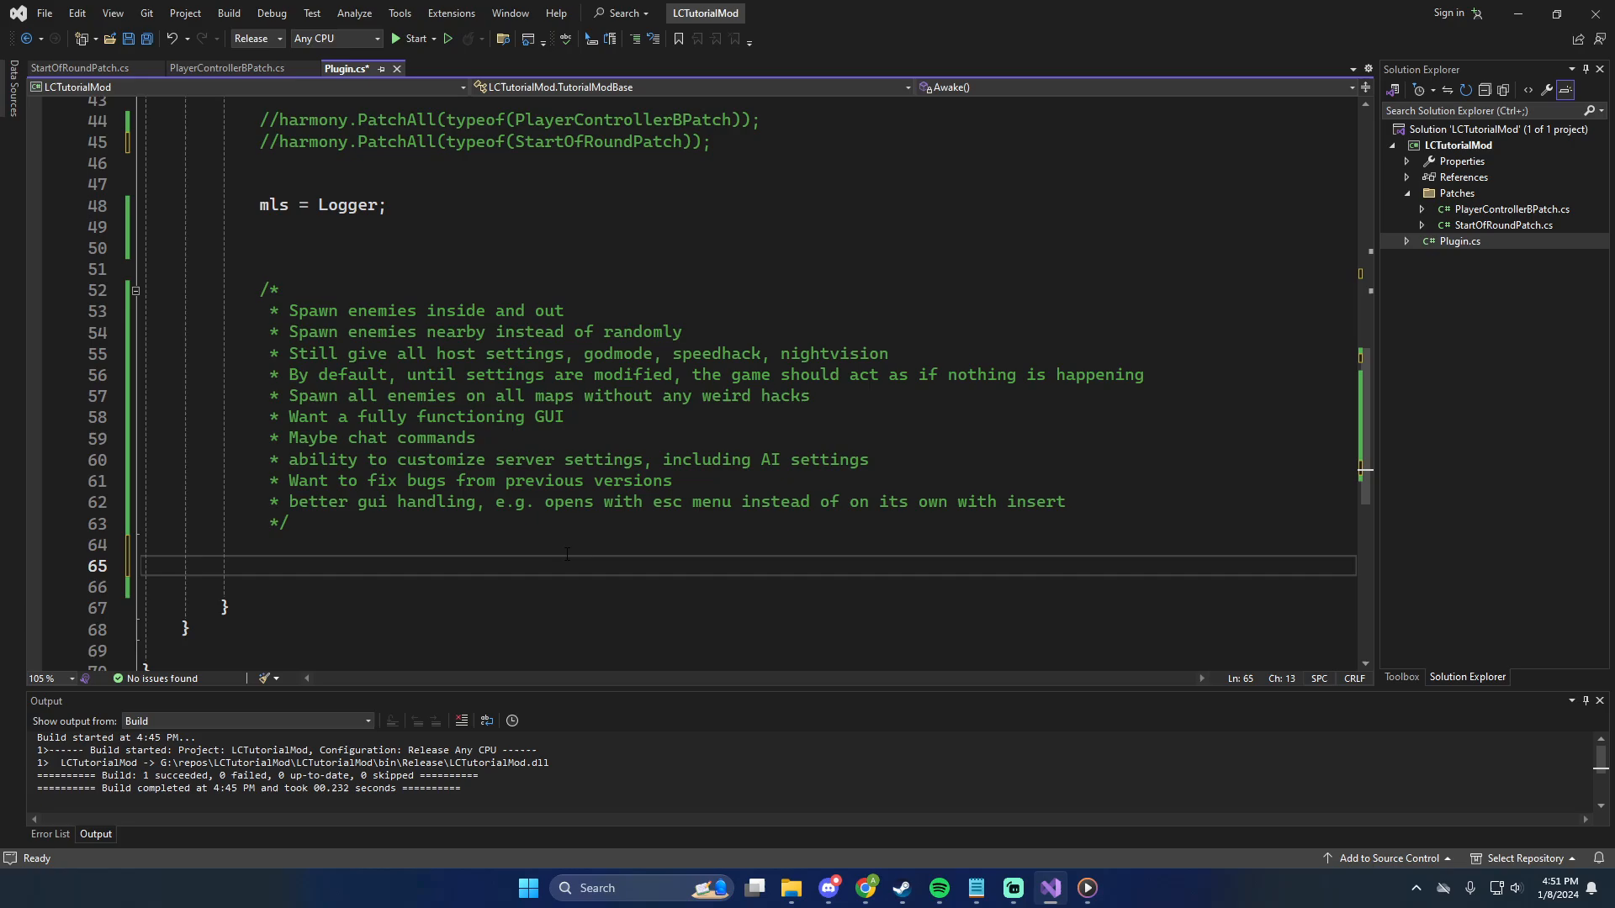
# Add a ConfigurationContoller class file to the LCTutorialMod project via Add > New Item
pyautogui.rightClick(1457, 145)
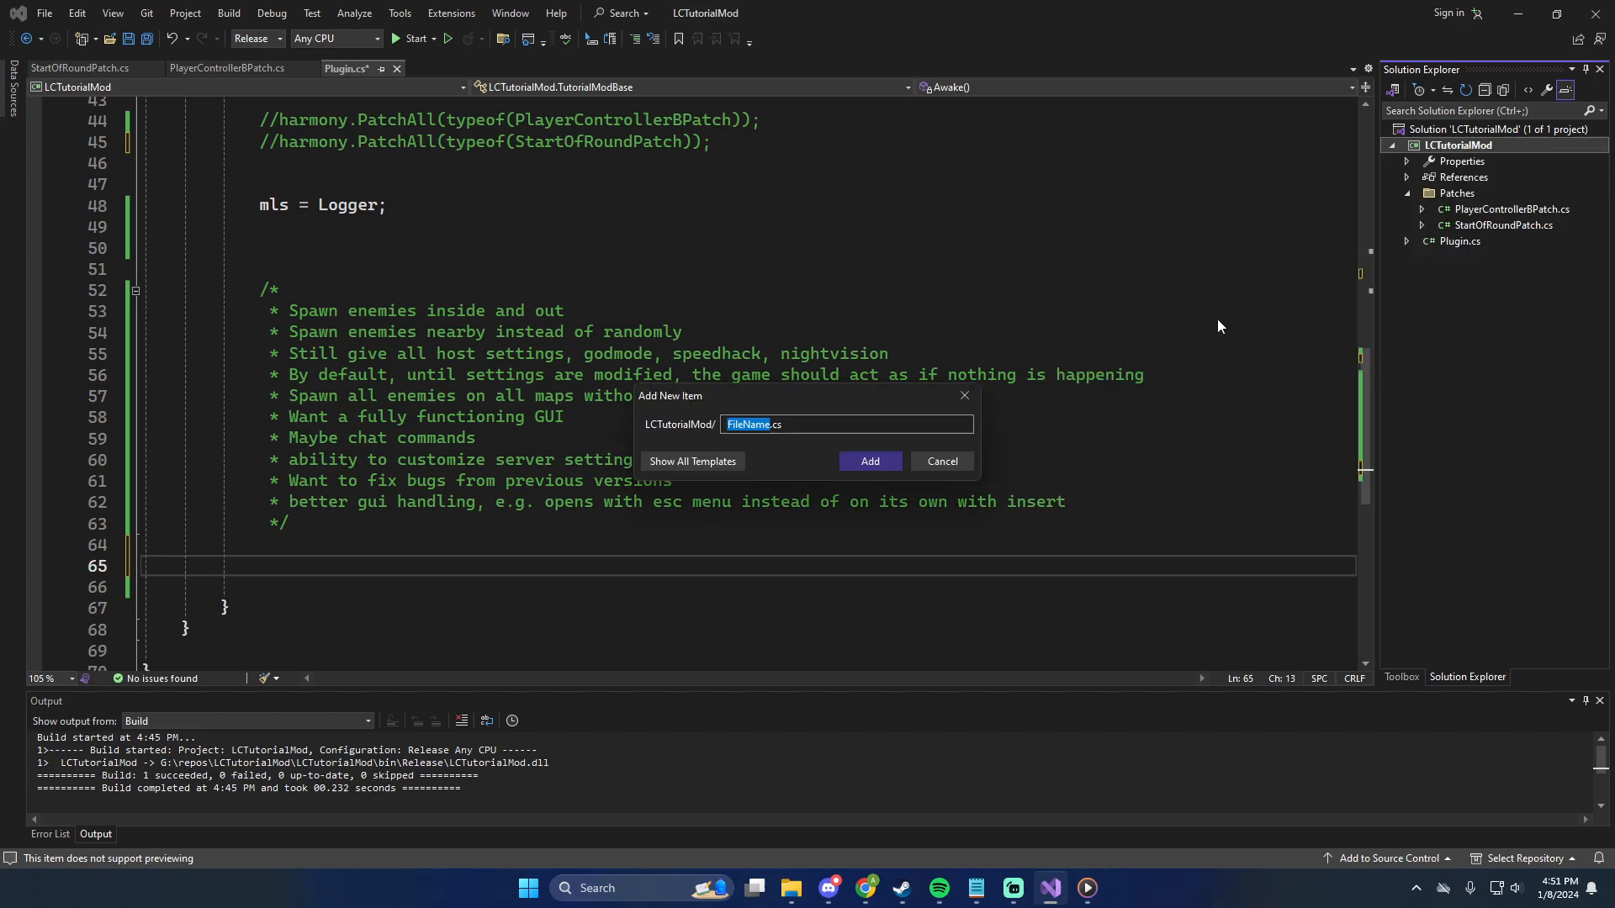
pyautogui.write('ConfigurationContoller')
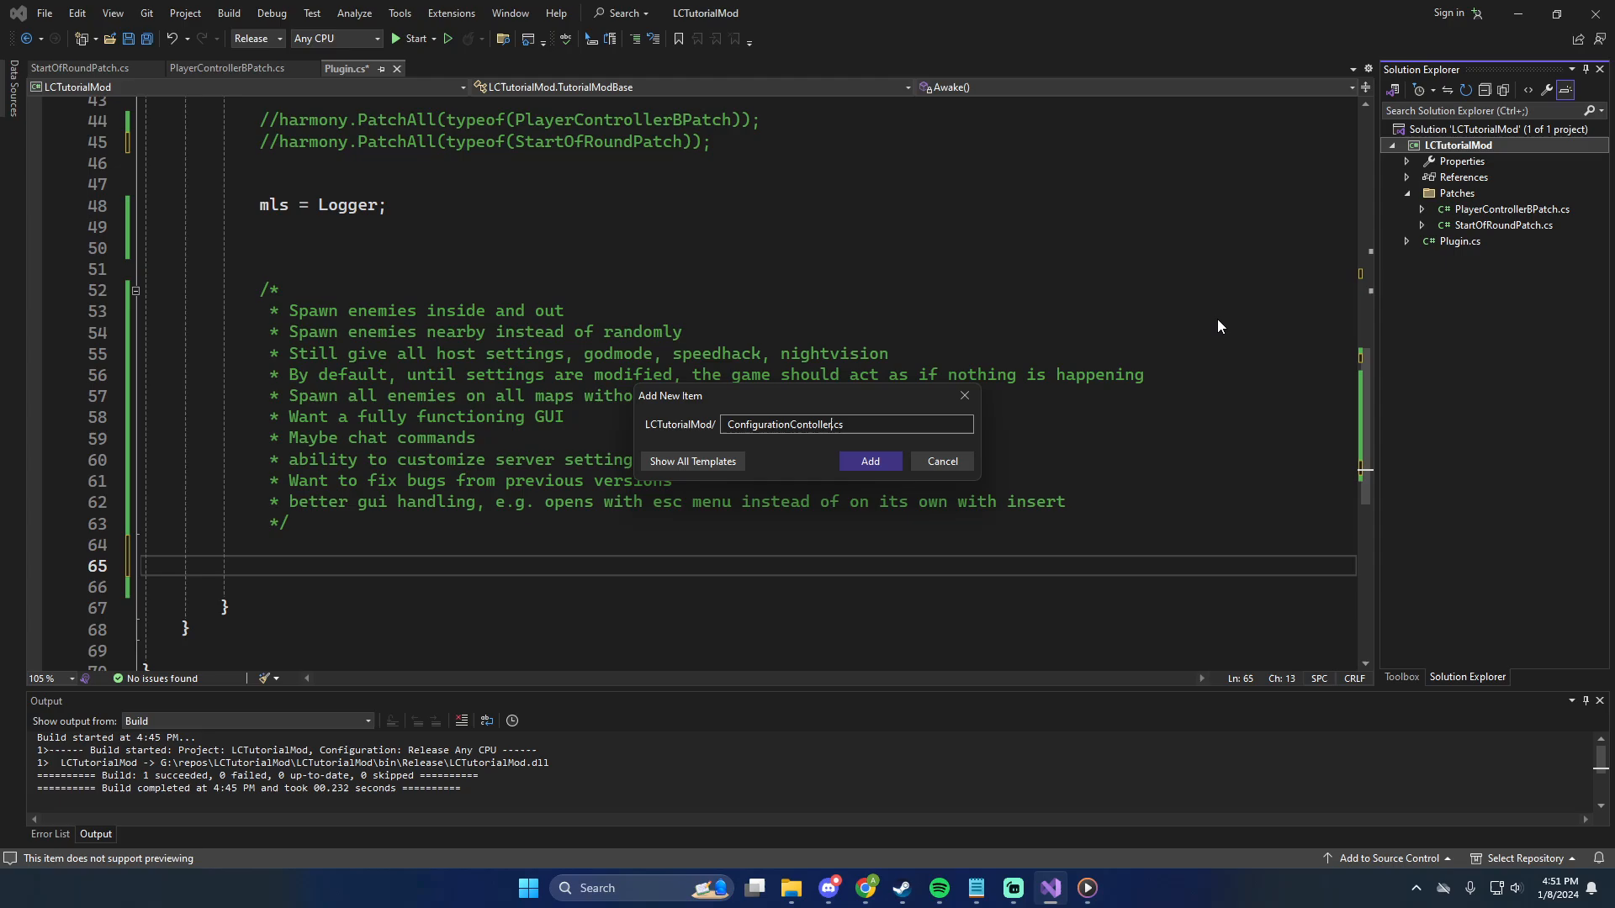
pyautogui.click(869, 461)
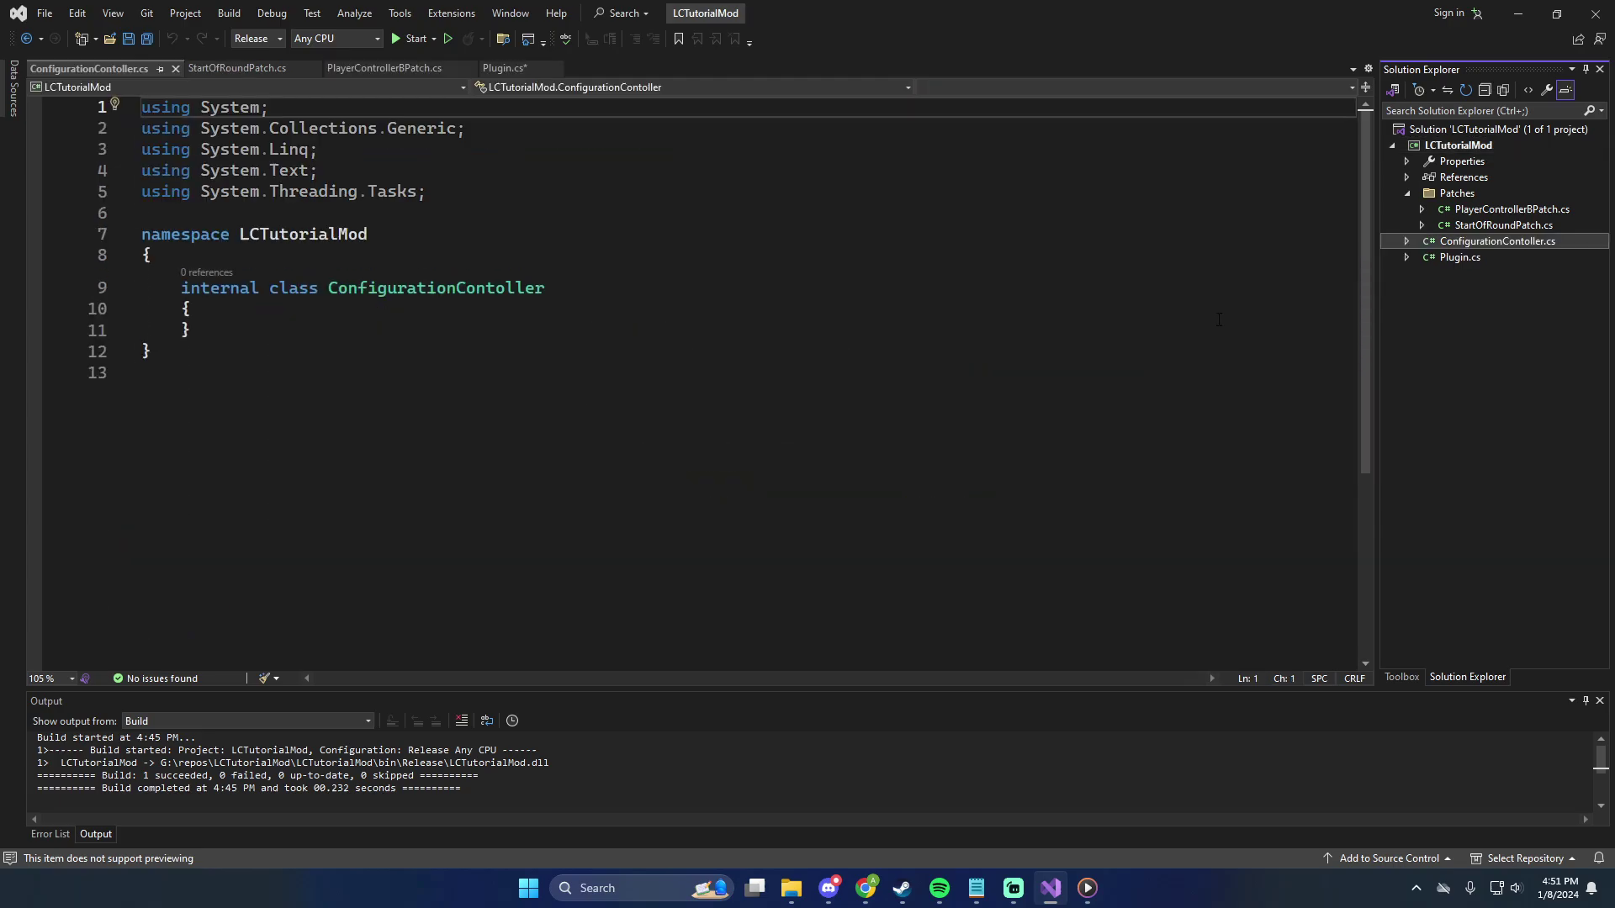
# Add a /// summary: 'This will hold and manage all configs used by the config manager'
pyautogui.click(302, 234)
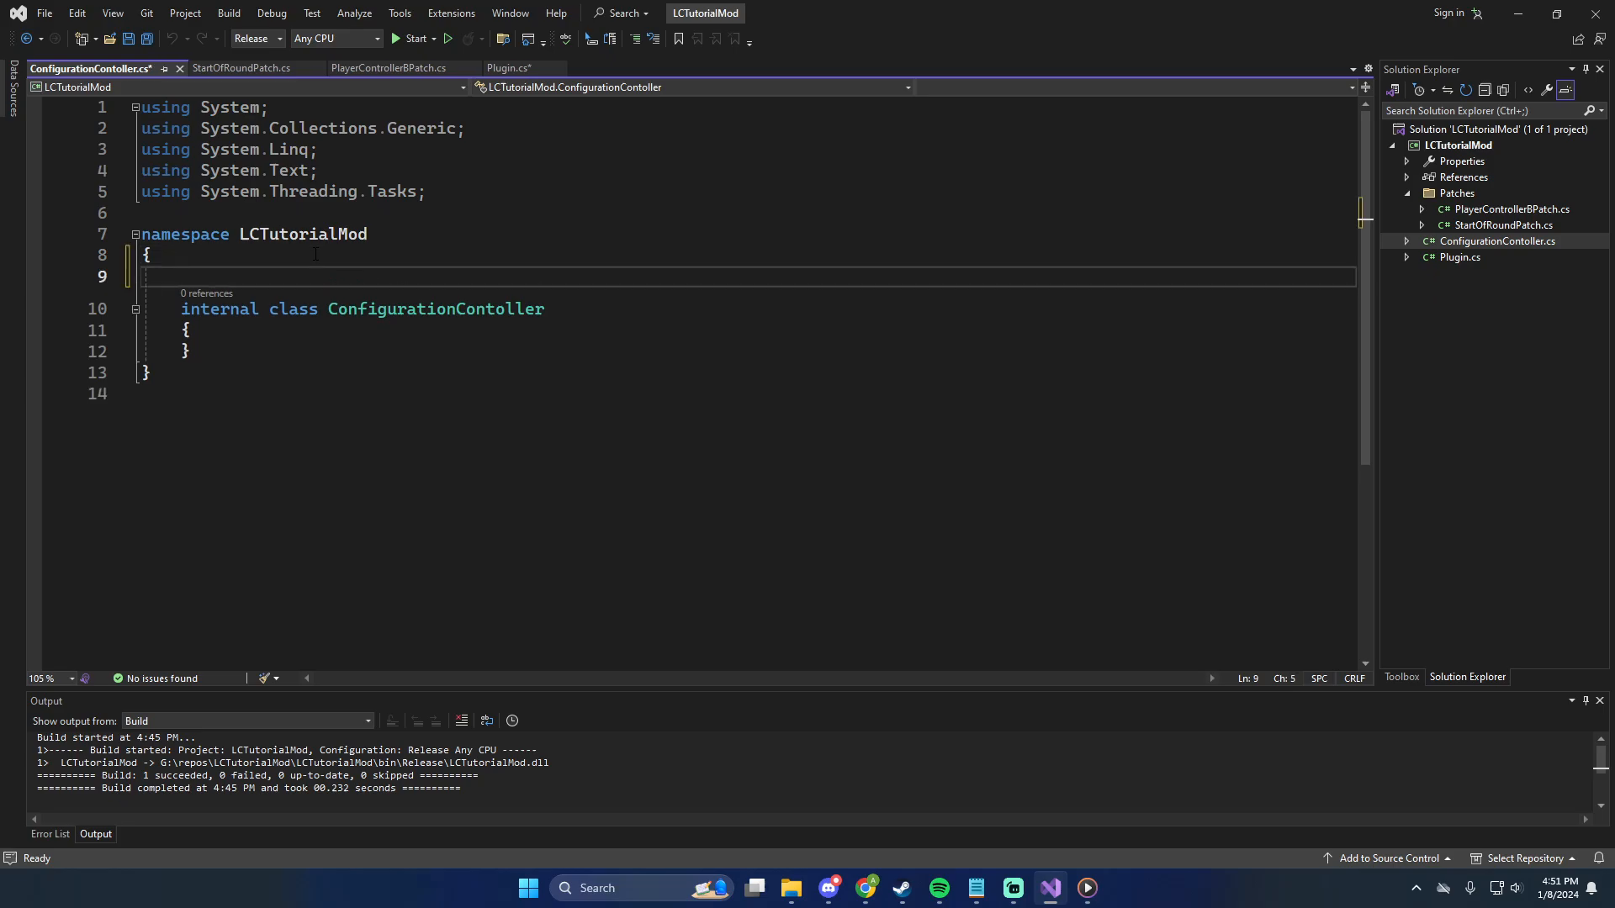
pyautogui.write('/// <summary>')
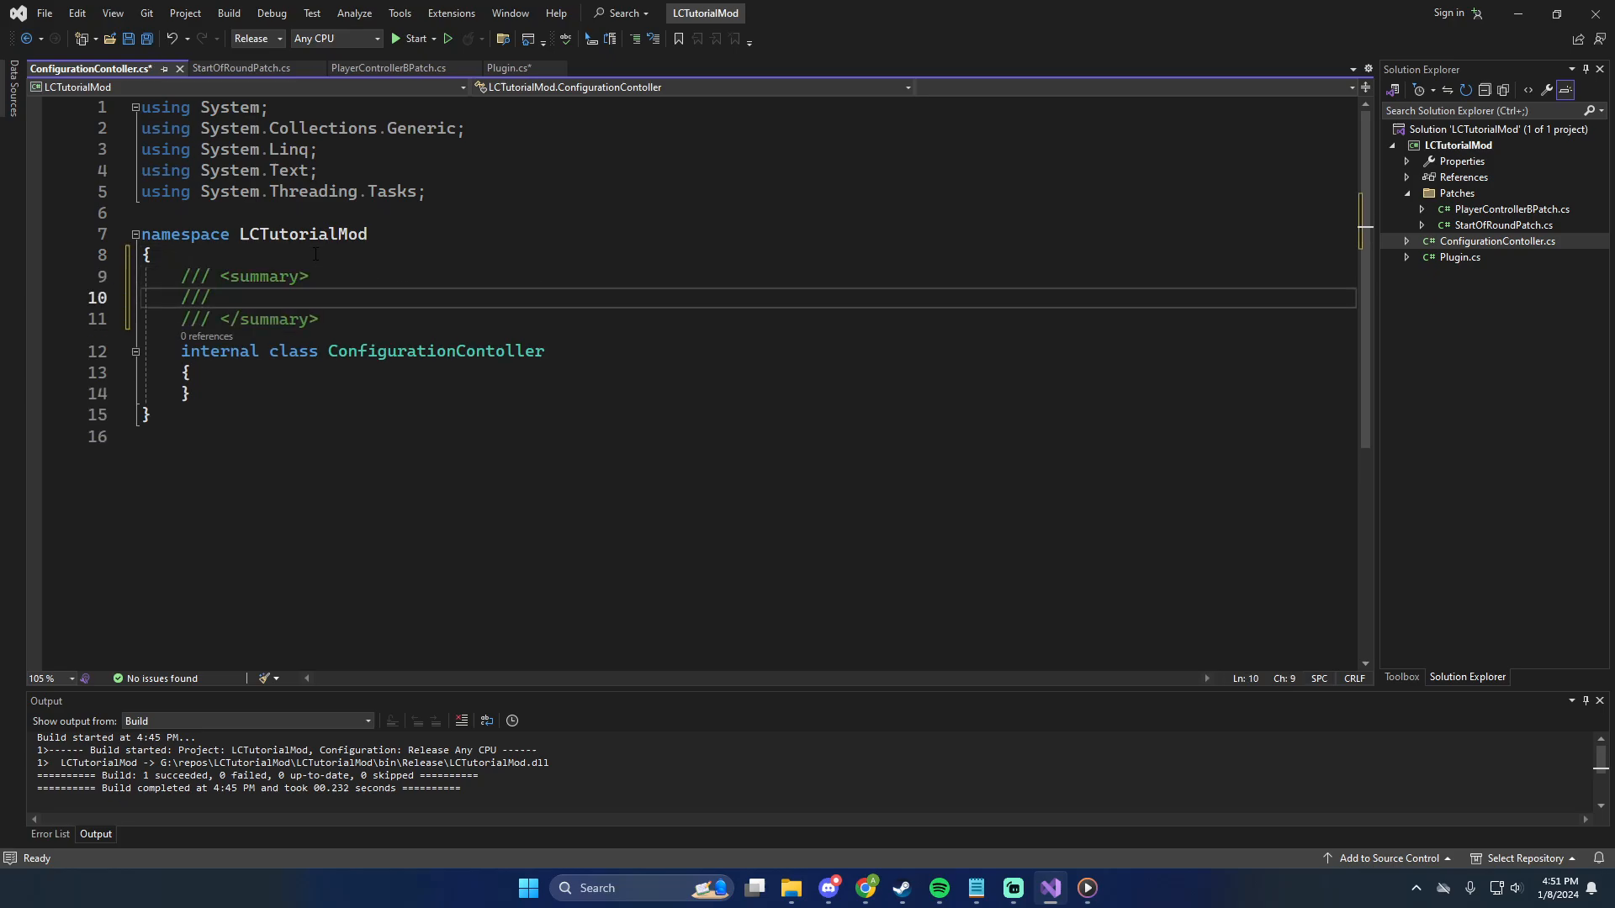
pyautogui.write('This will hold and manager')
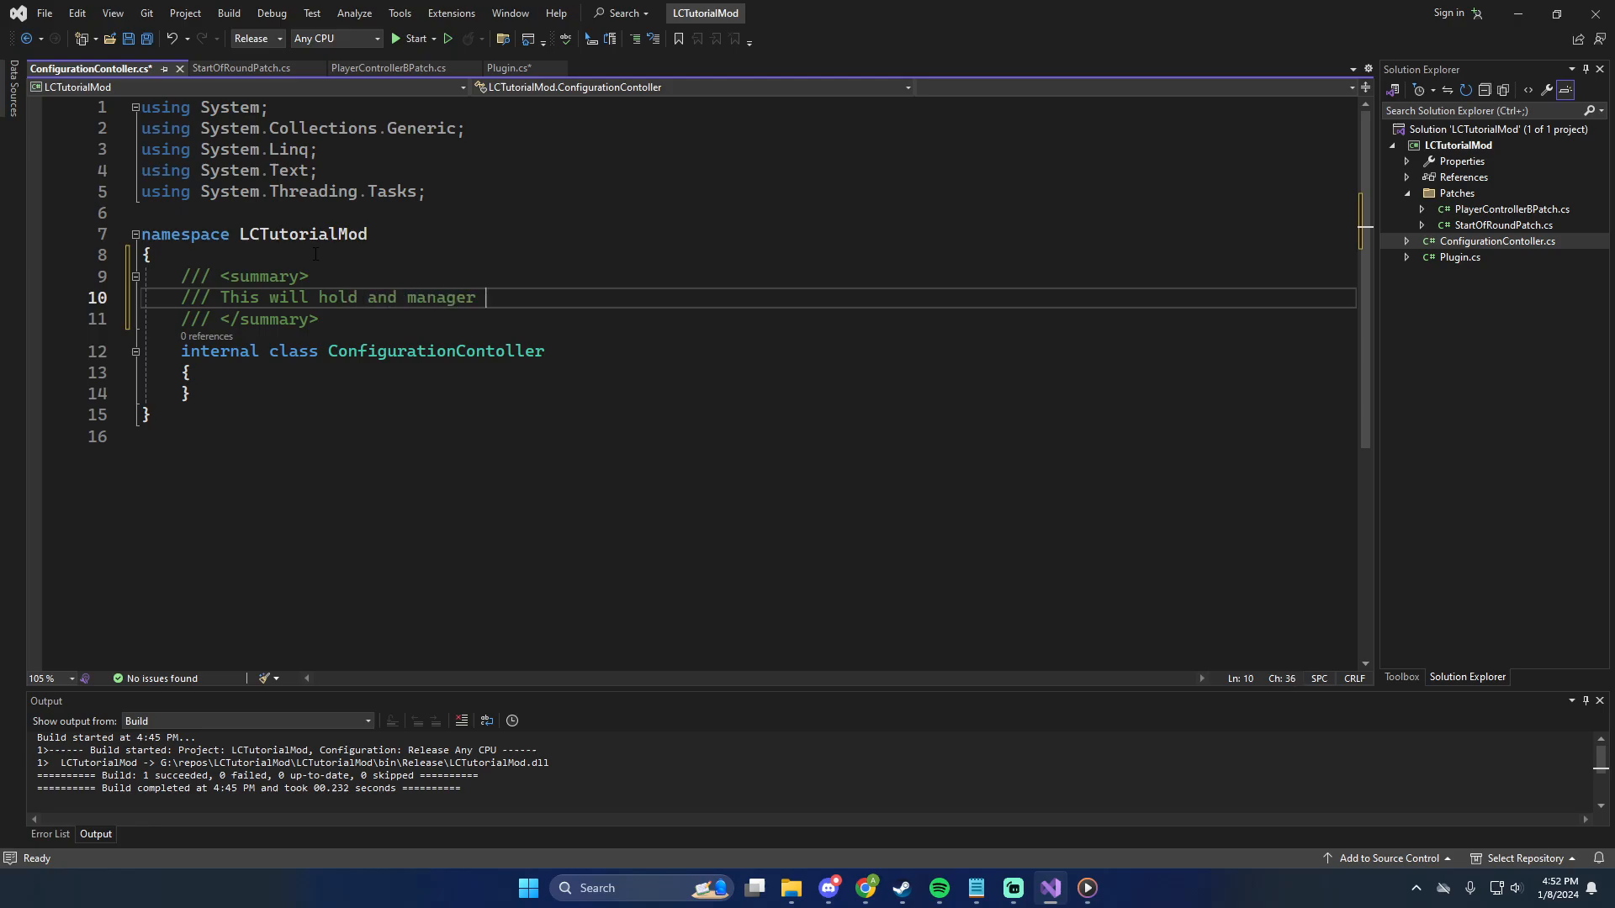
pyautogui.write('all')
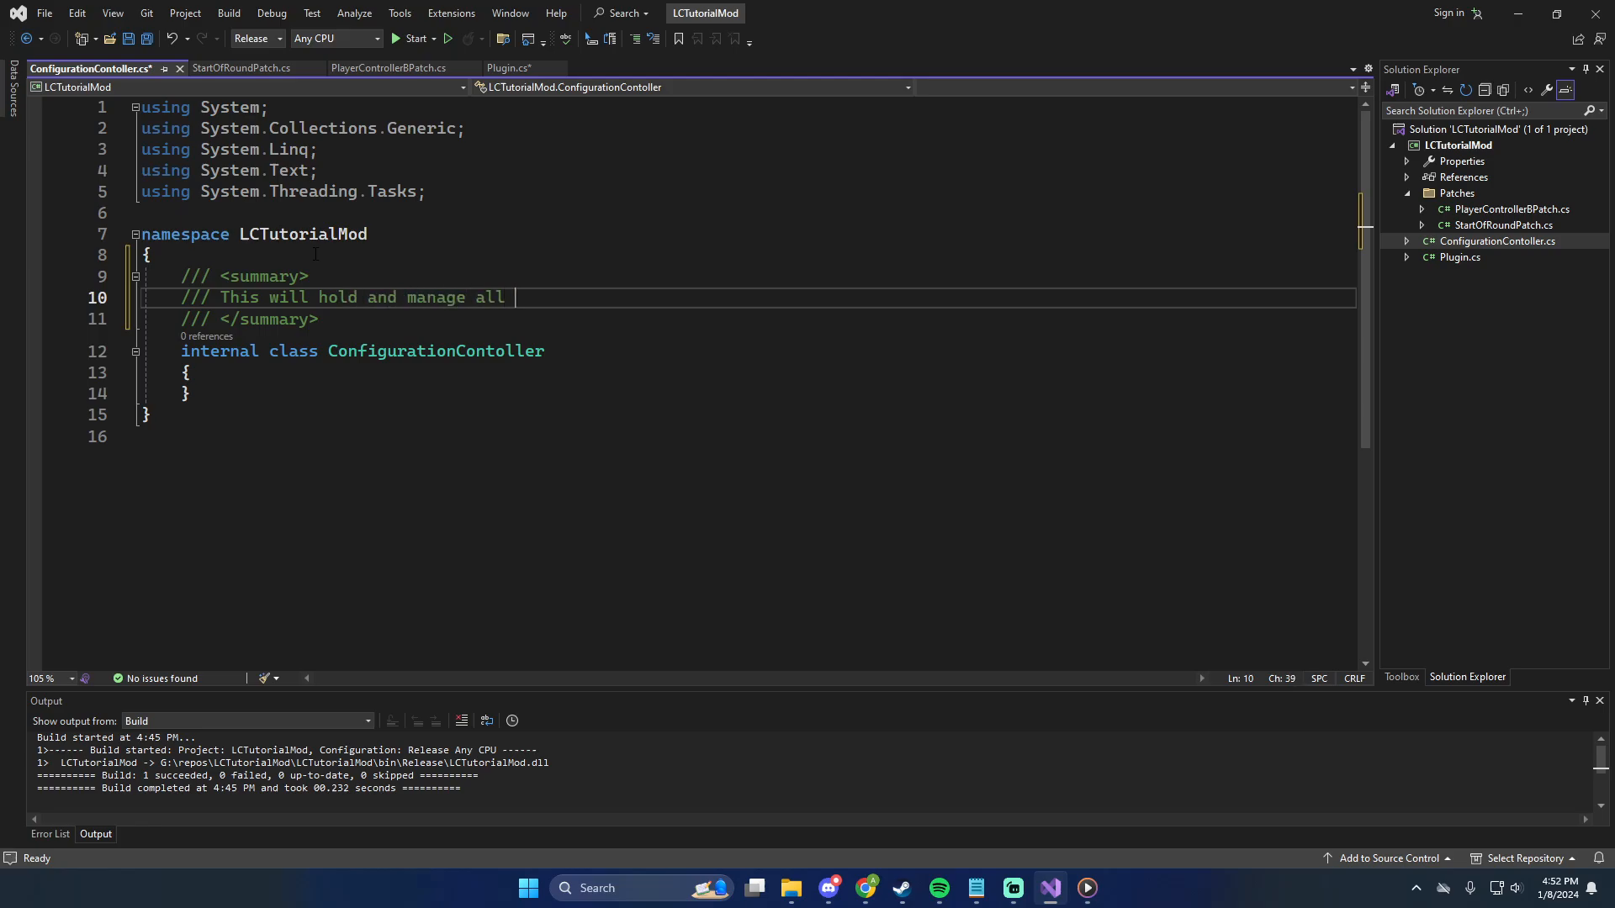
pyautogui.write('configs')
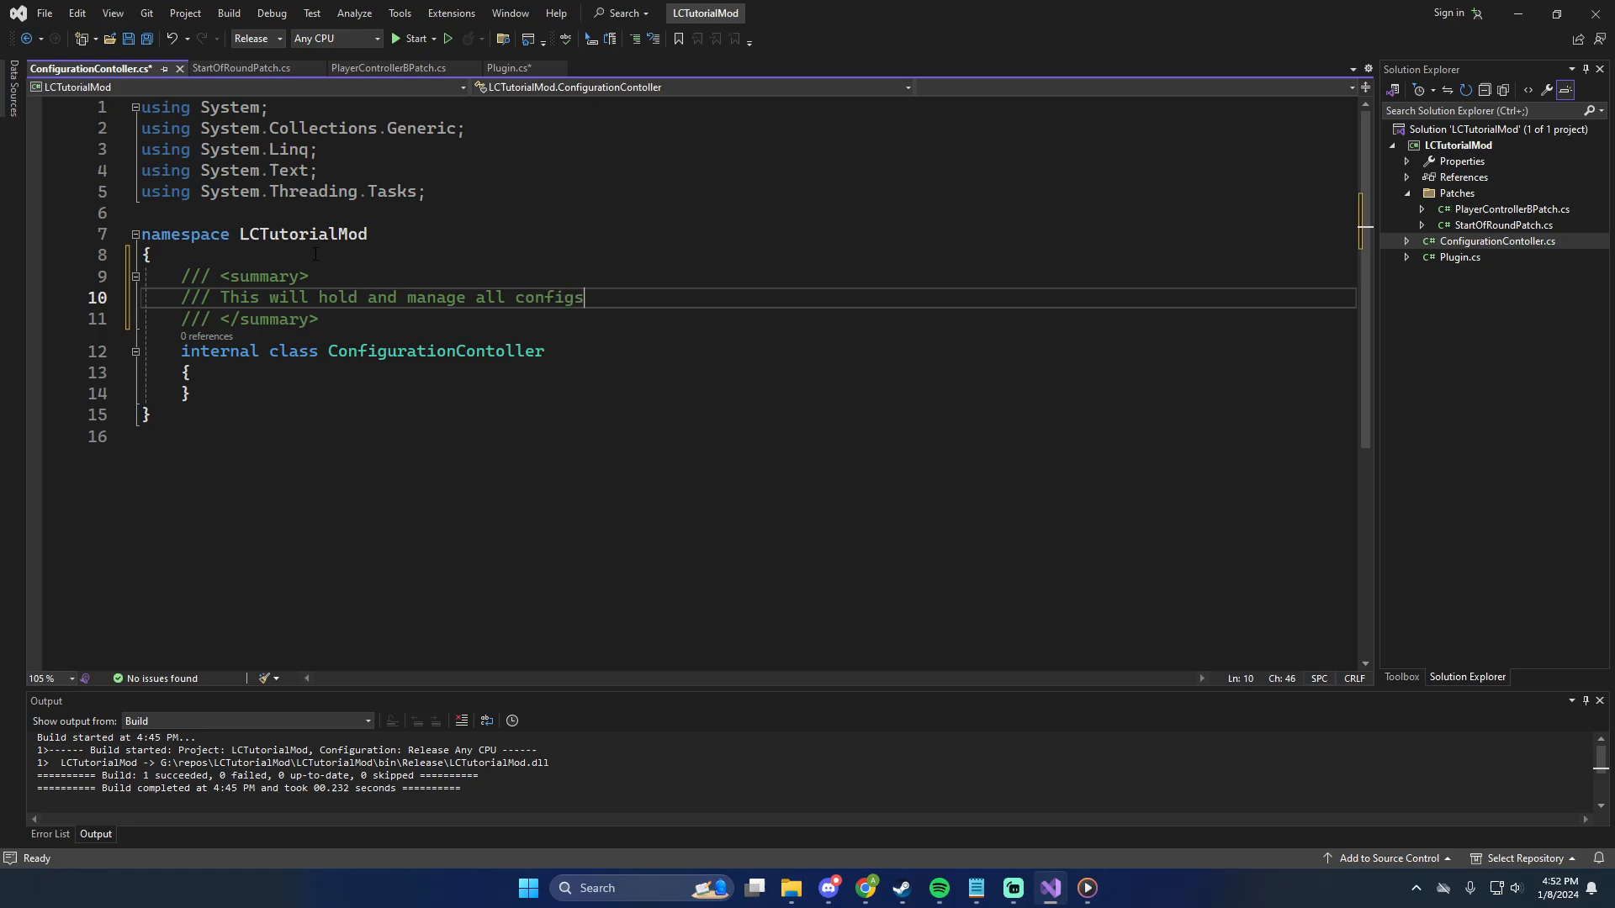
pyautogui.write('used by the config')
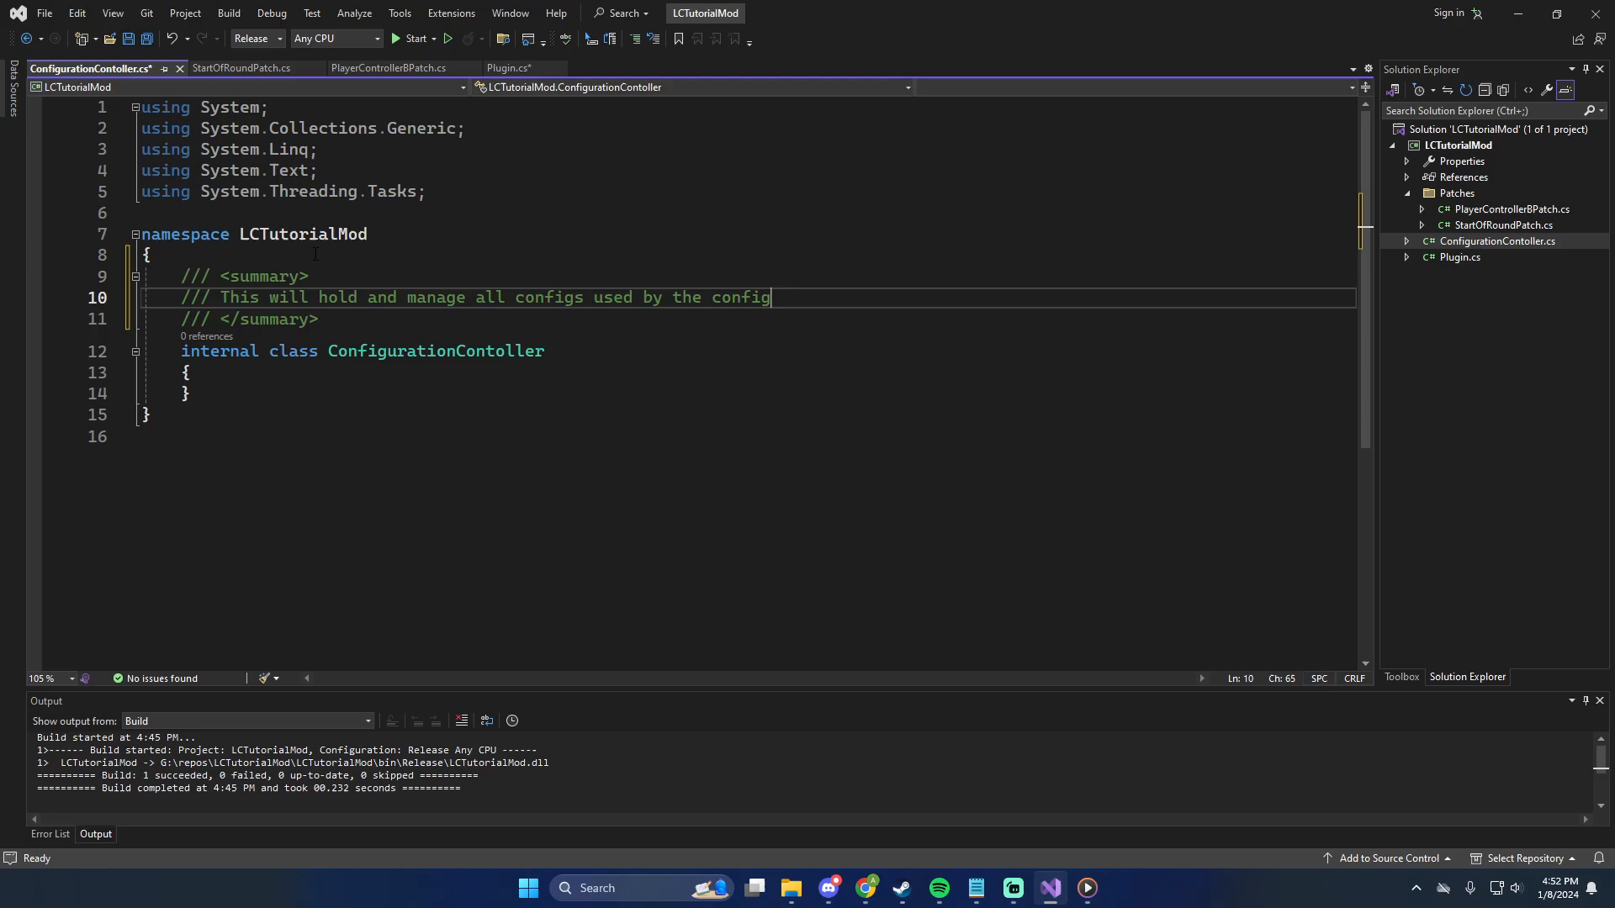
pyautogui.write('manager')
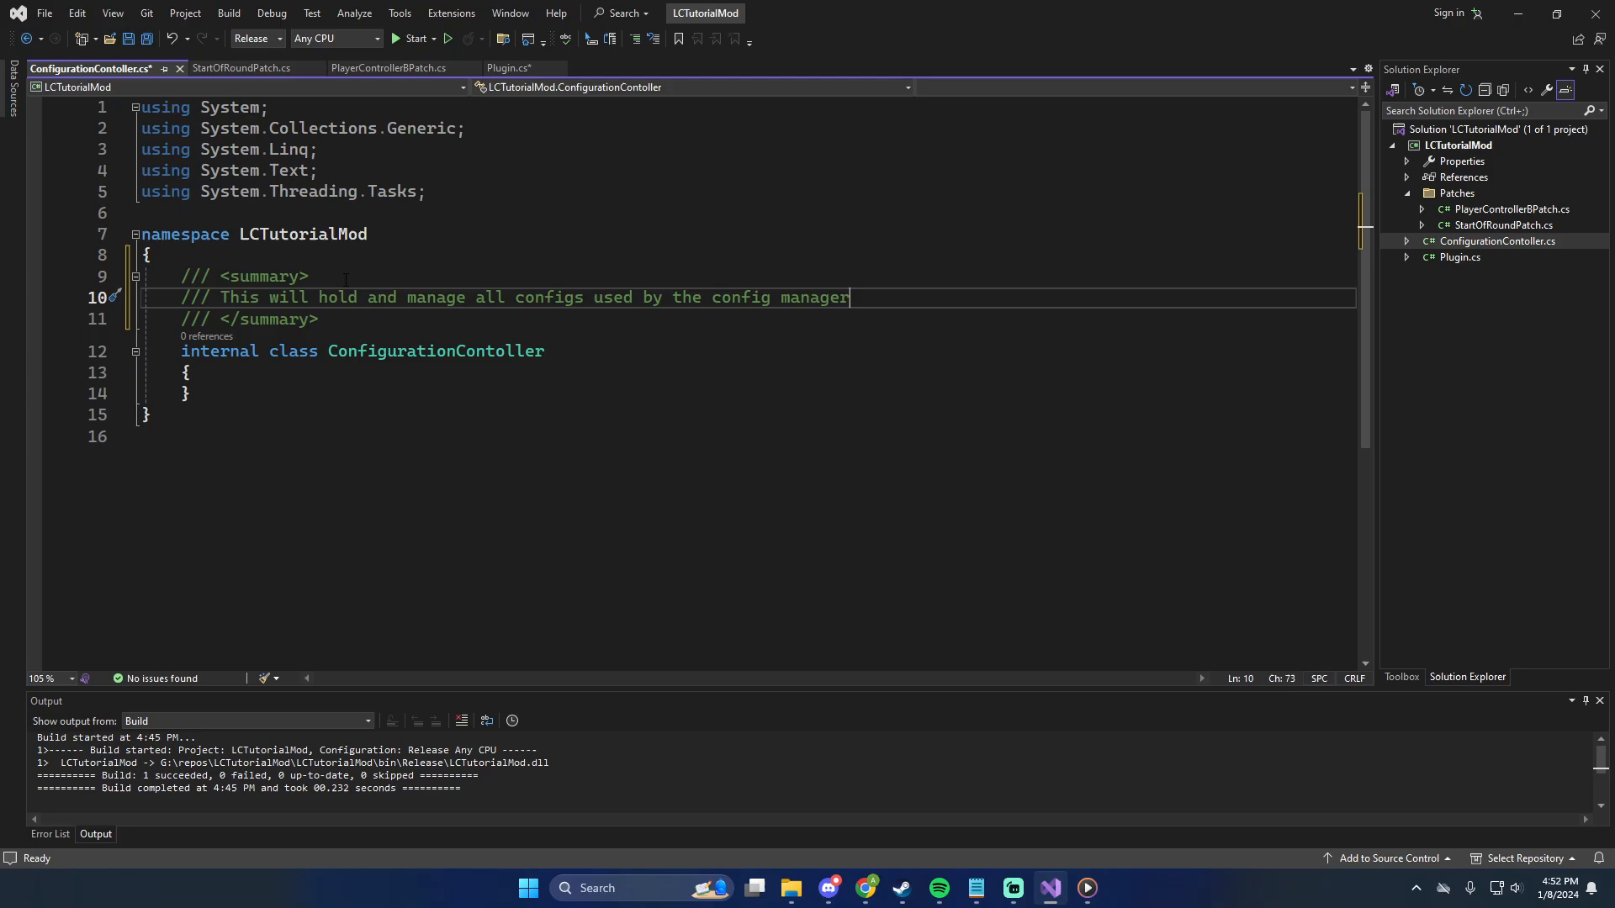
pyautogui.click(218, 394)
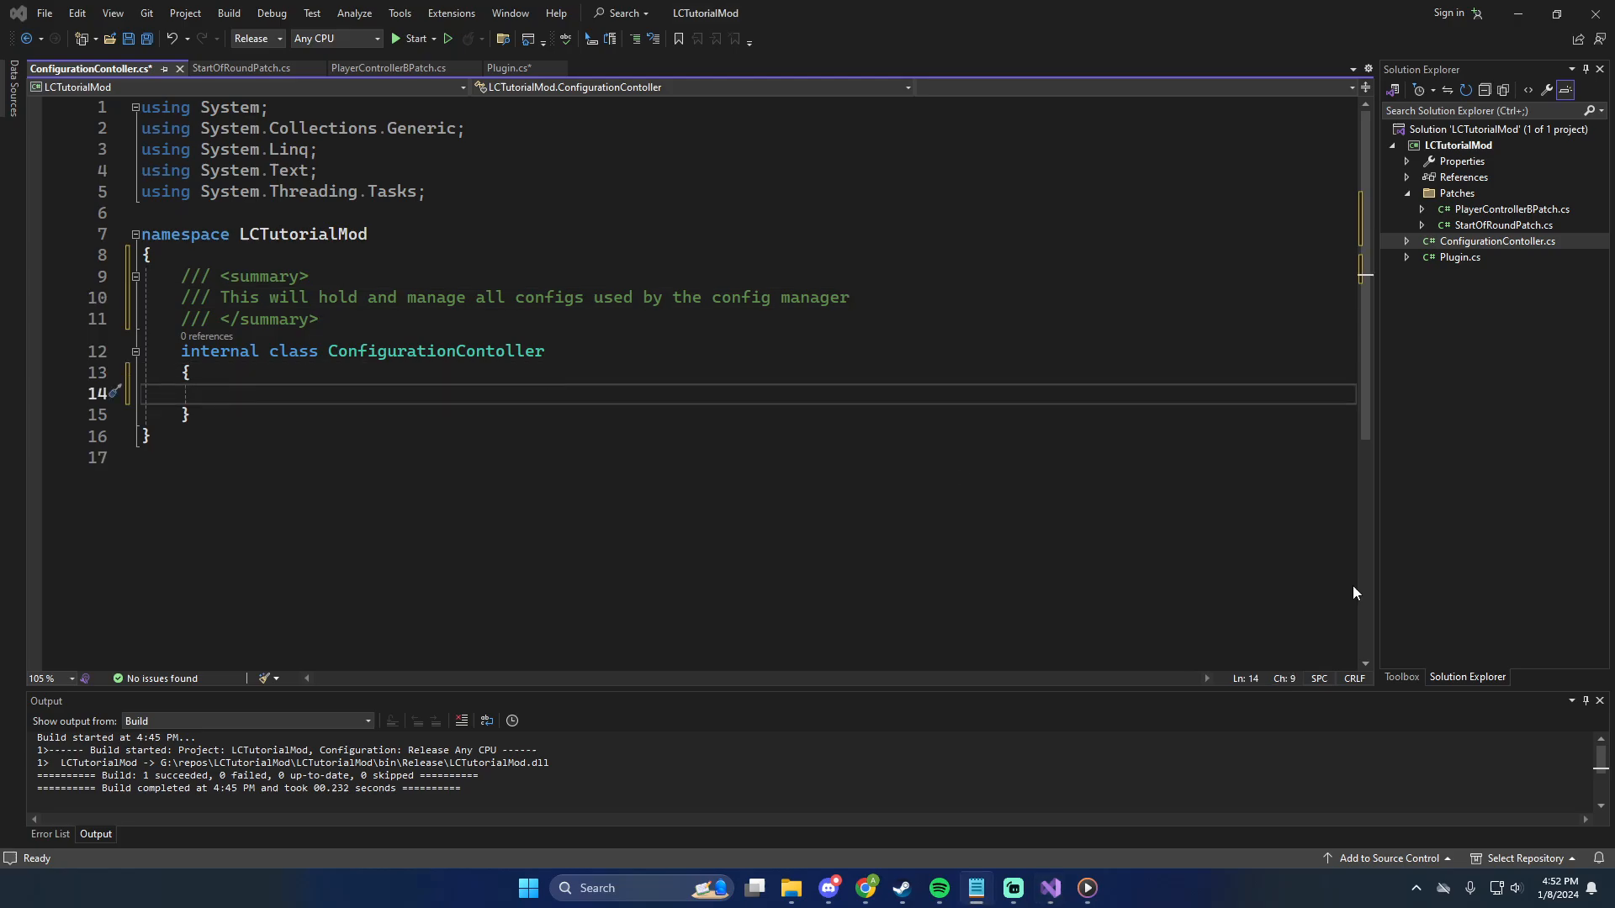
# Write a public ConfigurationContoller constructor taking a ConfigFile parameter named Config
pyautogui.write('public ConfigurationContoller(')
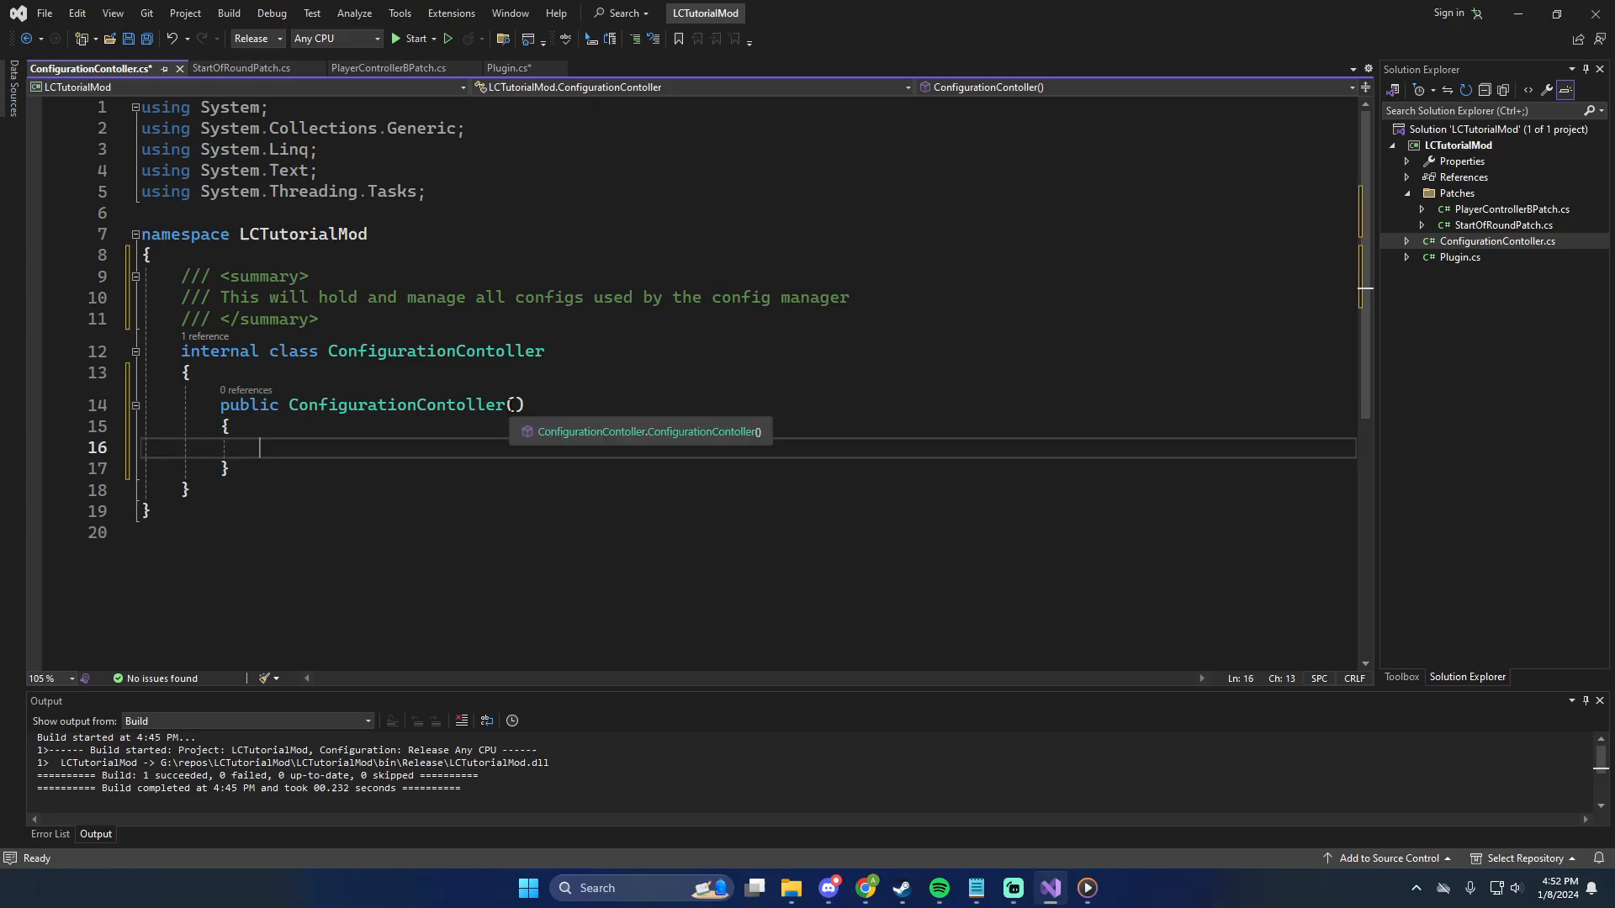
pyautogui.write('C')
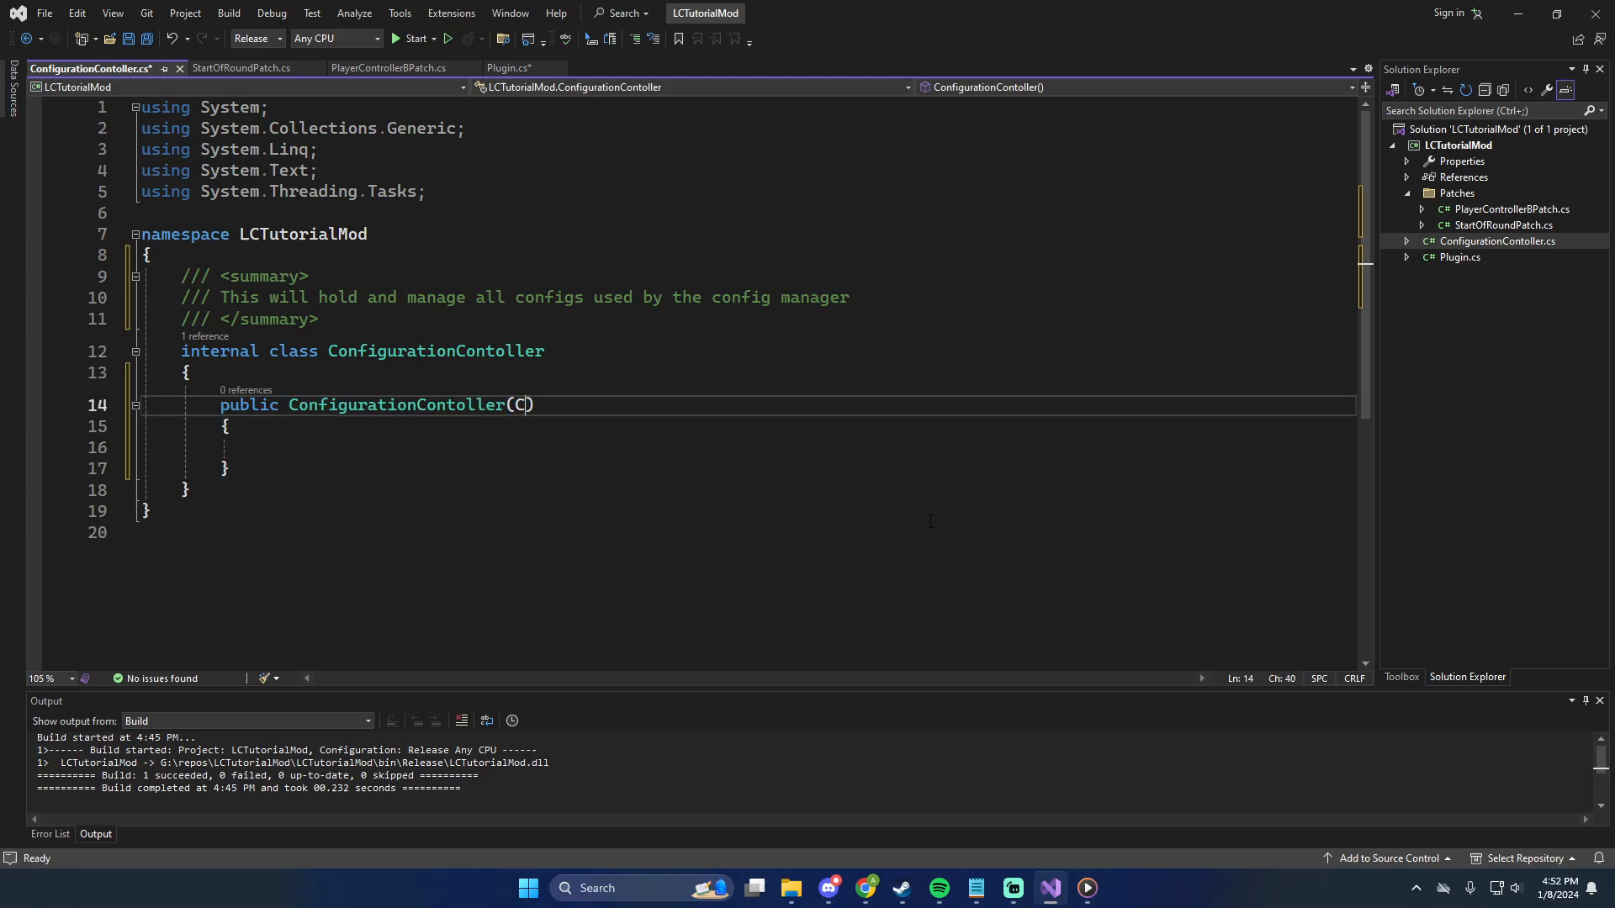
pyautogui.write('onfigFile')
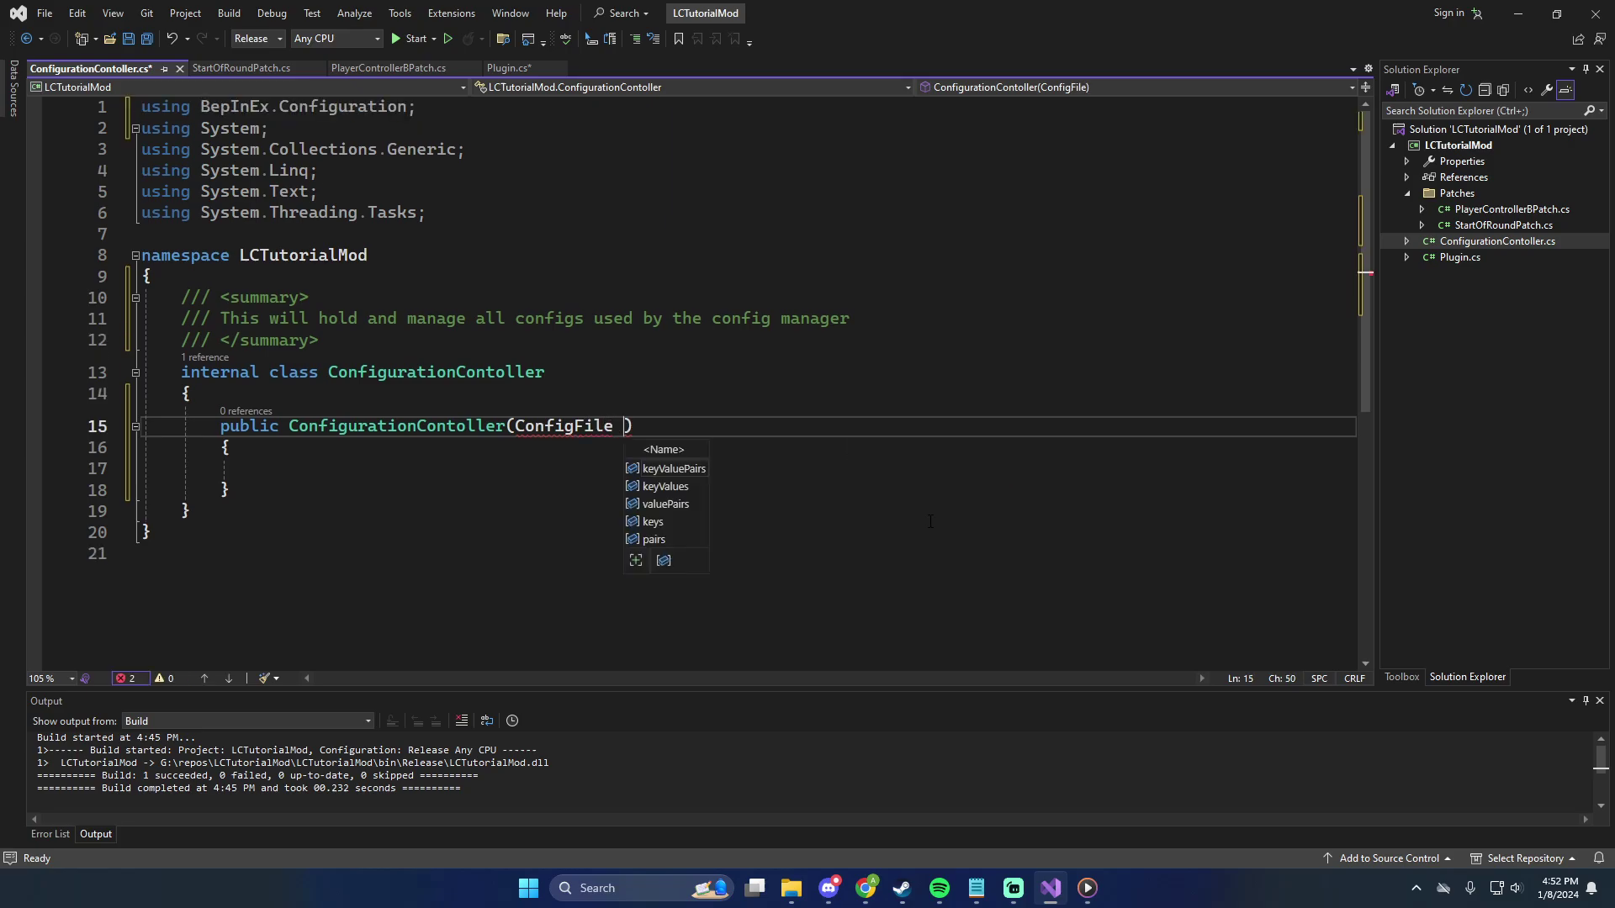
pyautogui.write('Config')
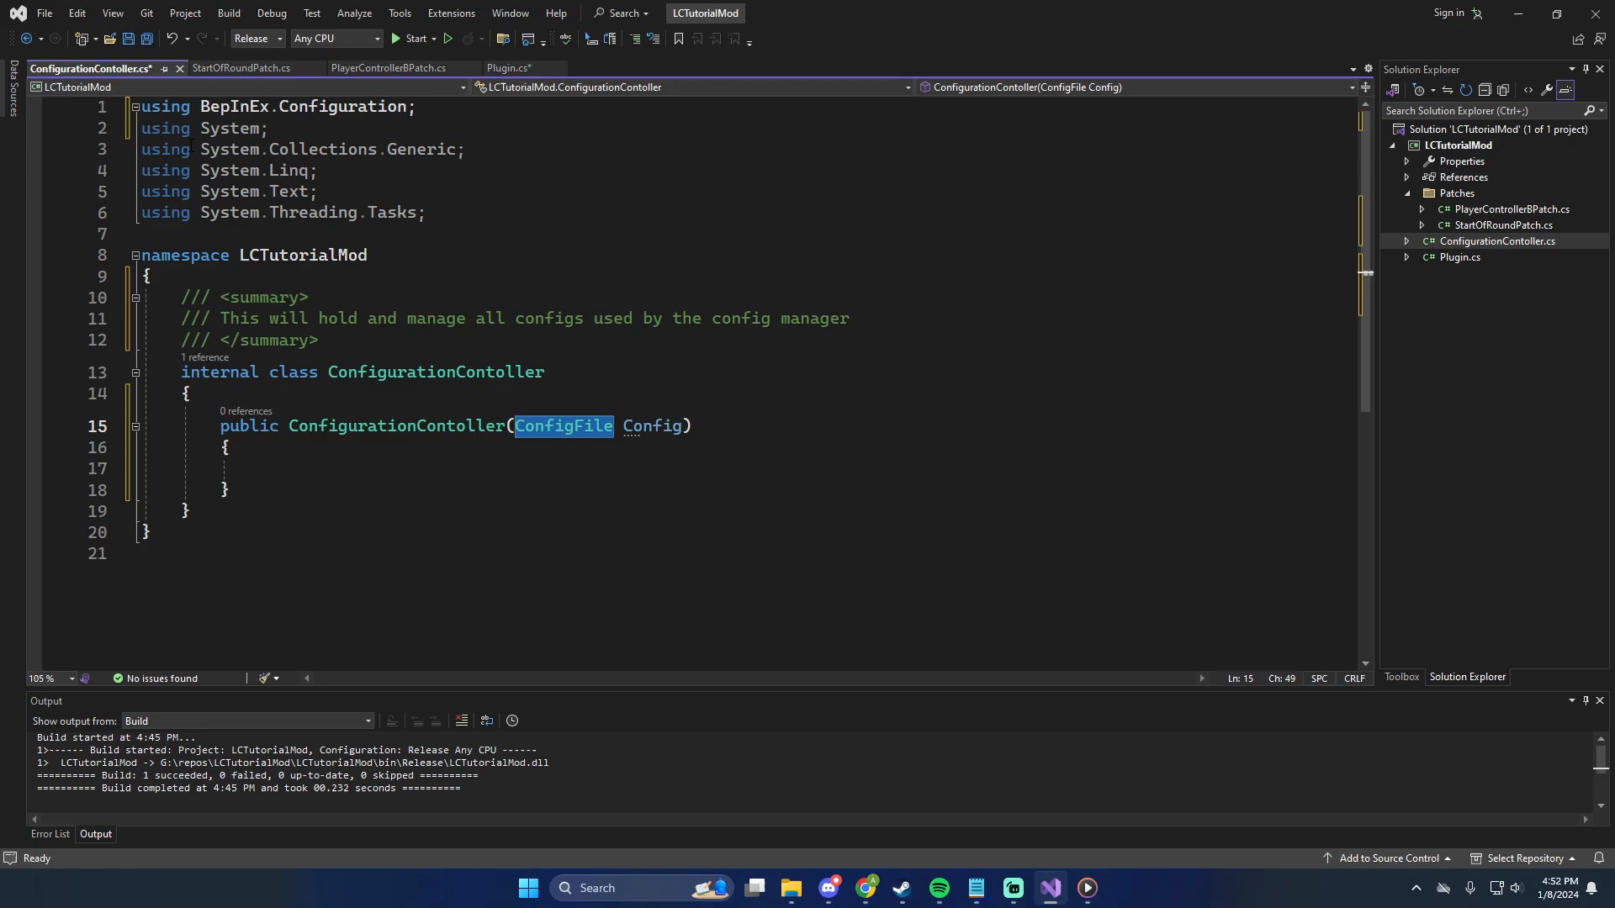
# Start typing Conf in Plugin.cs's Awake method, then check PlayerControllerBPatch
pyautogui.click(506, 67)
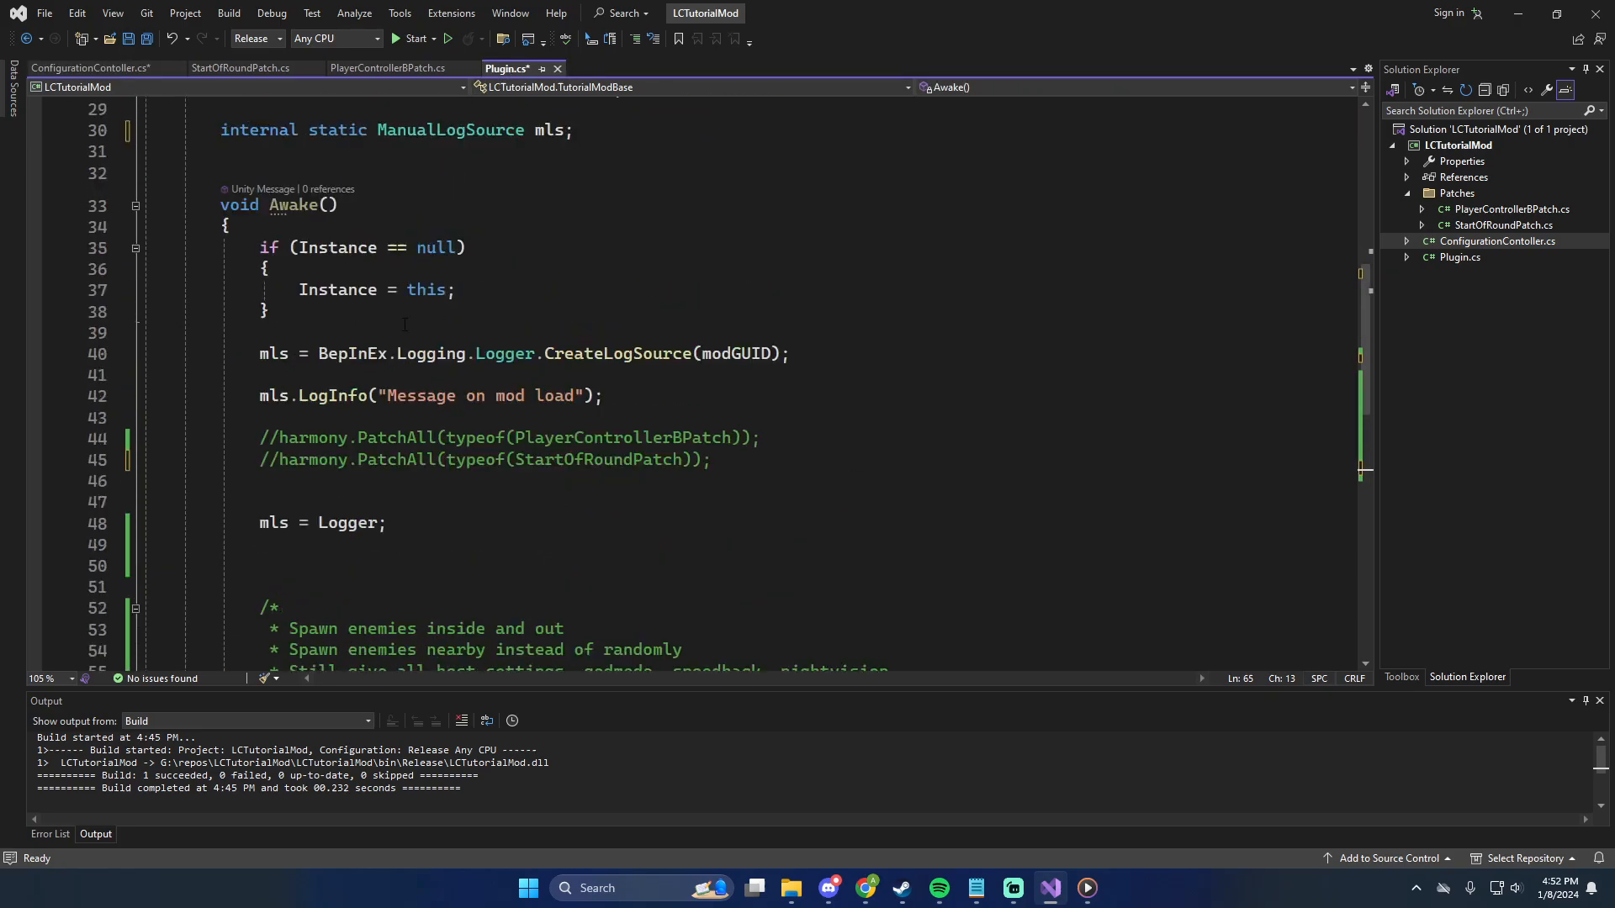
pyautogui.write('Conf')
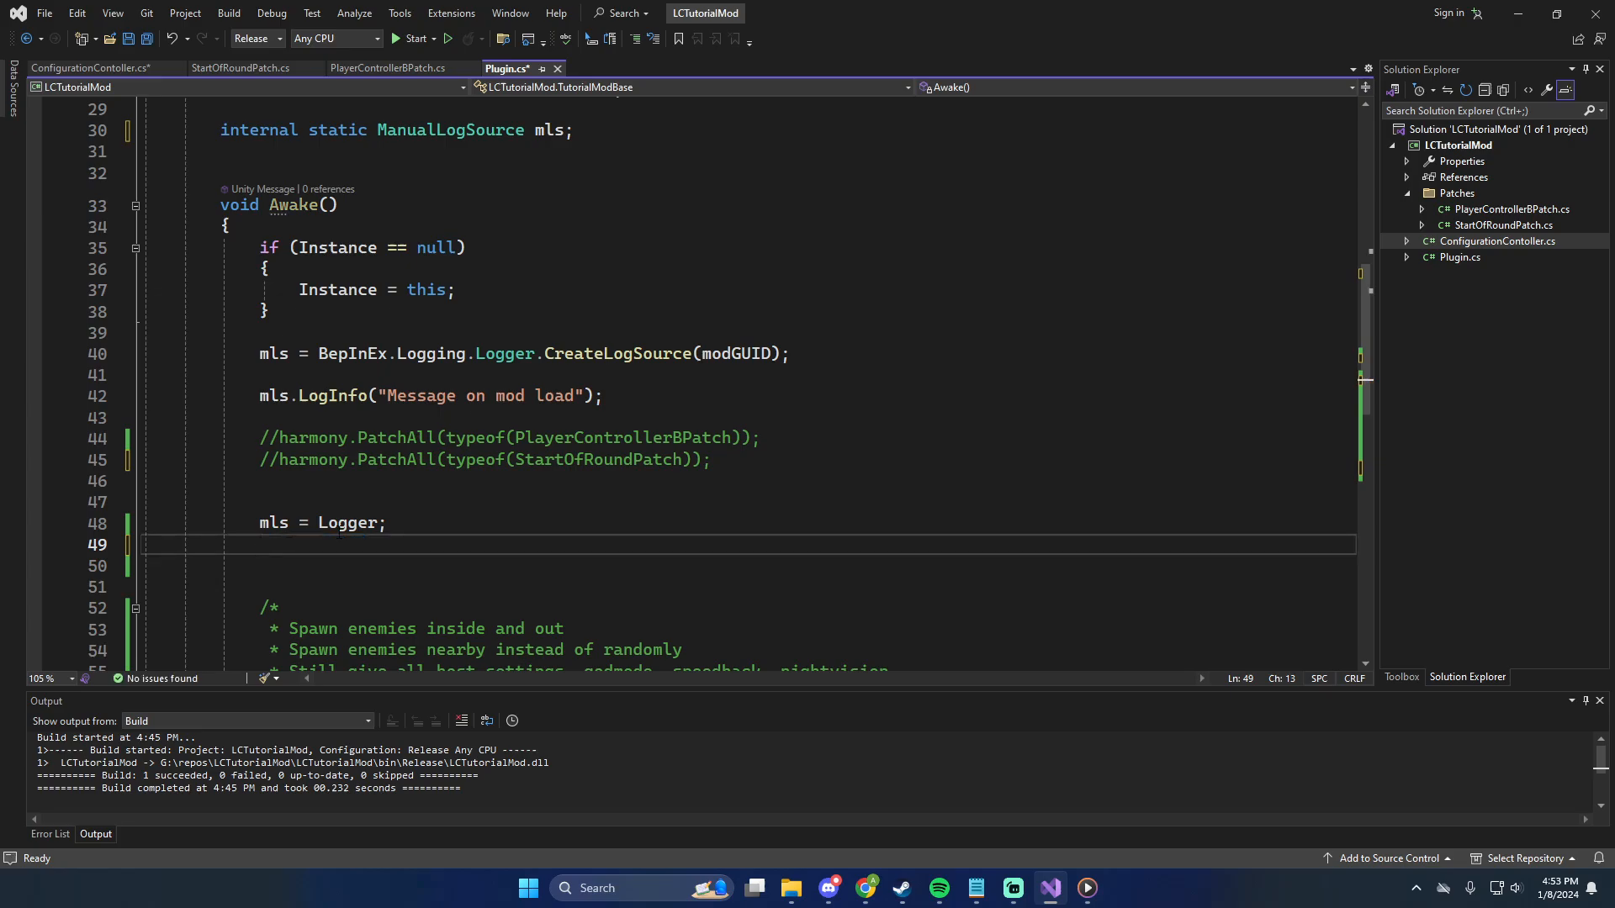
pyautogui.click(389, 68)
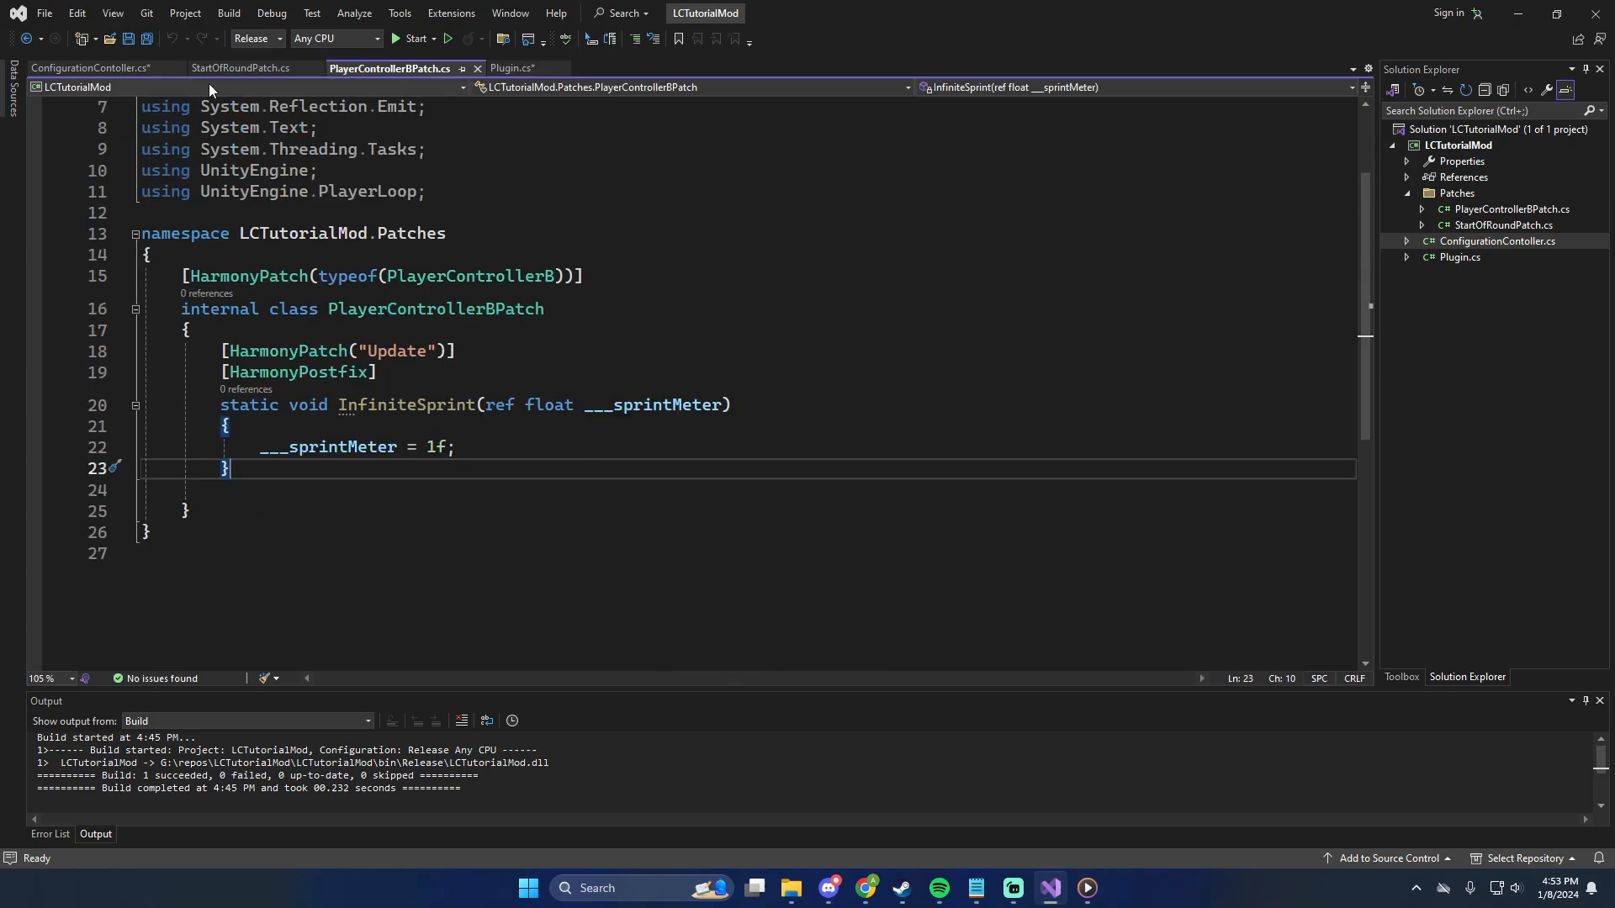
# Back in ConfigurationContoller, add comment markers and blank lines above the constructor
pyautogui.click(76, 66)
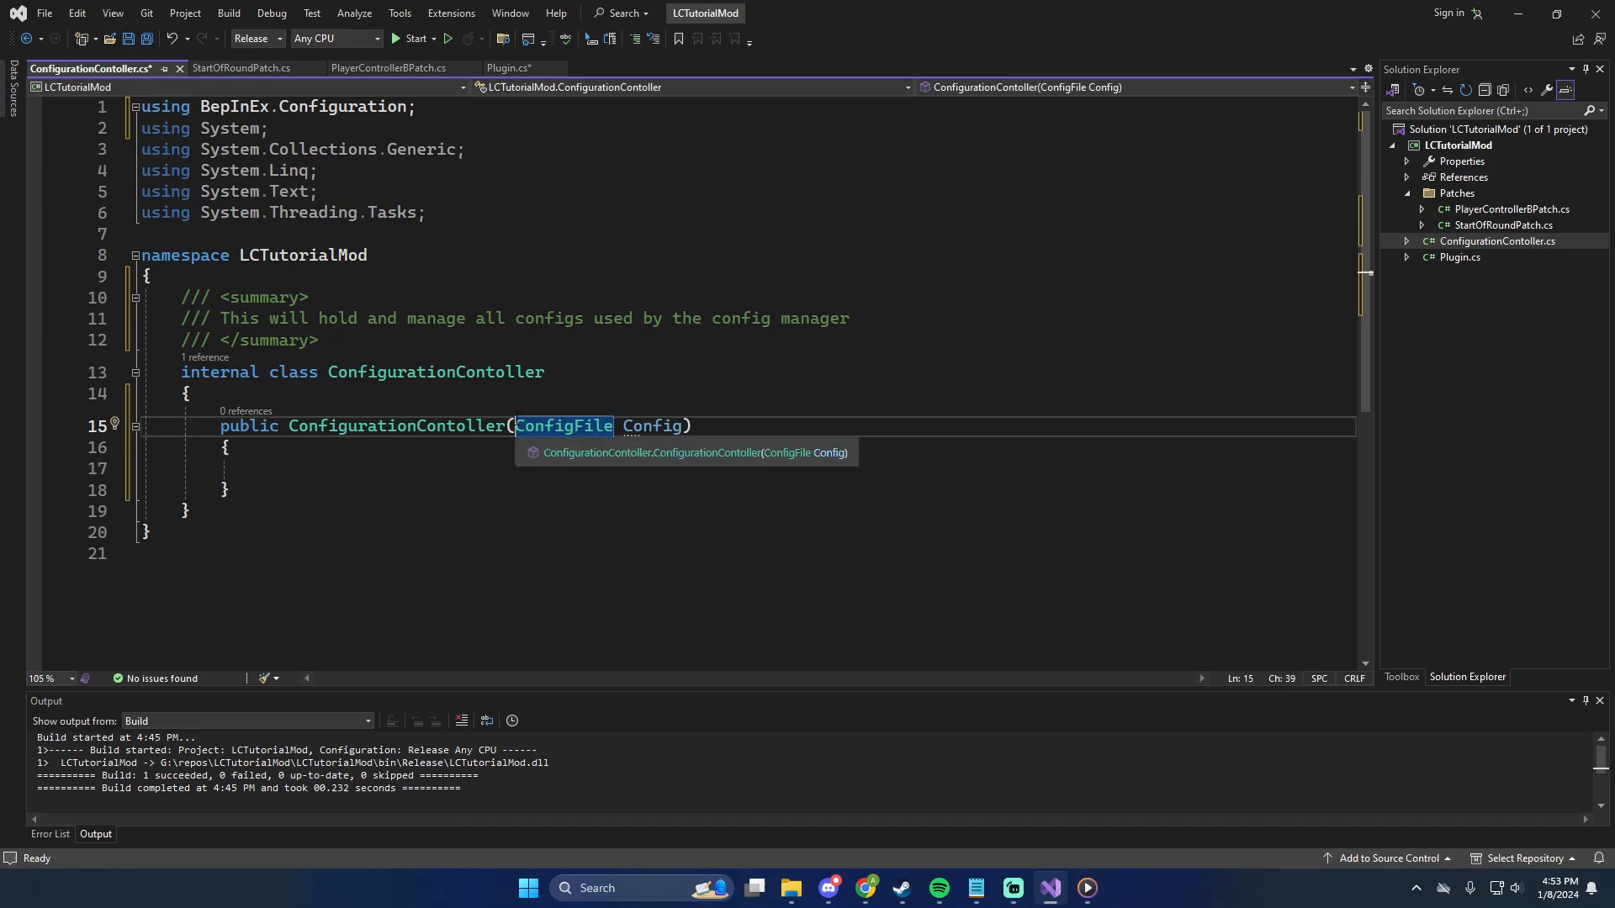
pyautogui.write('/*')
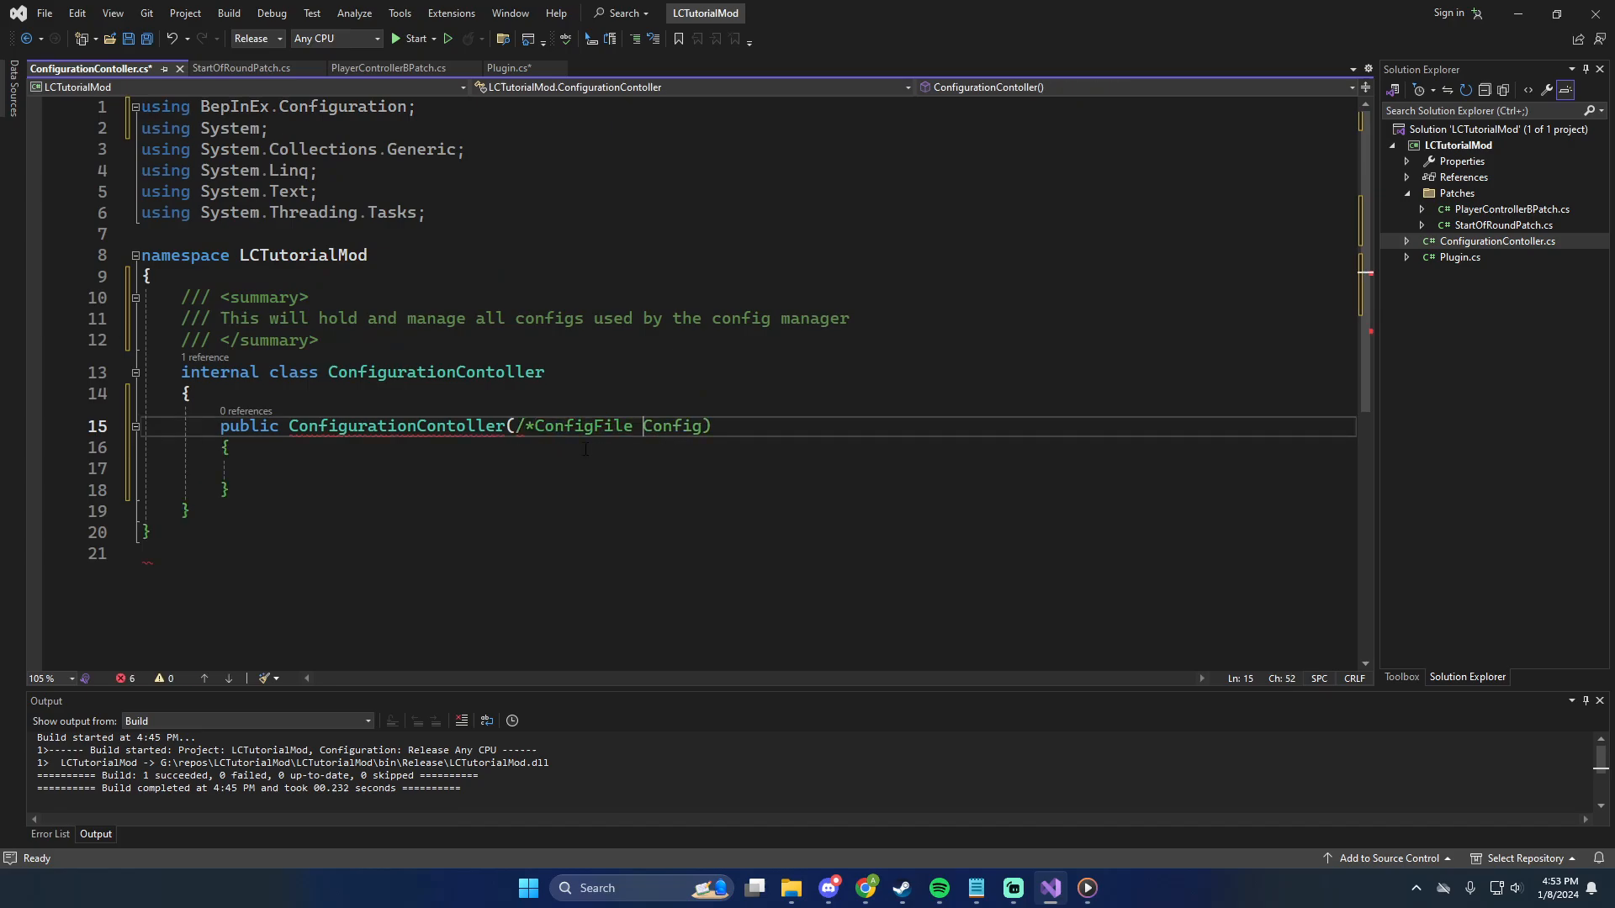
pyautogui.write('*/')
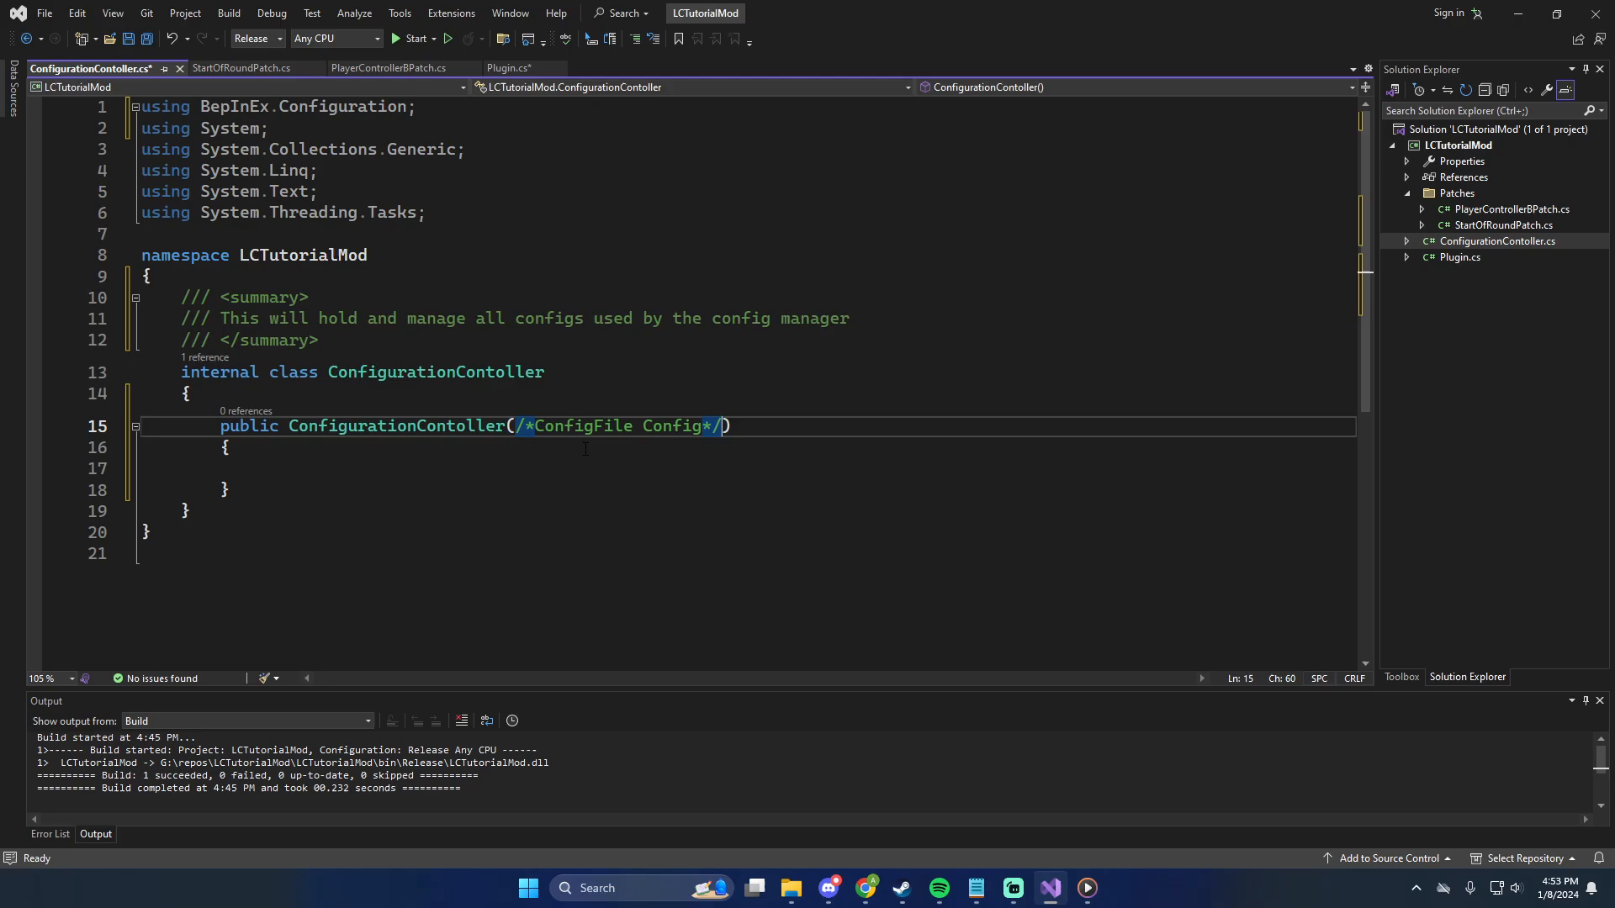
pyautogui.write('C')
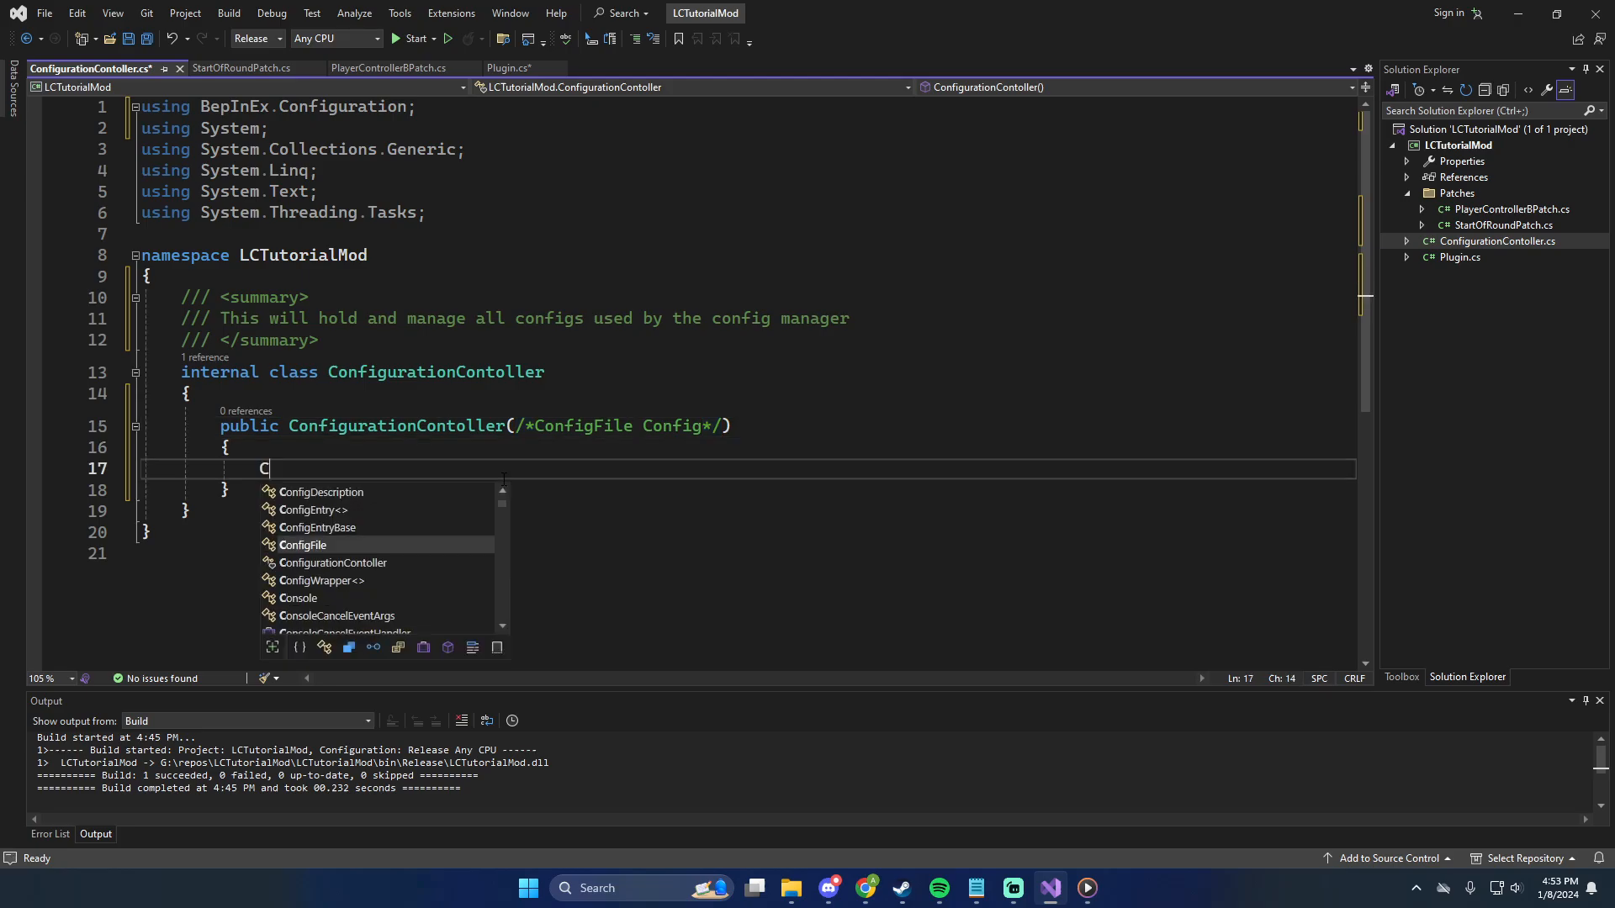
pyautogui.write('onfig')
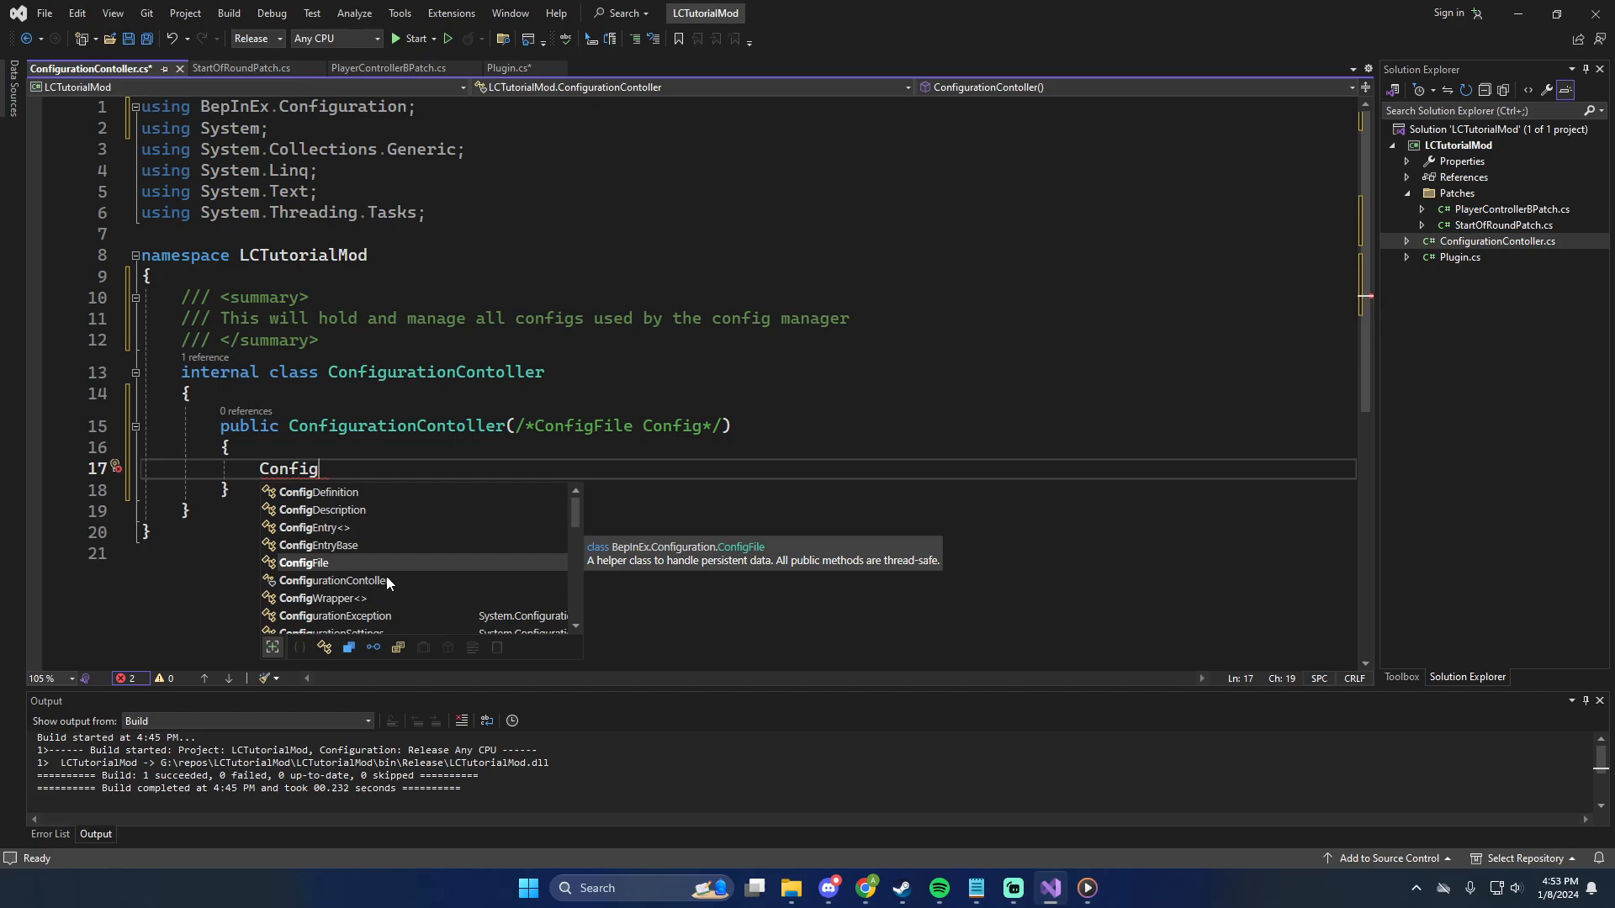
pyautogui.moveTo(407, 556)
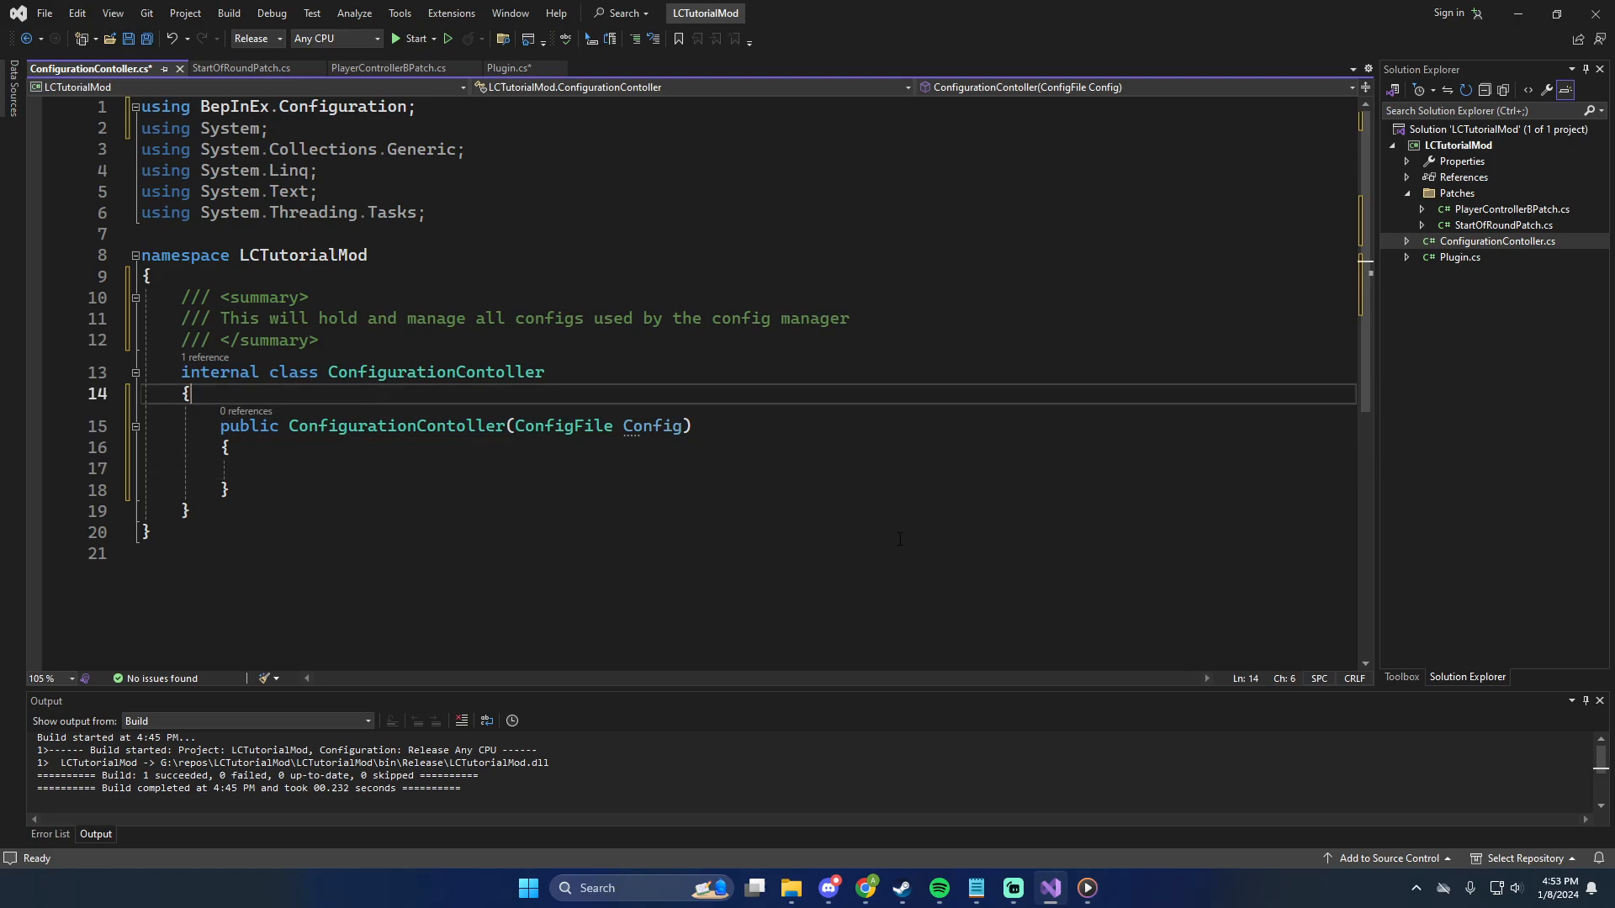
pyautogui.press('Enter')
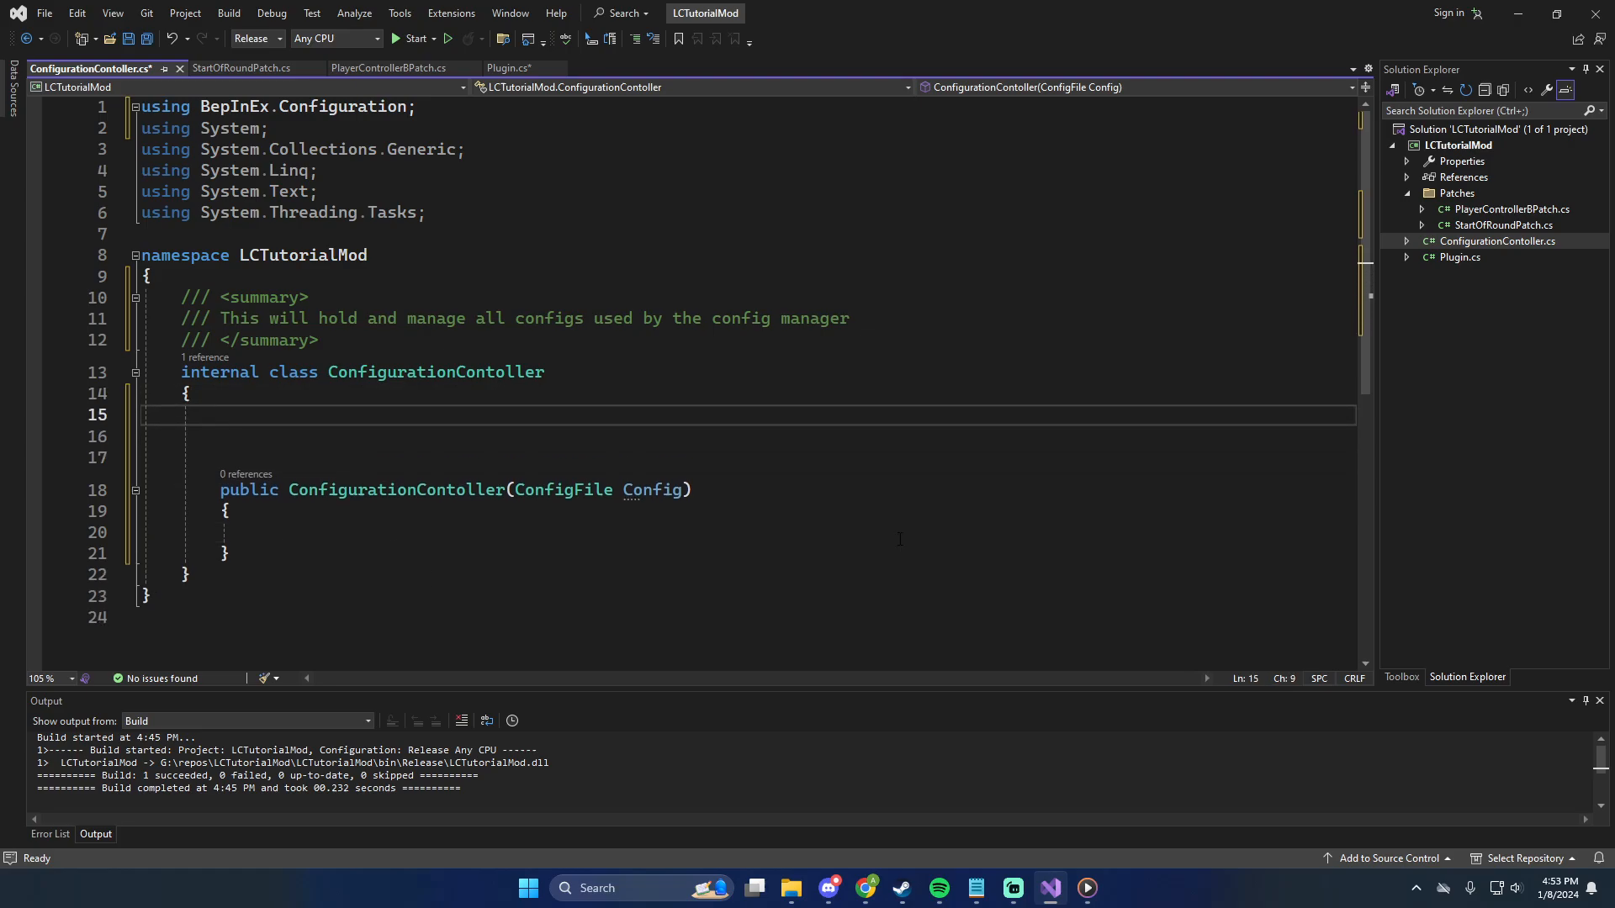
# Declare a private static instance field and a private ConfigEntry<string> ServerNameCfg field
pyautogui.write('p')
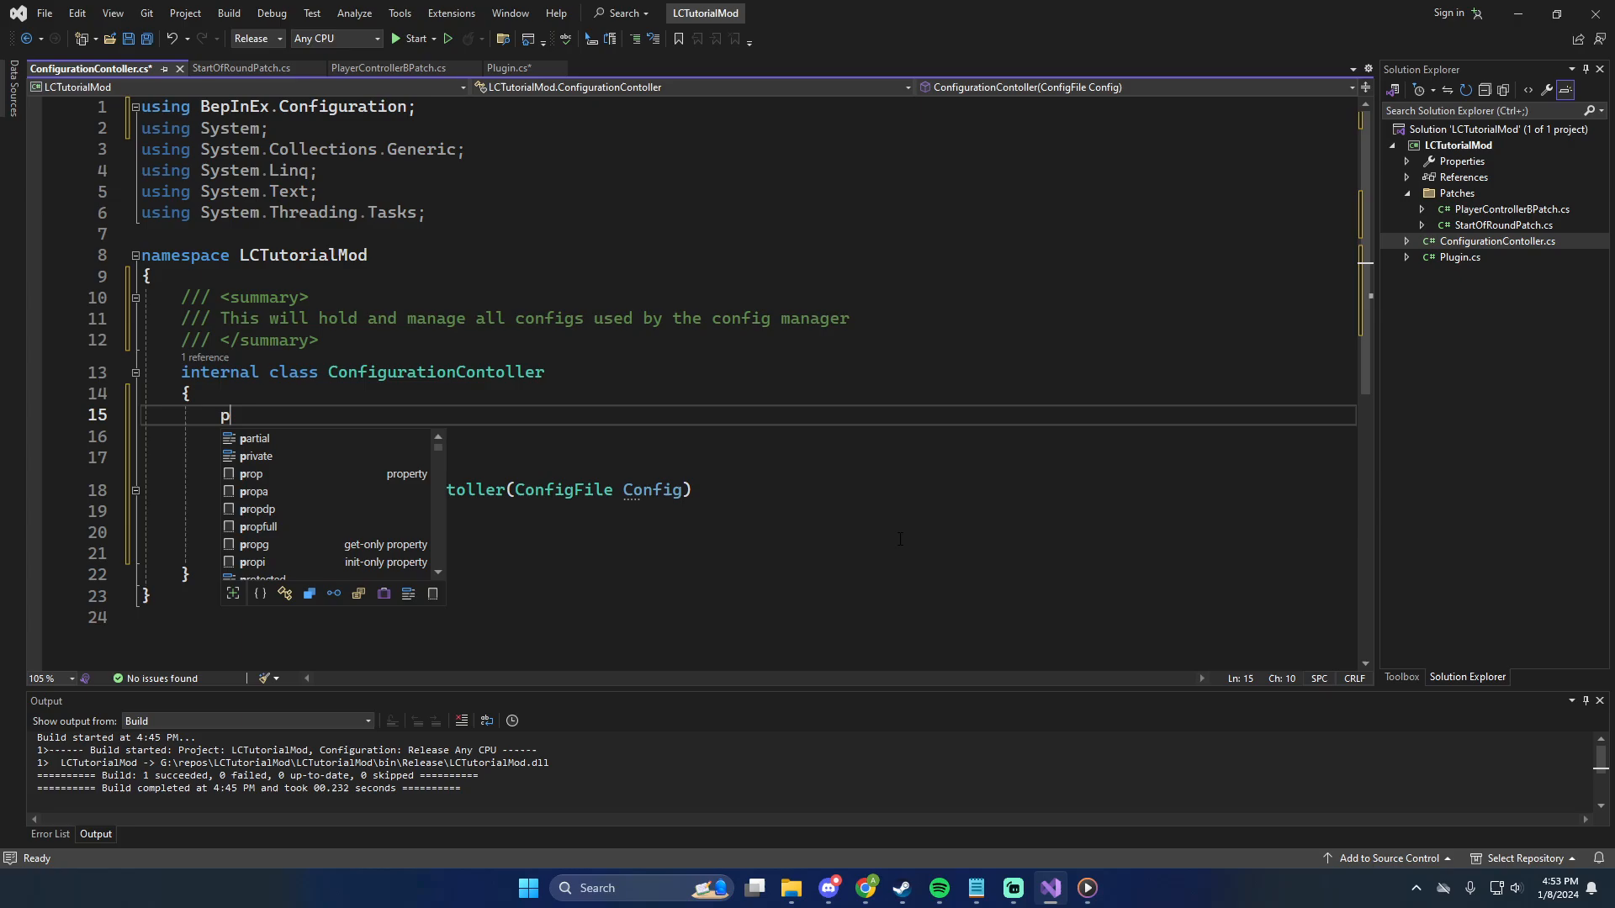
pyautogui.write('rivate static ConfigurationContoller instance;')
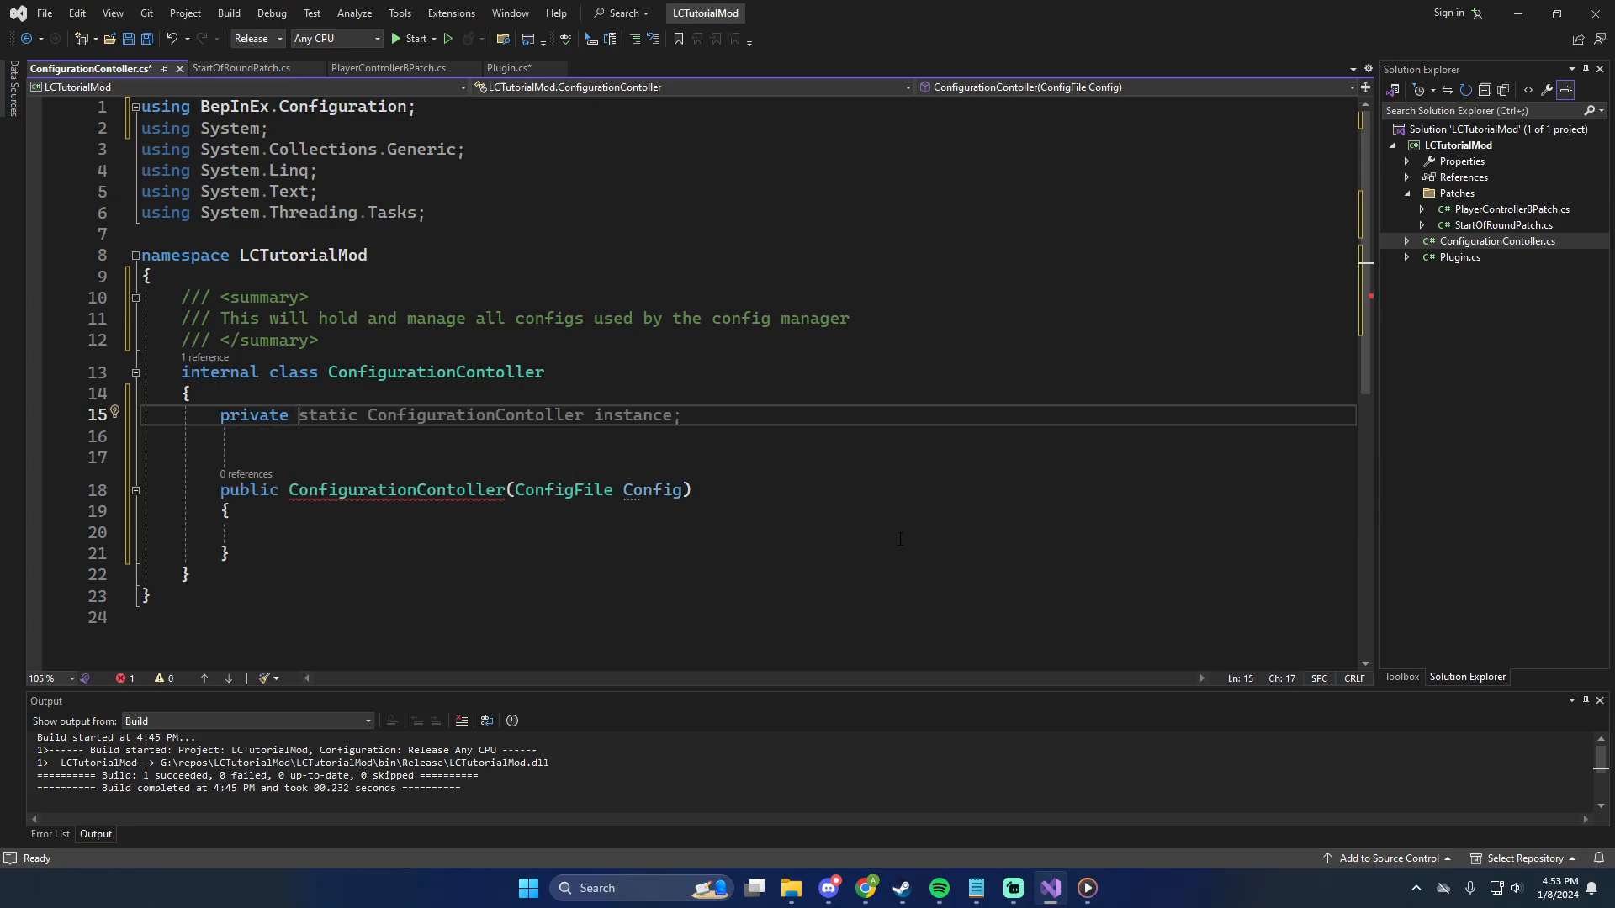
pyautogui.write('ConfigEntry<st')
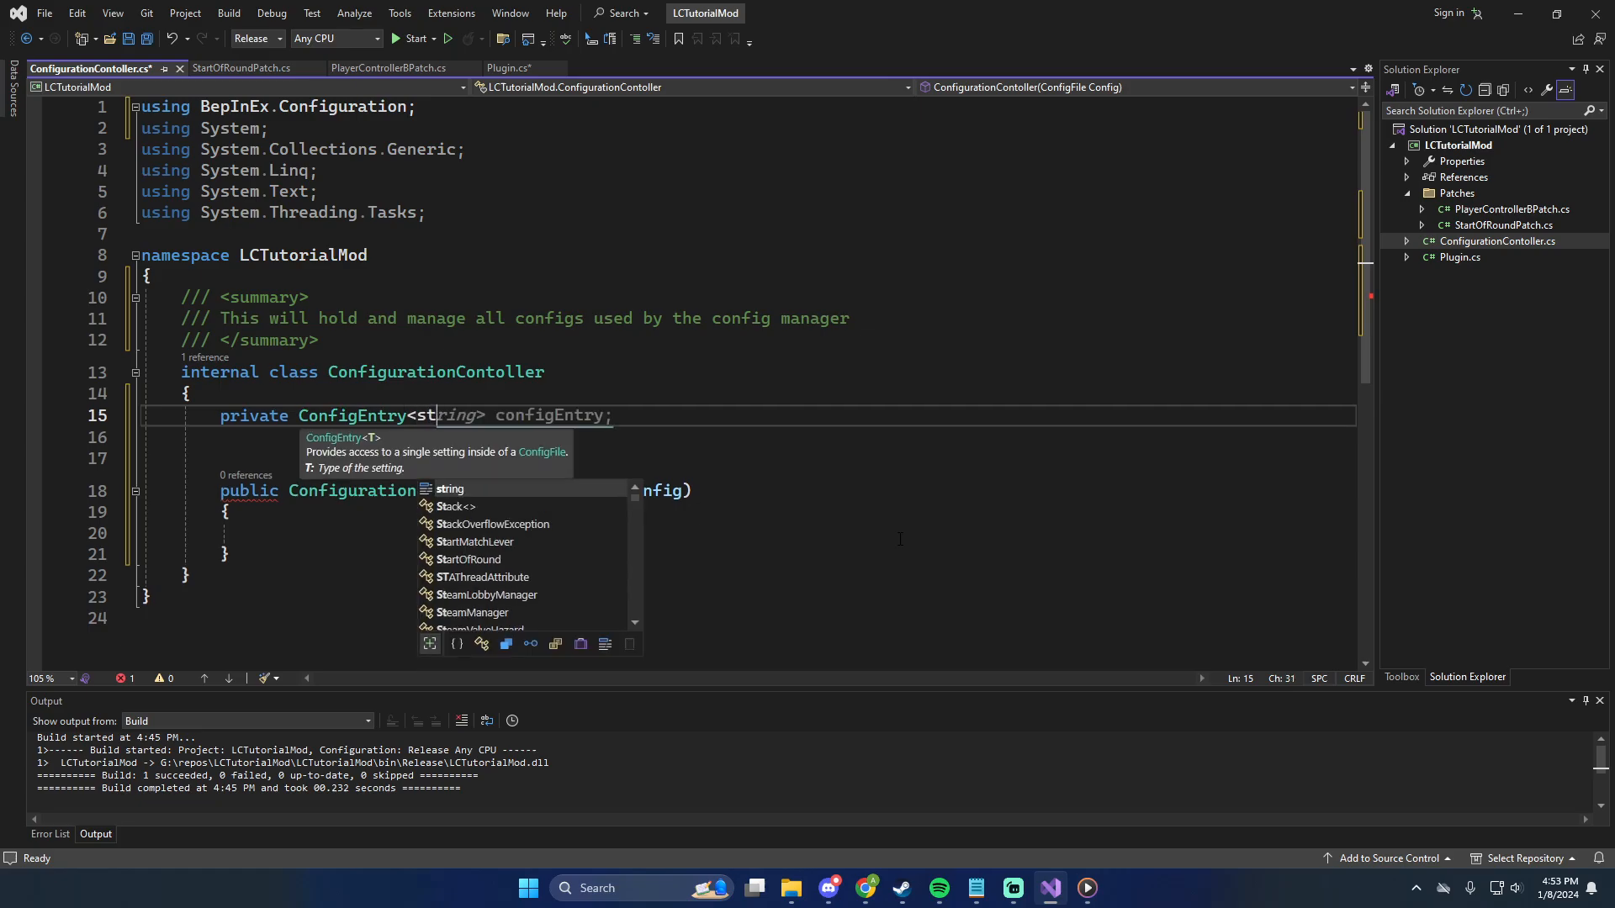
pyautogui.press('Tab')
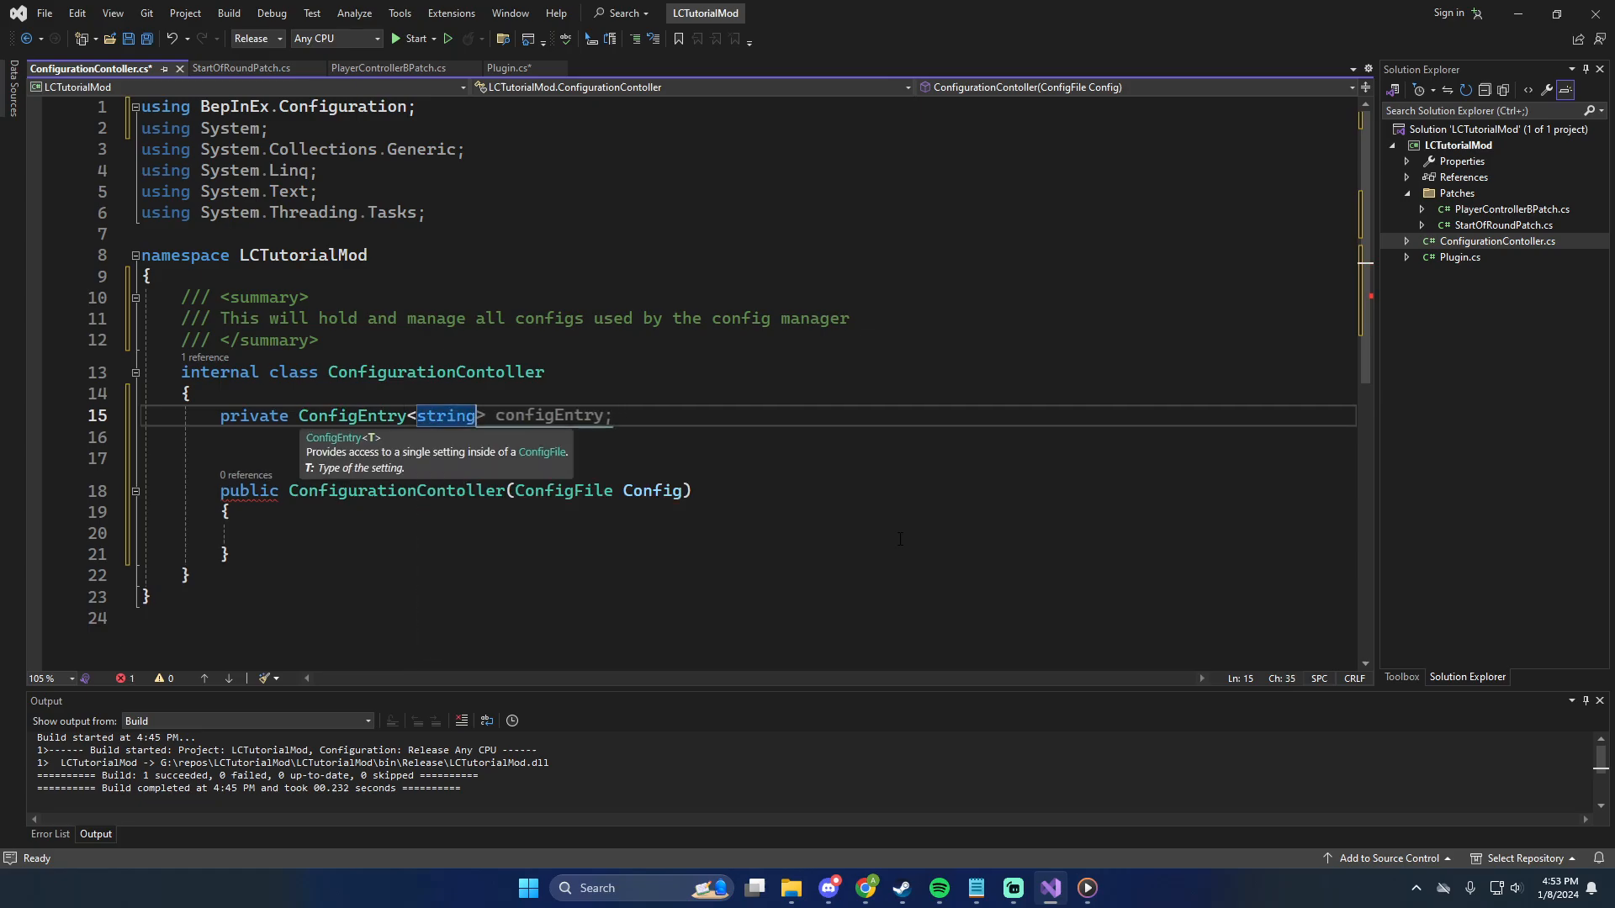
pyautogui.write('Ser')
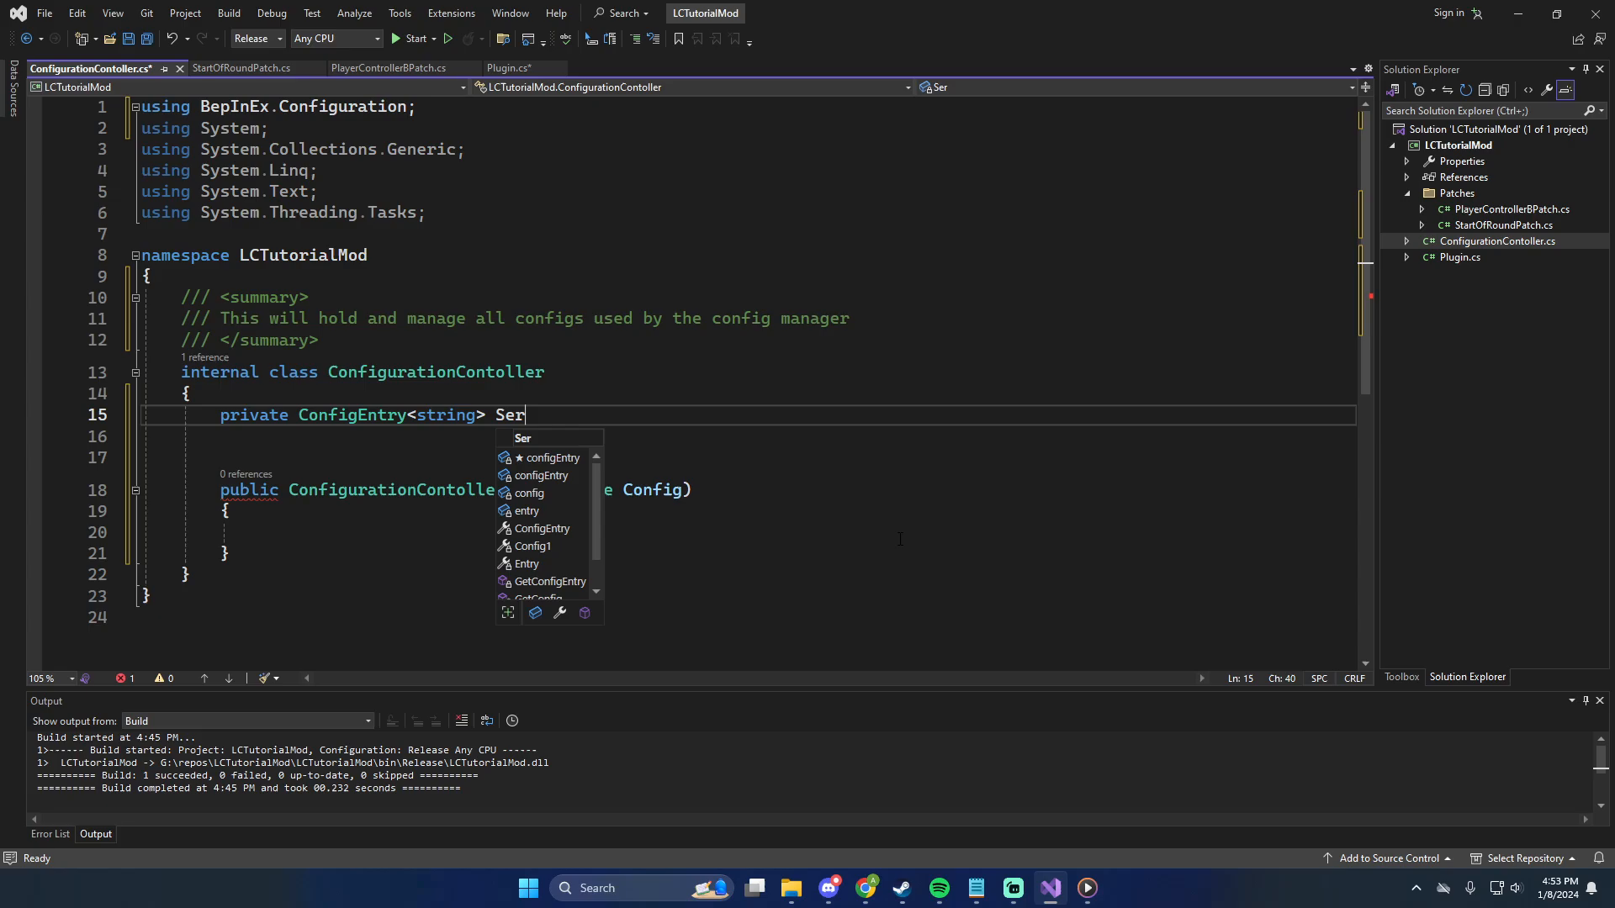
pyautogui.write('verNameCfg')
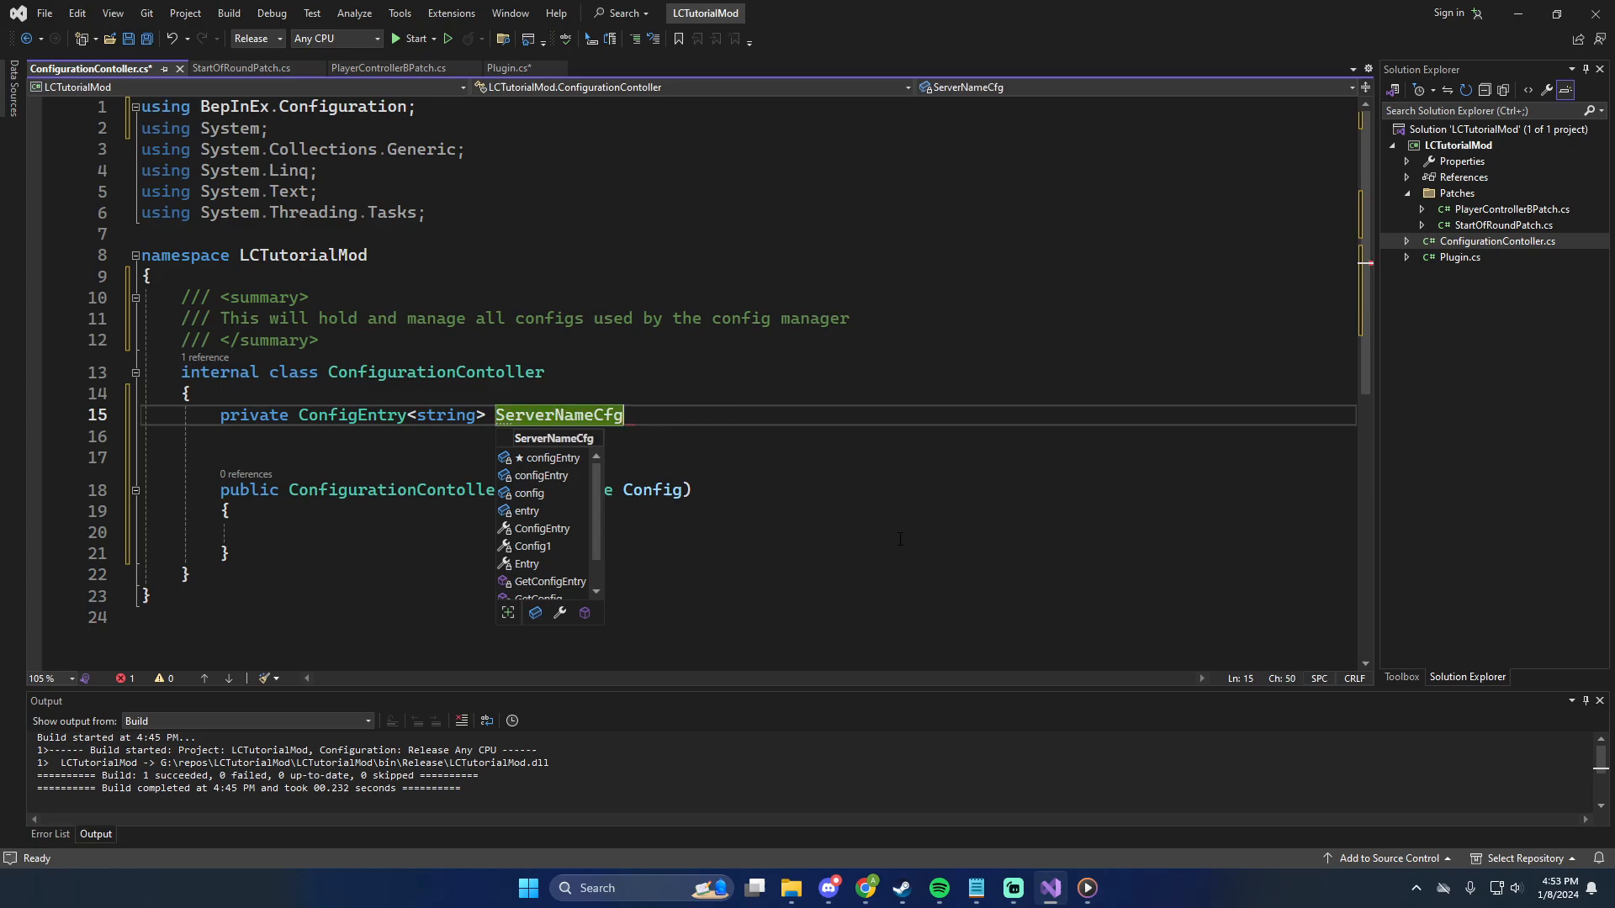
pyautogui.write(';')
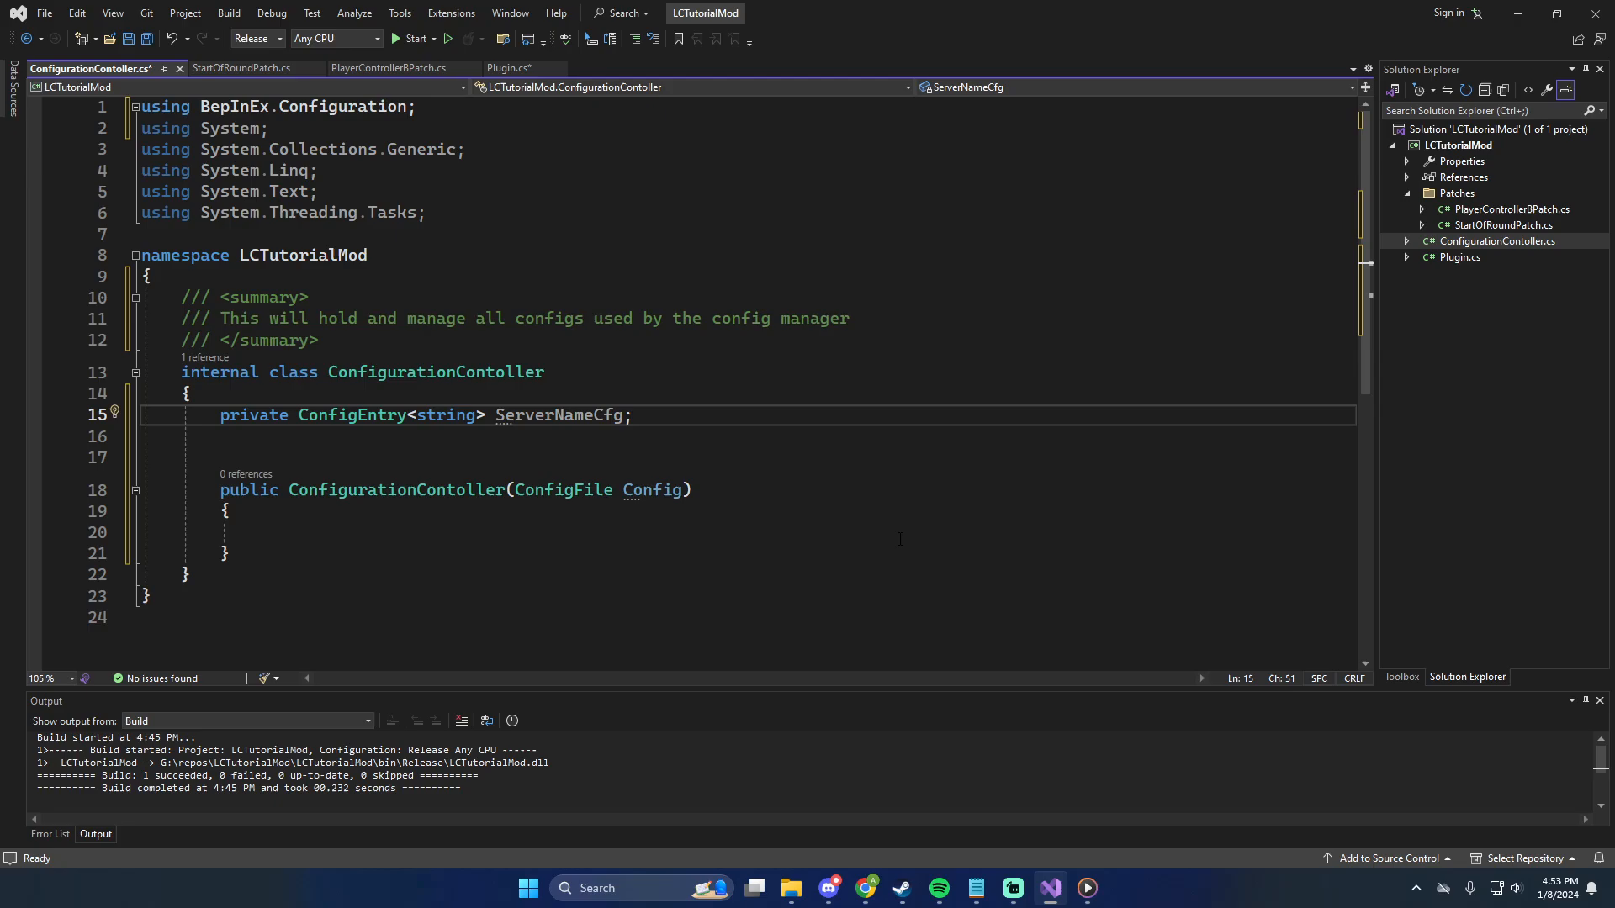
pyautogui.moveTo(926, 415)
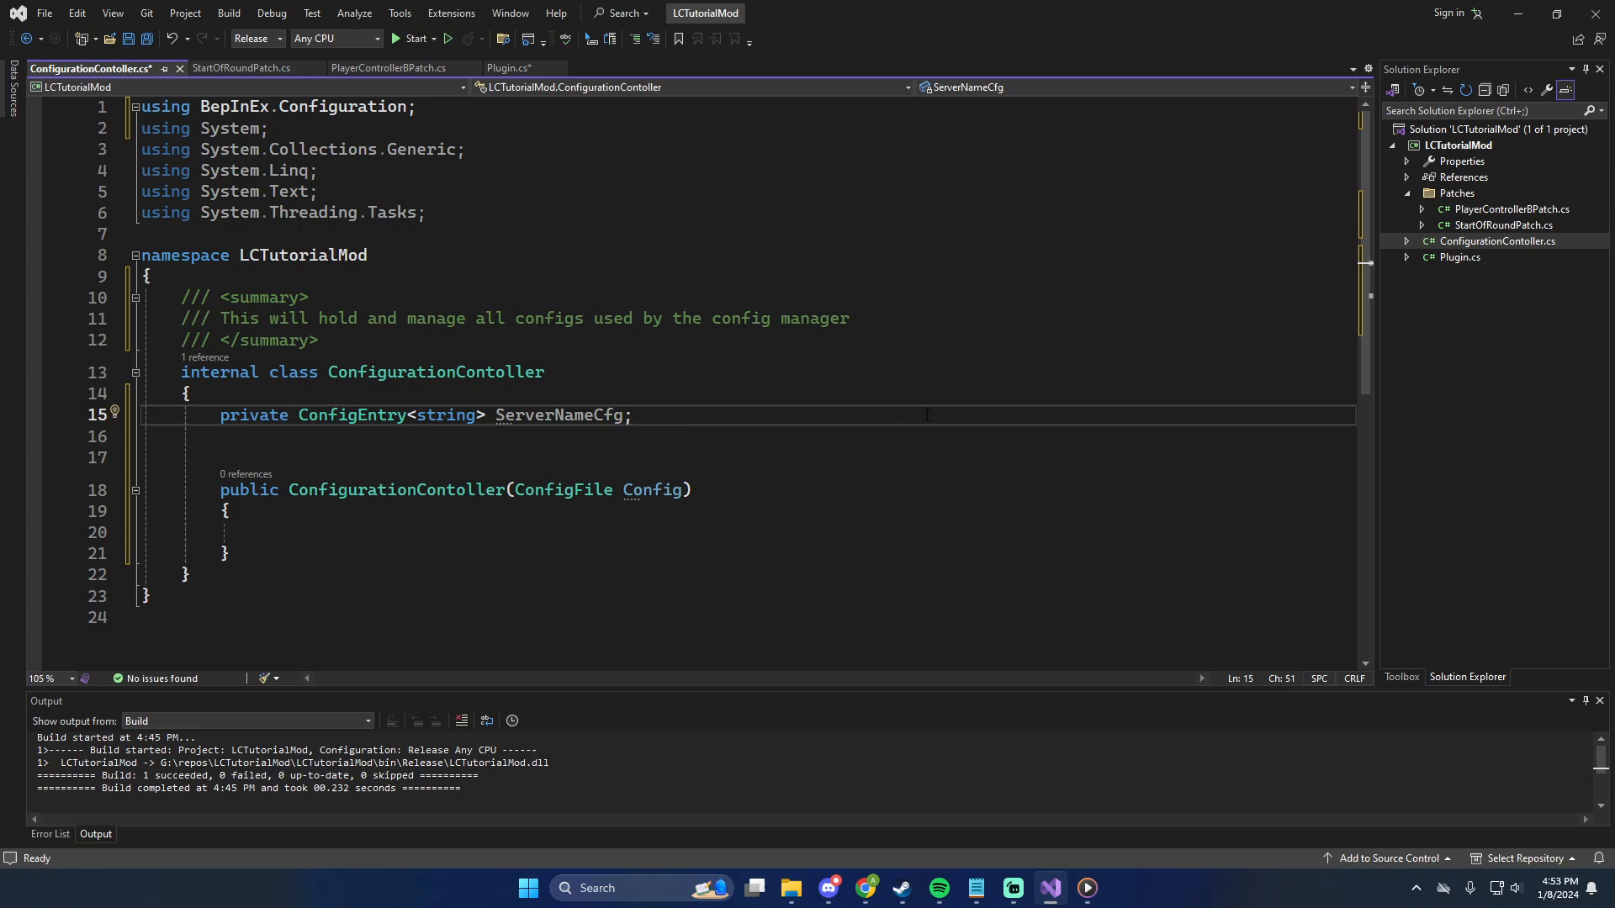
# Create an internal ServerName property whose getter returns ServerNameCfg.Value
pyautogui.write('internal string ServerName')
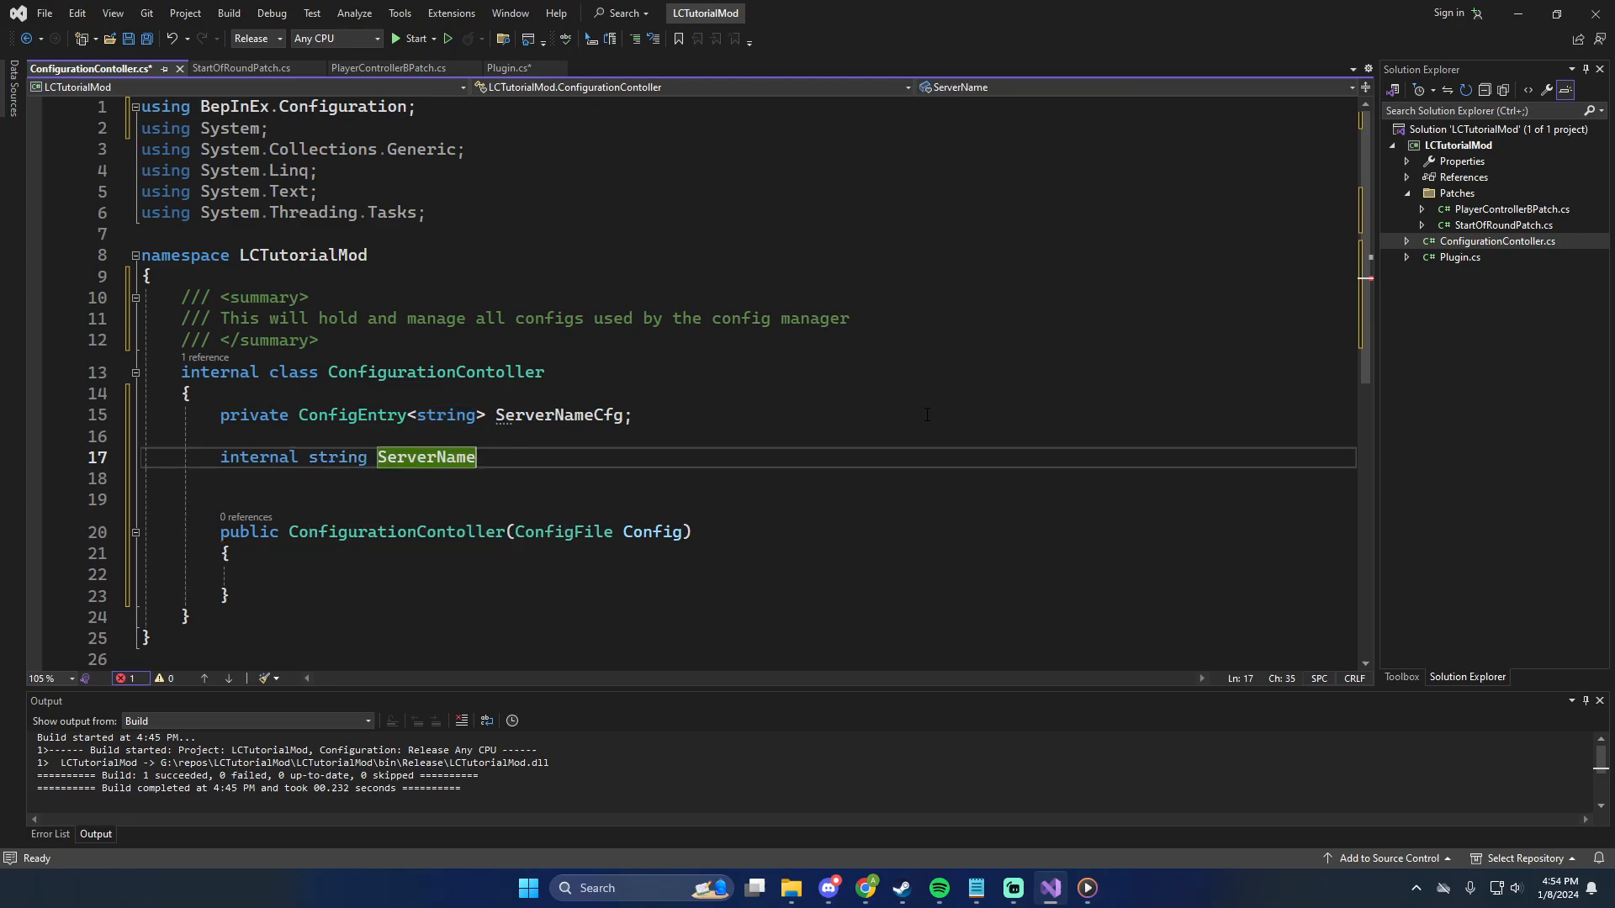
pyautogui.write('{')
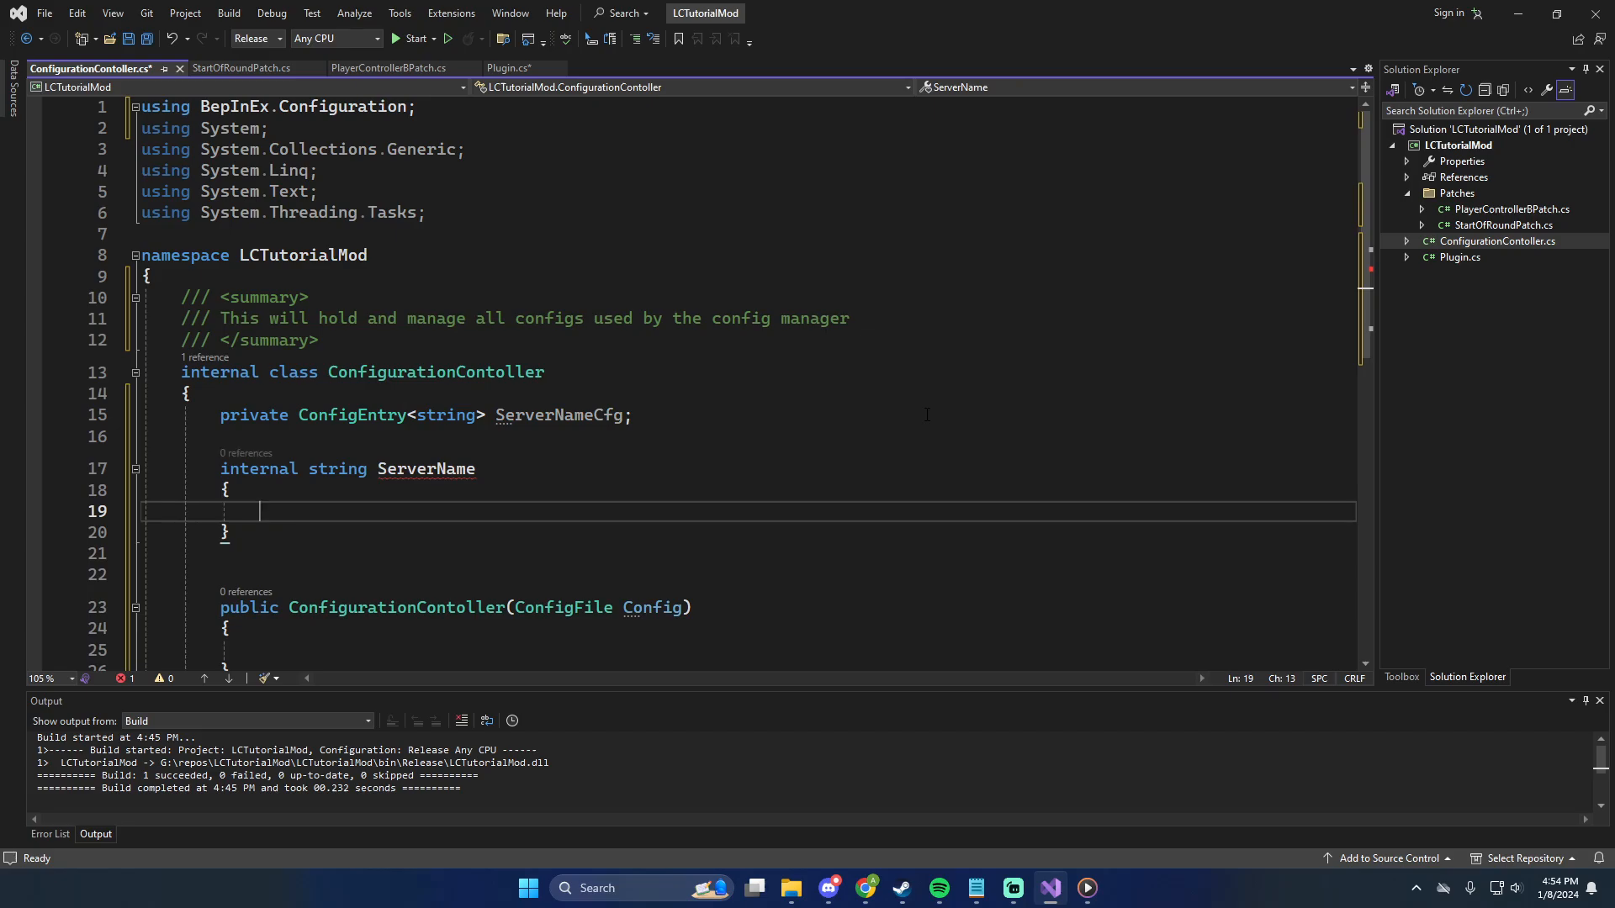
pyautogui.write('get { return ServerNameCfg.Value; }')
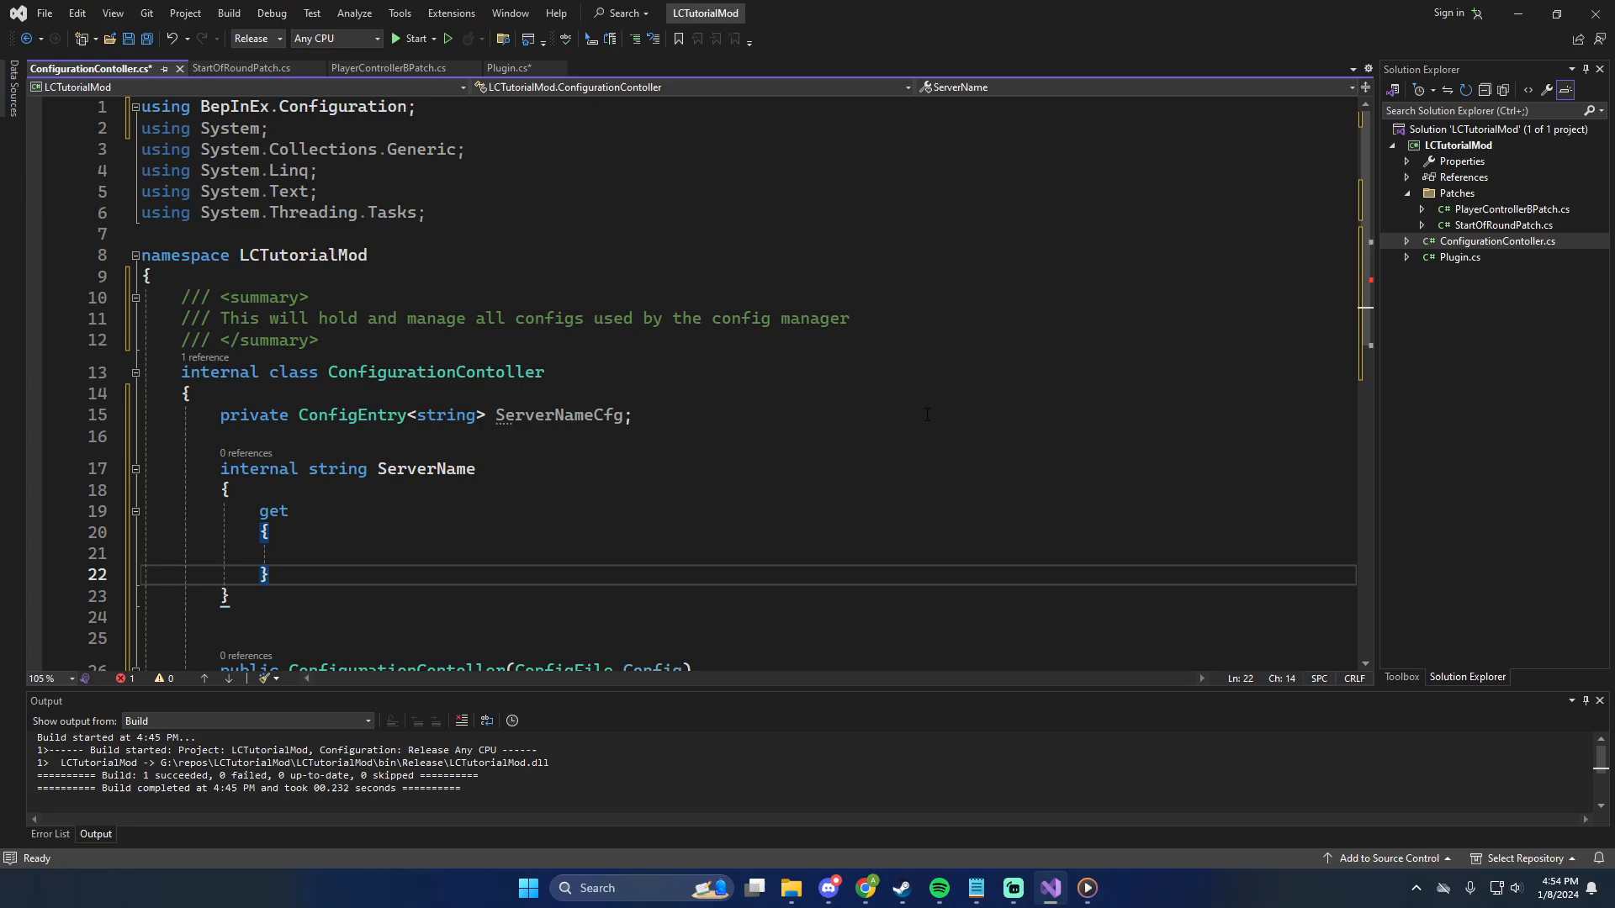
# Add an if(ServerNameCfg.Value == "") check returning (string)ServerNameCfg.DefaultValue
pyautogui.write('if(ServerNameCfg == null) {')
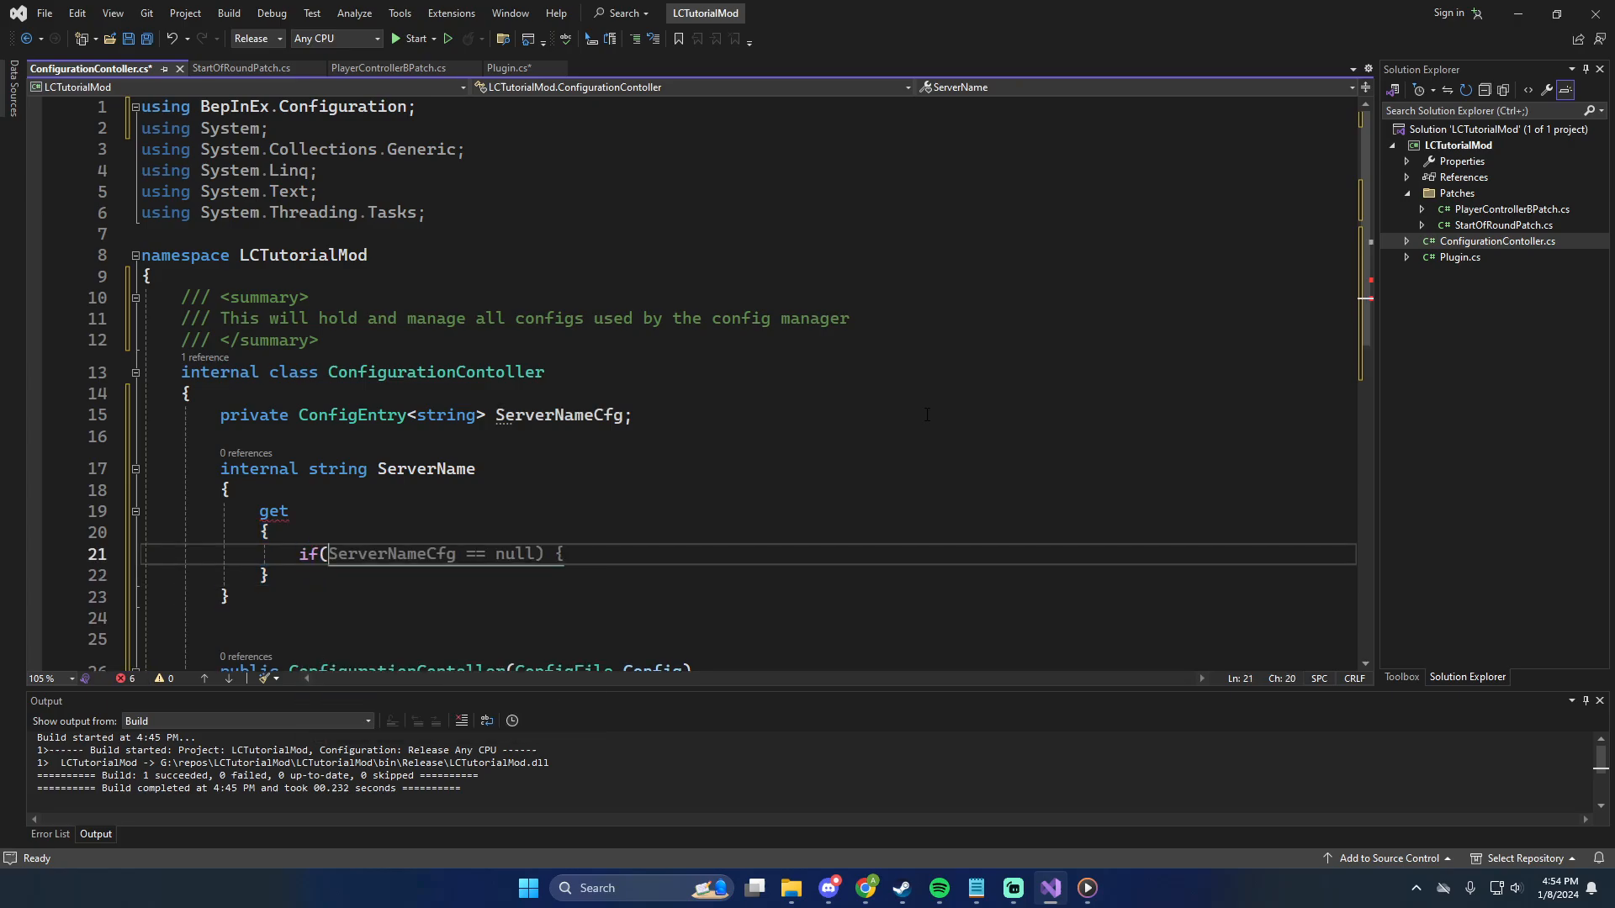
pyautogui.doubleClick(391, 555)
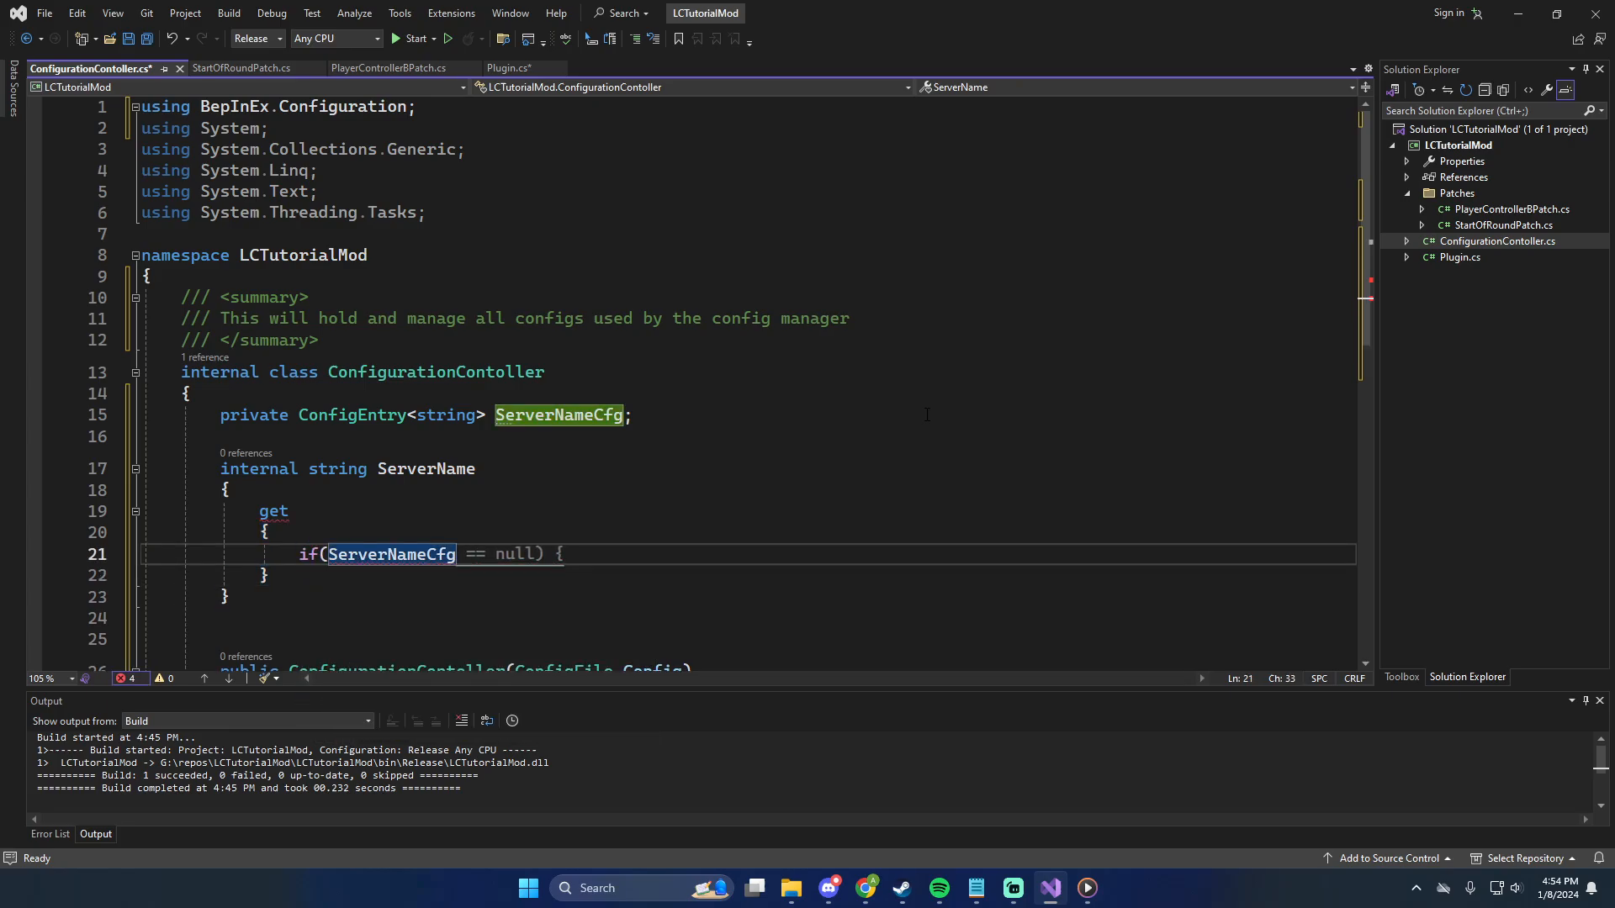
pyautogui.write('.Value ==')
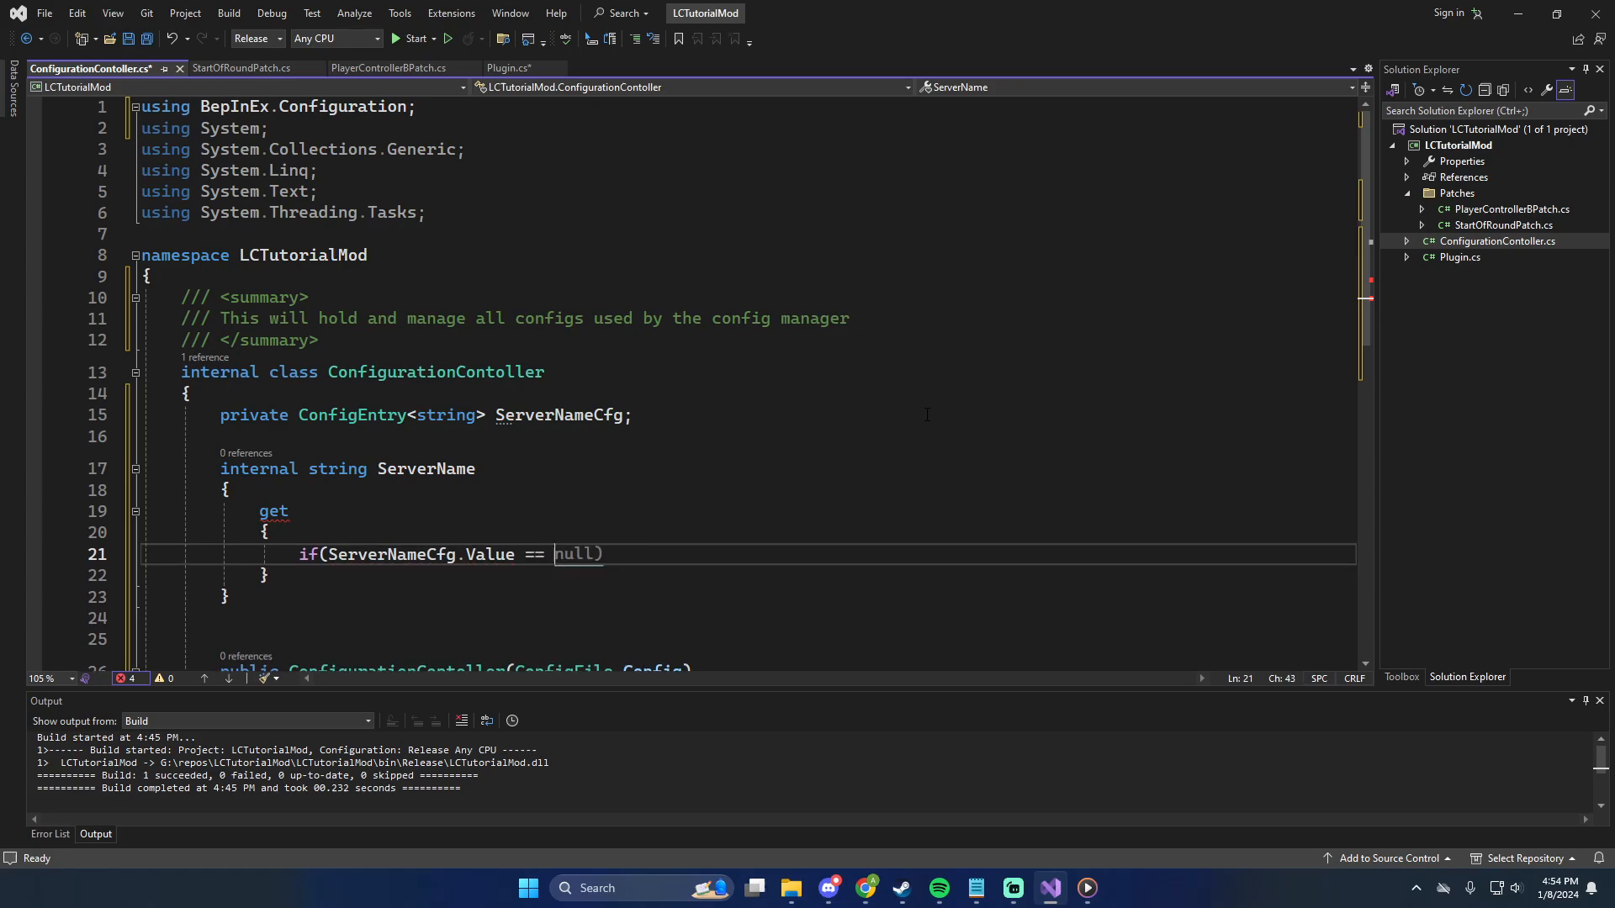
pyautogui.write('"n')
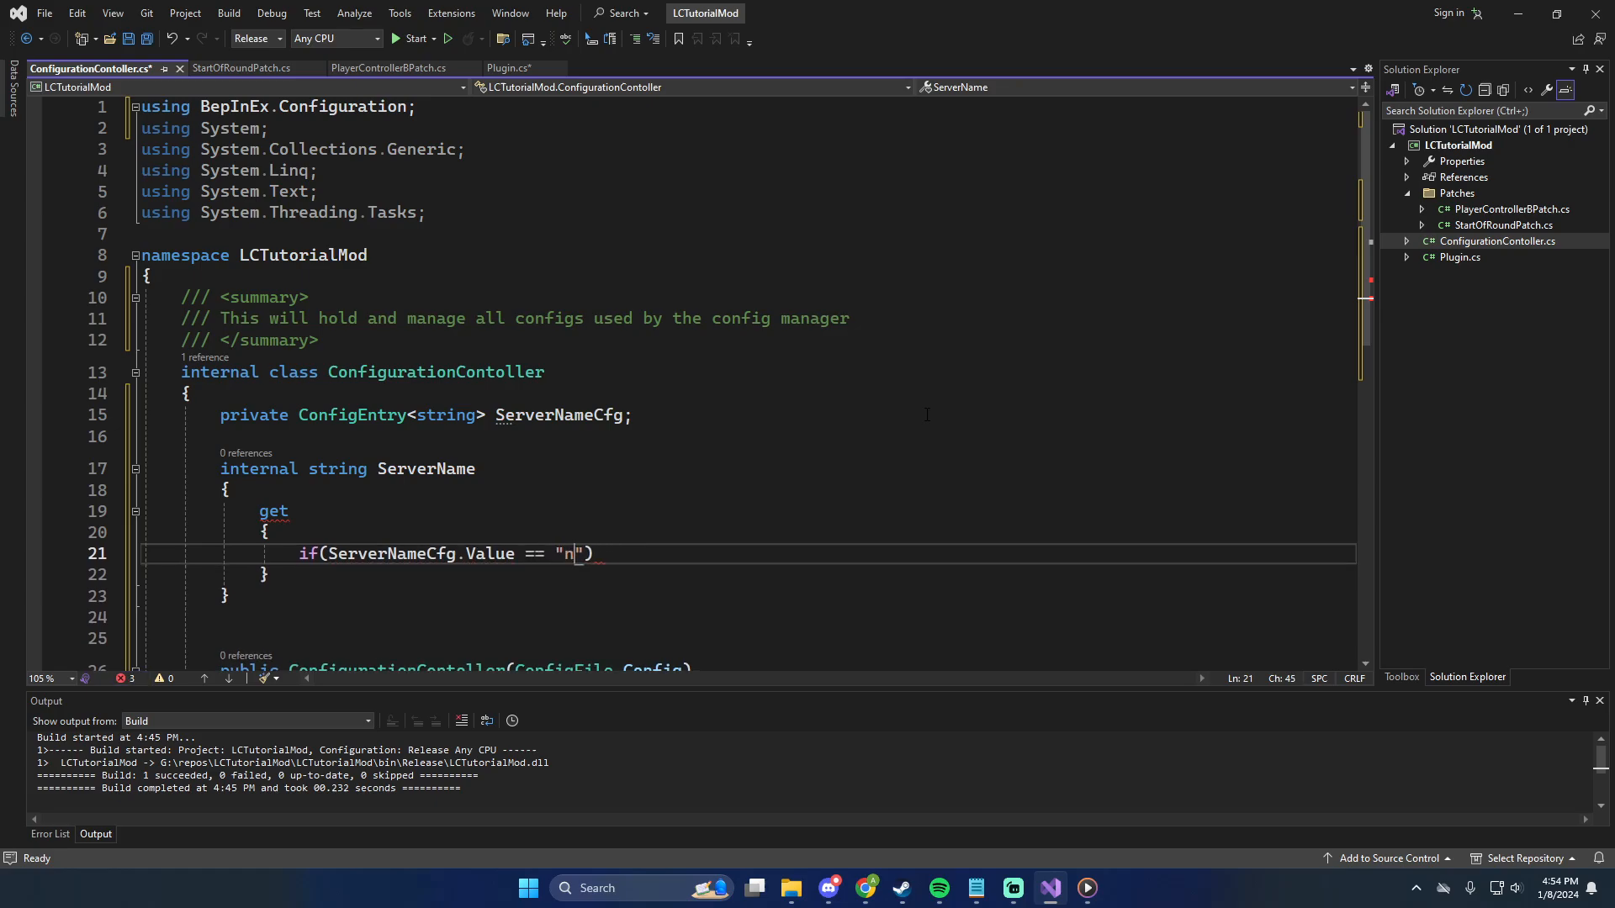
pyautogui.press('Backspace')
pyautogui.write('{')
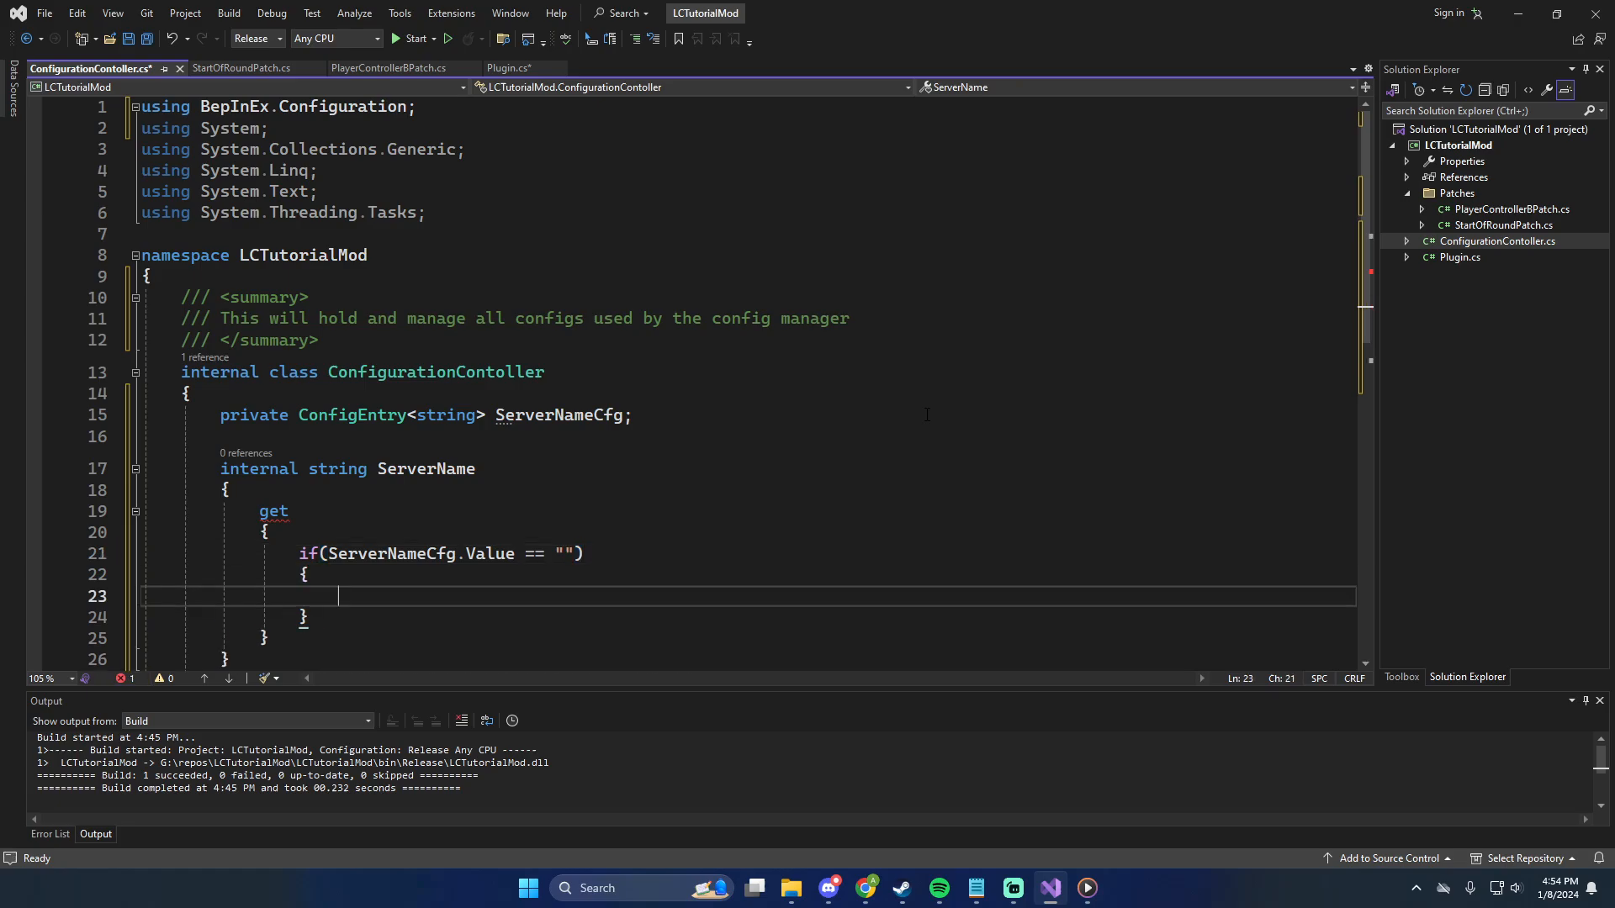
pyautogui.write('return ()')
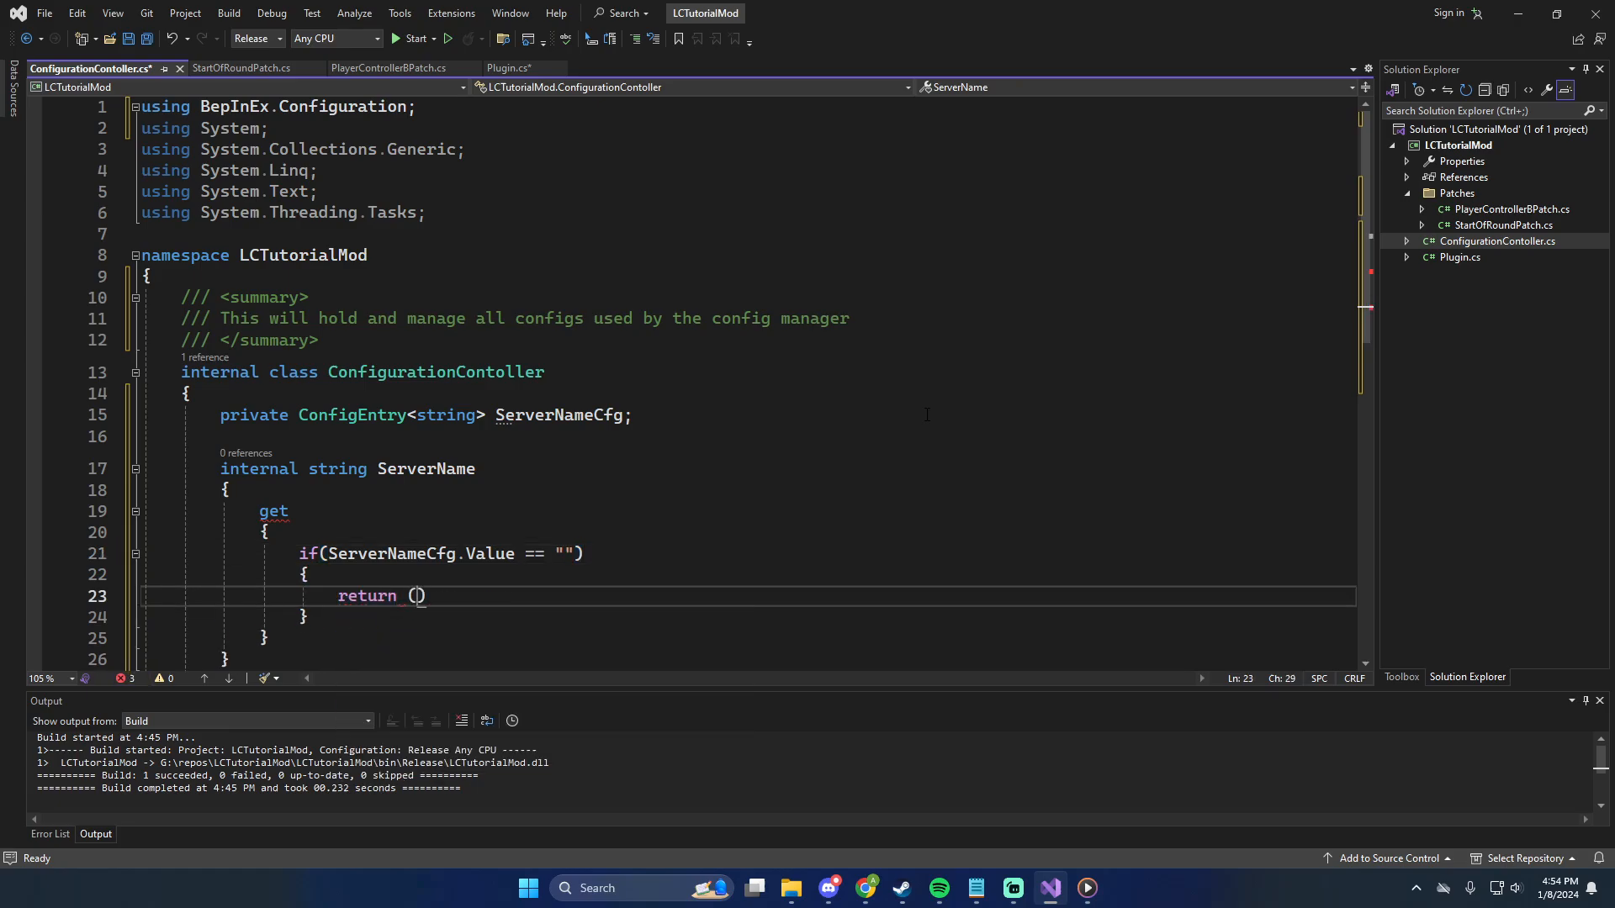
pyautogui.write('string')
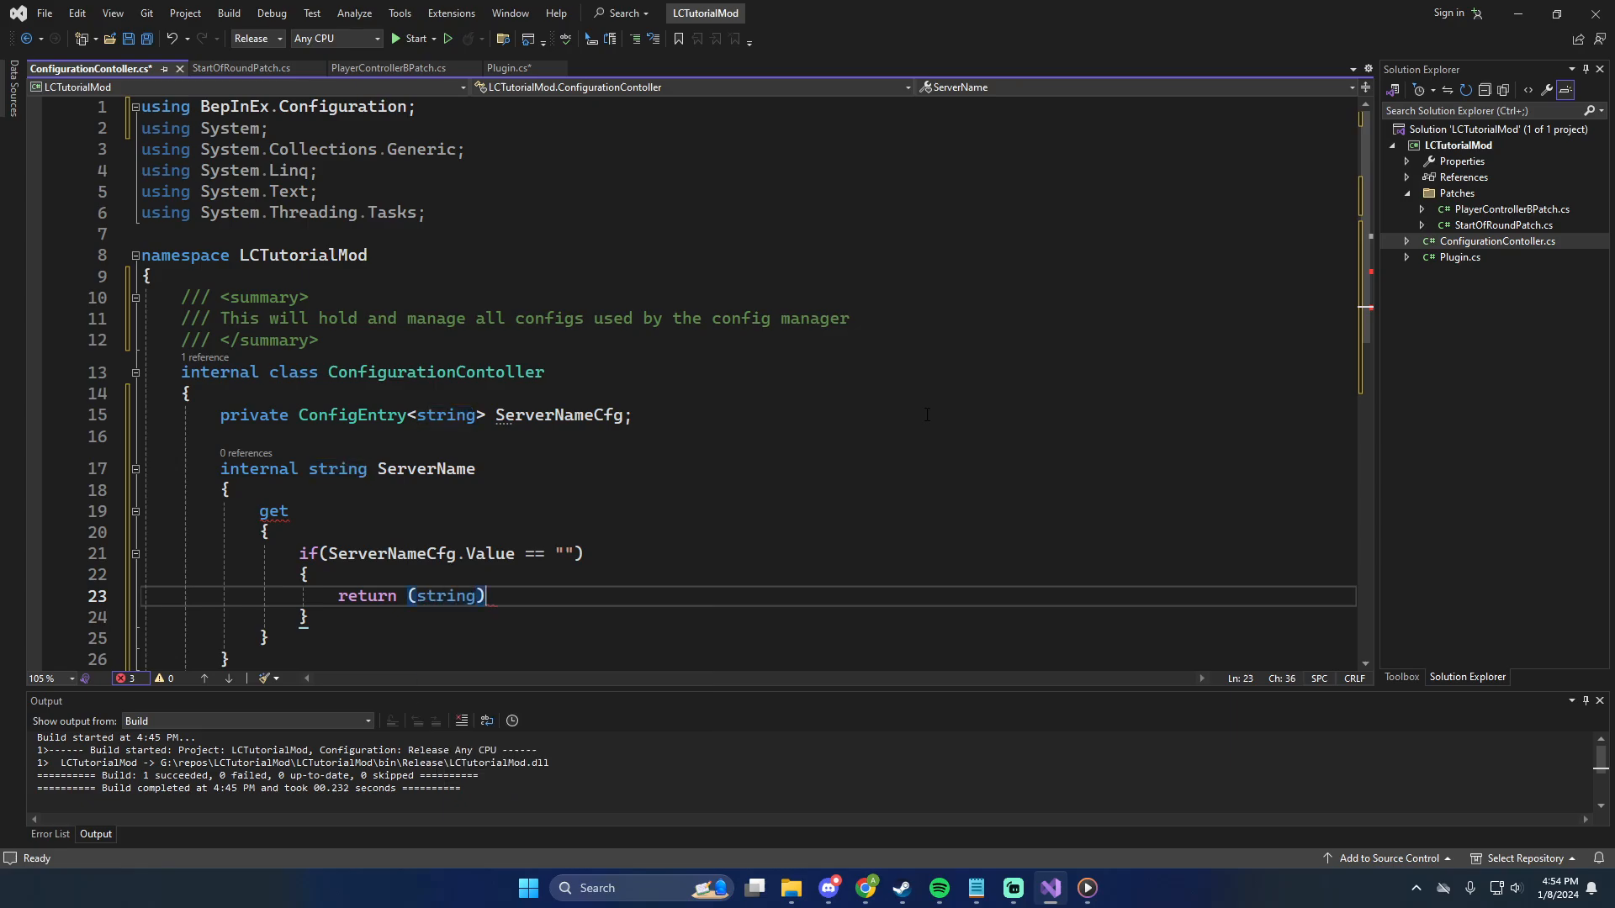
pyautogui.write('ServerNameCfg.Value;')
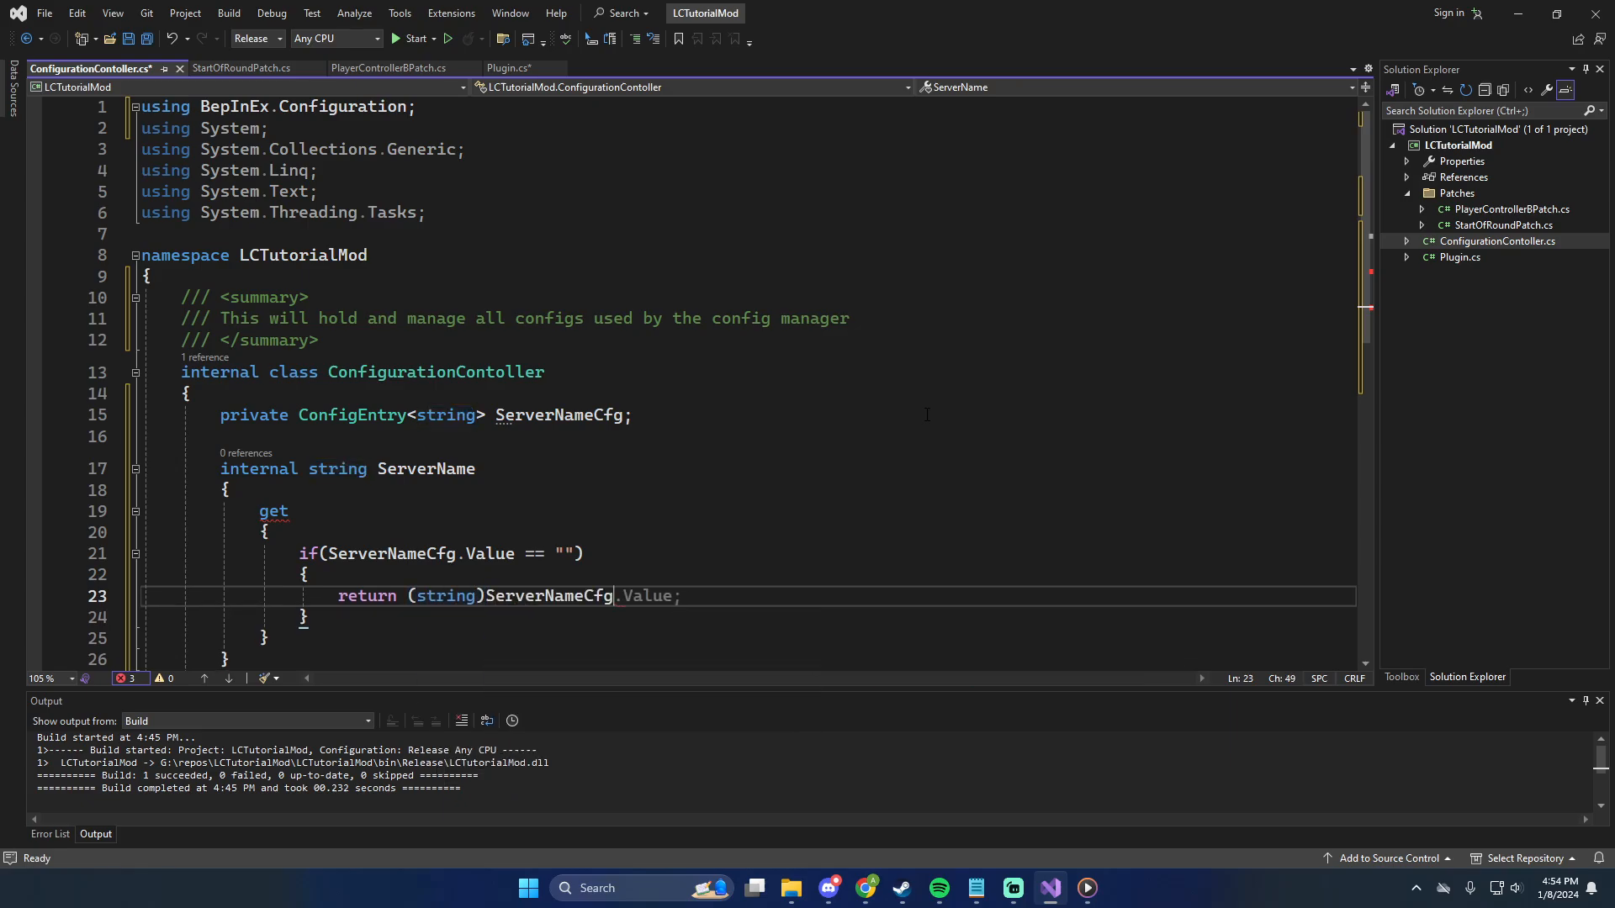
pyautogui.write('.DefaultValue;')
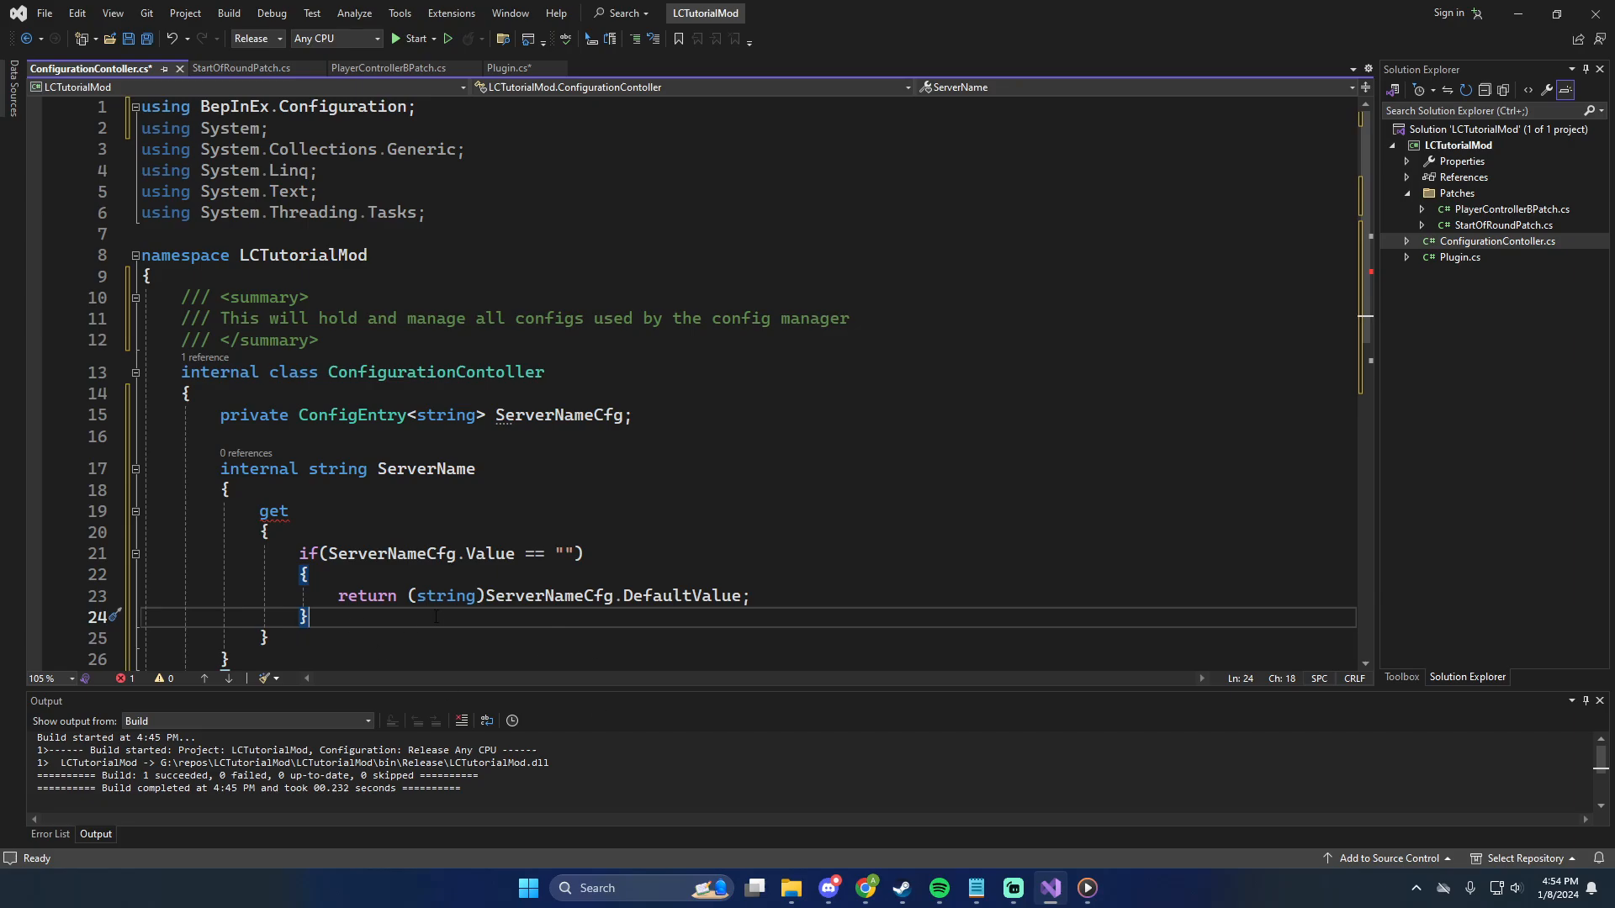
pyautogui.moveTo(684, 596)
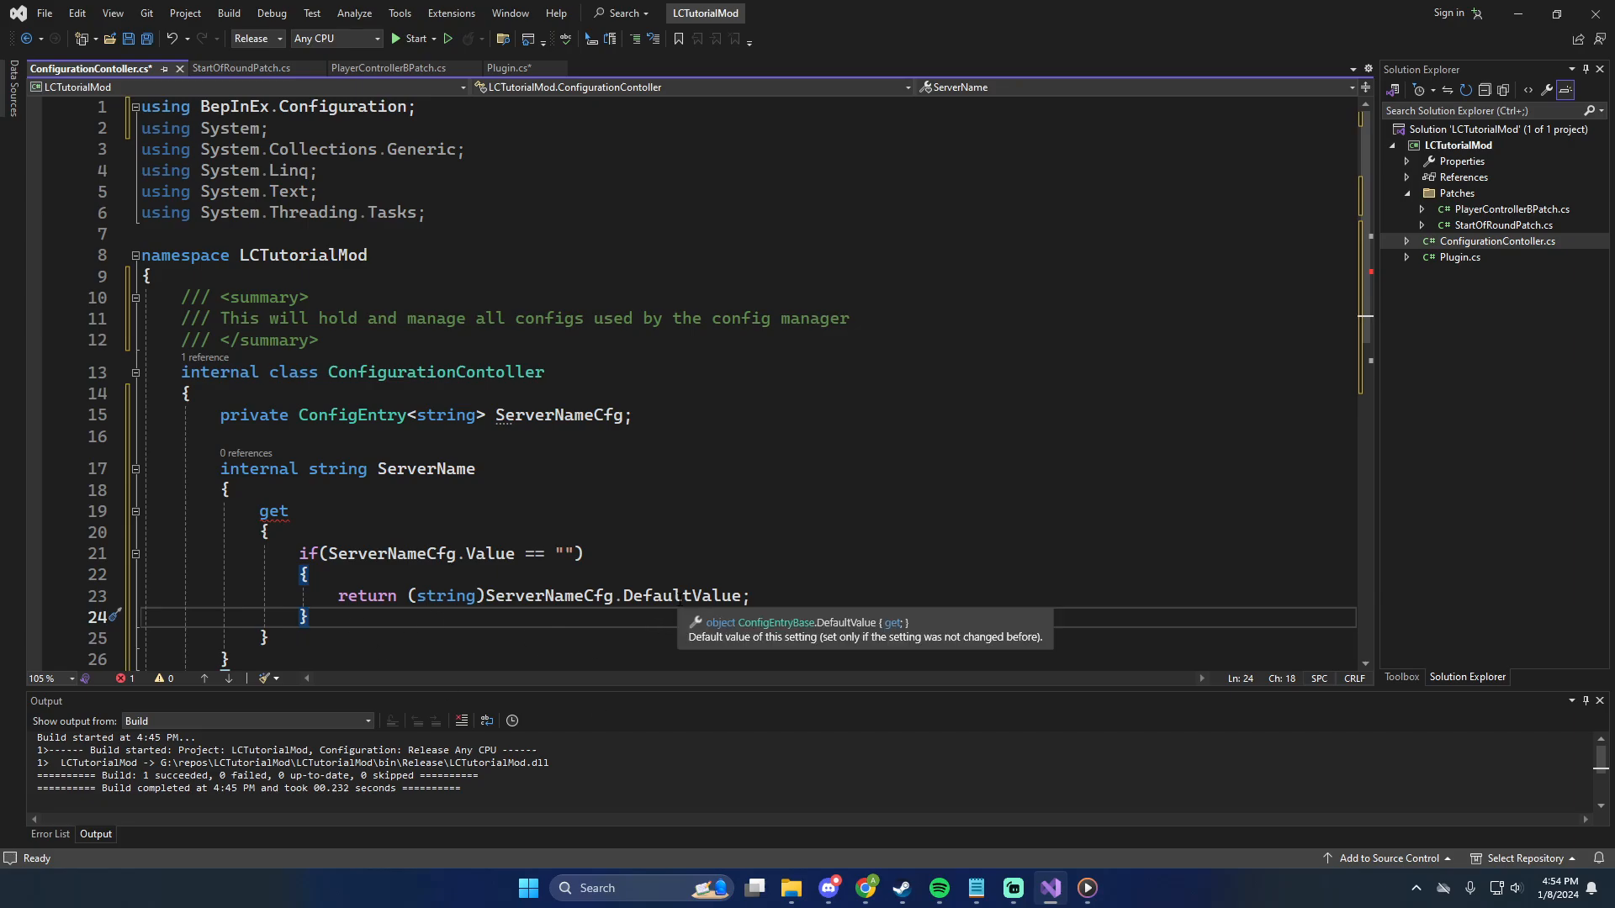
pyautogui.moveTo(719, 607)
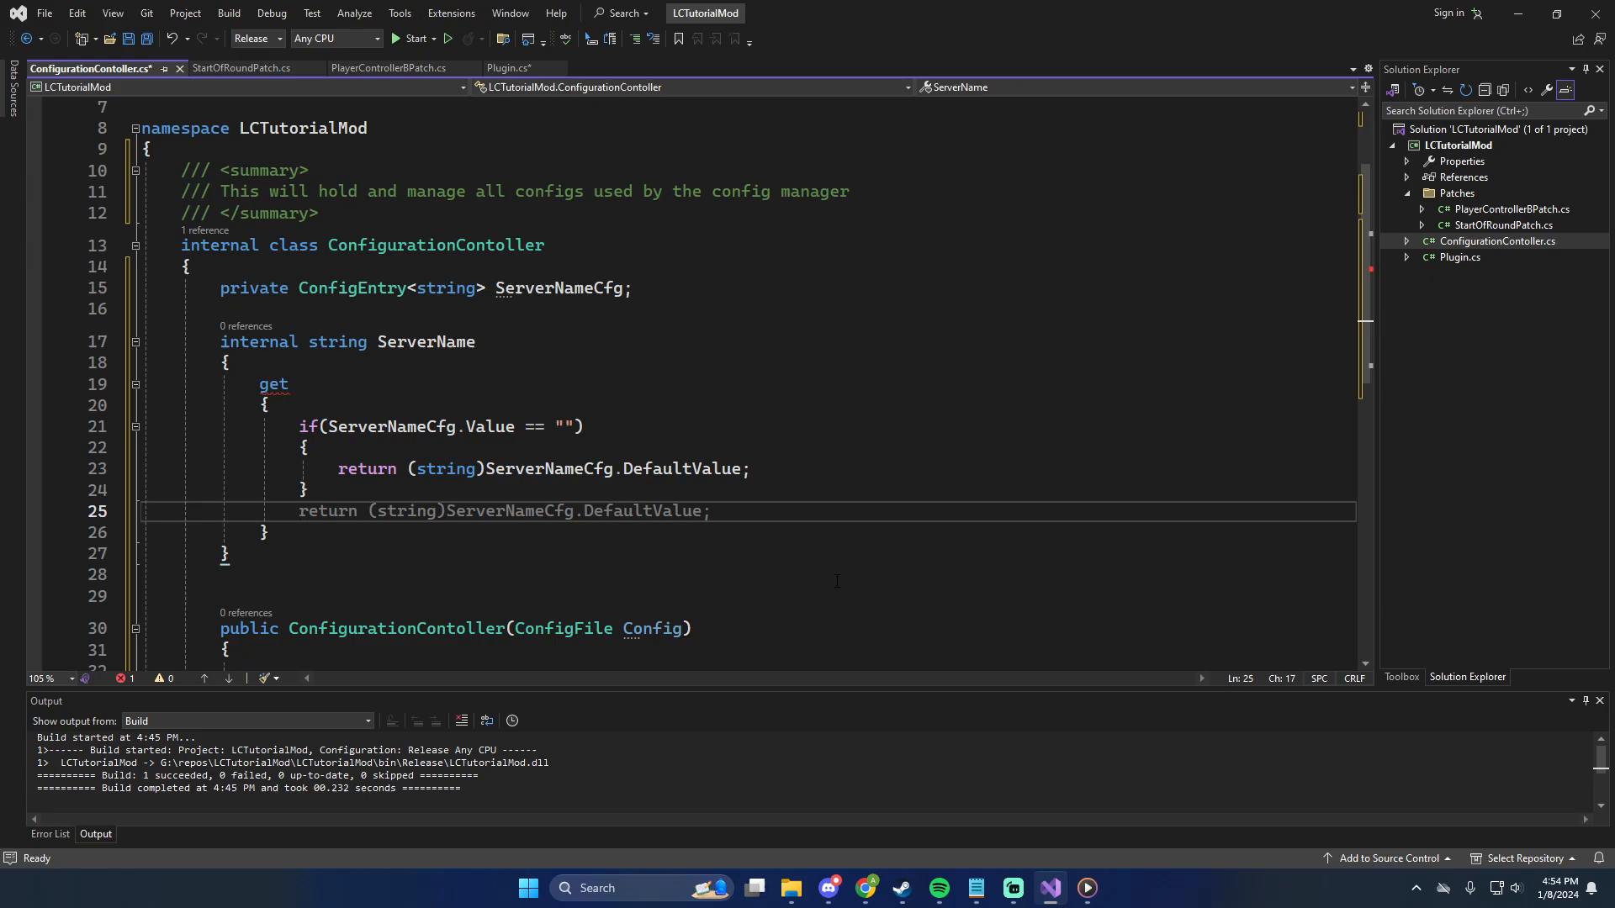
# Return ServerNameCfg.Value after the if and add a setter assigning ServerNameCfg.Value
pyautogui.write('Serva')
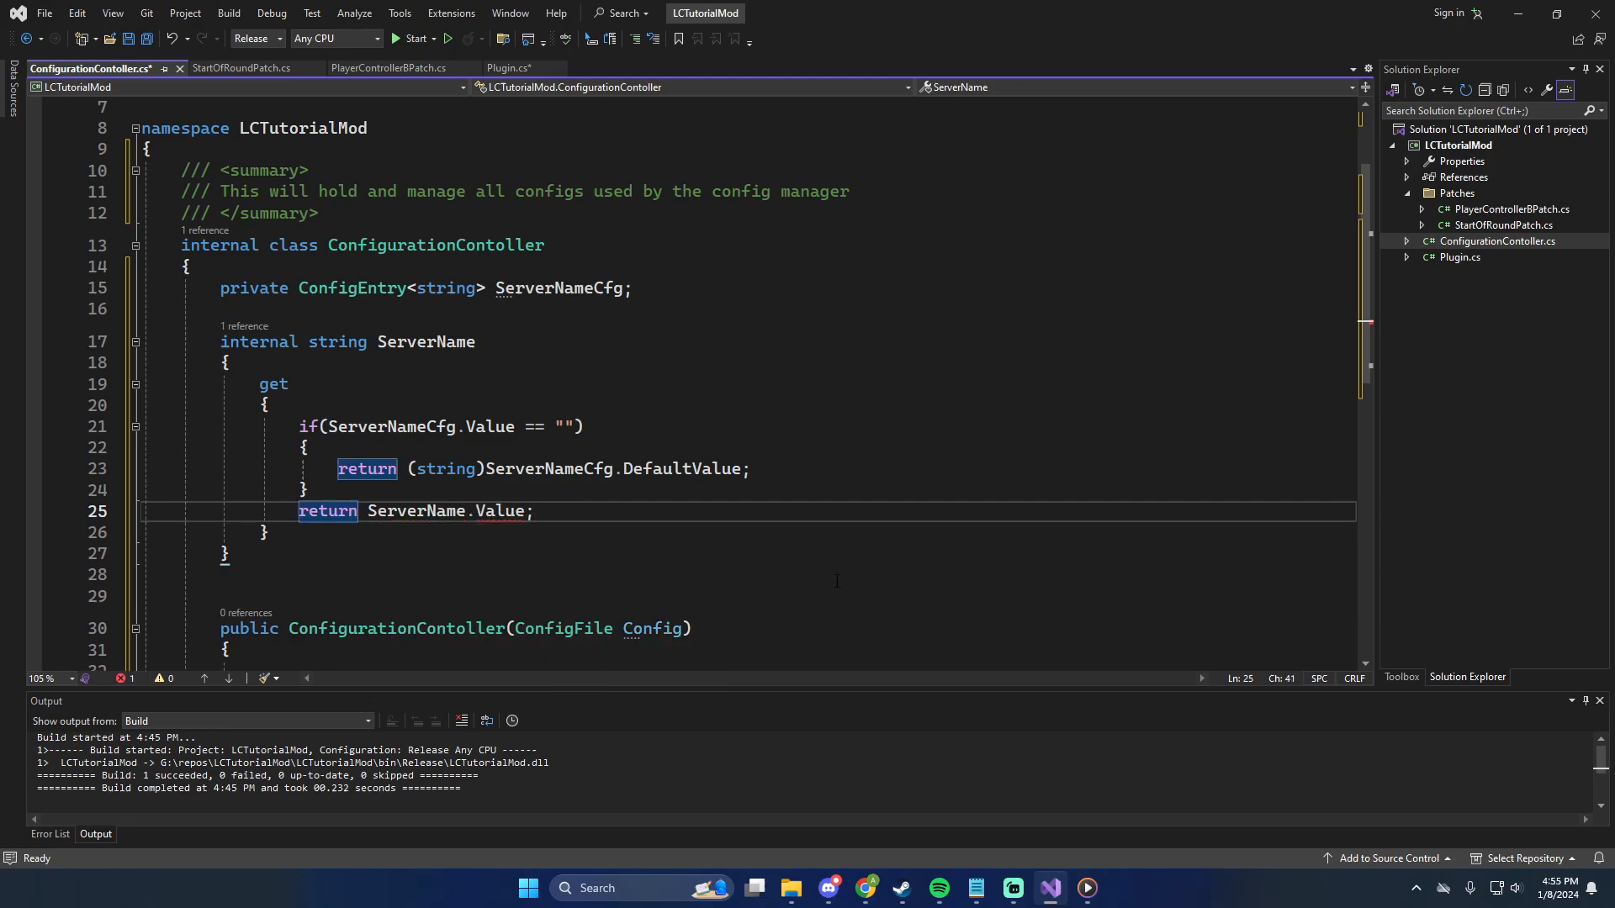
pyautogui.doubleClick(415, 511)
pyautogui.write('Cfg')
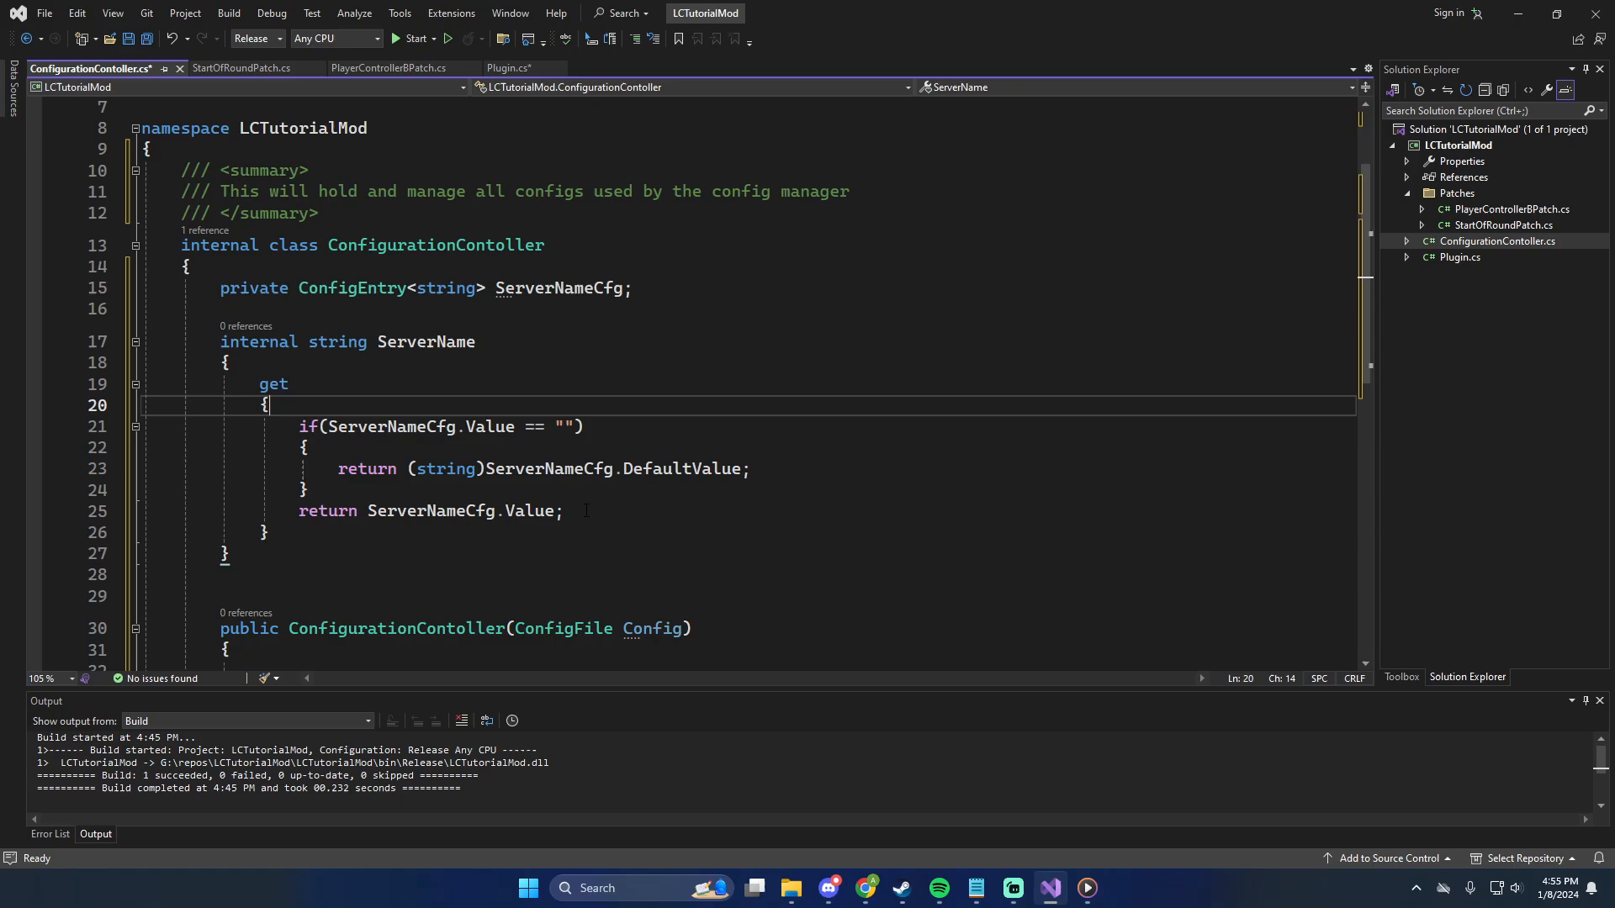
pyautogui.click(271, 532)
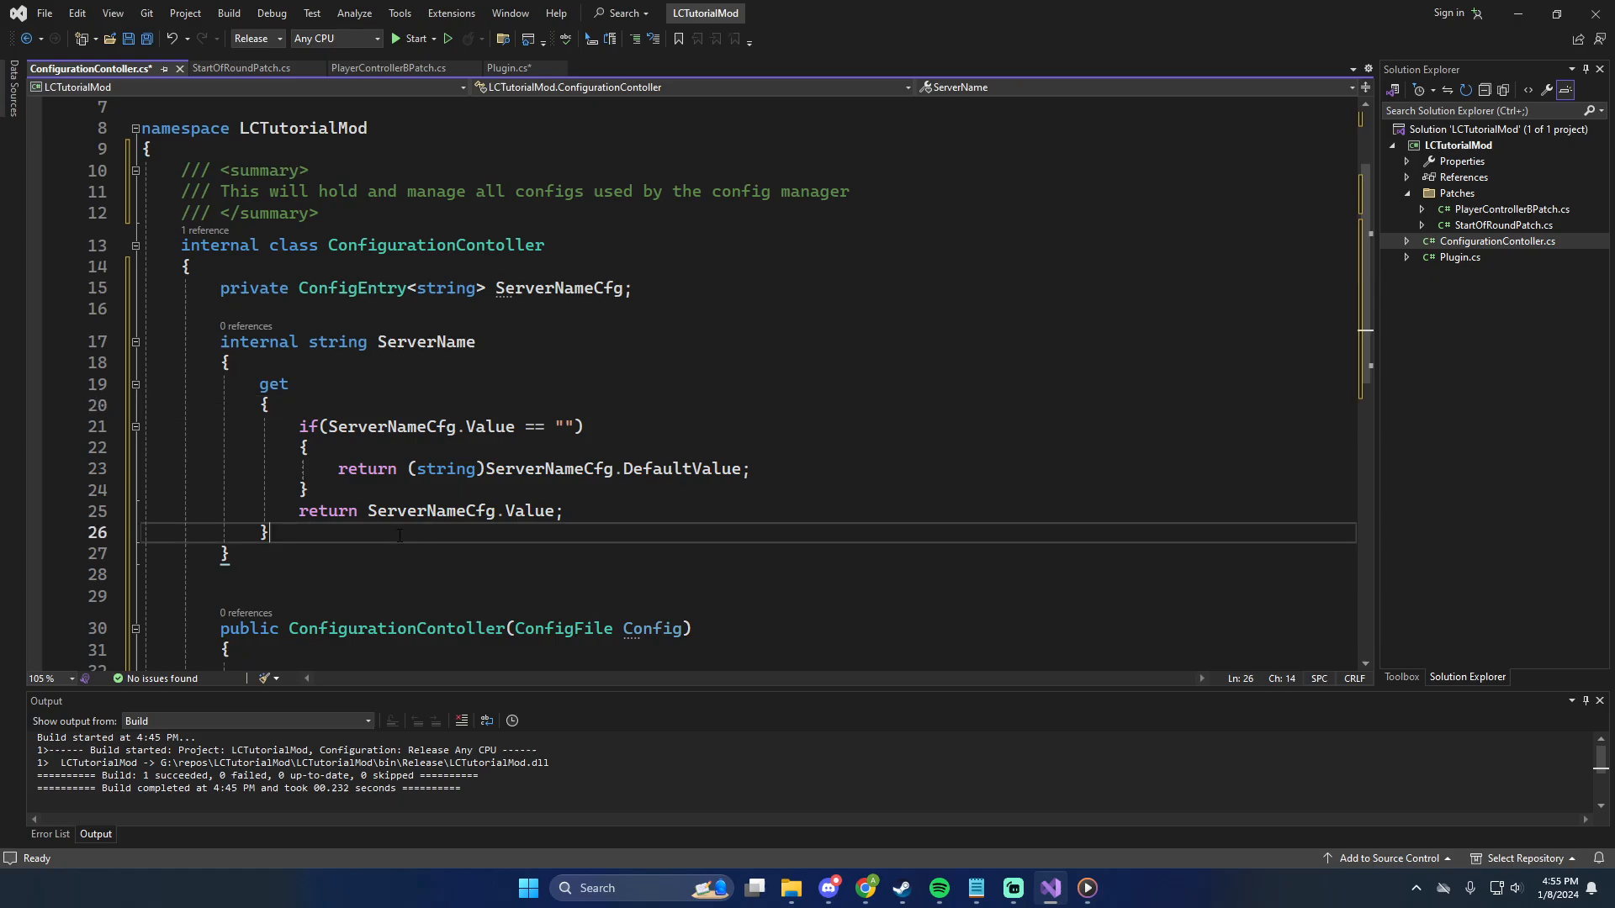
pyautogui.write('set {')
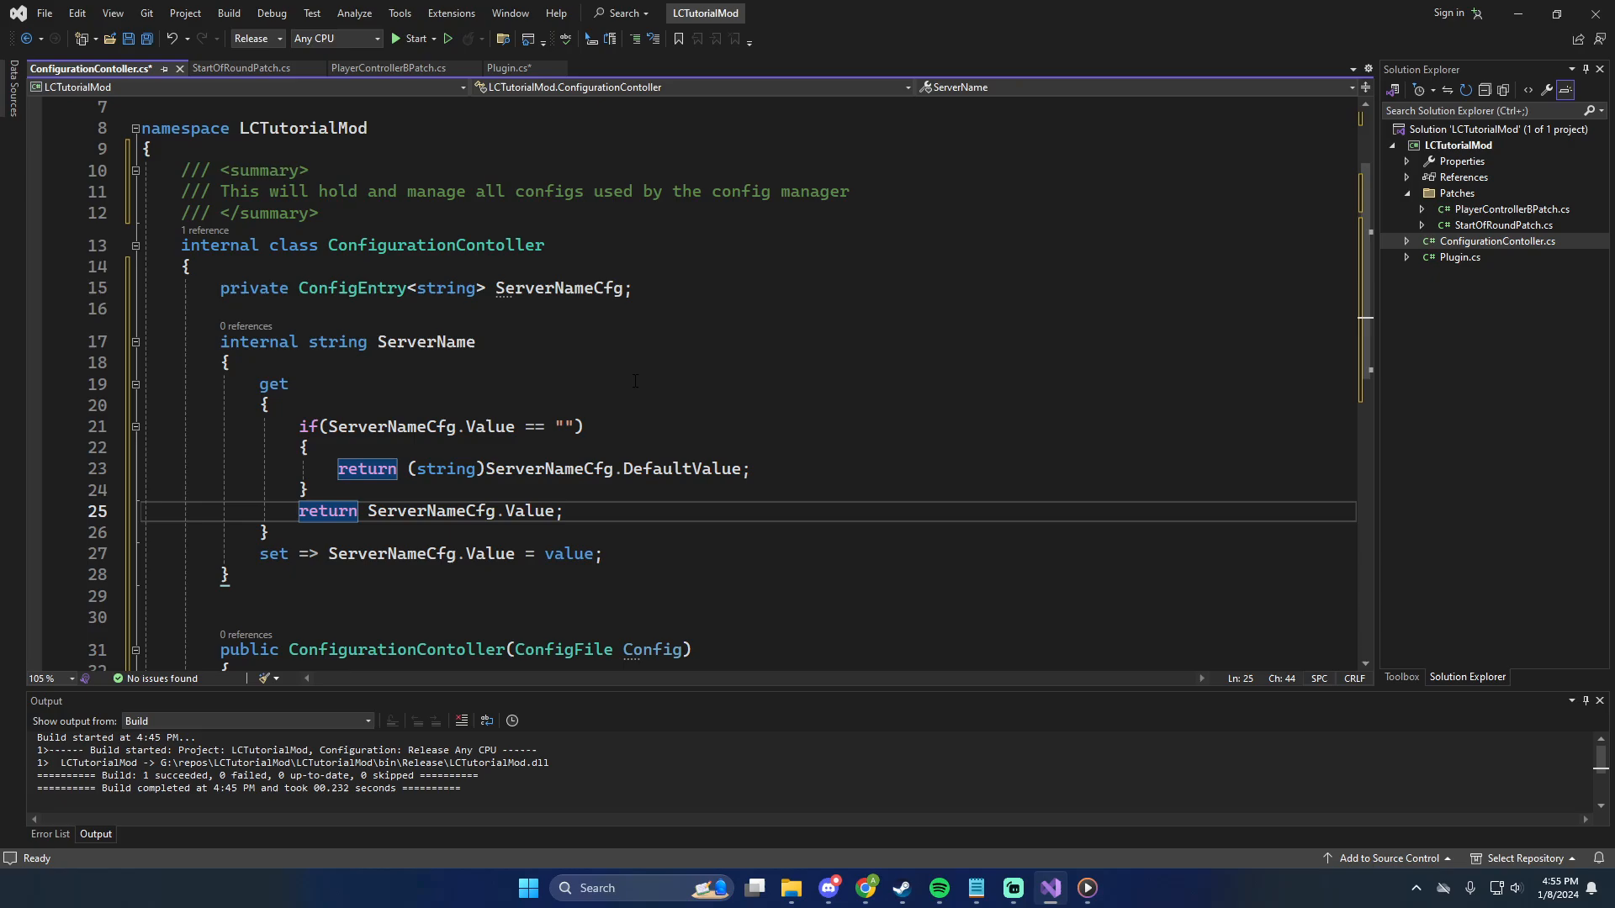
# Collapse the ServerName property outline to reveal the empty constructor
pyautogui.scroll(-3)
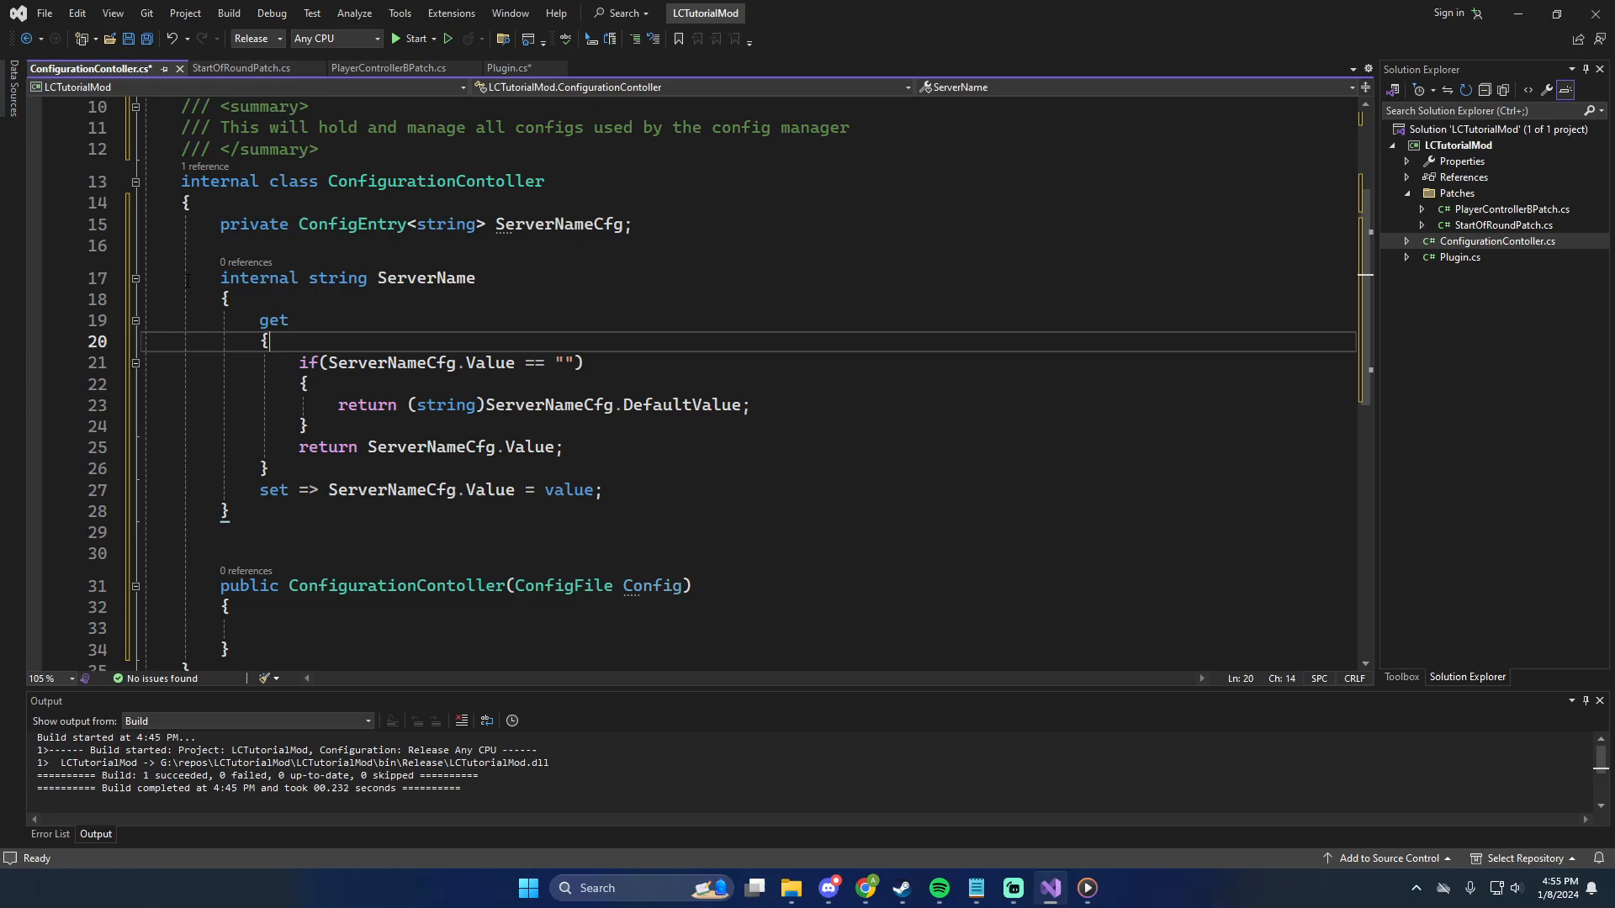
pyautogui.click(134, 299)
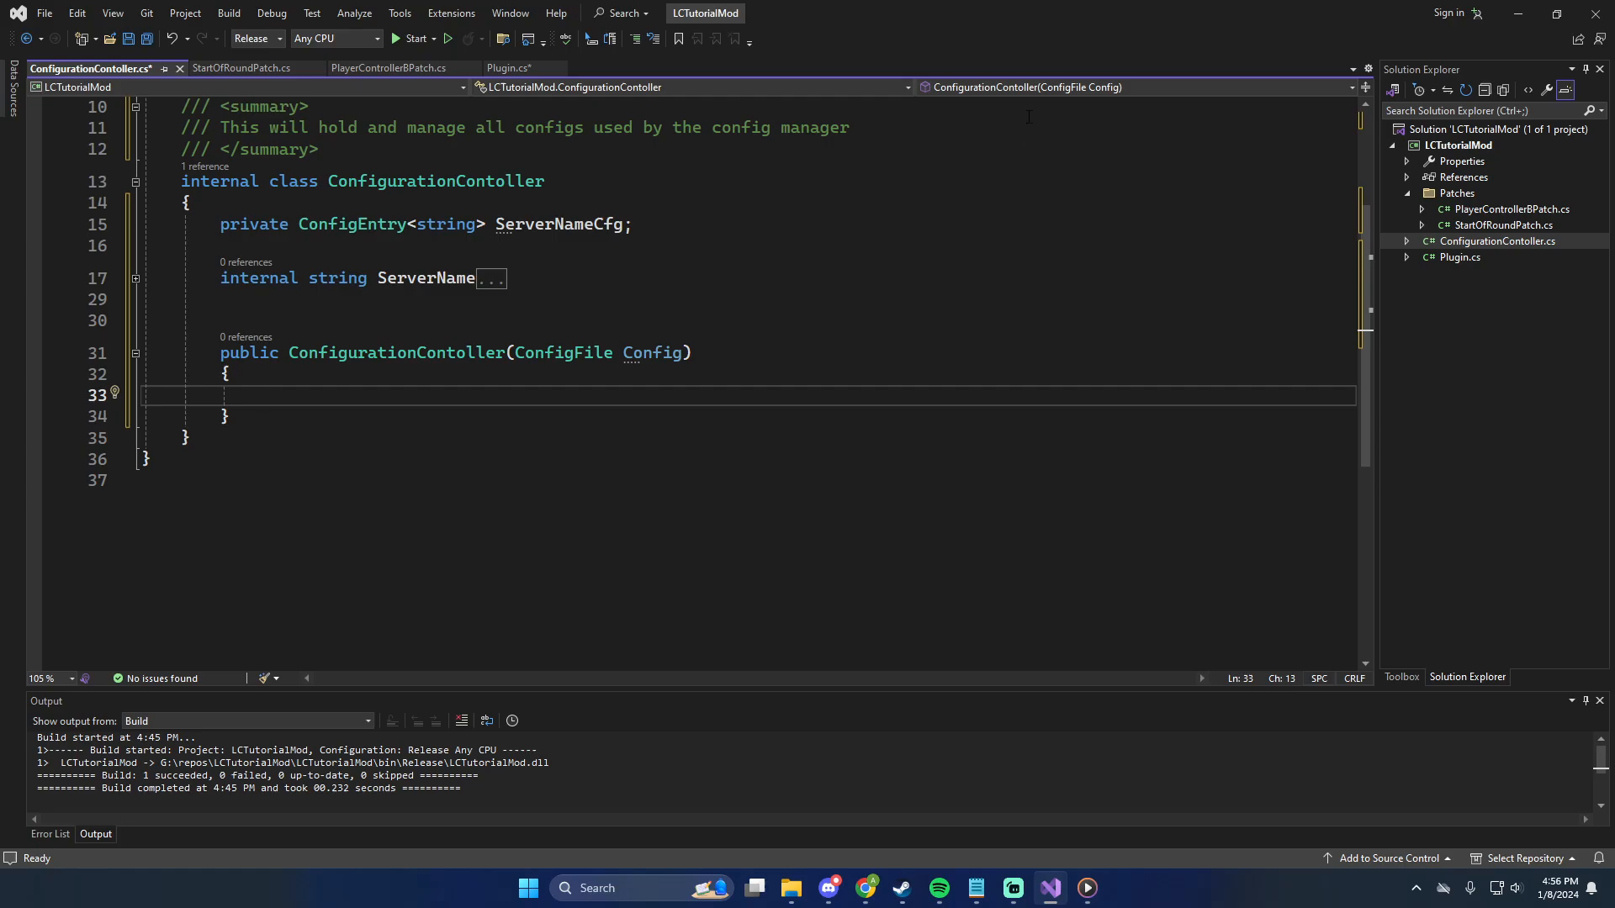
# In the constructor, start ServerNameCfg = Config.Bind("Server Settings", ...) with empty placeholders
pyautogui.write('ServerName')
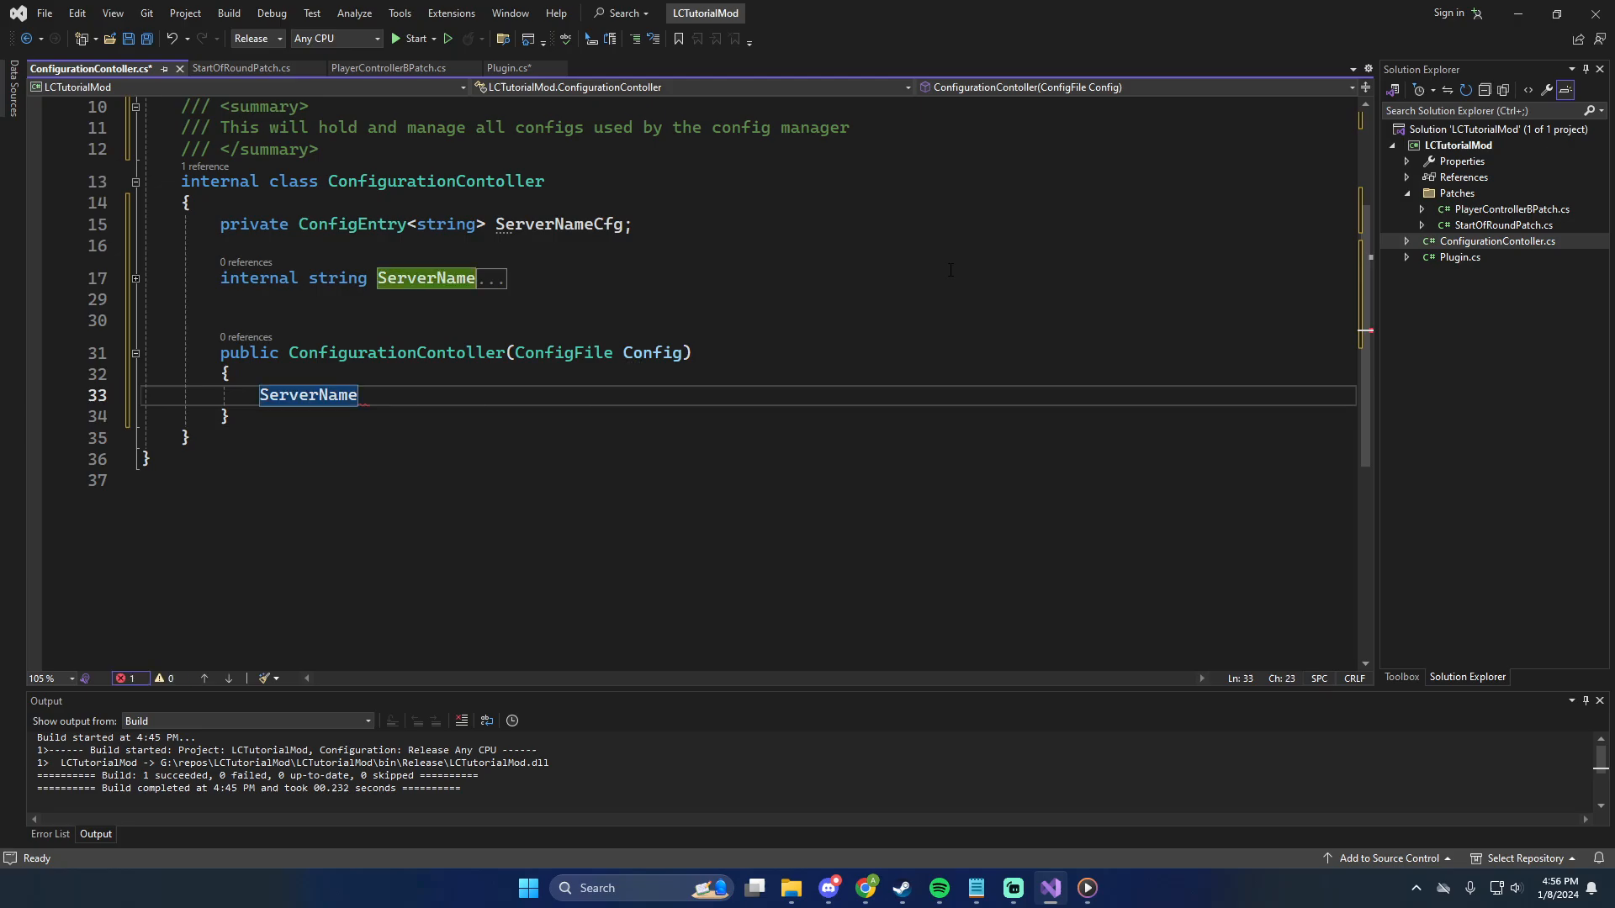
pyautogui.write('Cfg')
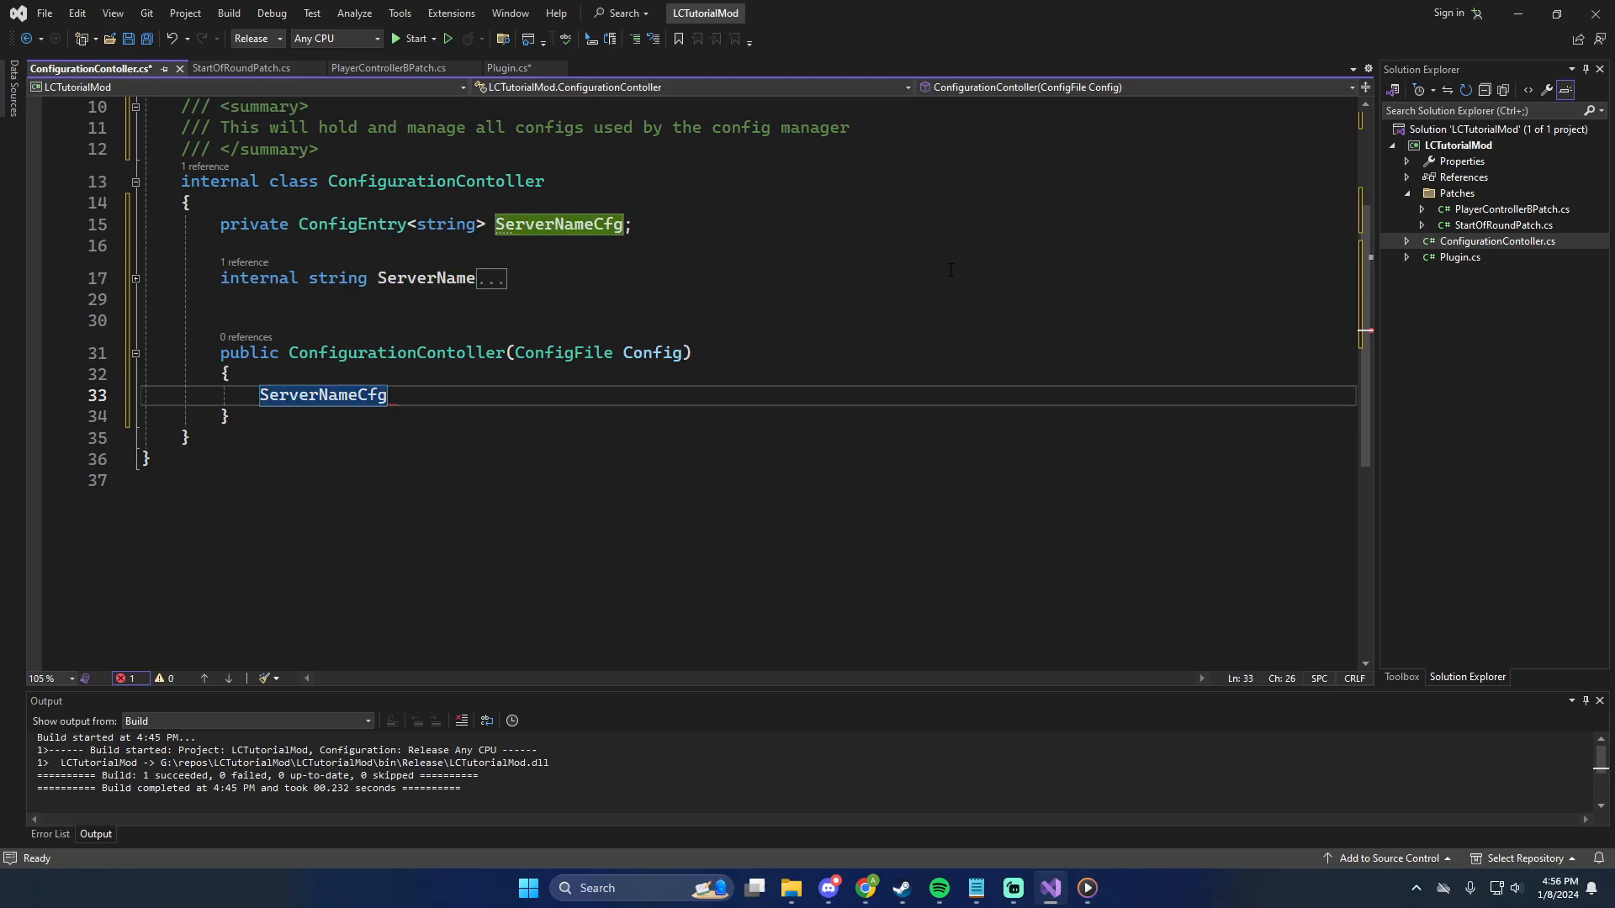
pyautogui.write('= Config.Bind')
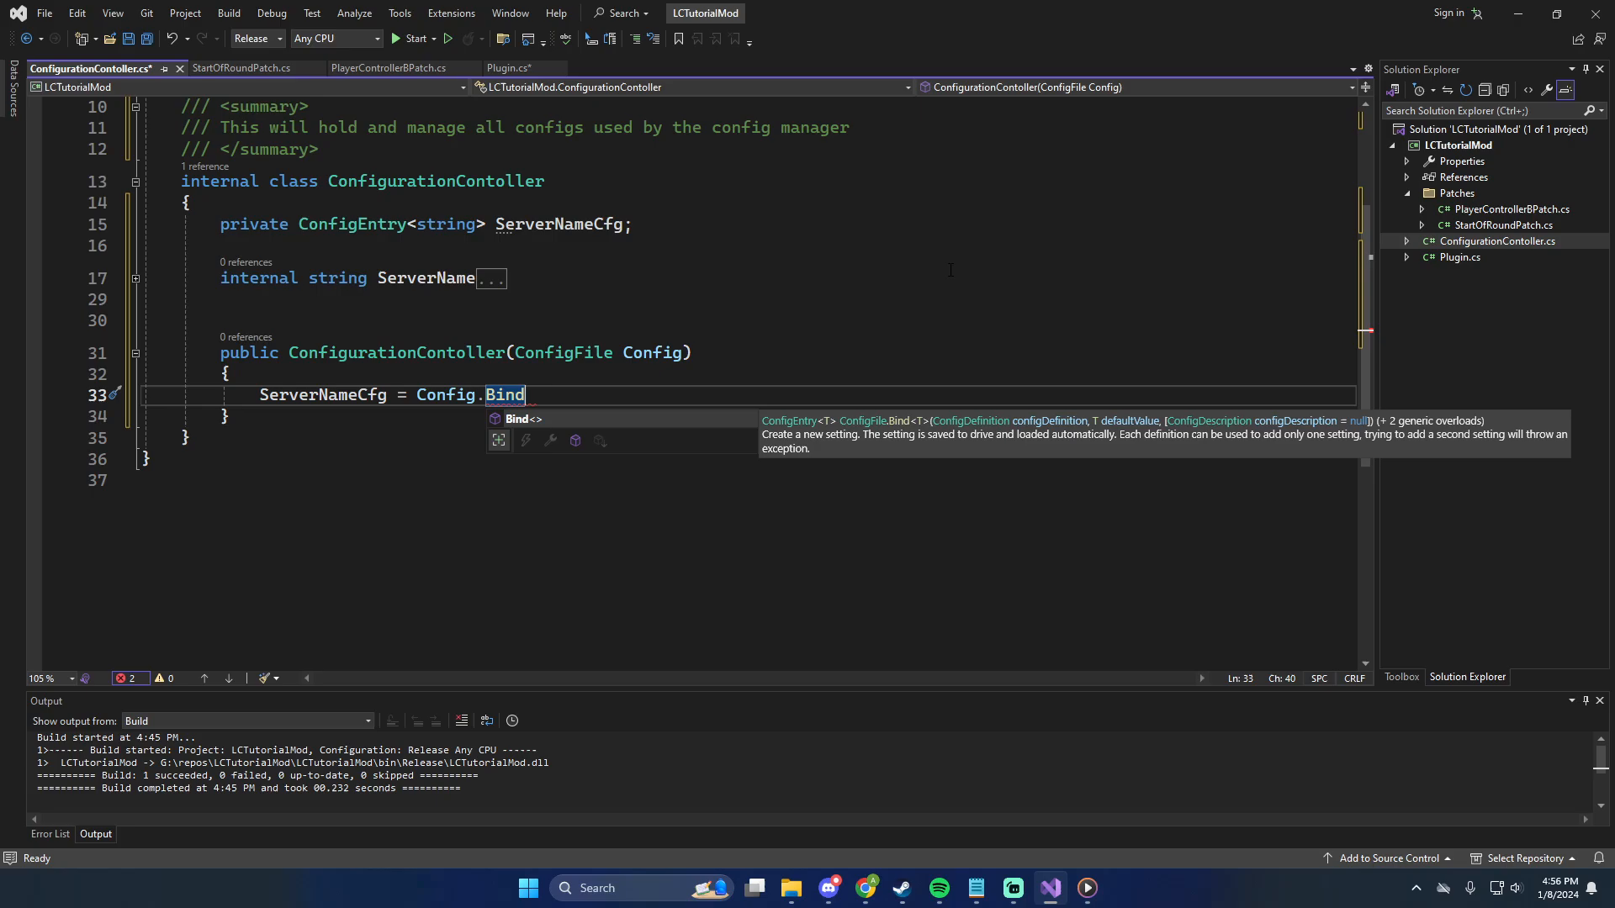
pyautogui.write('("Server")')
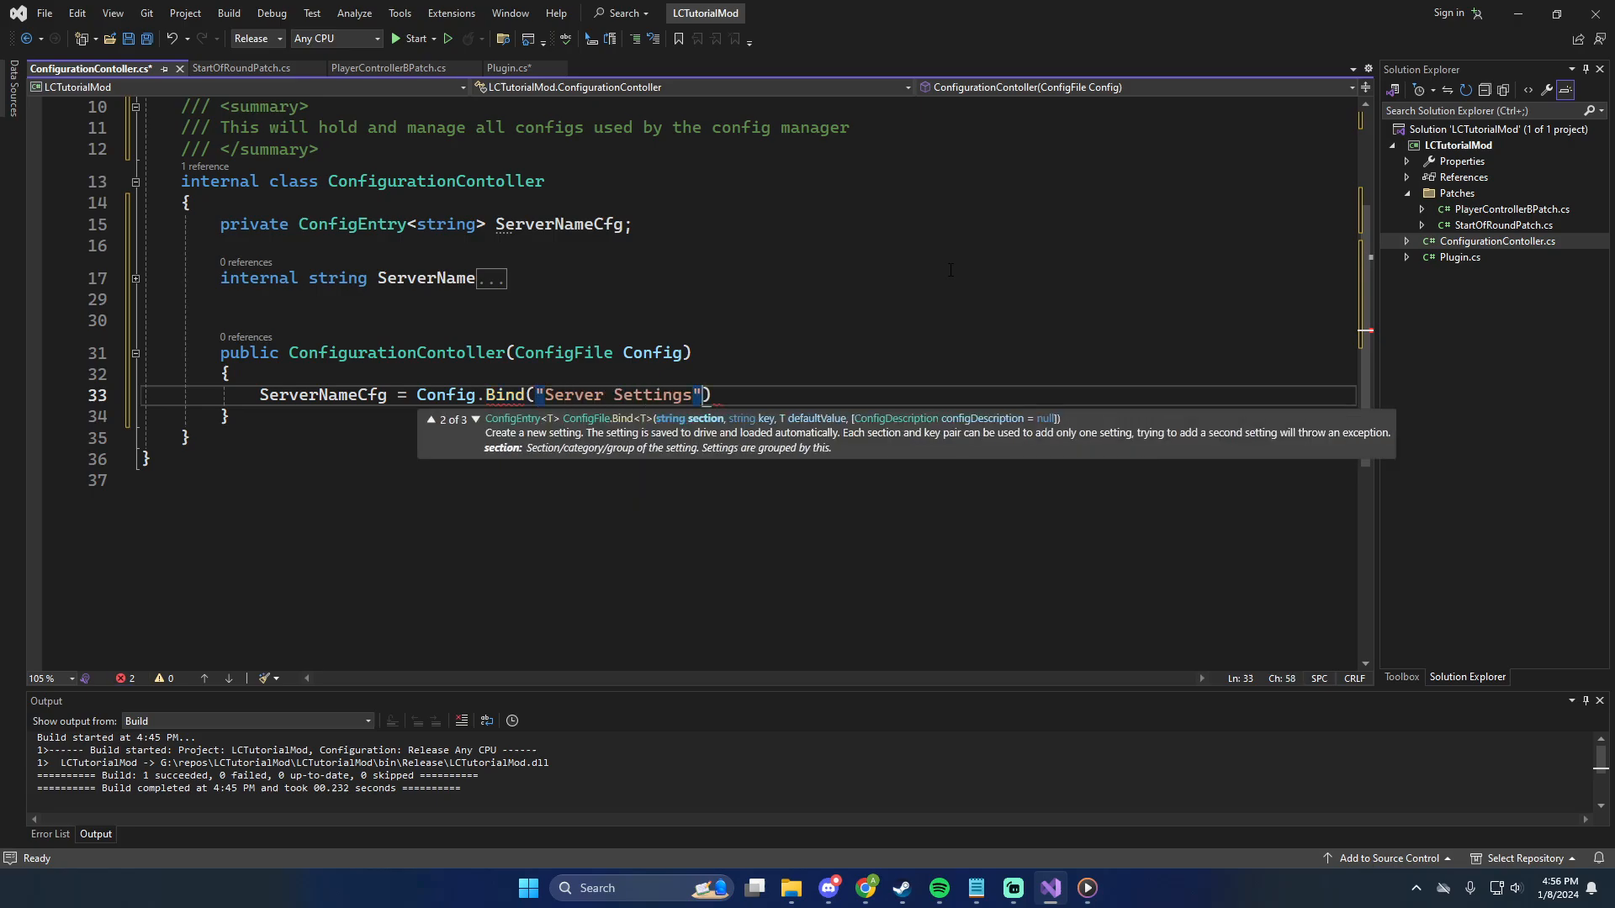
pyautogui.write(', ""')
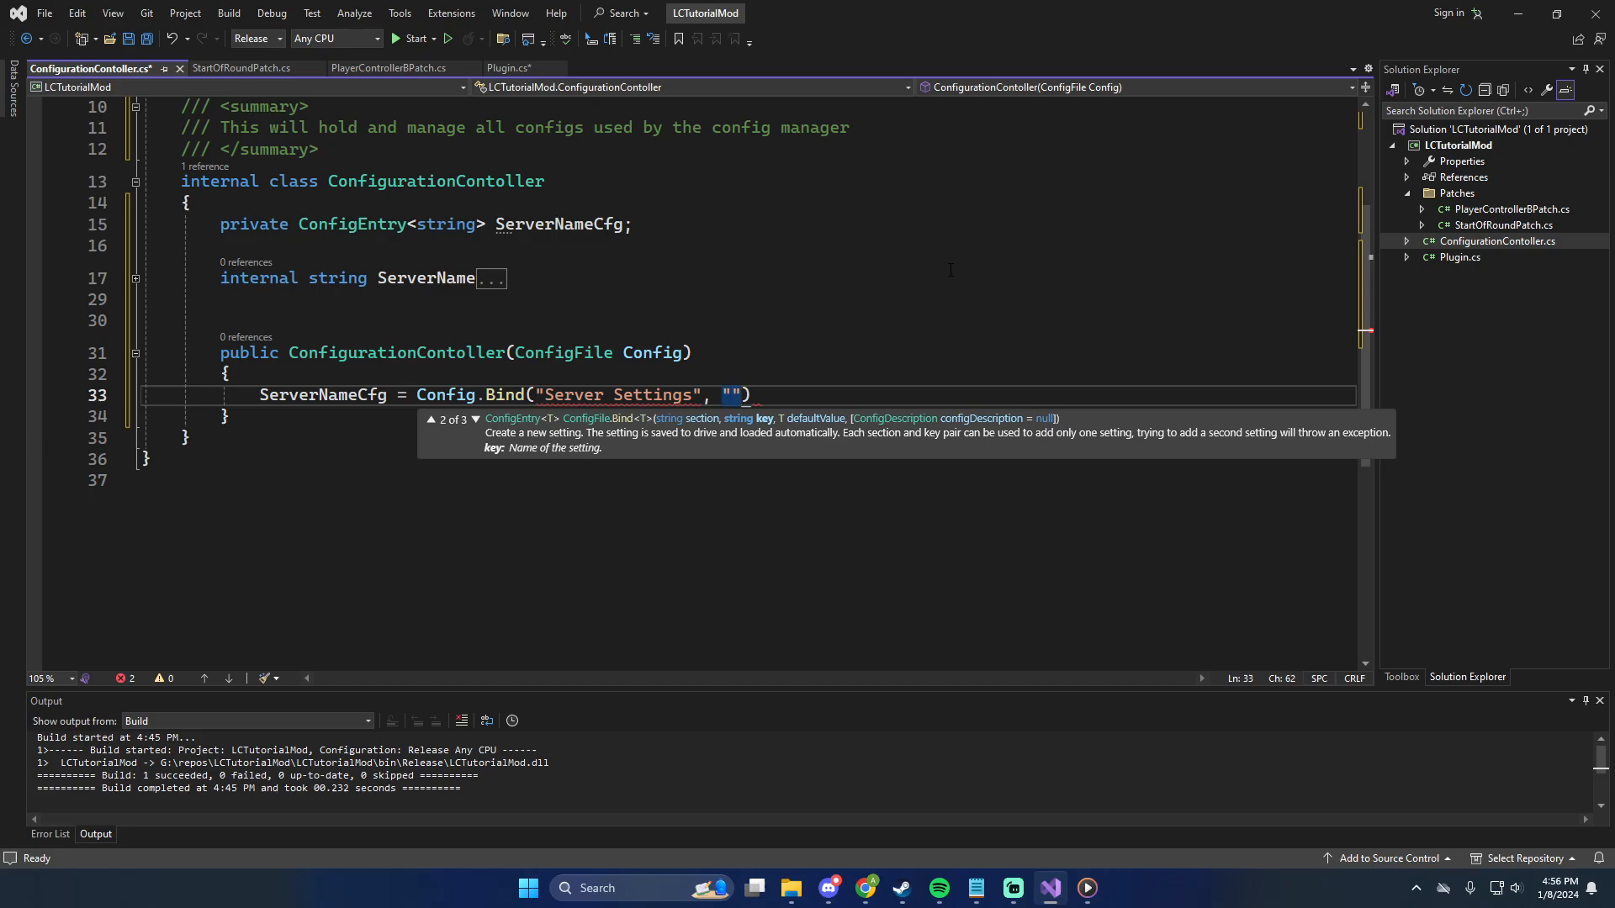
pyautogui.write(', "", "')
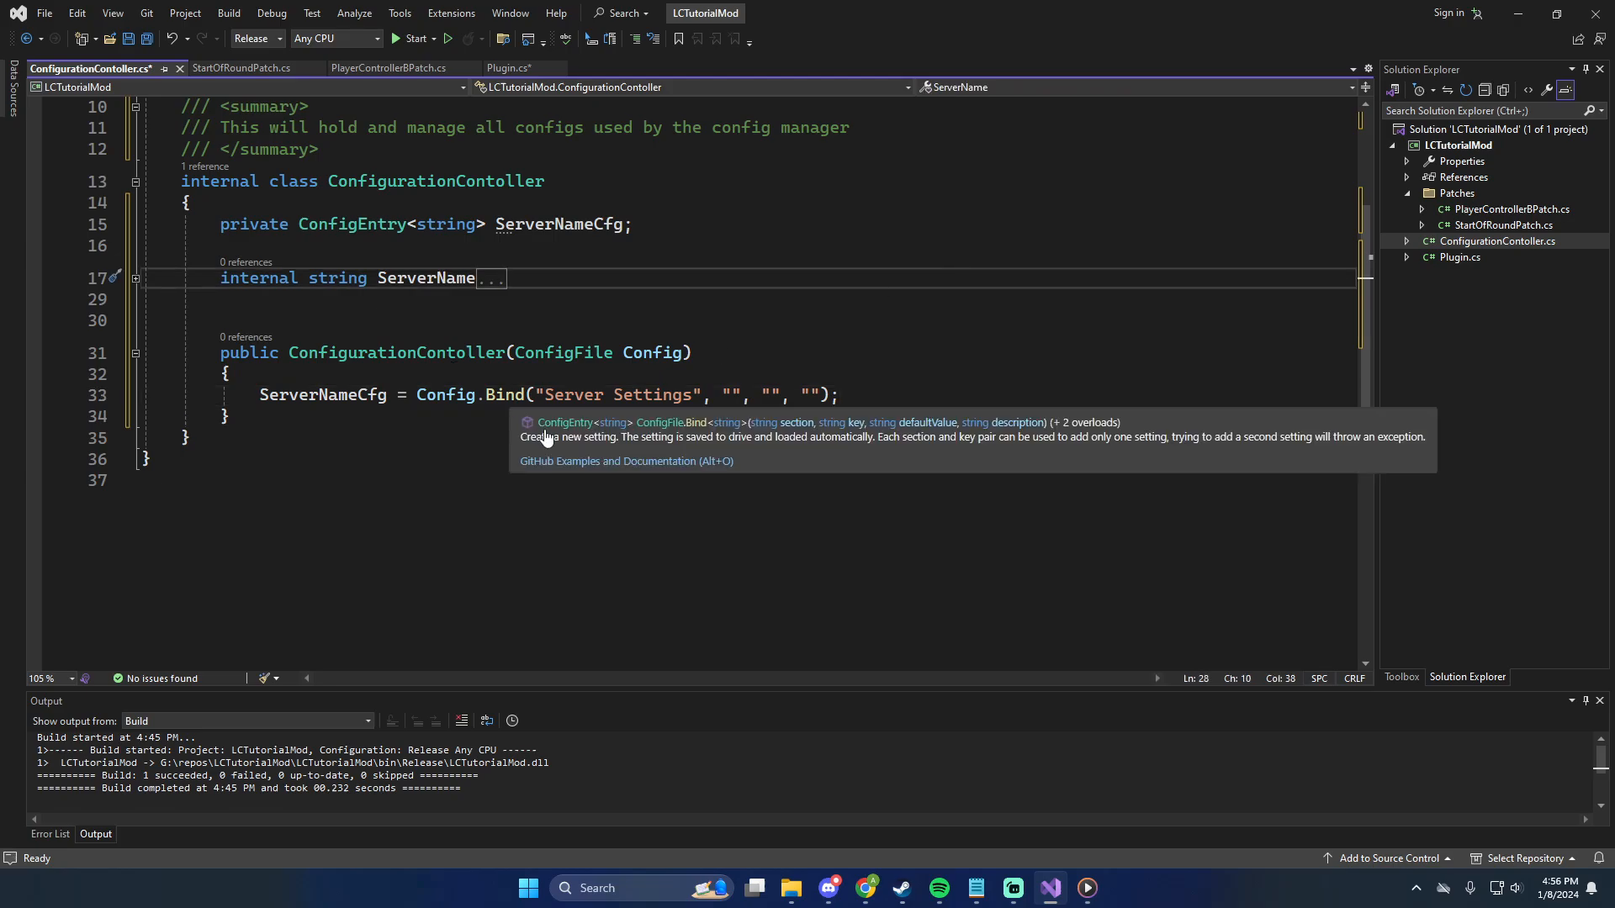
pyautogui.moveTo(914, 426)
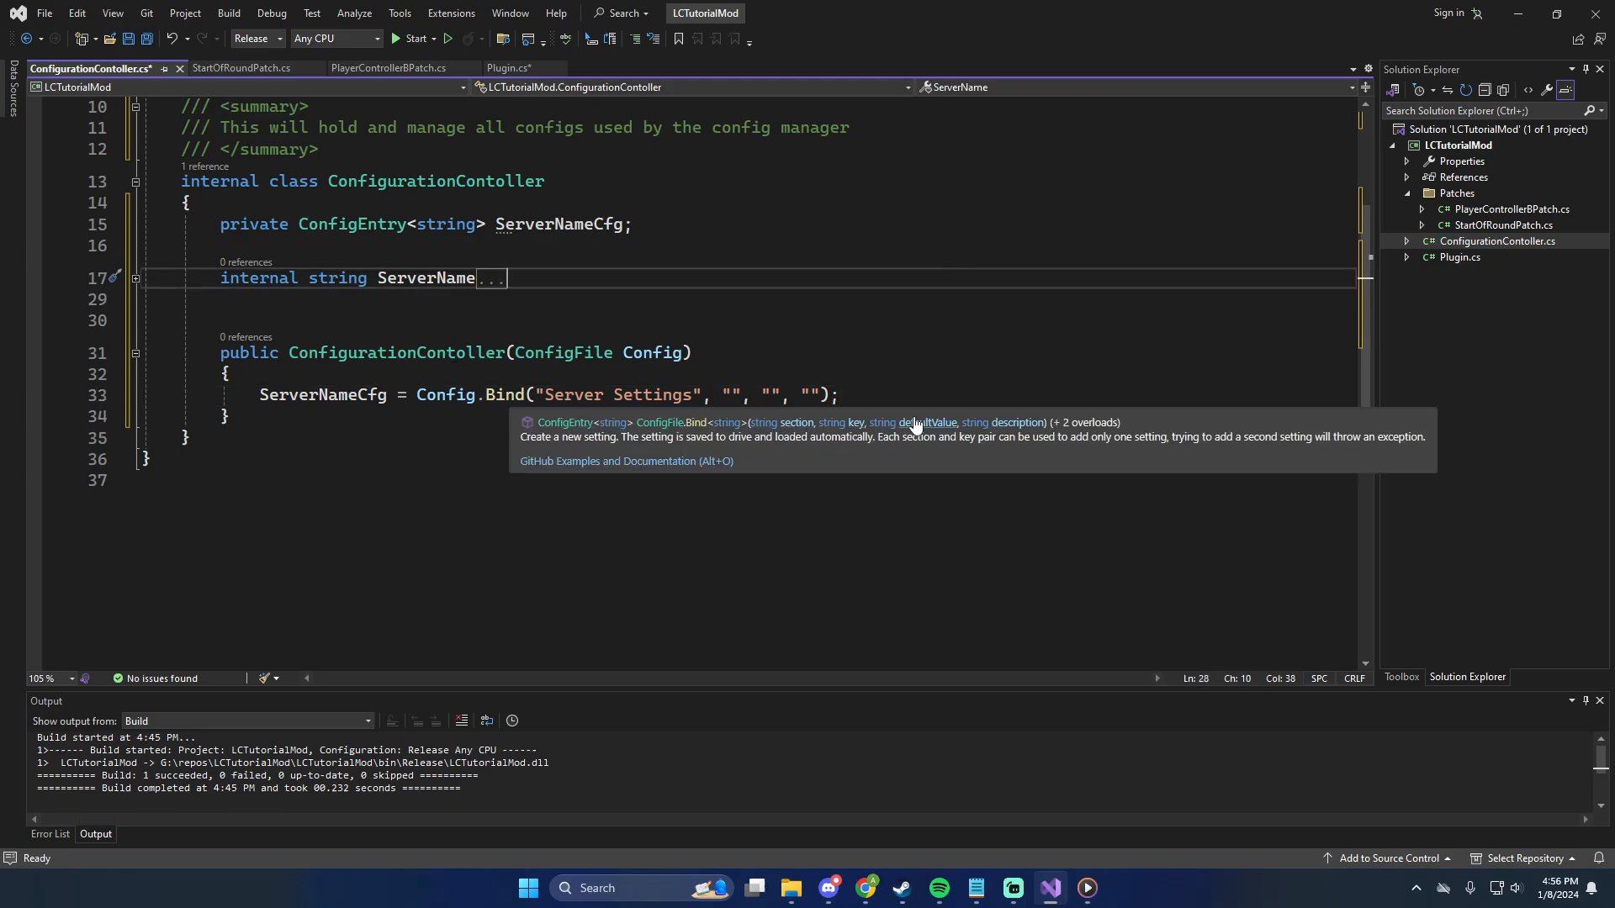
pyautogui.moveTo(785, 445)
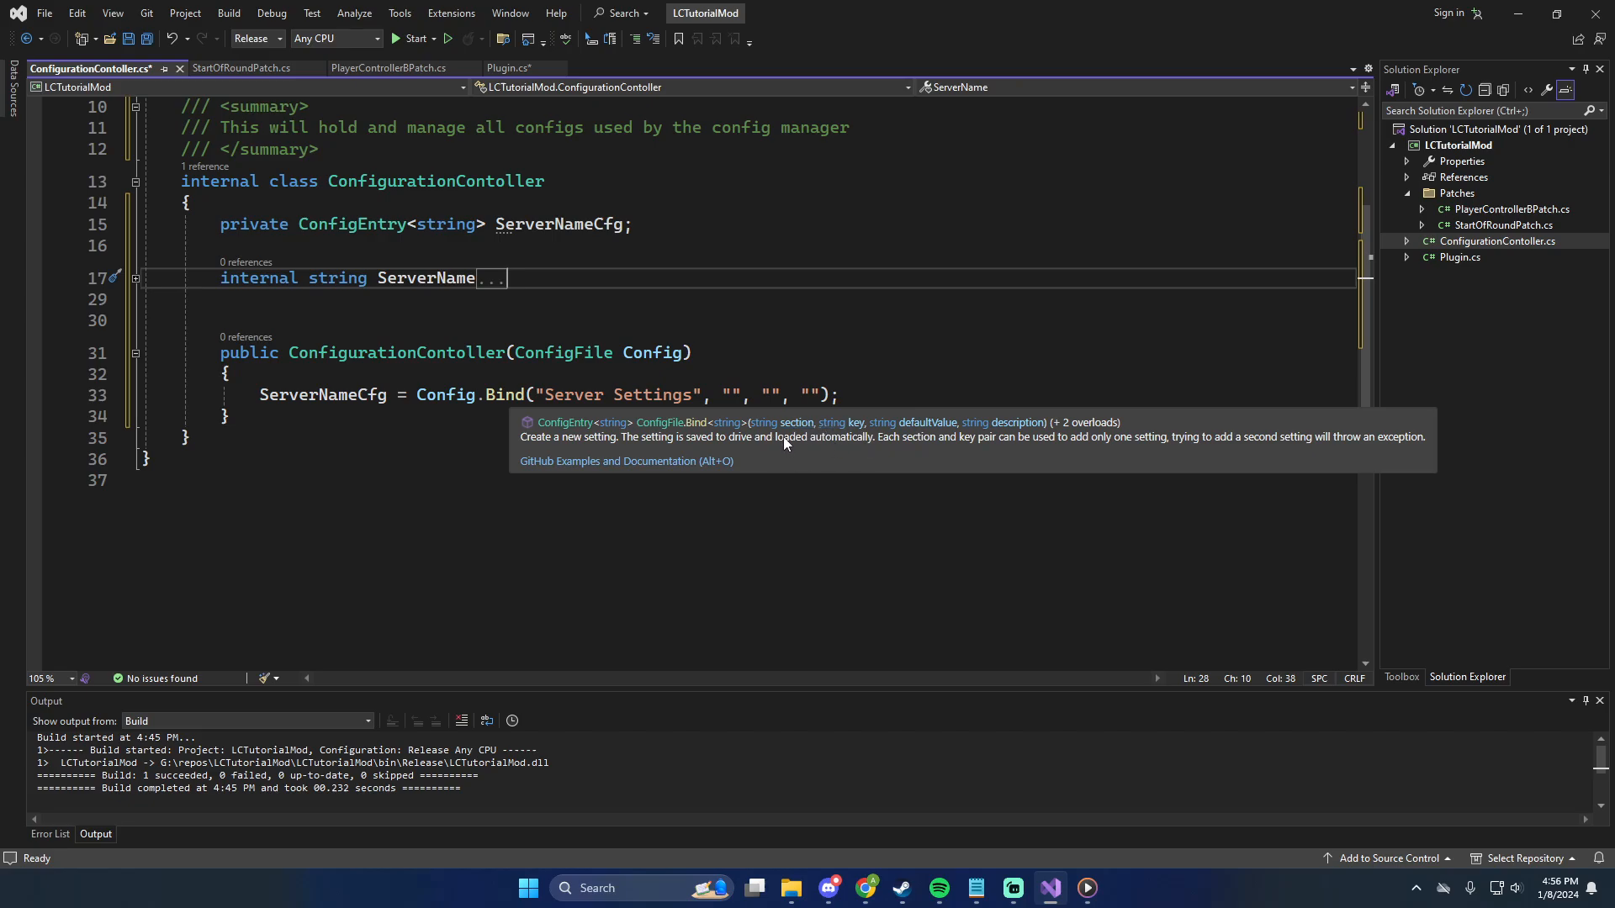
pyautogui.moveTo(816, 439)
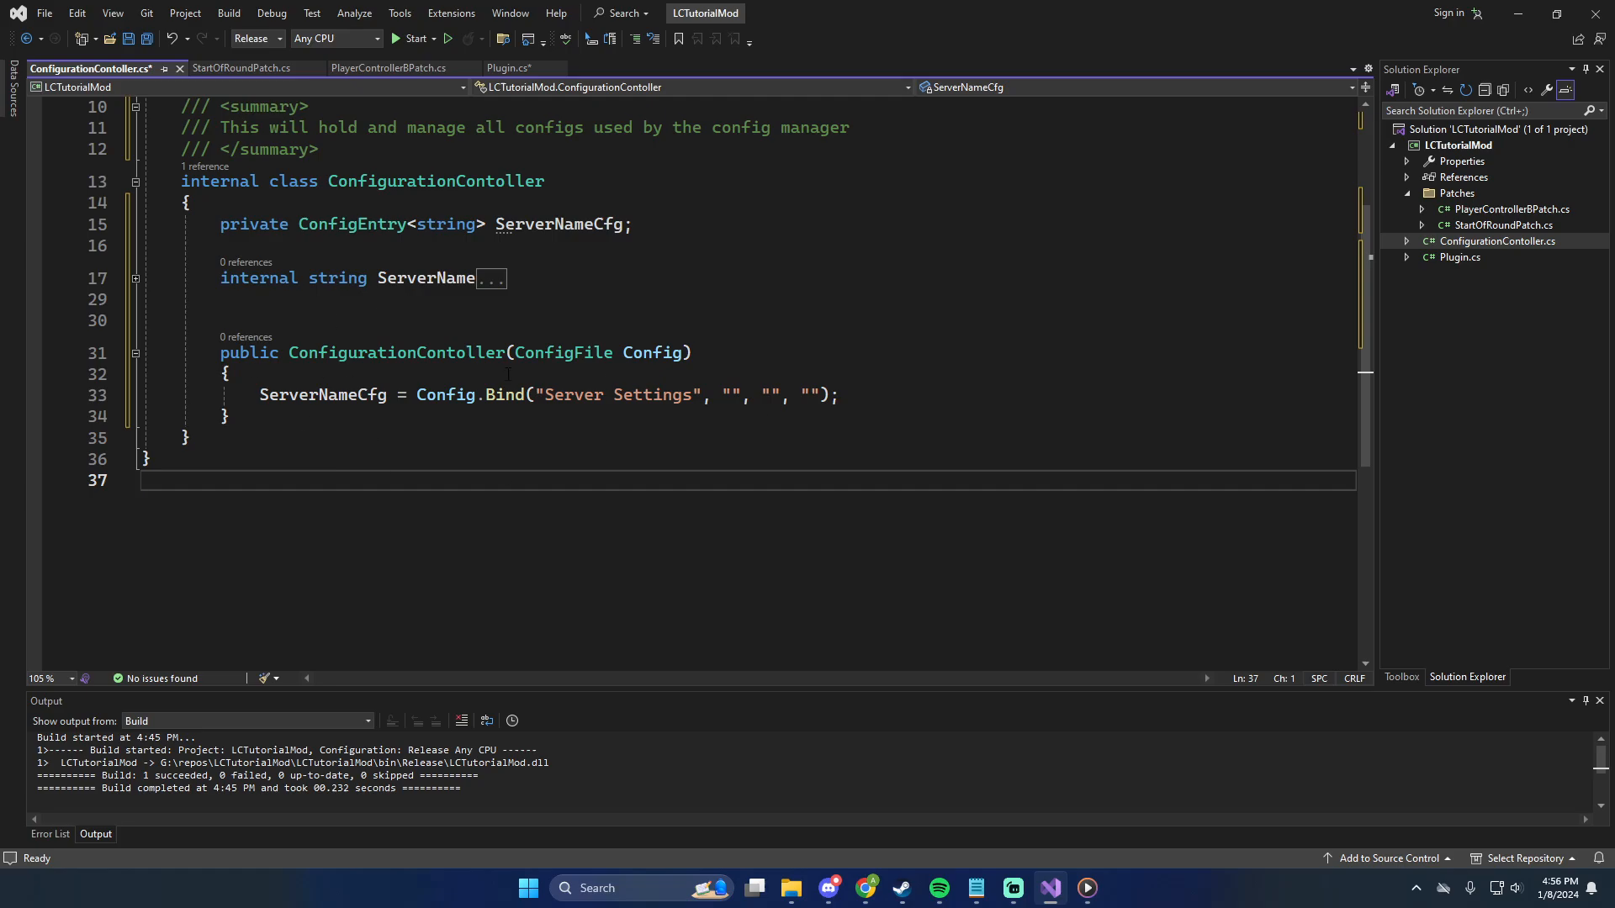
# Fill in 'Server Name', 'Default Server Name' and the description, then fold the class
pyautogui.click(736, 395)
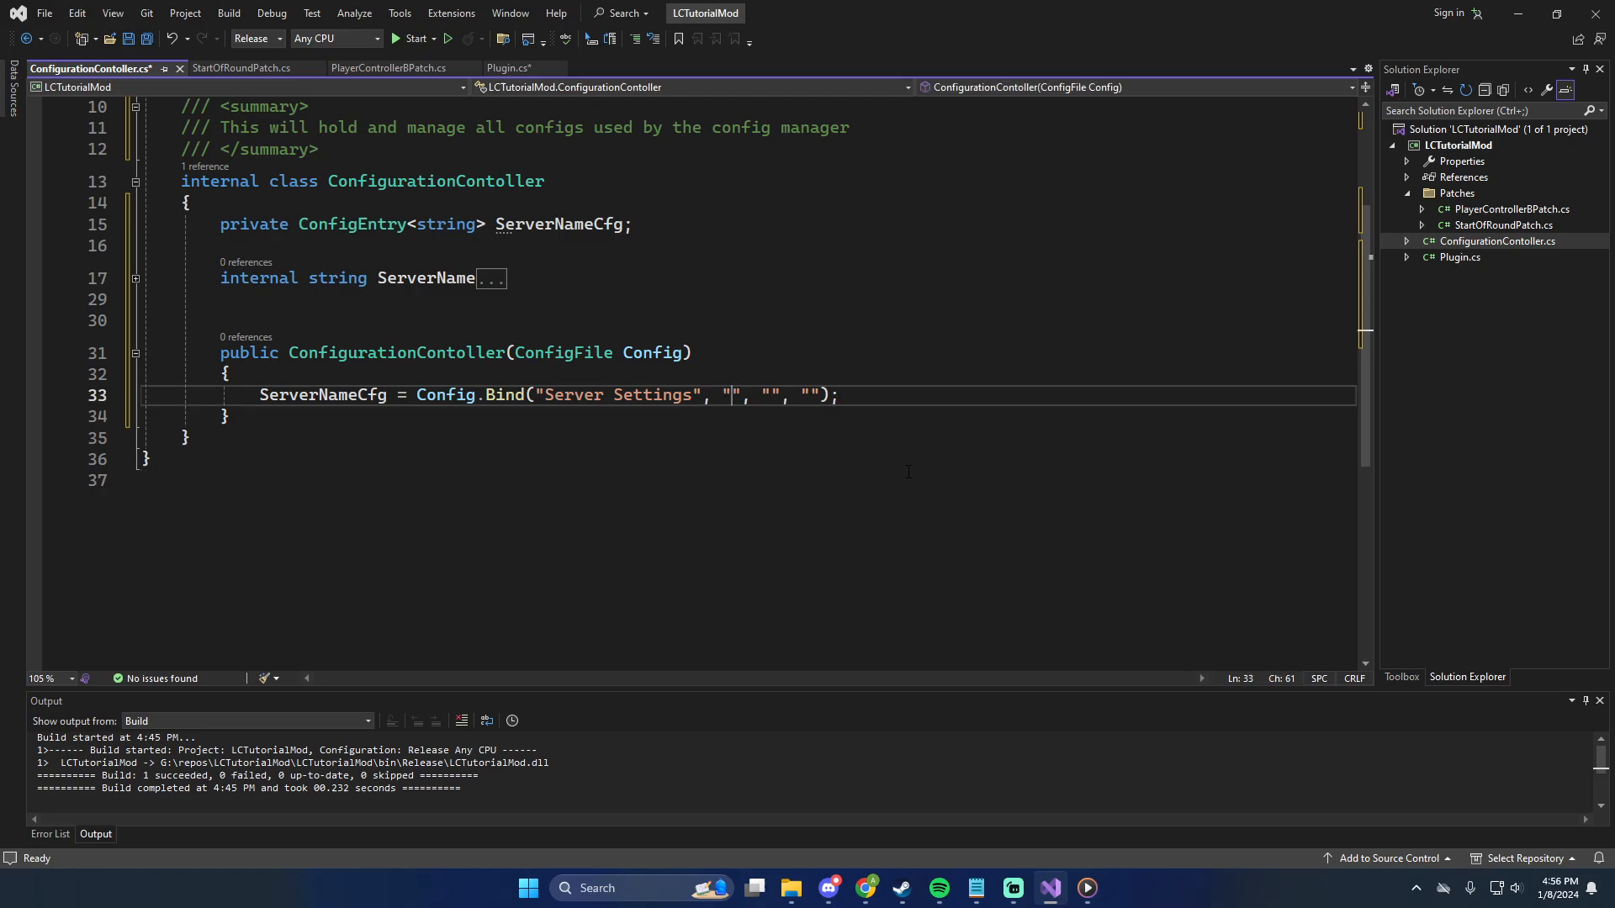
pyautogui.write('Server Nam')
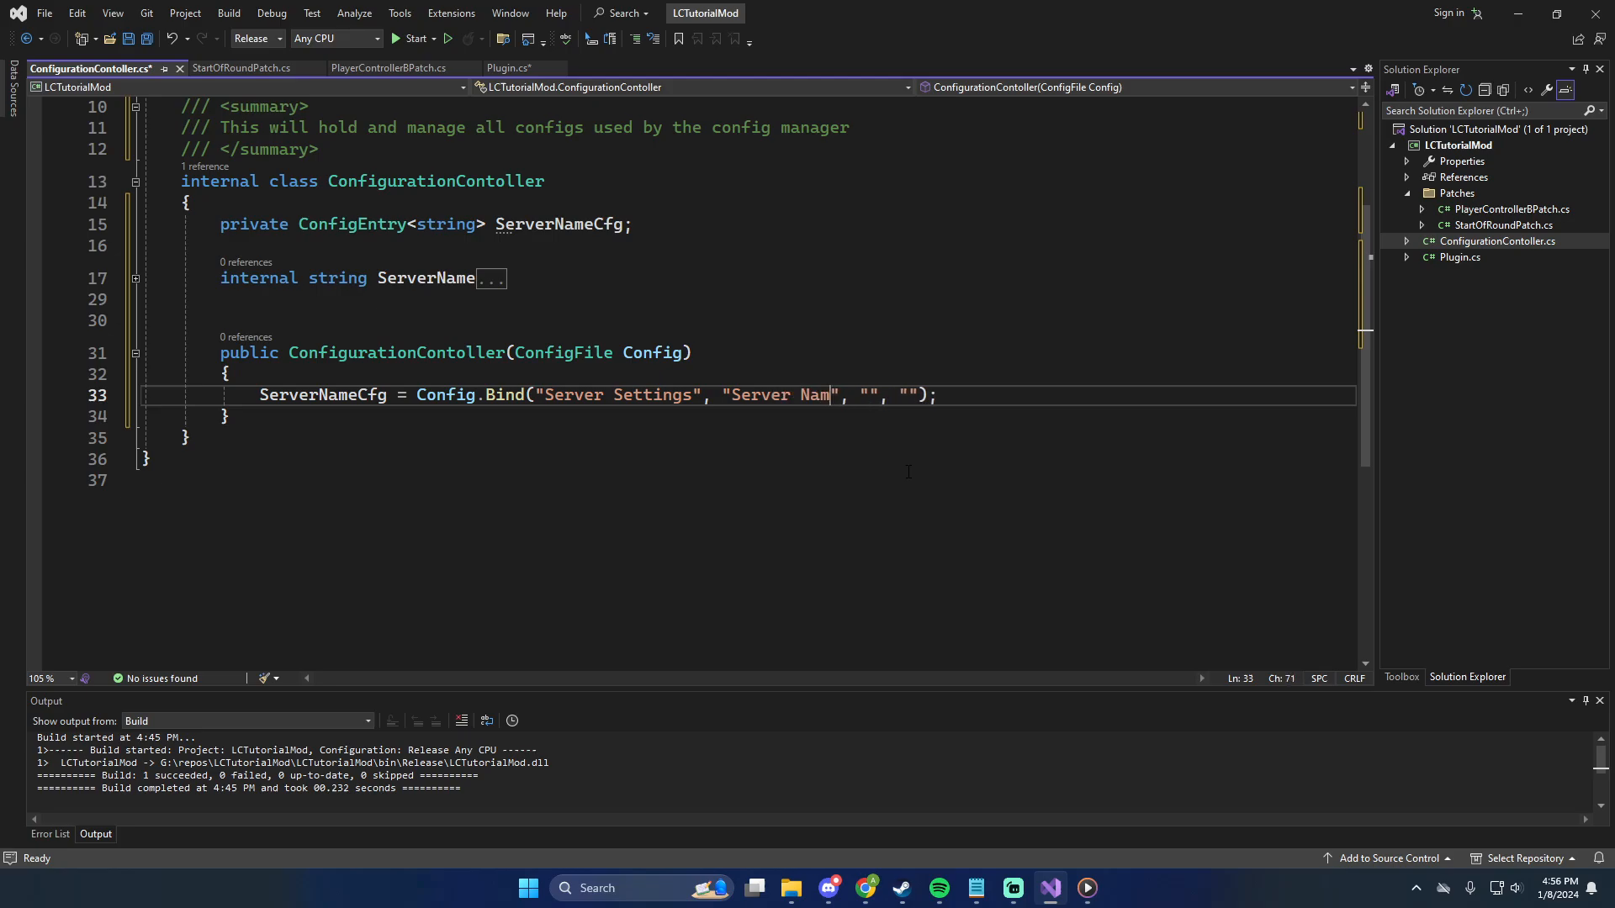
pyautogui.write('e')
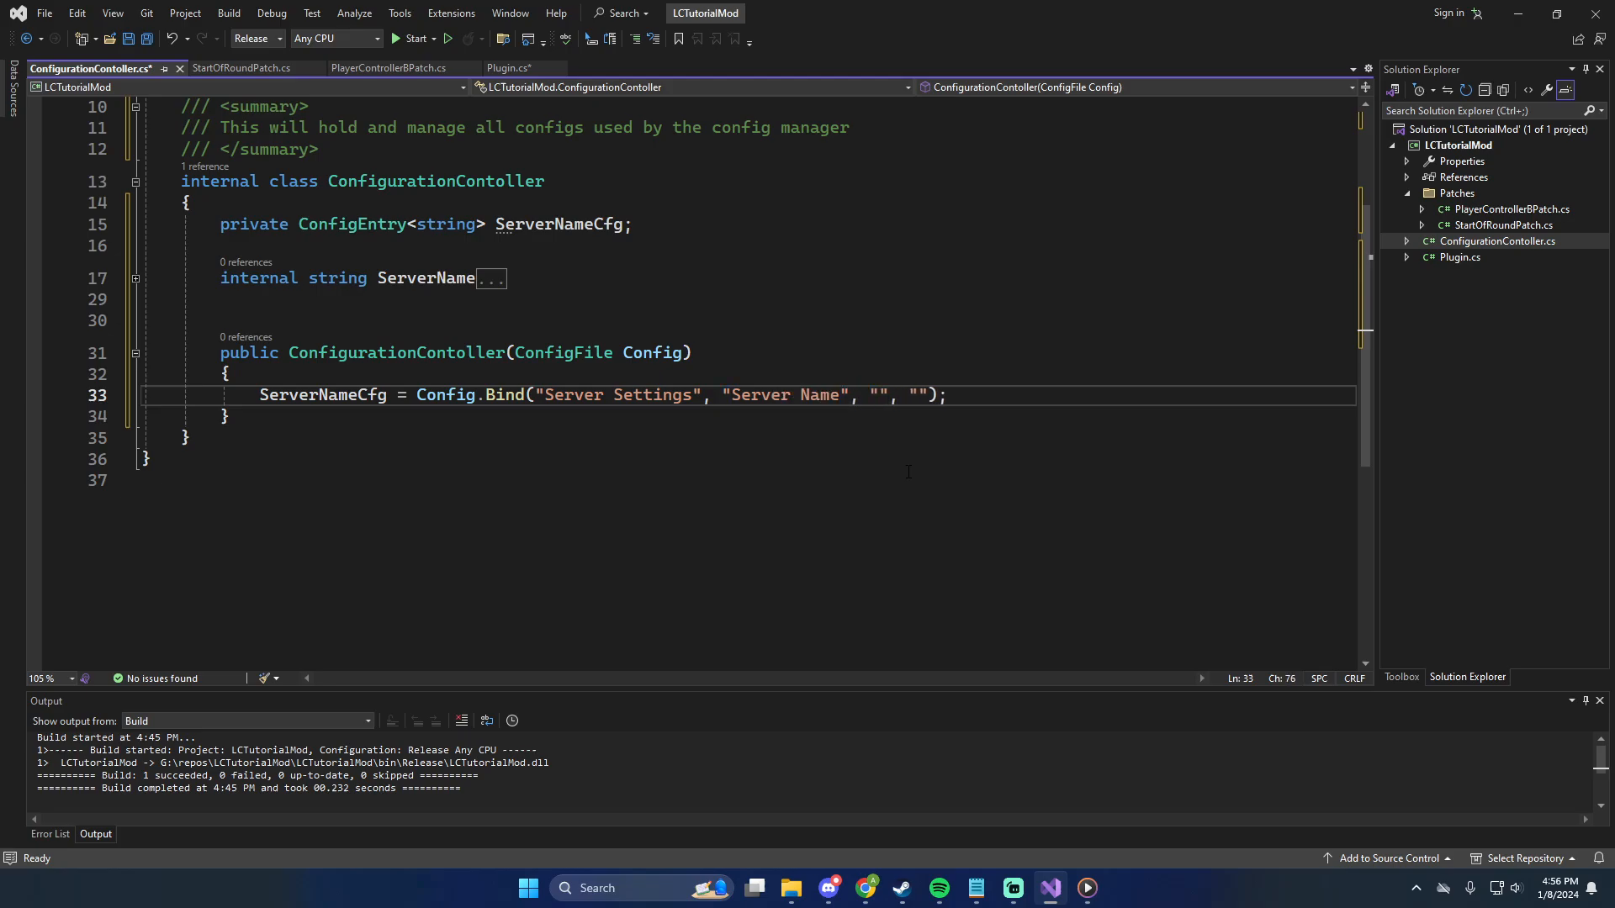
pyautogui.write('Default Sever Name')
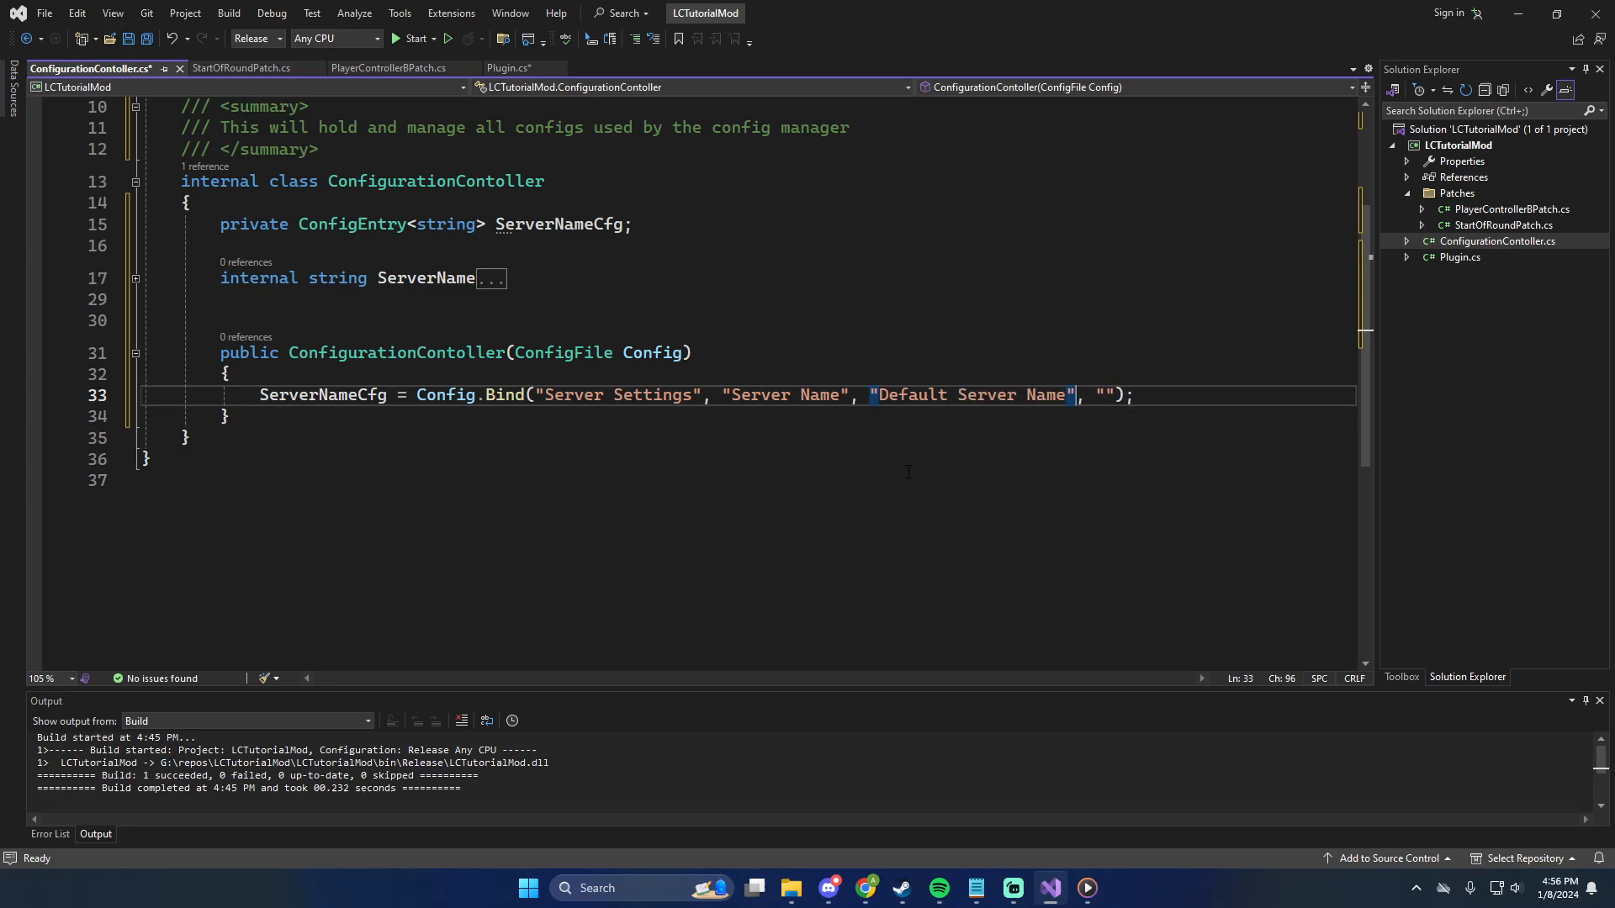
pyautogui.write('Th')
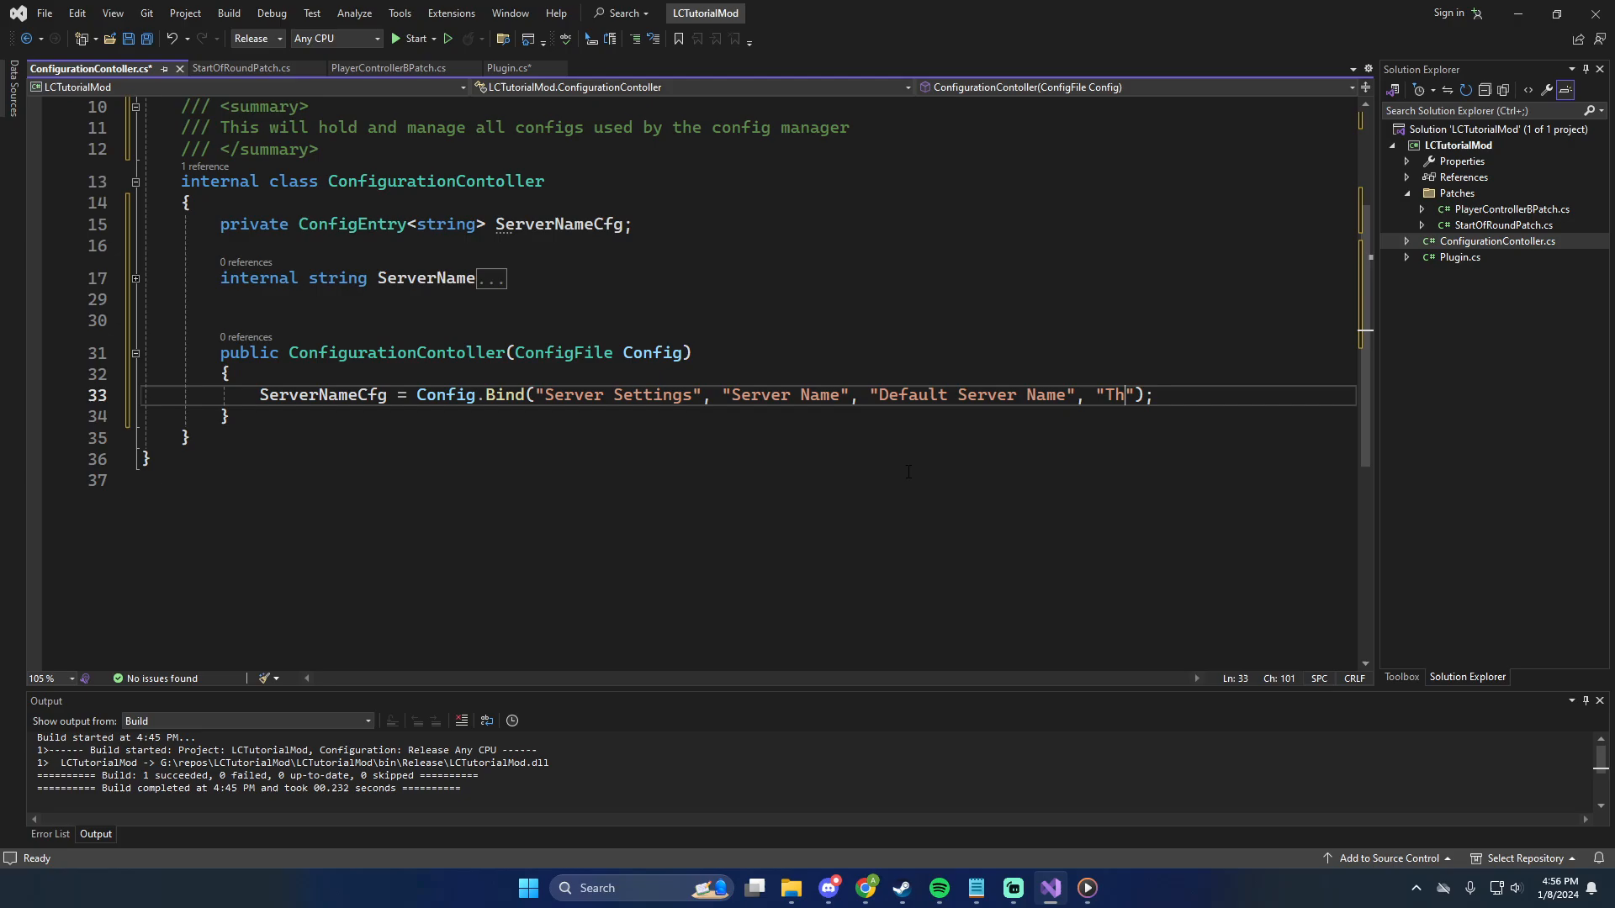
pyautogui.write('e name used when creating a server. Overwrites the in game menu input.");')
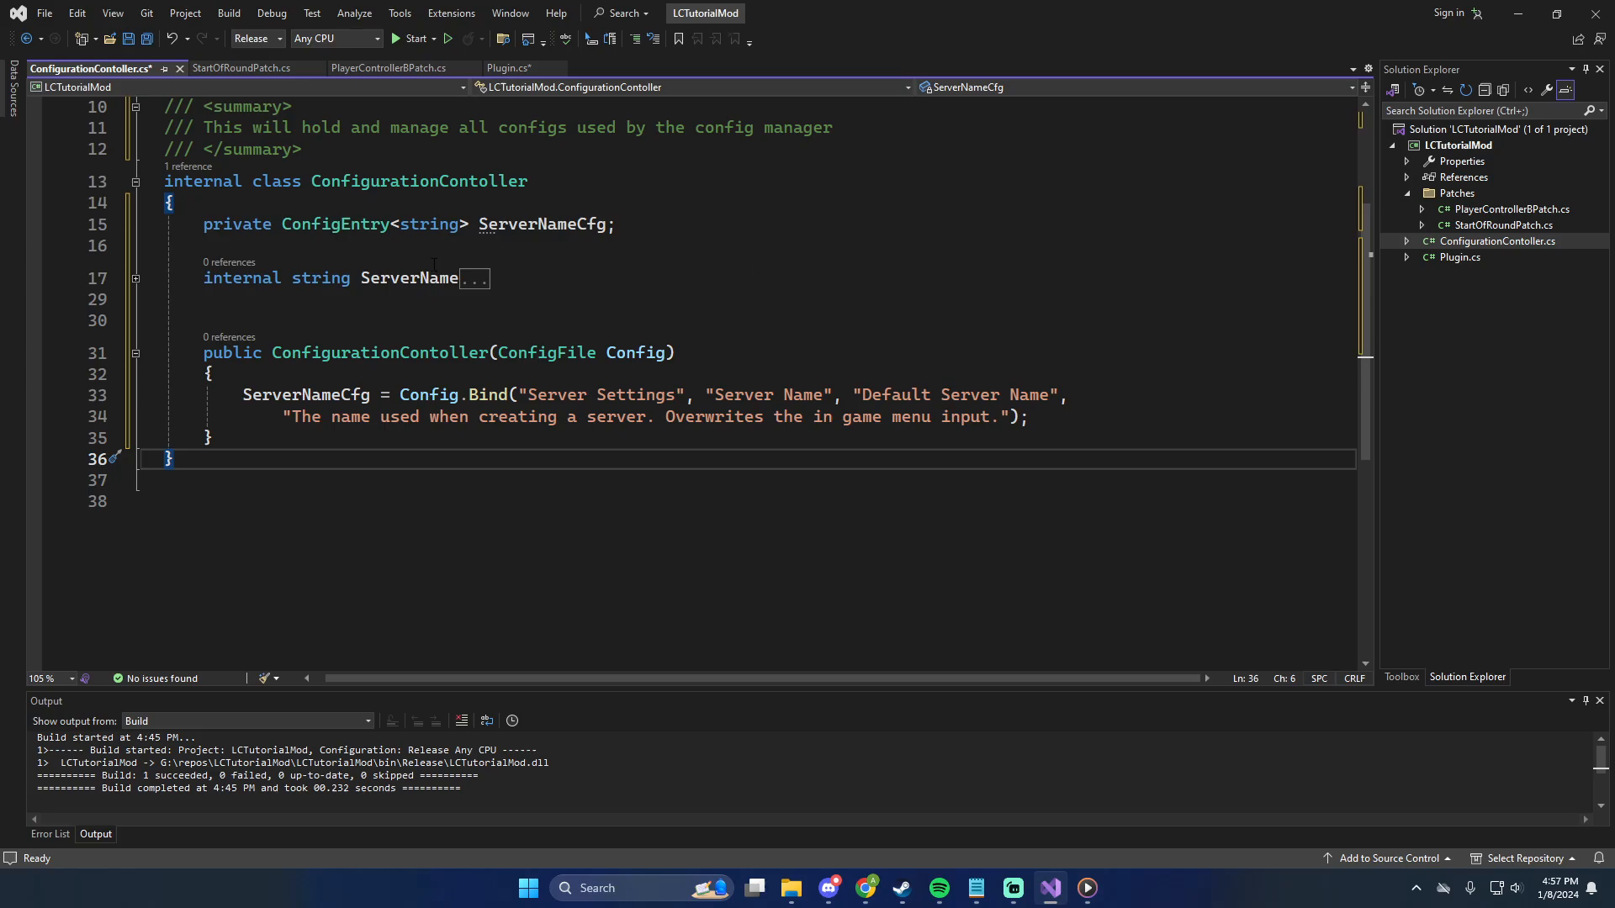
pyautogui.click(474, 279)
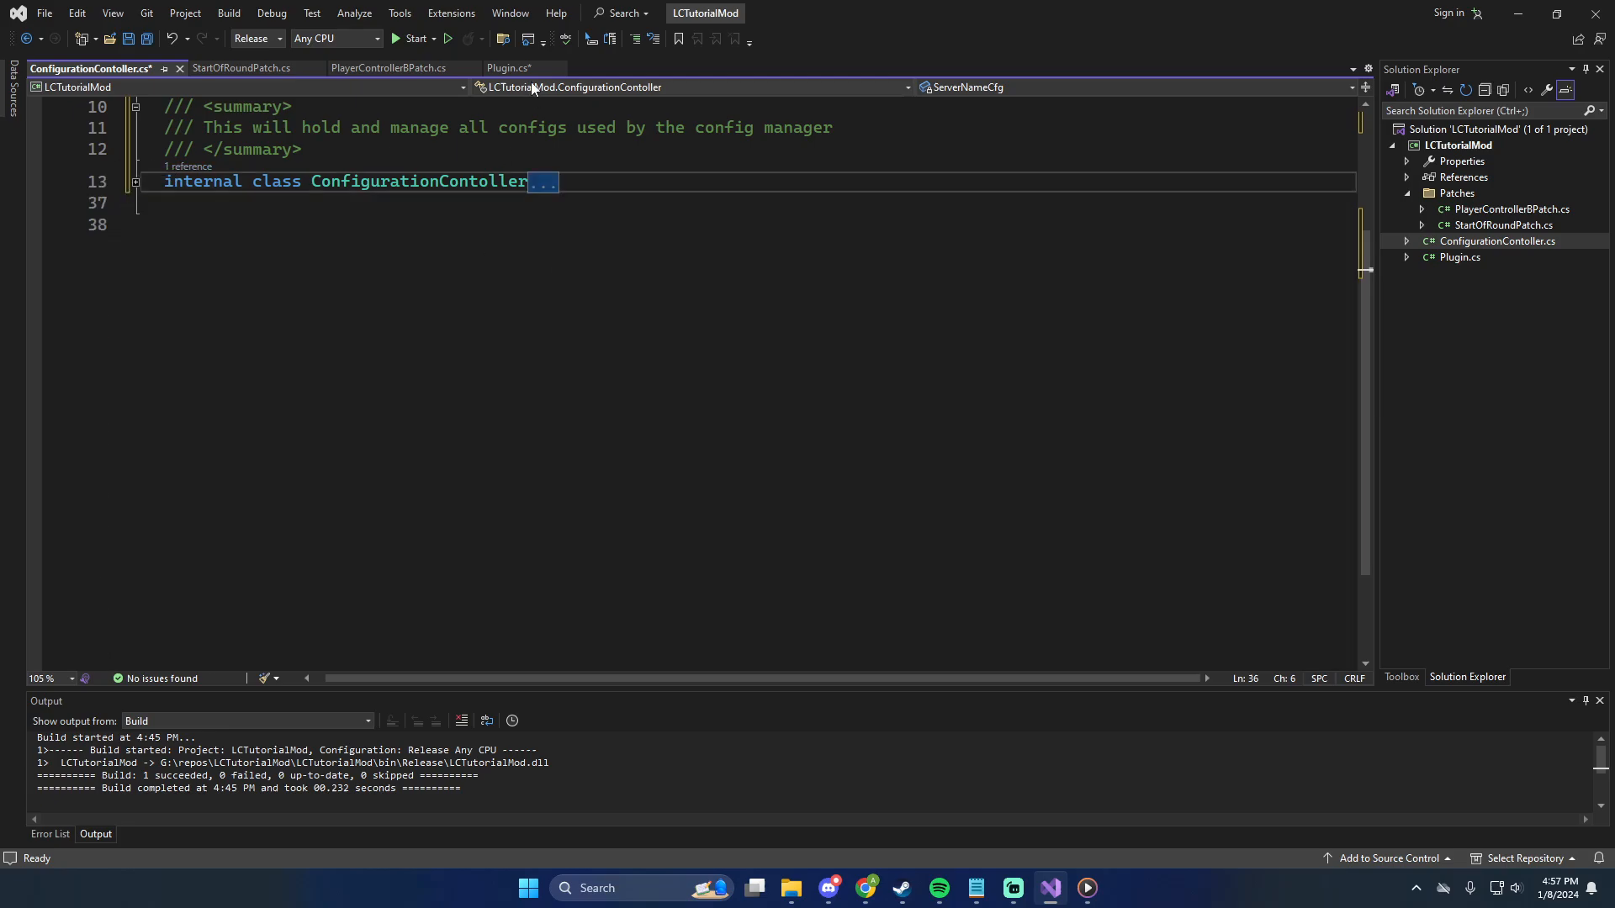
# Declare internal ConfigurationContoller ConfigManager below the mls field in Plugin.cs
pyautogui.click(506, 69)
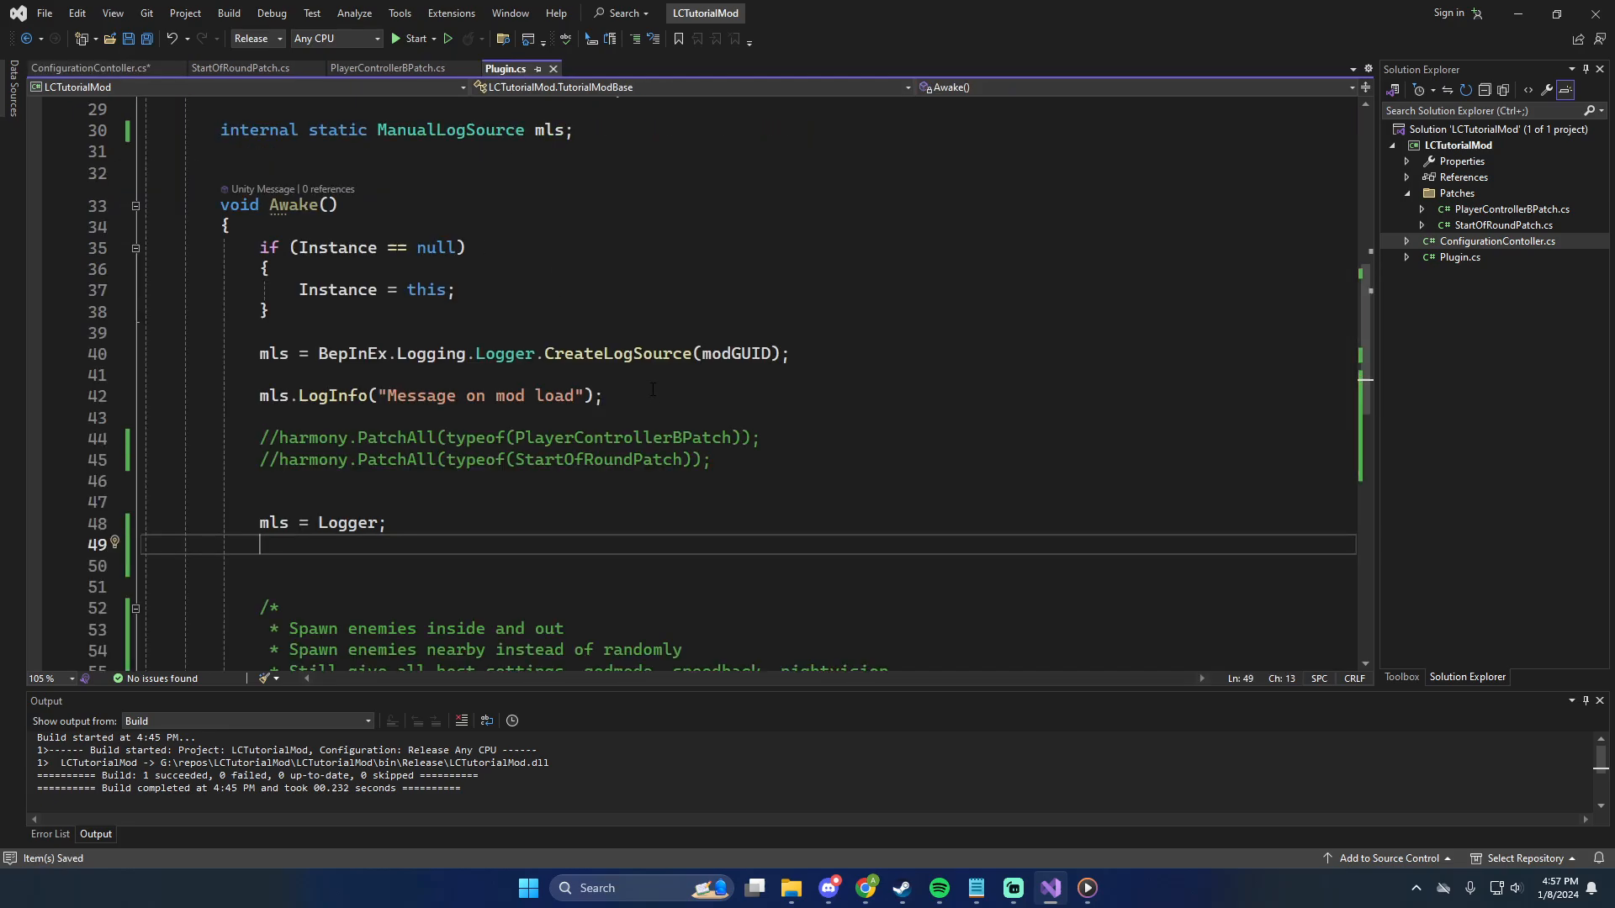
pyautogui.scroll(3)
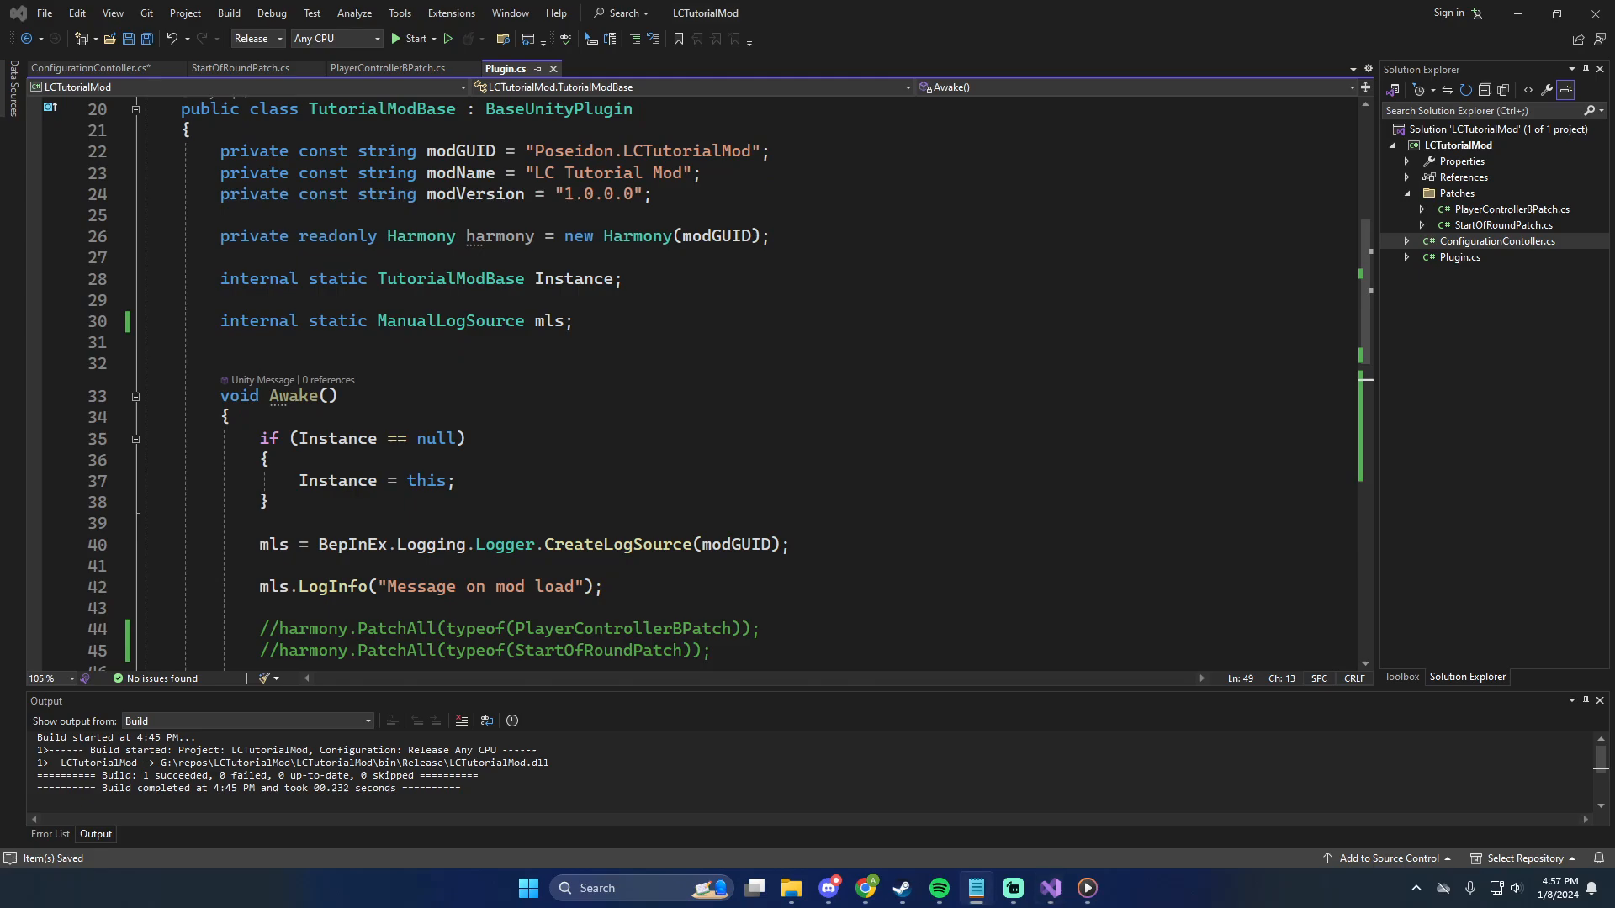
pyautogui.write('internal ConfigurationContoller')
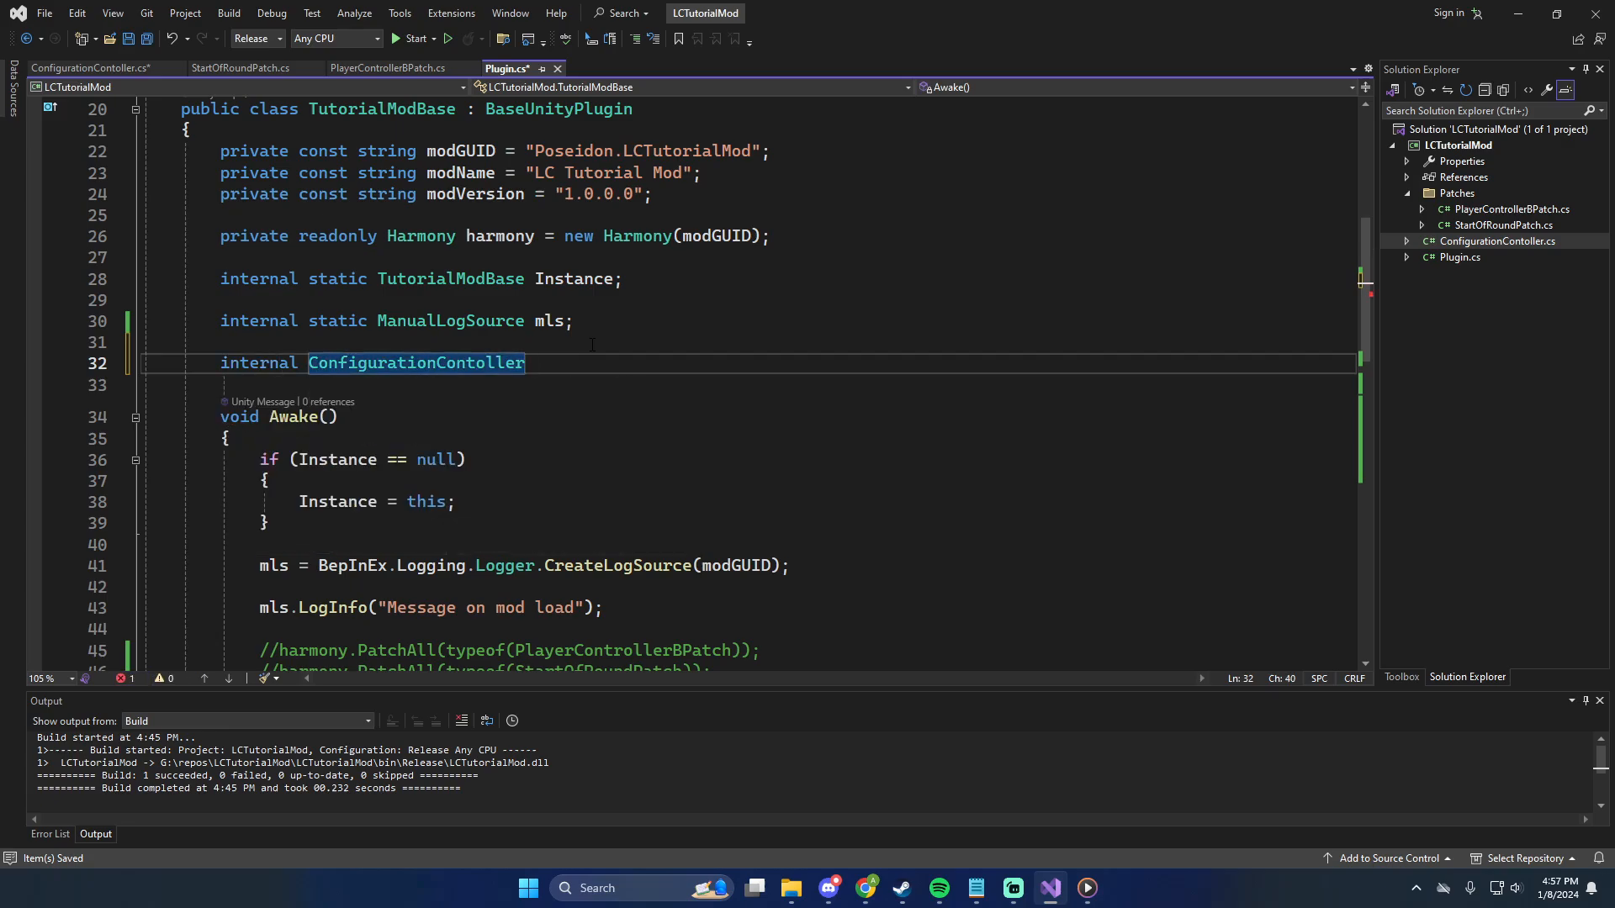
pyautogui.write('ConfigManager;')
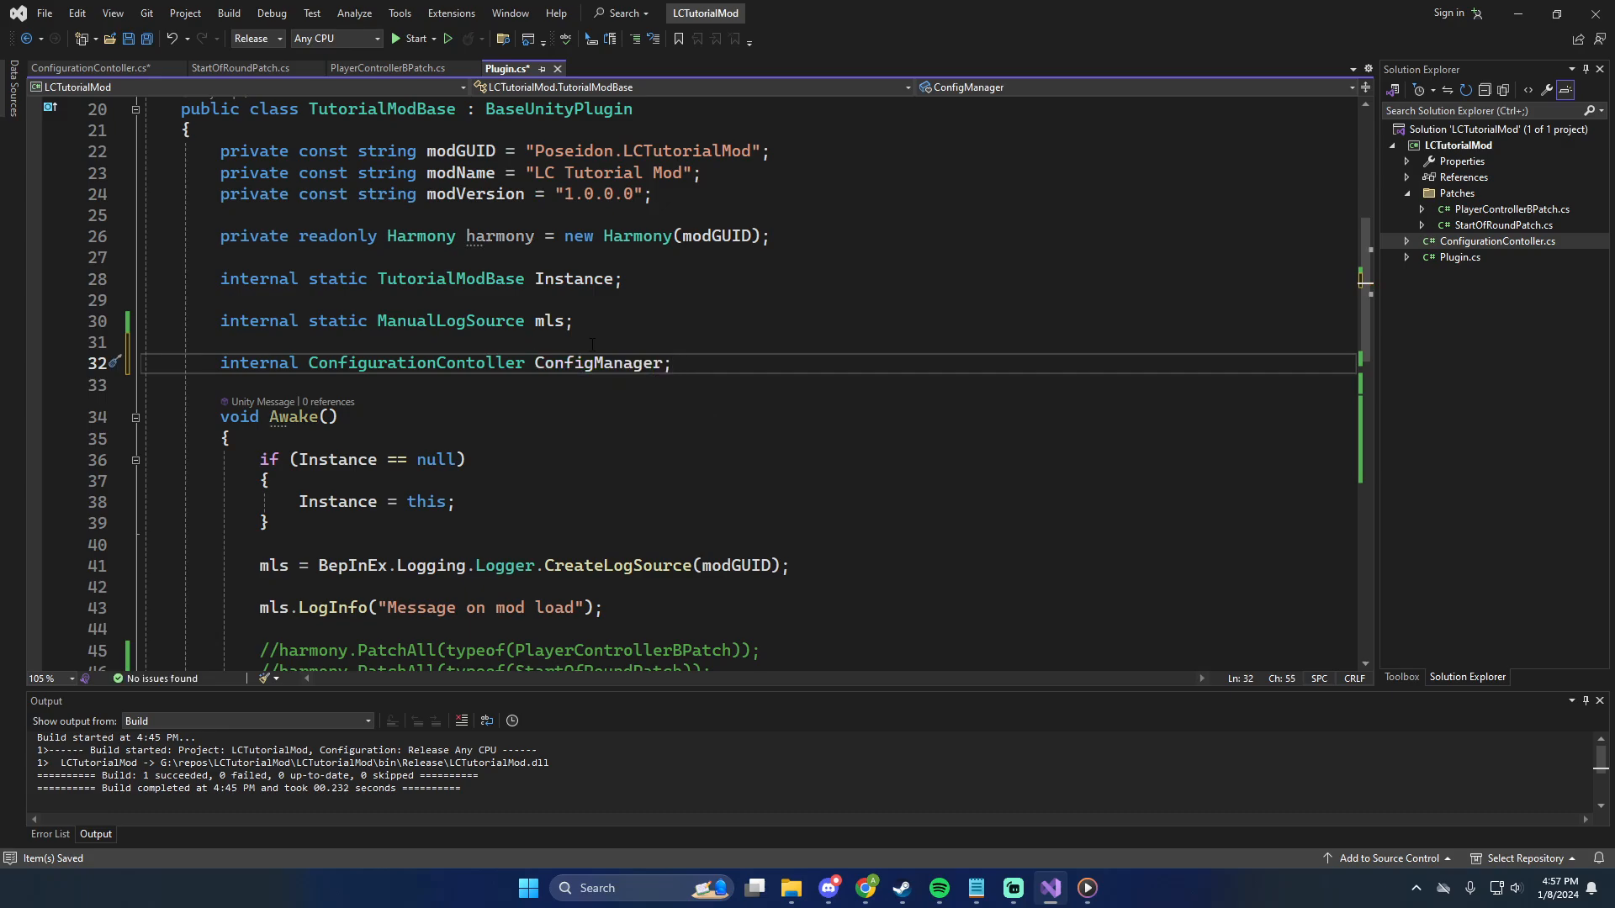
pyautogui.scroll(-3)
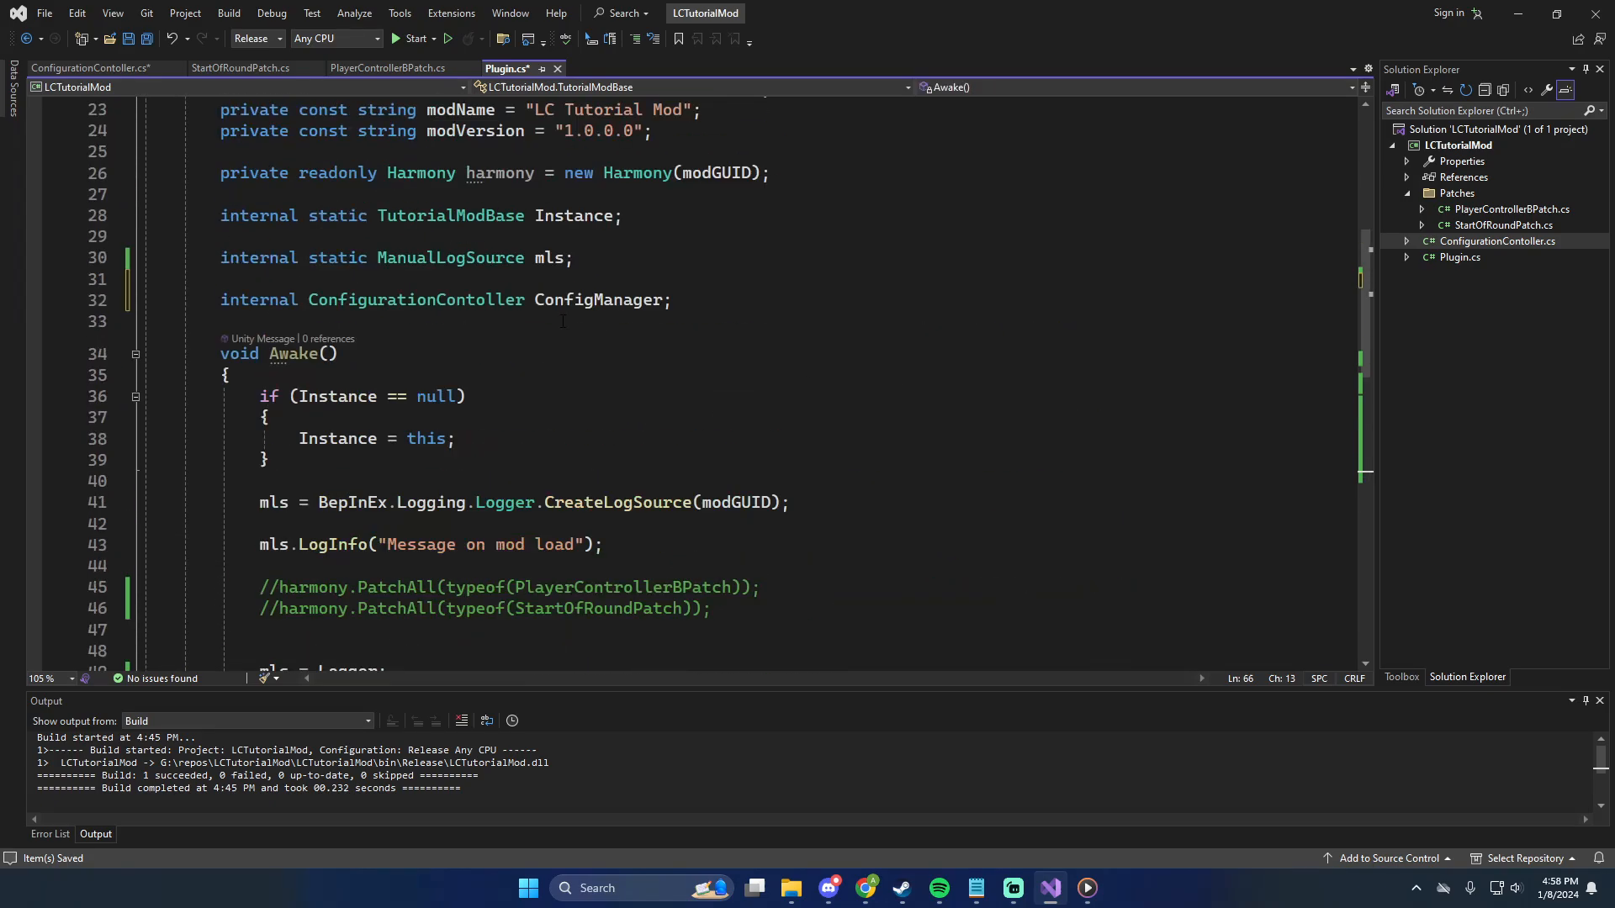
pyautogui.scroll(-3)
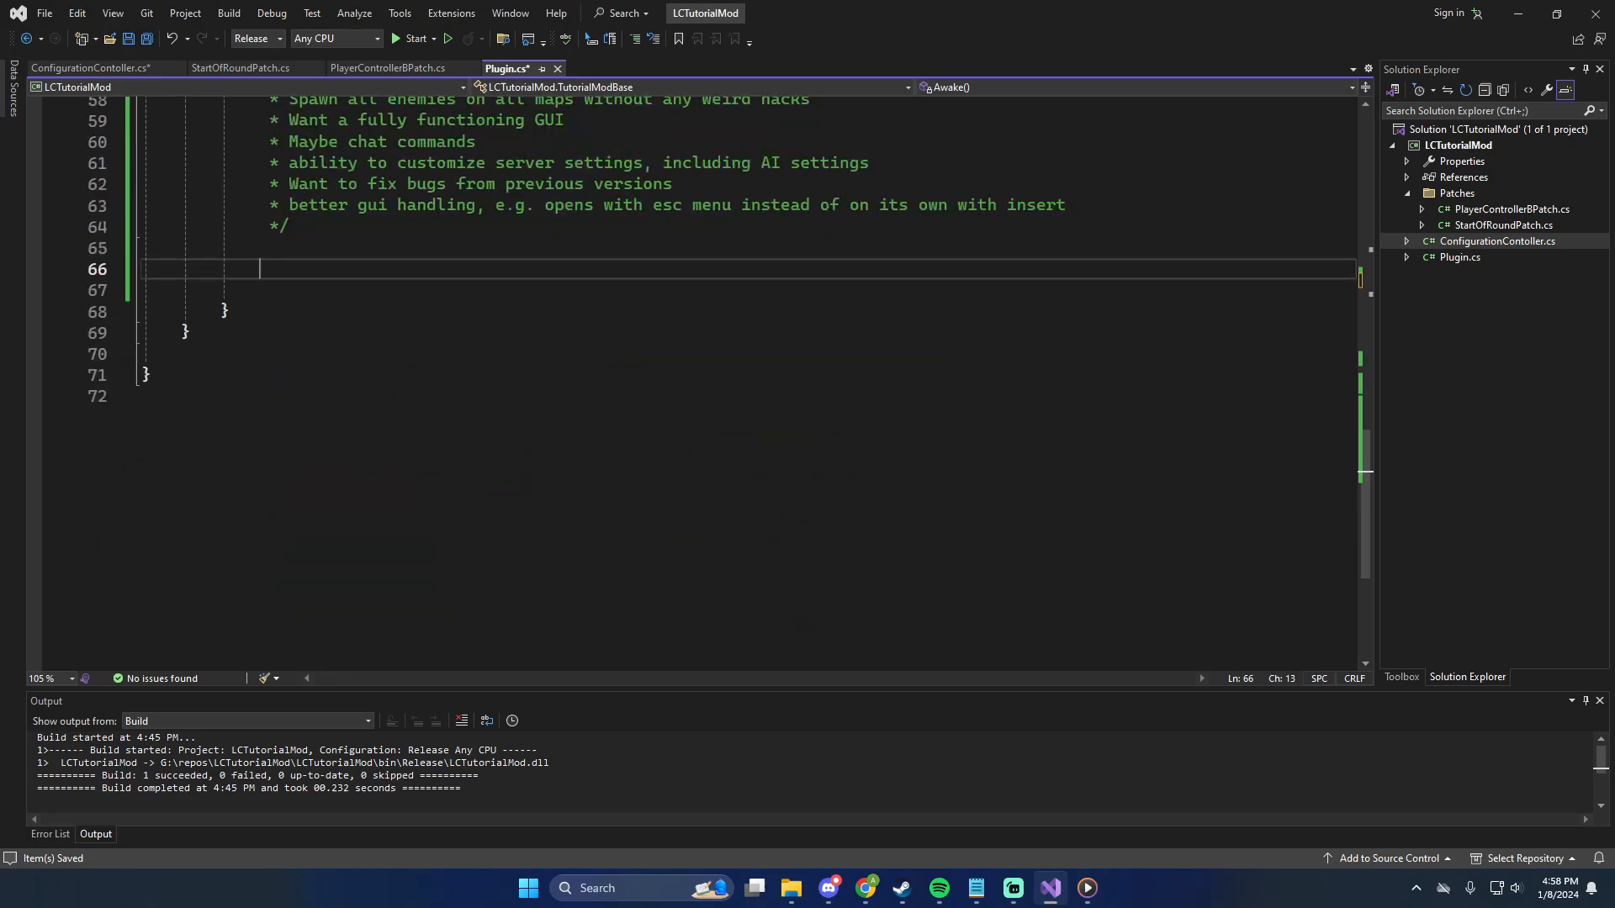
# In Awake, add ConfigManager = new ConfigurationContoller(Config) and ServerName = "Test Config"
pyautogui.write('ConfigManager = new')
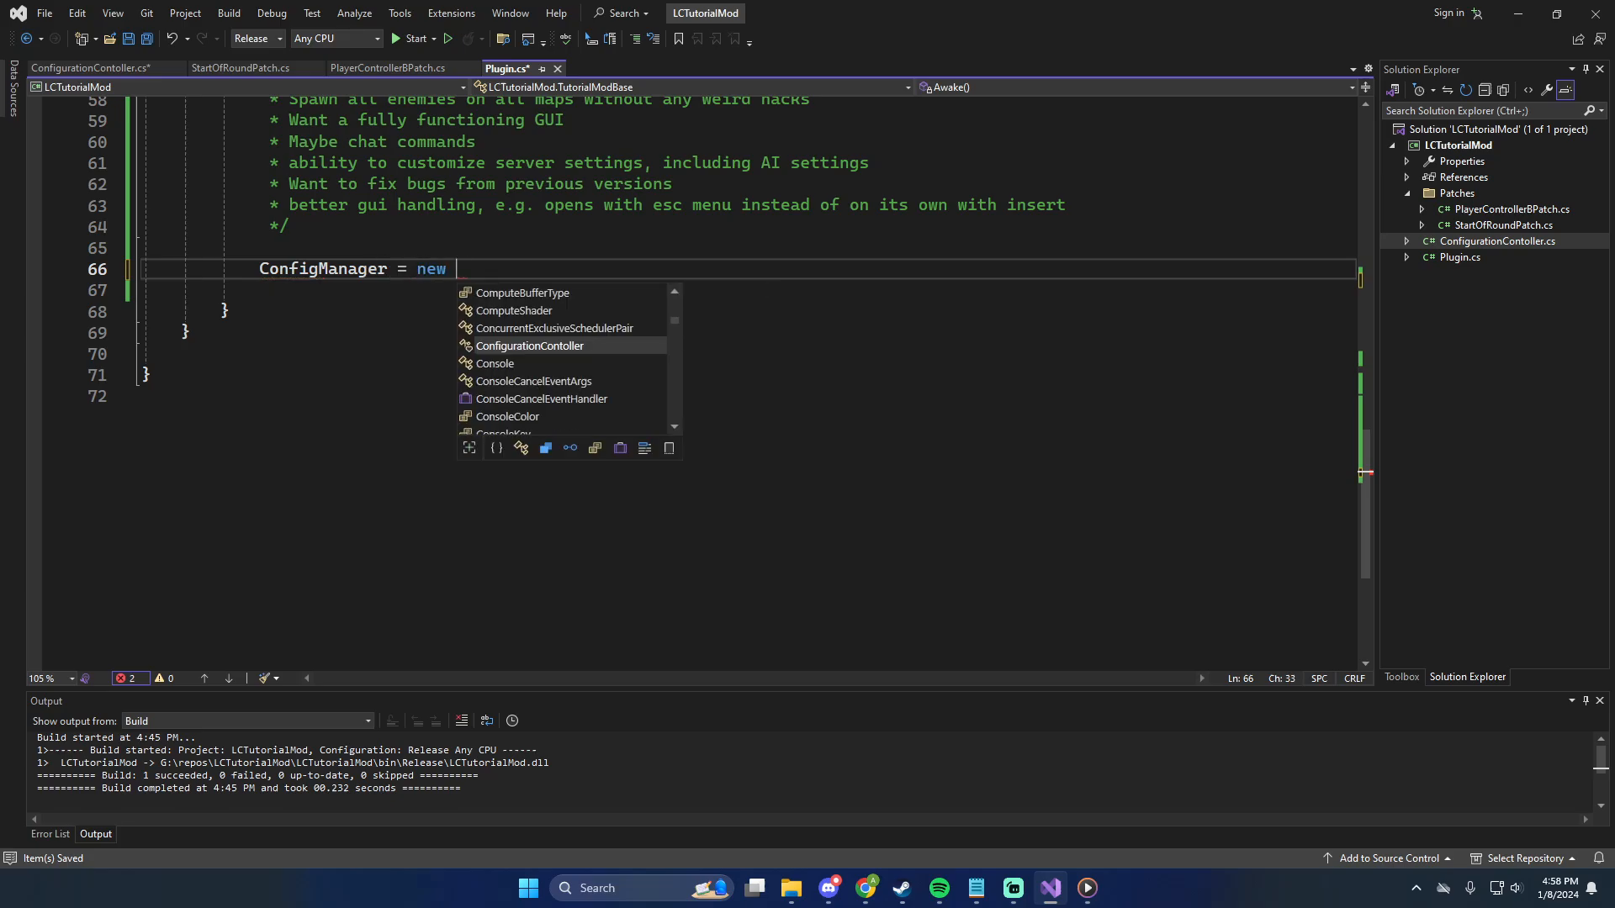
pyautogui.write('ConfigurationContoller()')
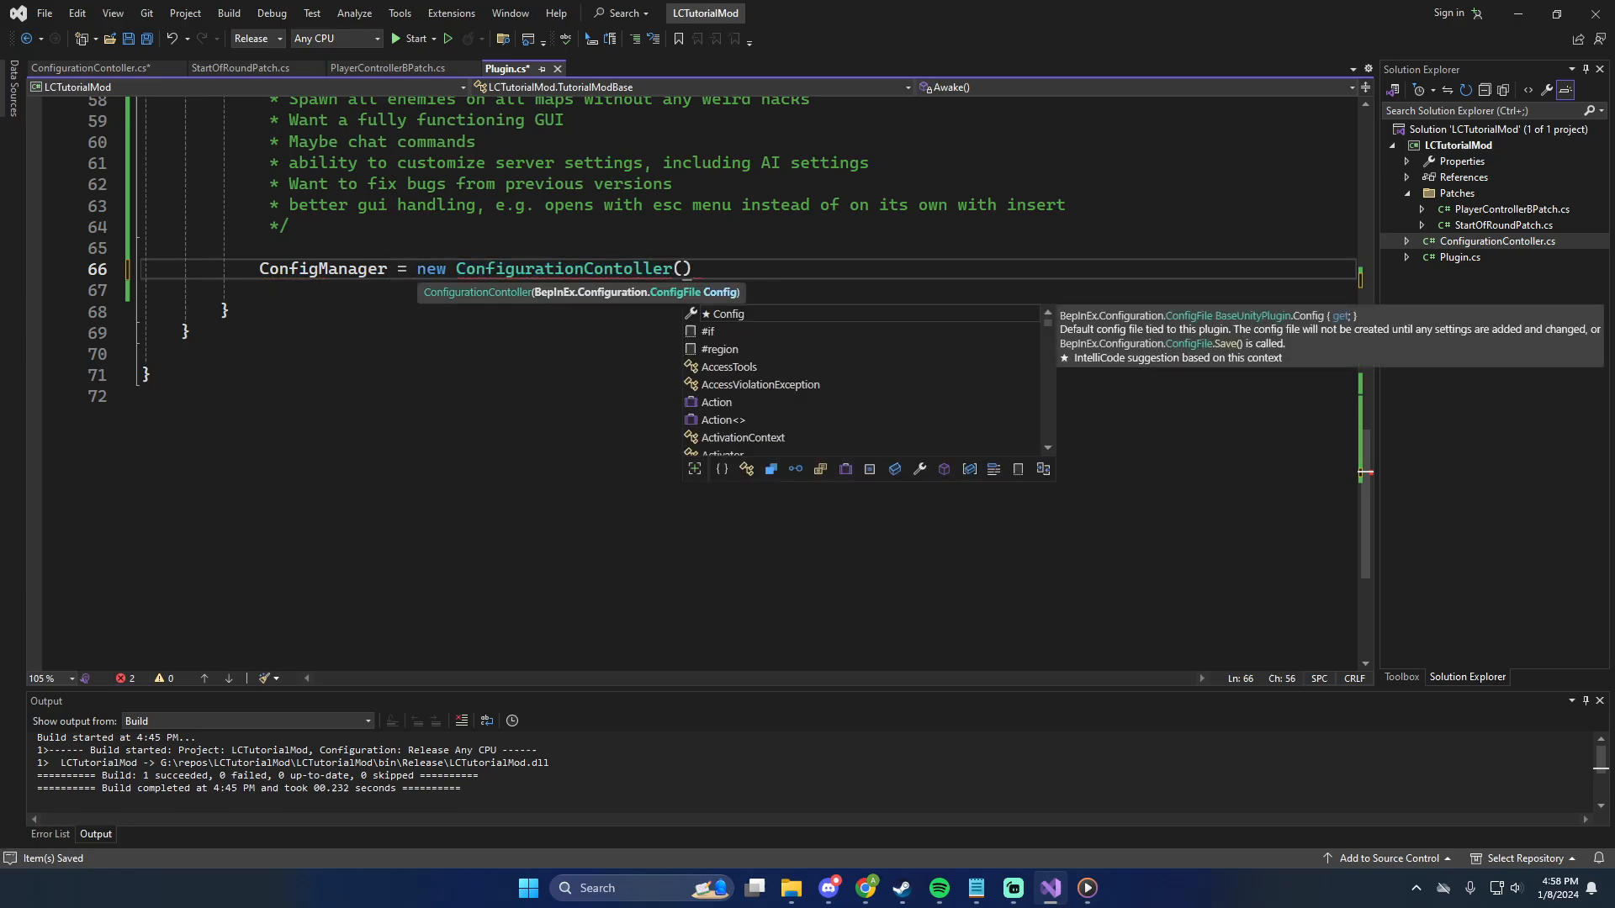
pyautogui.write('Config')
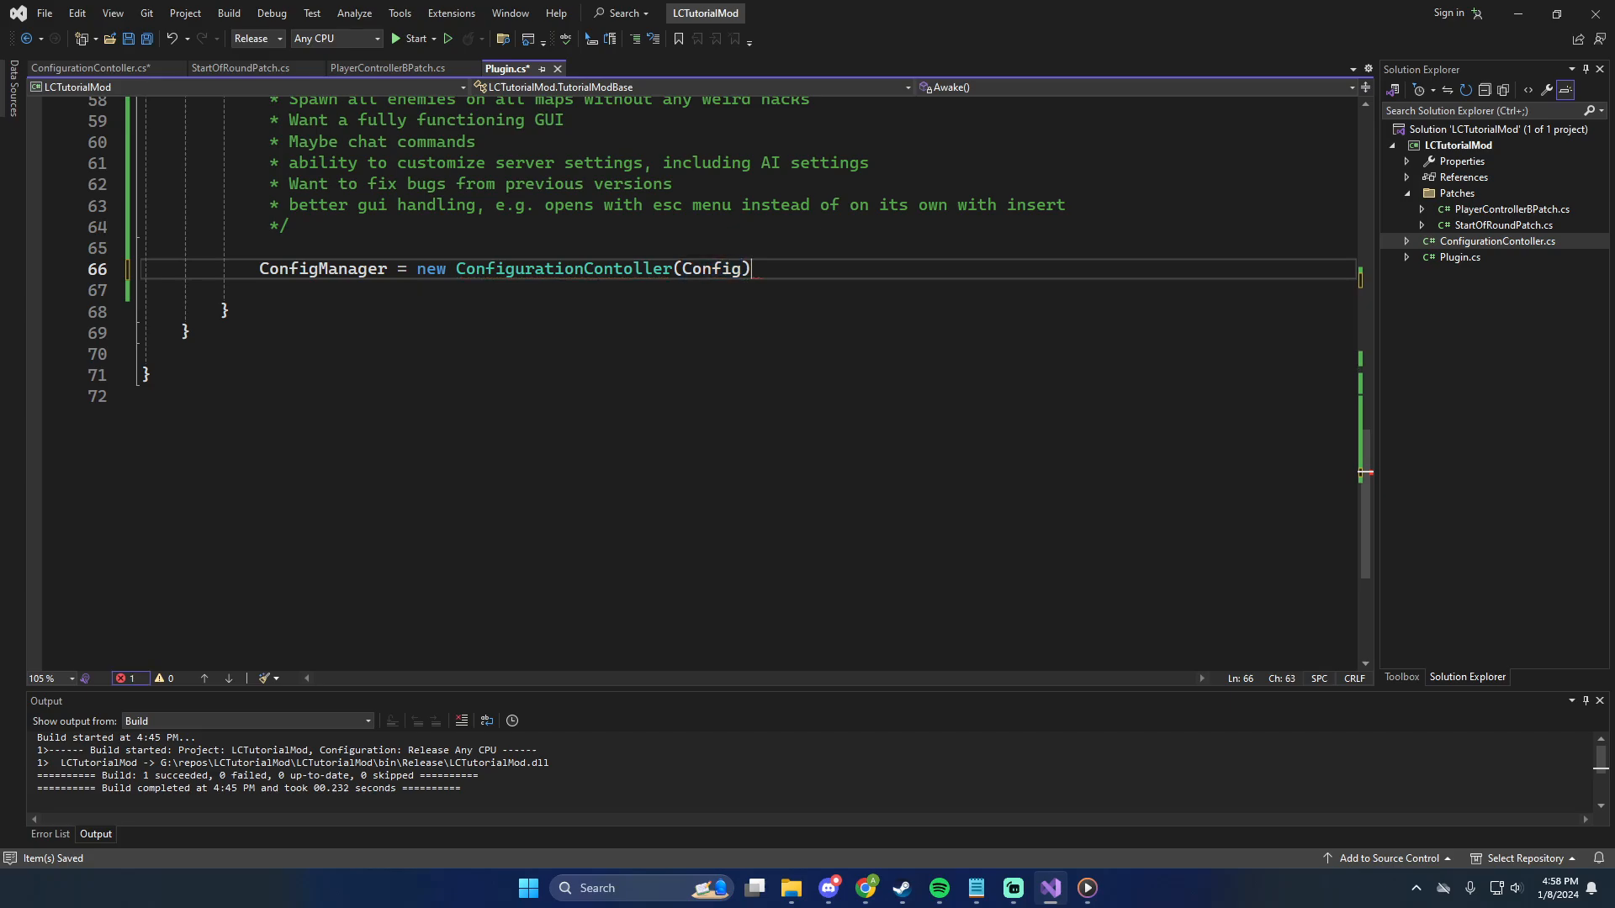
pyautogui.write(';')
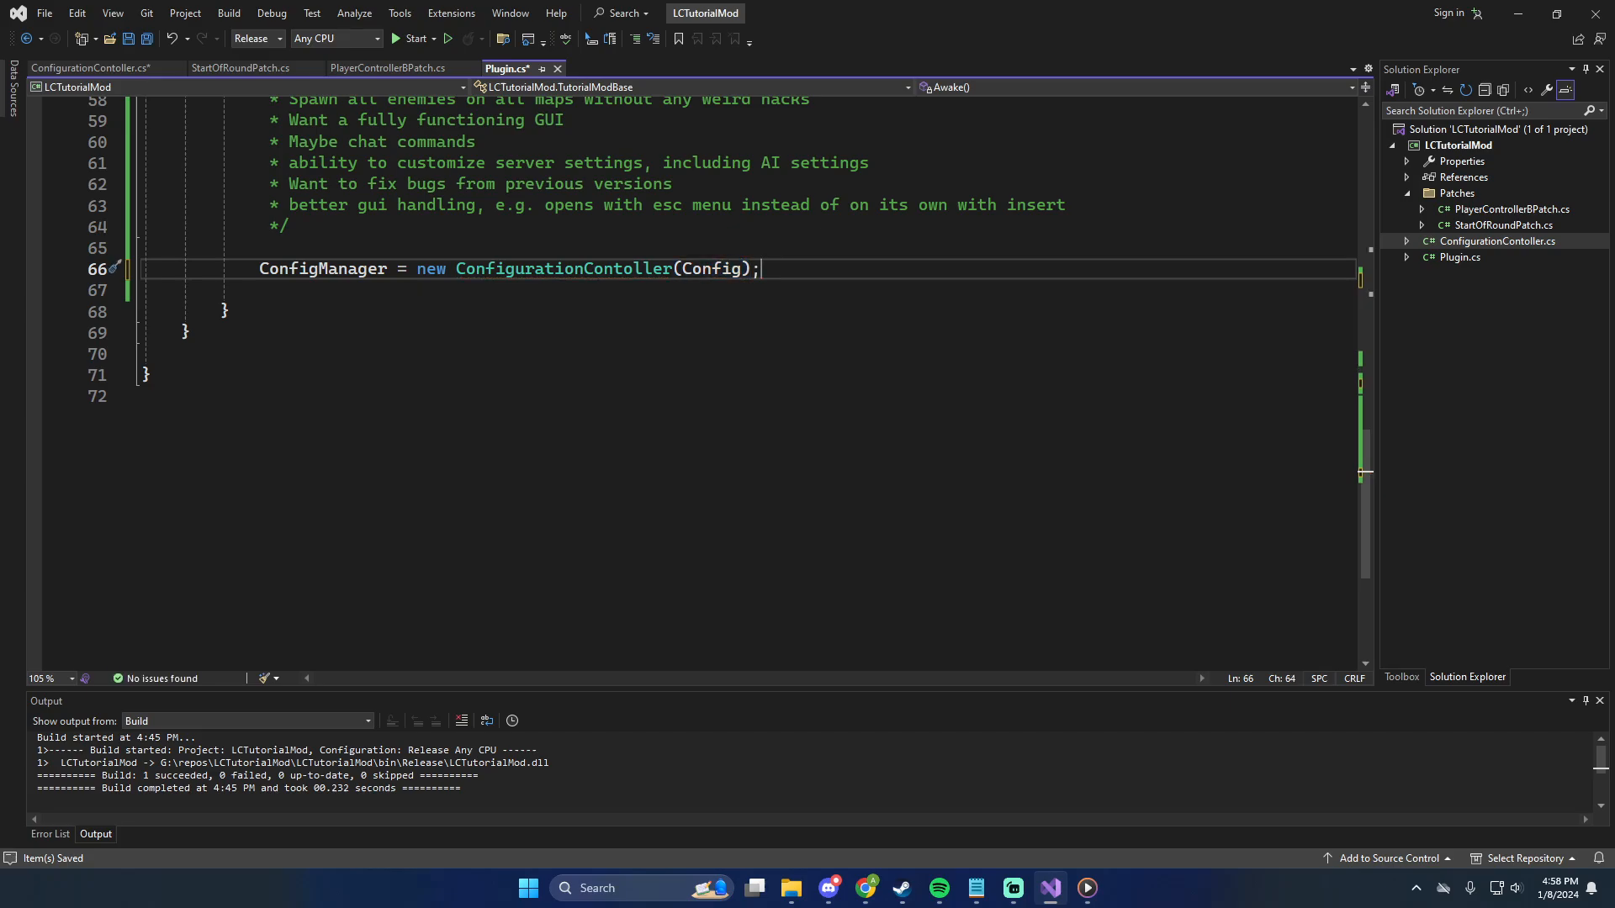
pyautogui.write('ConfigManager.Ser')
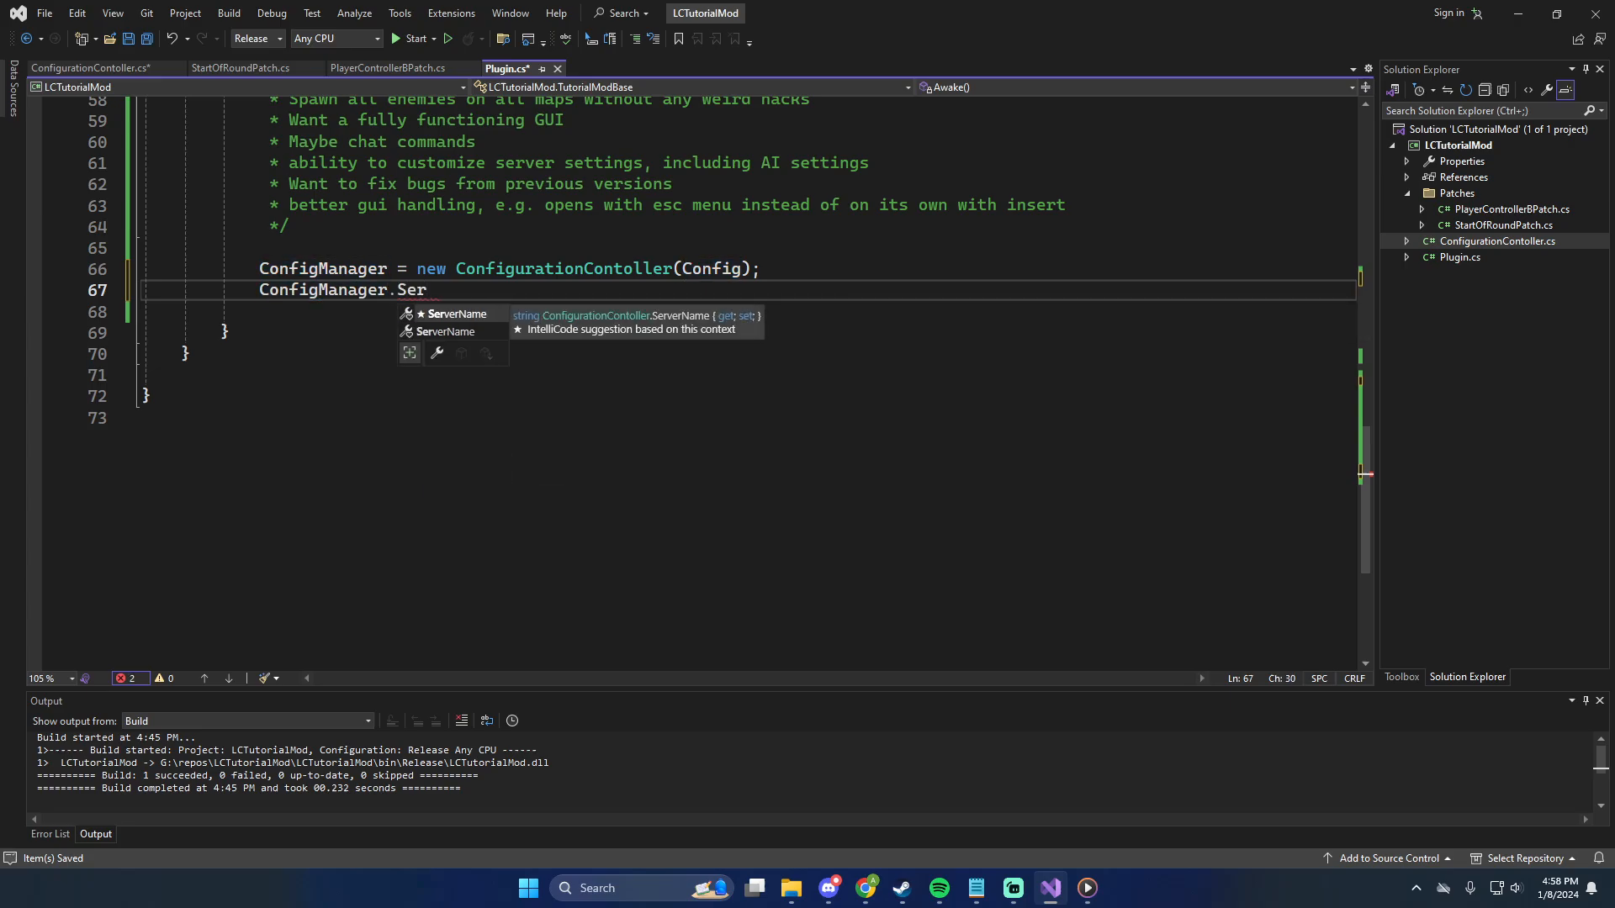
pyautogui.write('verName = "Test "')
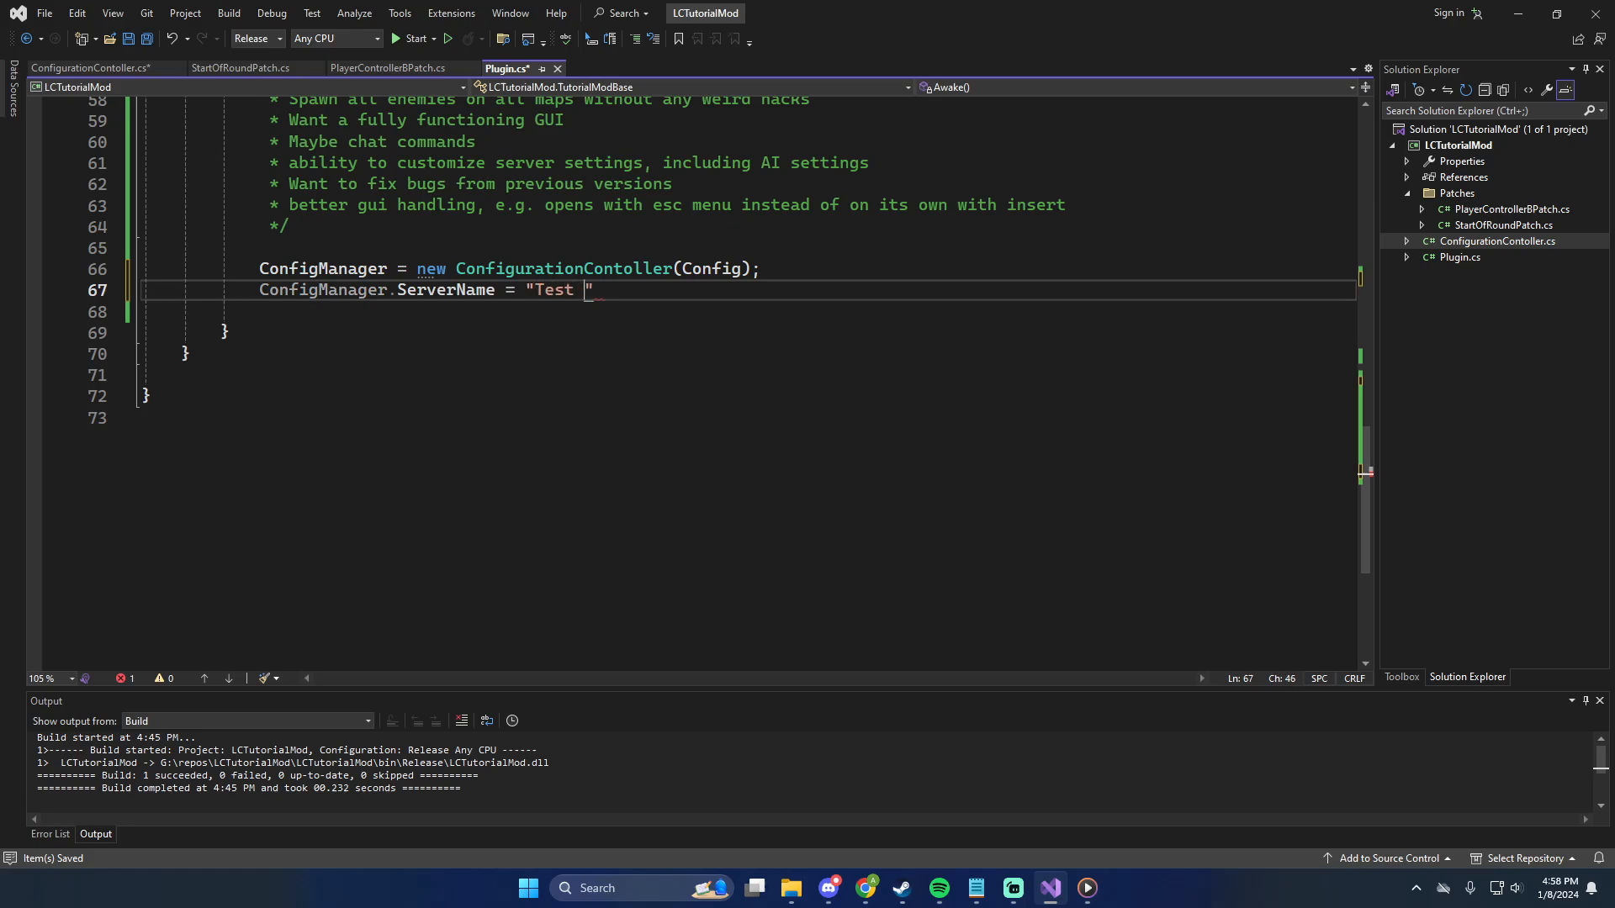
pyautogui.write('Config";')
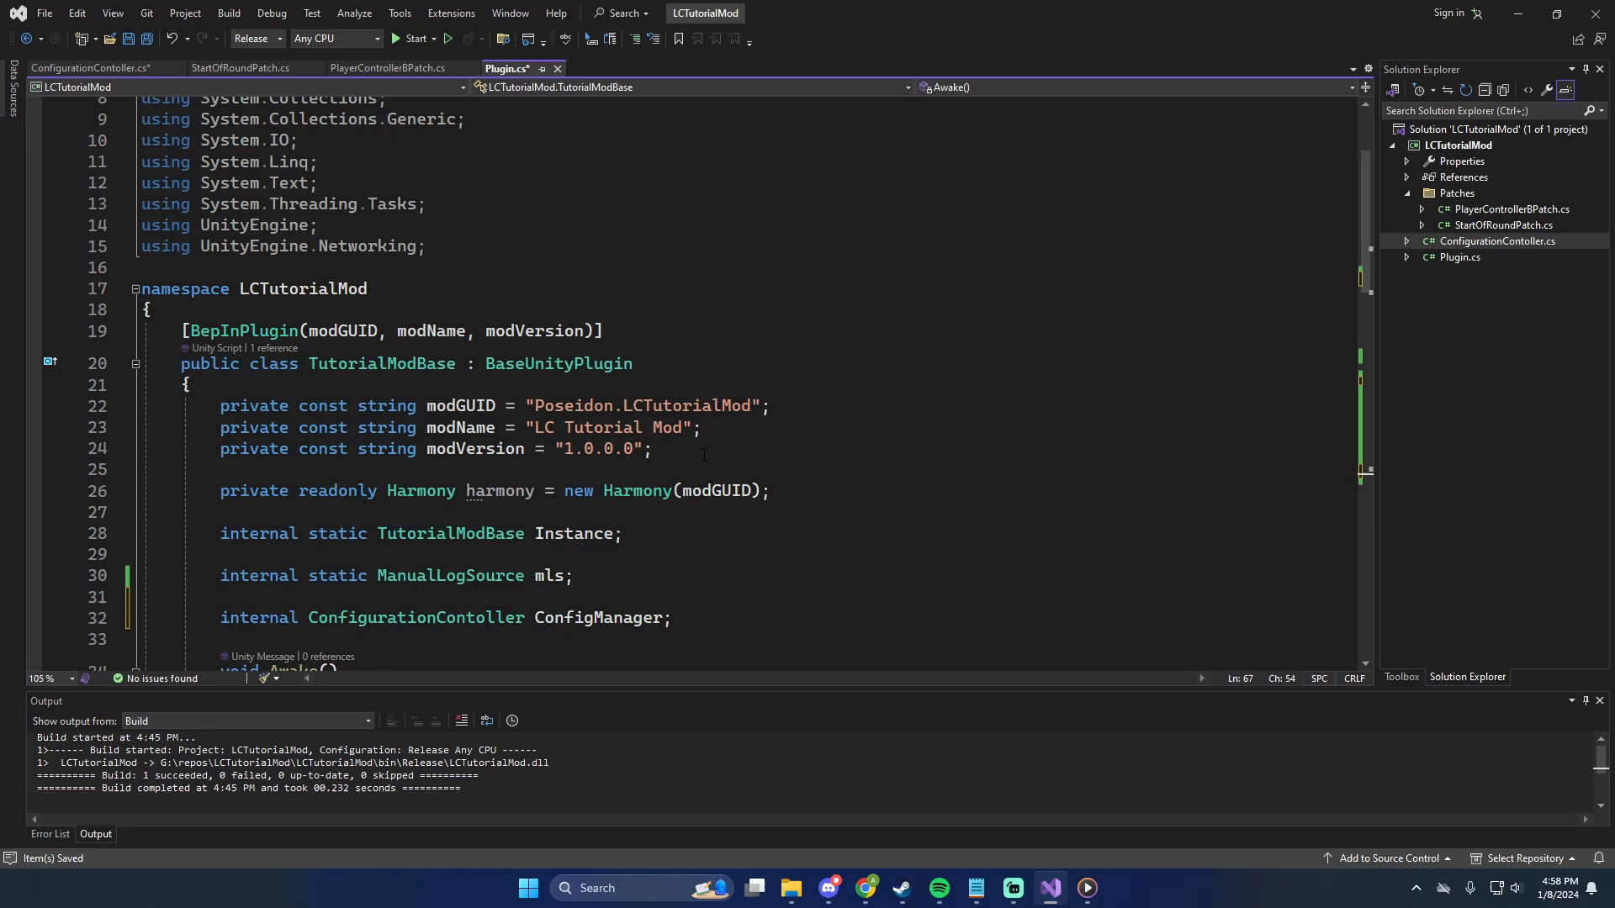
# Change the ConfigManager reference on line 66 to go through Instance
pyautogui.scroll(-3)
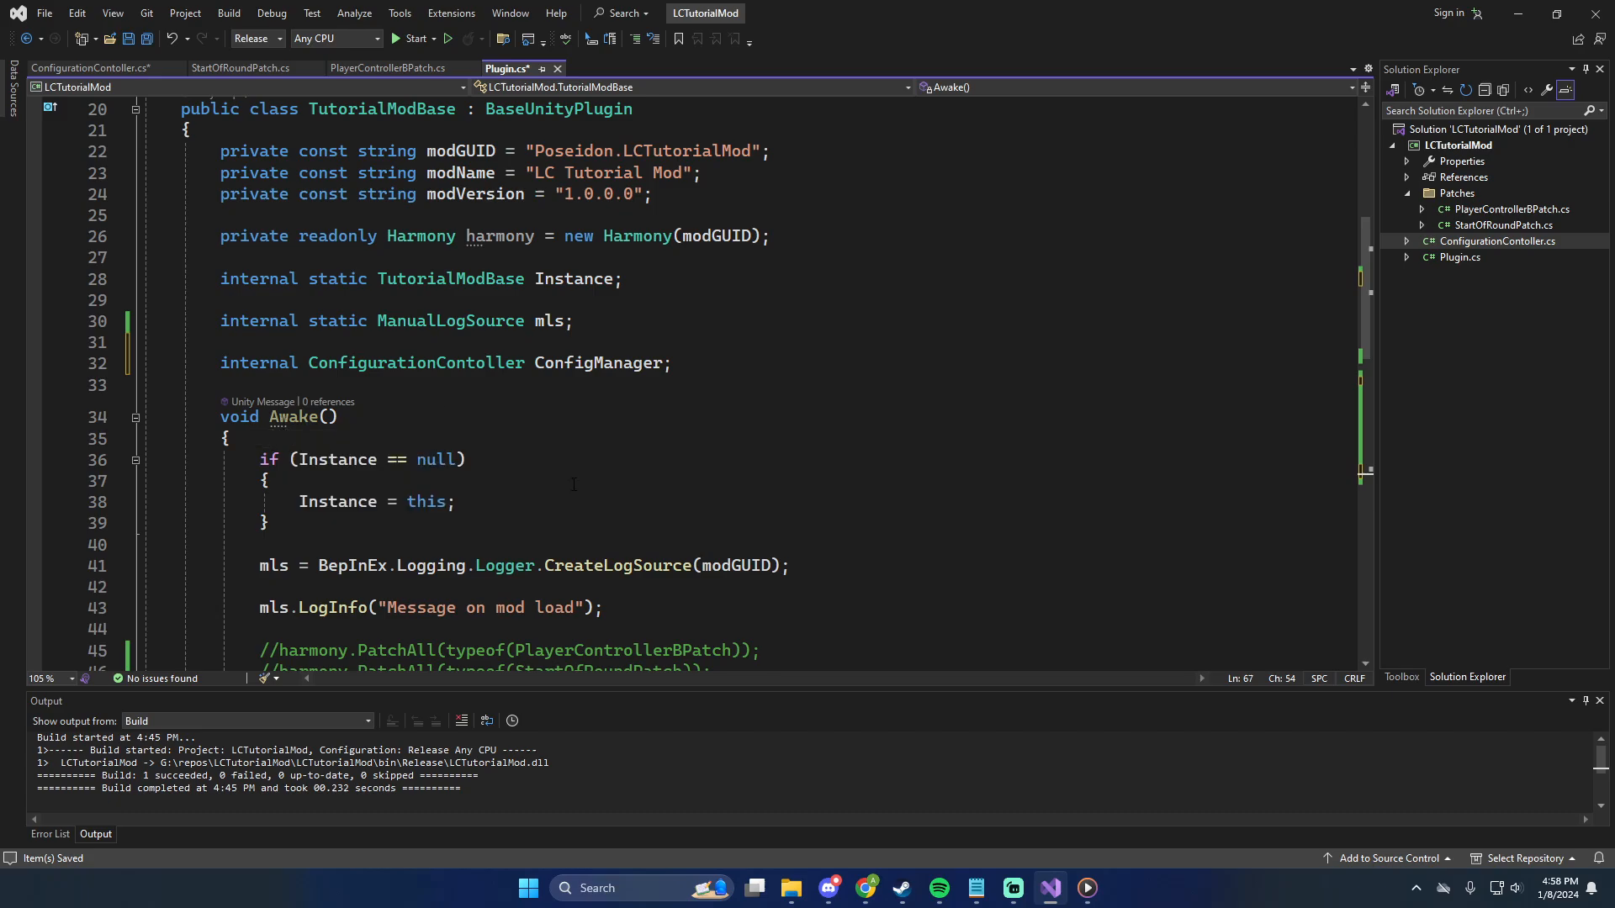
pyautogui.scroll(-3)
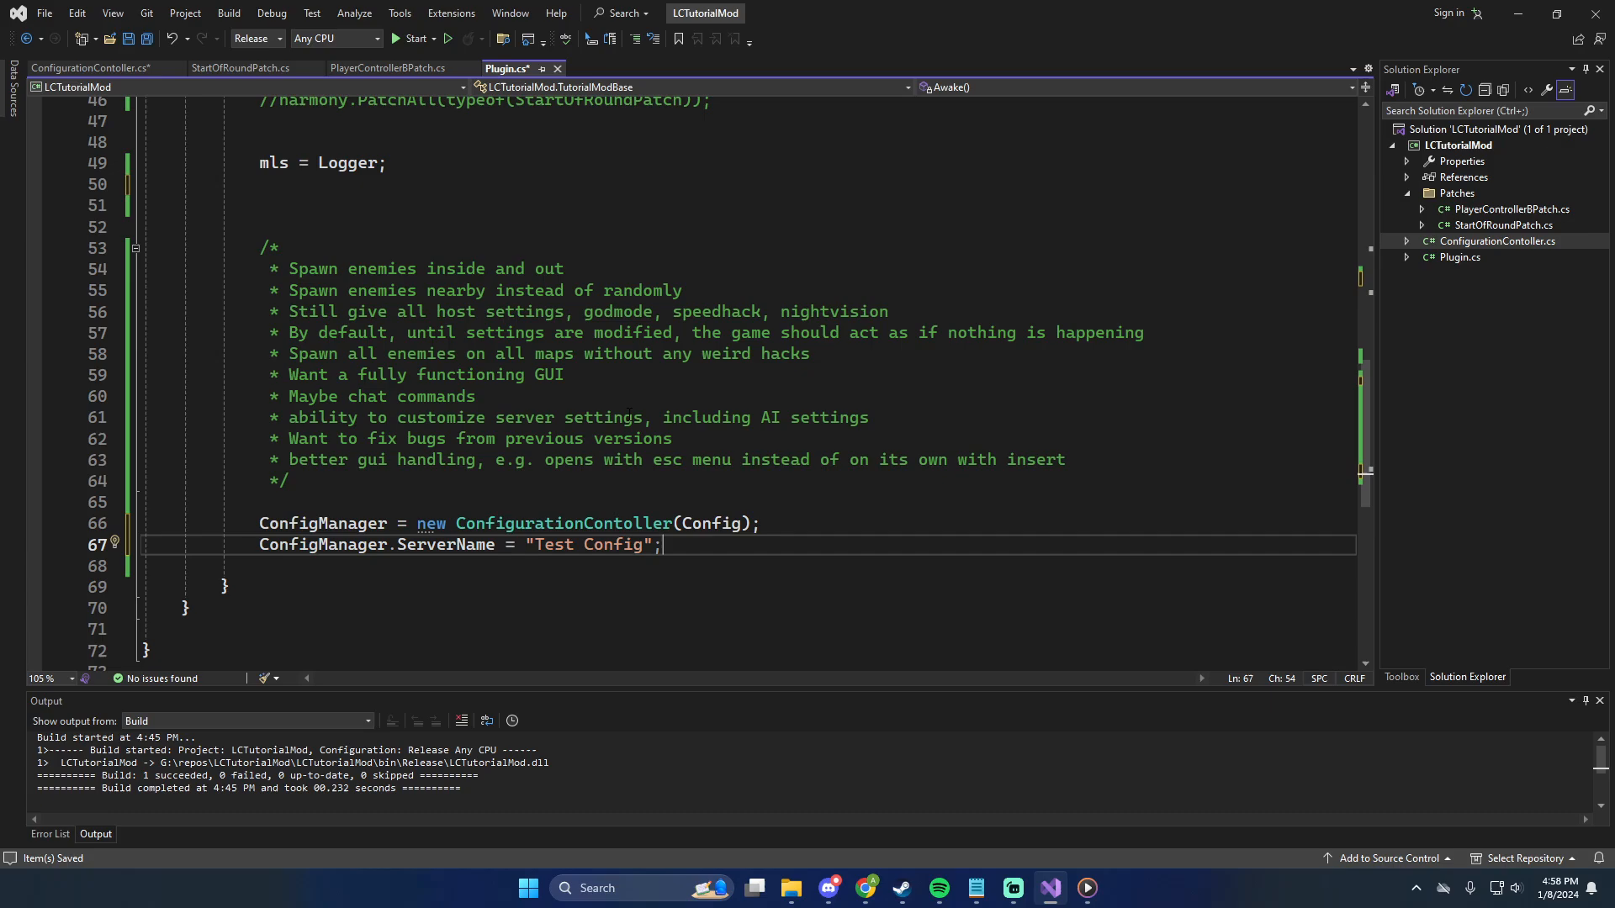
pyautogui.doubleClick(322, 523)
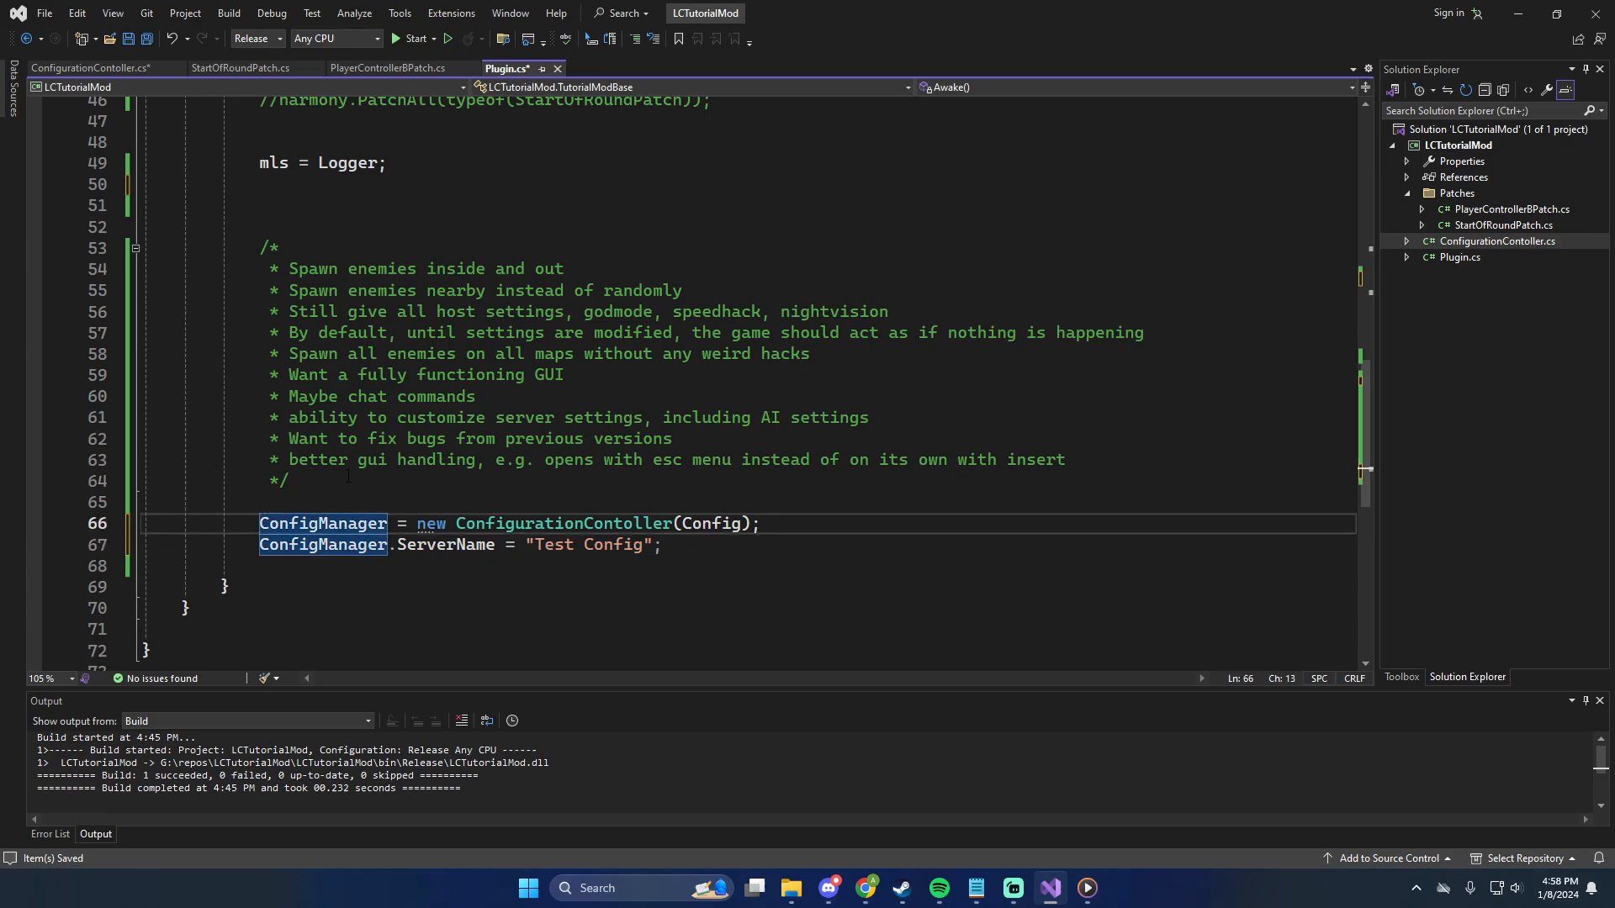
pyautogui.write('Instance.')
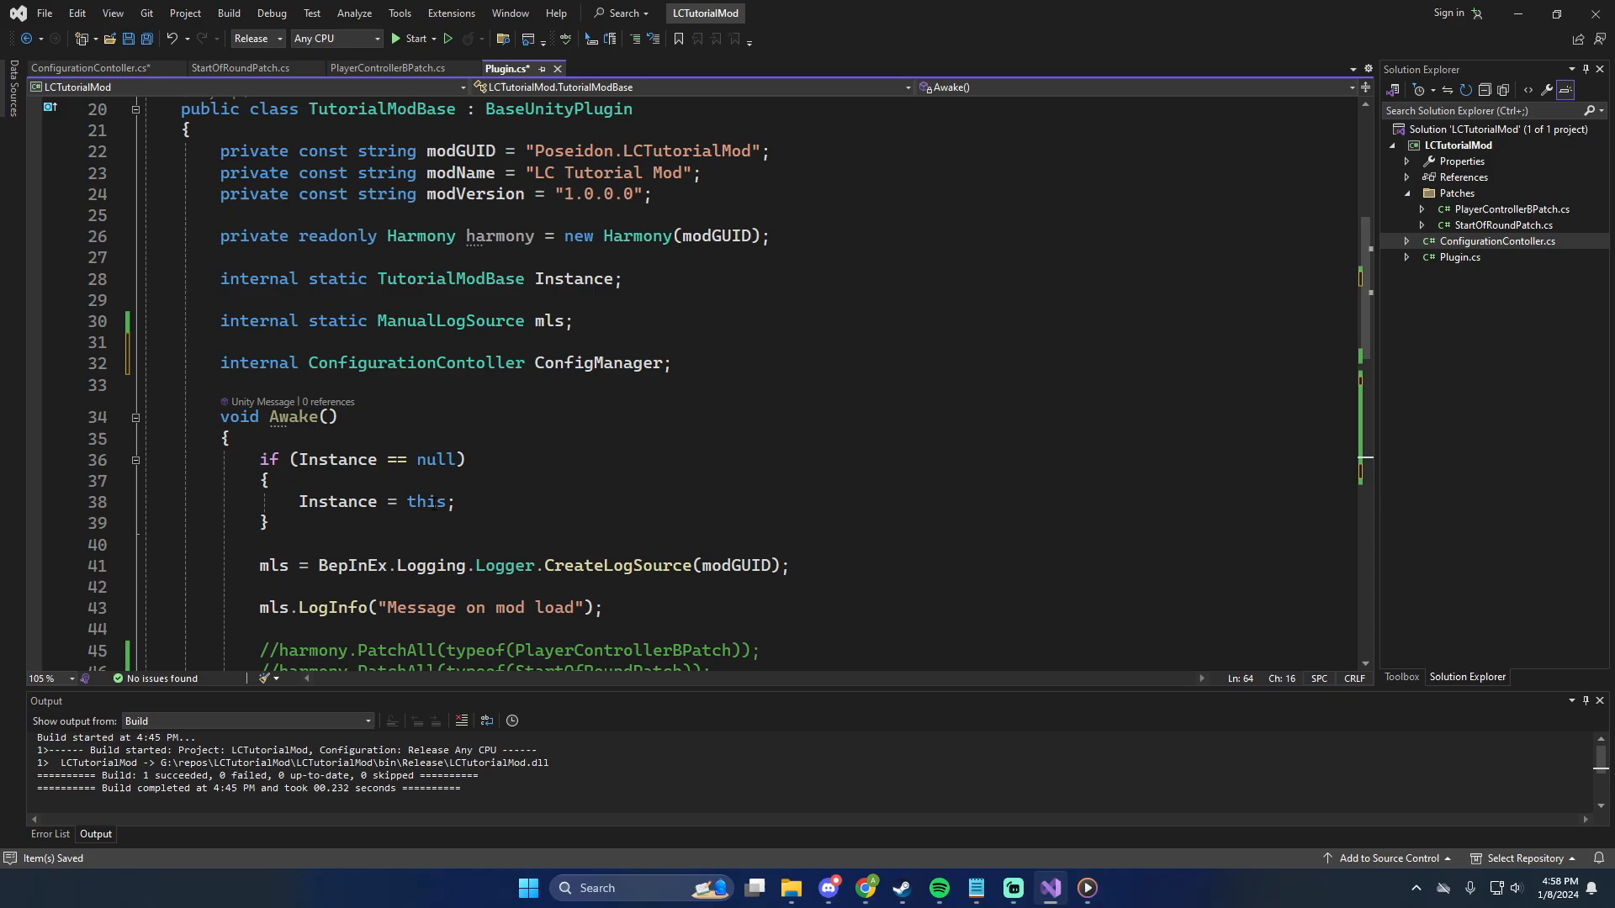
pyautogui.moveTo(432, 566)
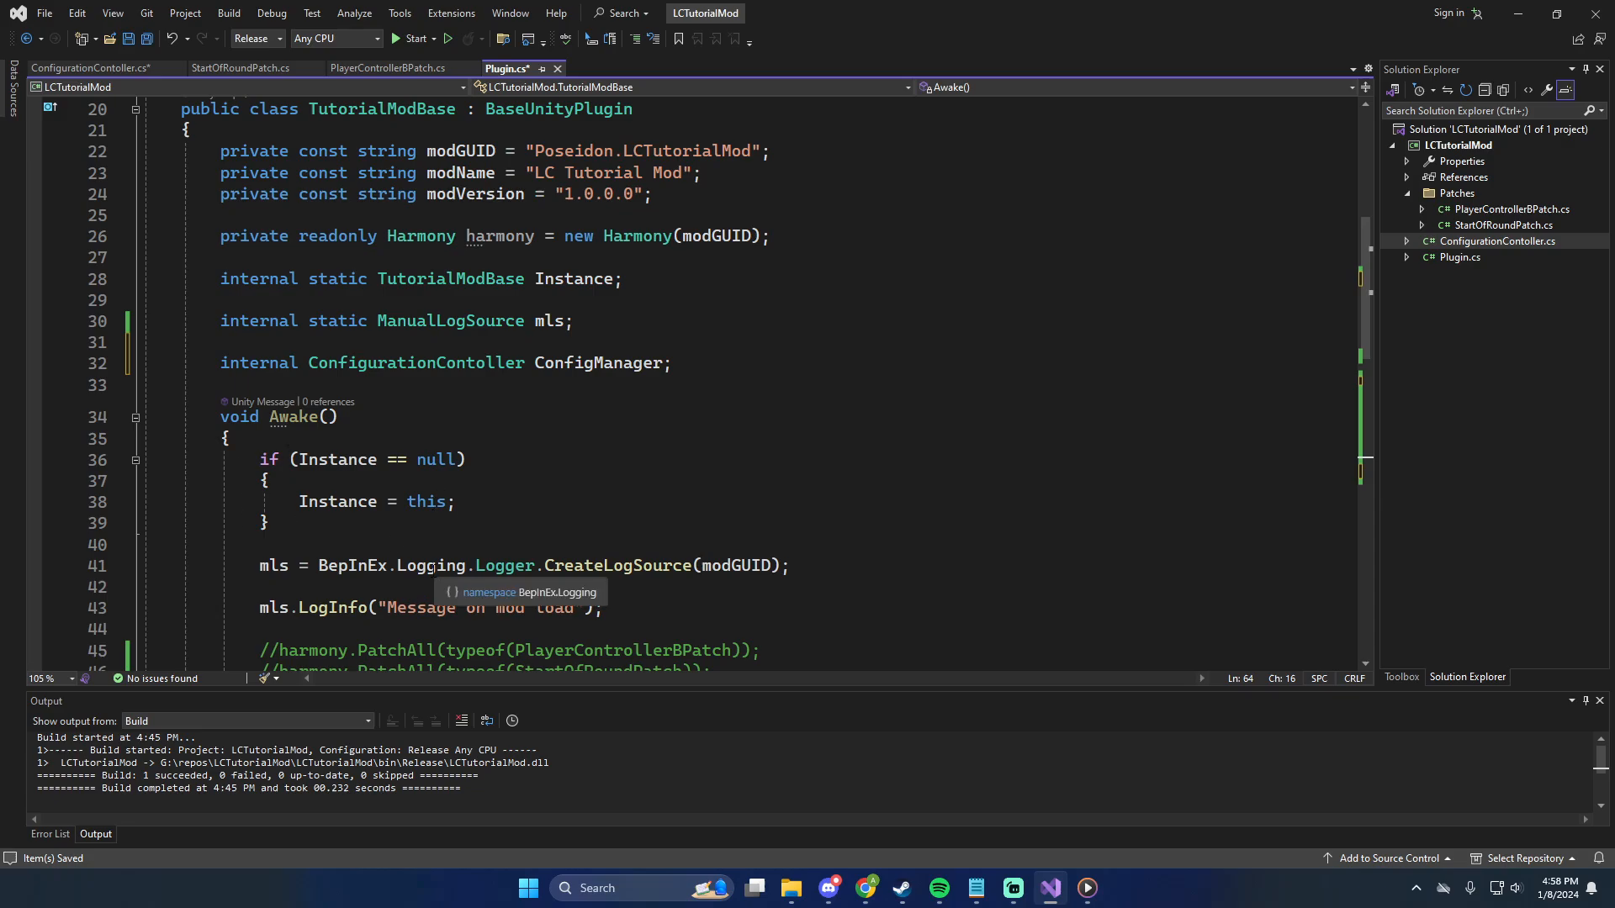
pyautogui.scroll(-3)
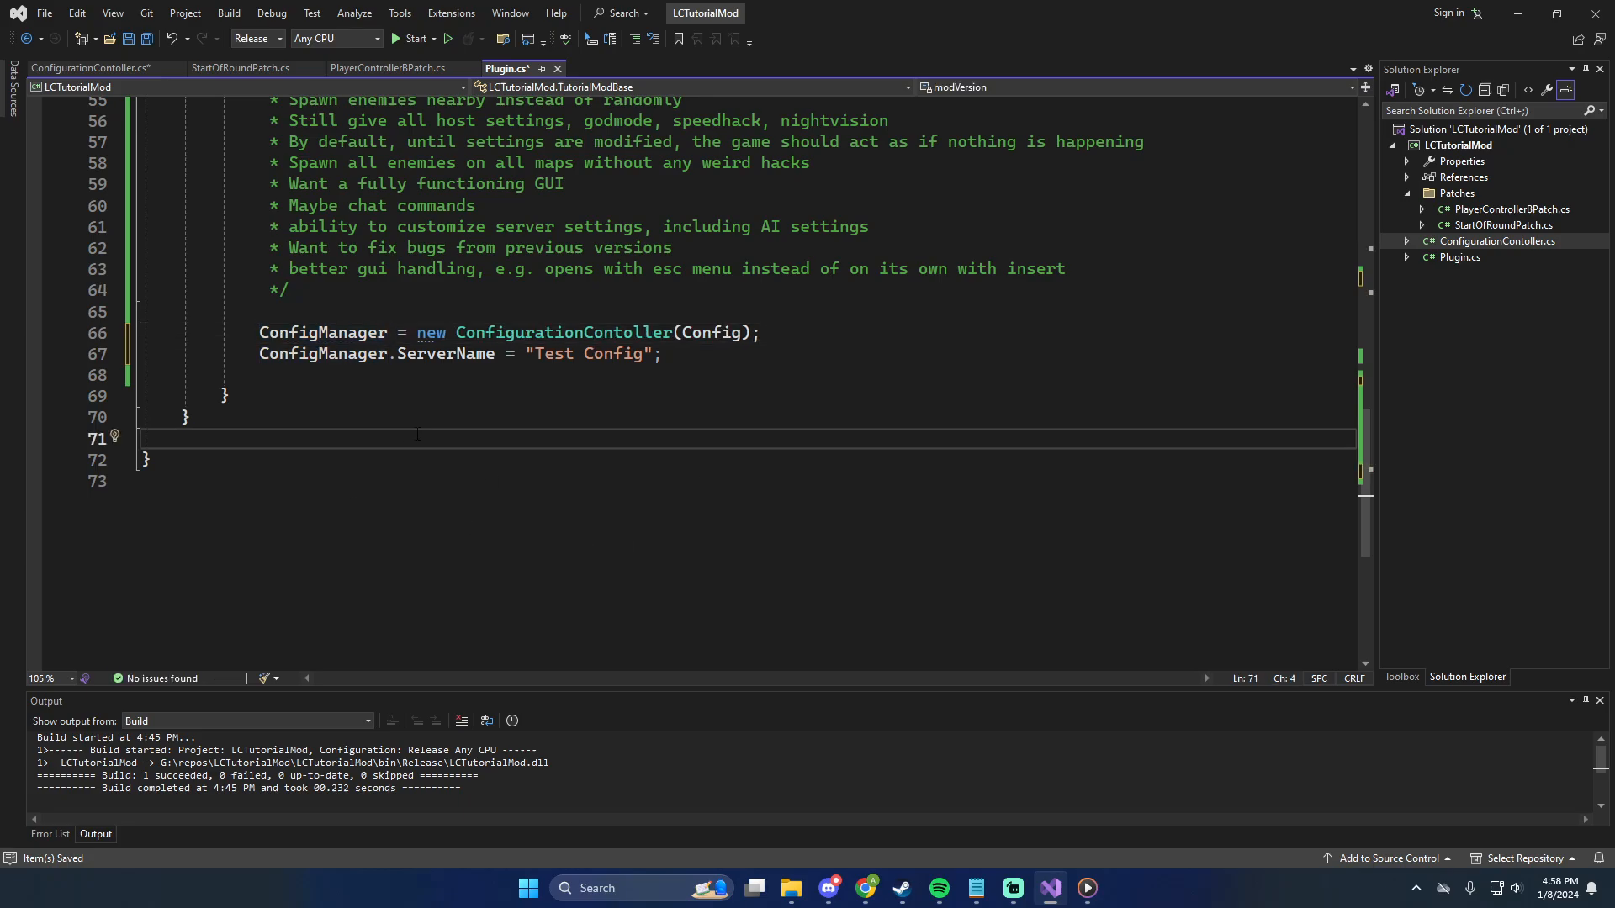
# Check the plugin class name and begin the Instance.ConfigManager reference in StartOfRoundPatch
pyautogui.click(243, 68)
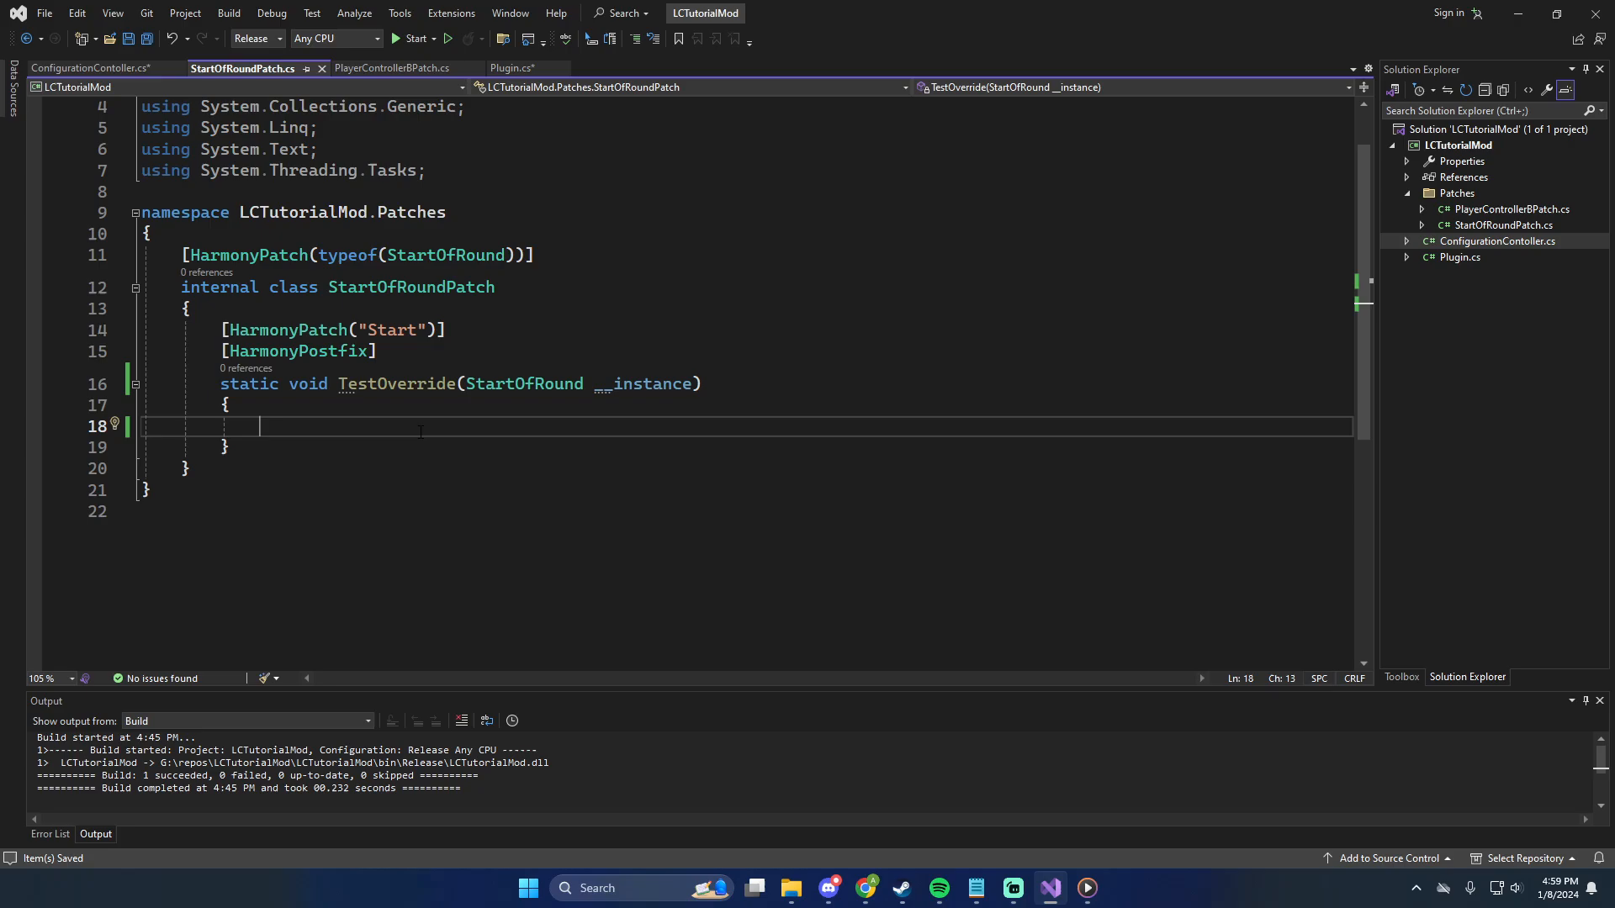
pyautogui.click(500, 68)
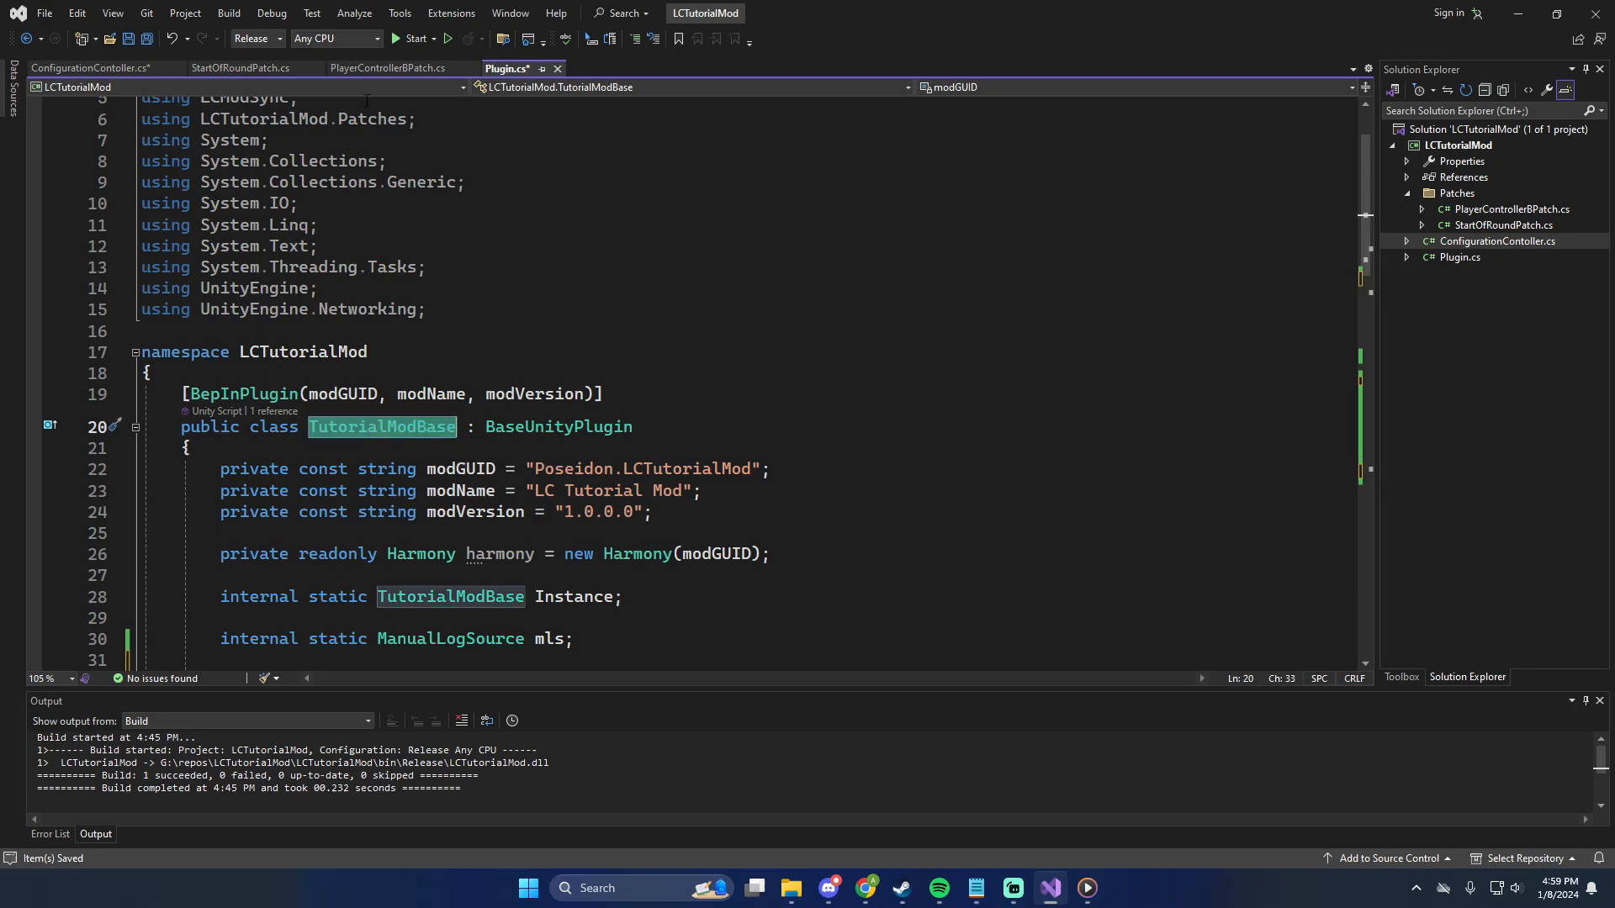
pyautogui.click(240, 68)
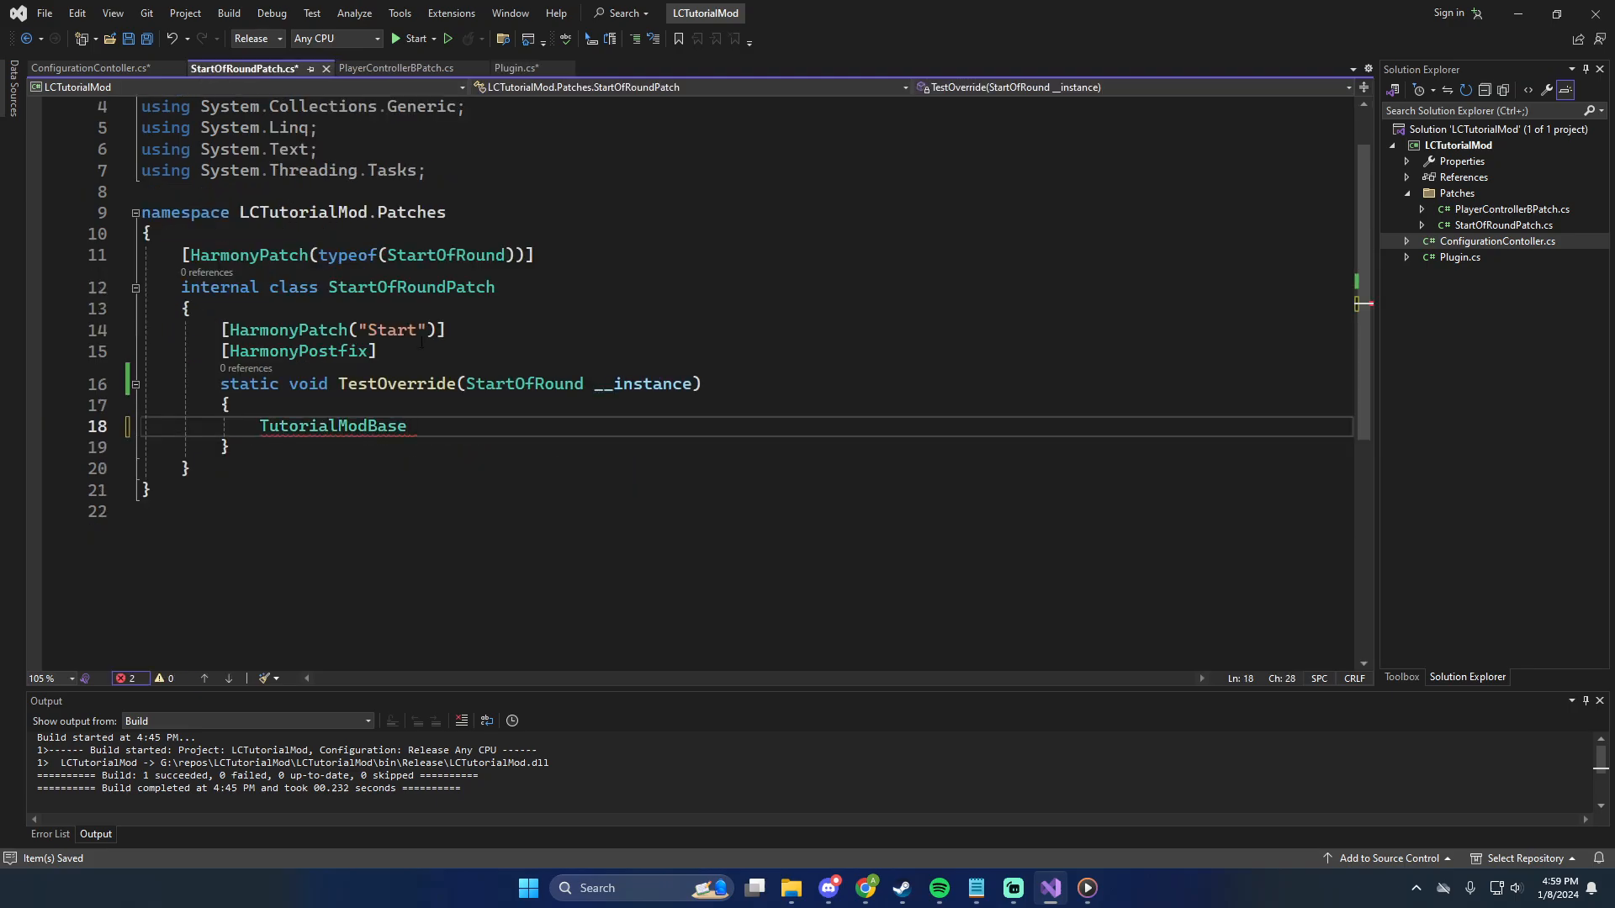
pyautogui.write('.Instance')
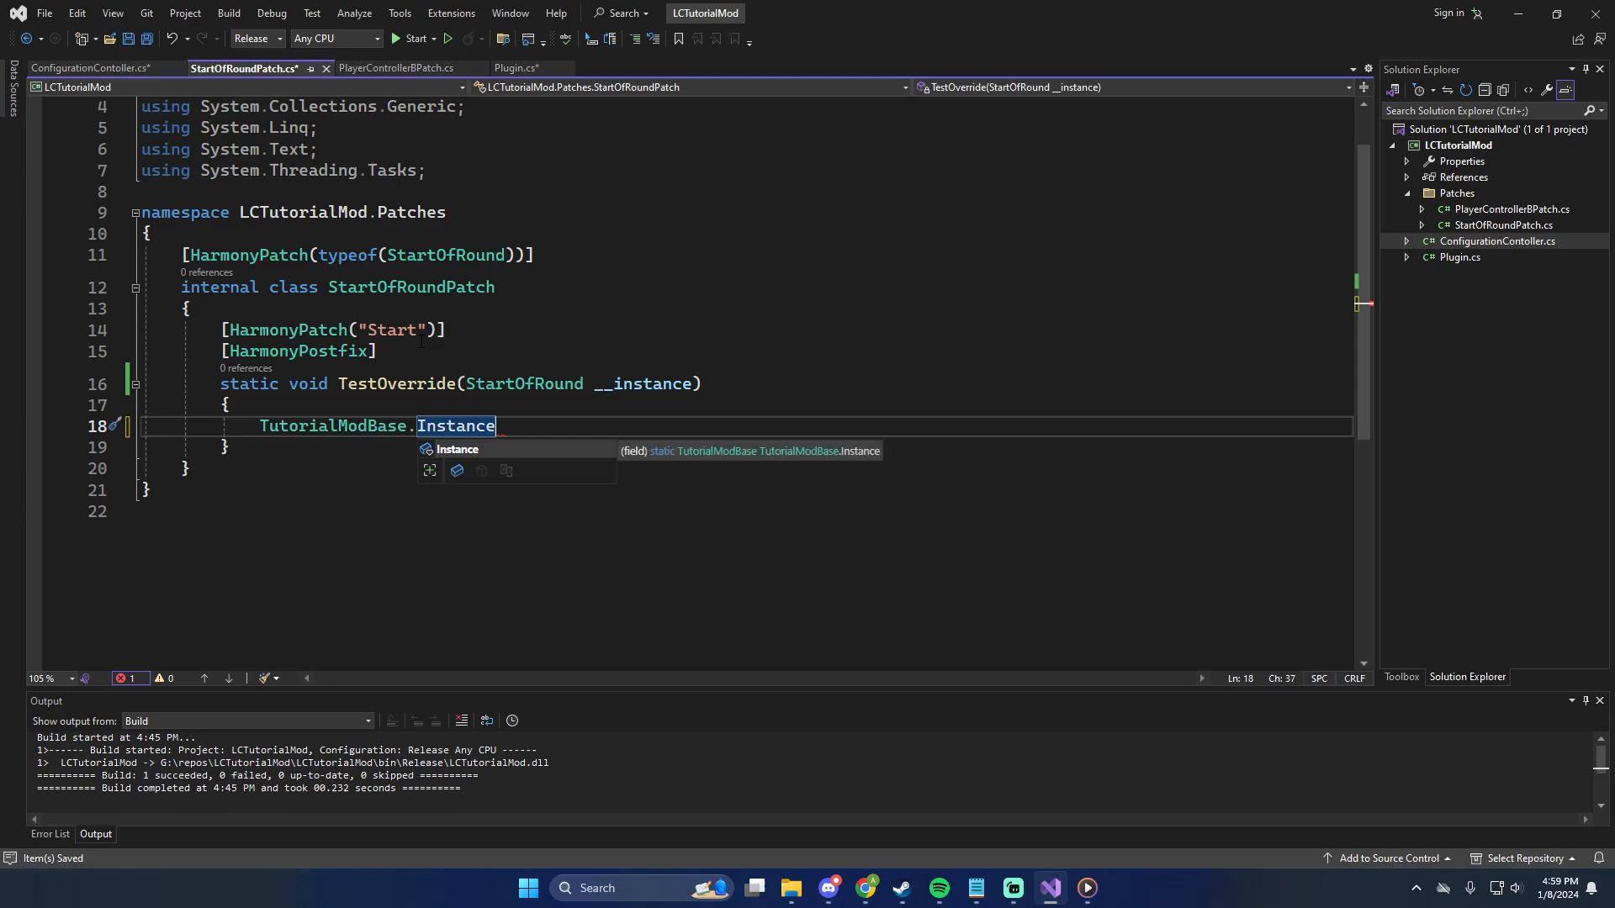
pyautogui.write('.ConfigManager')
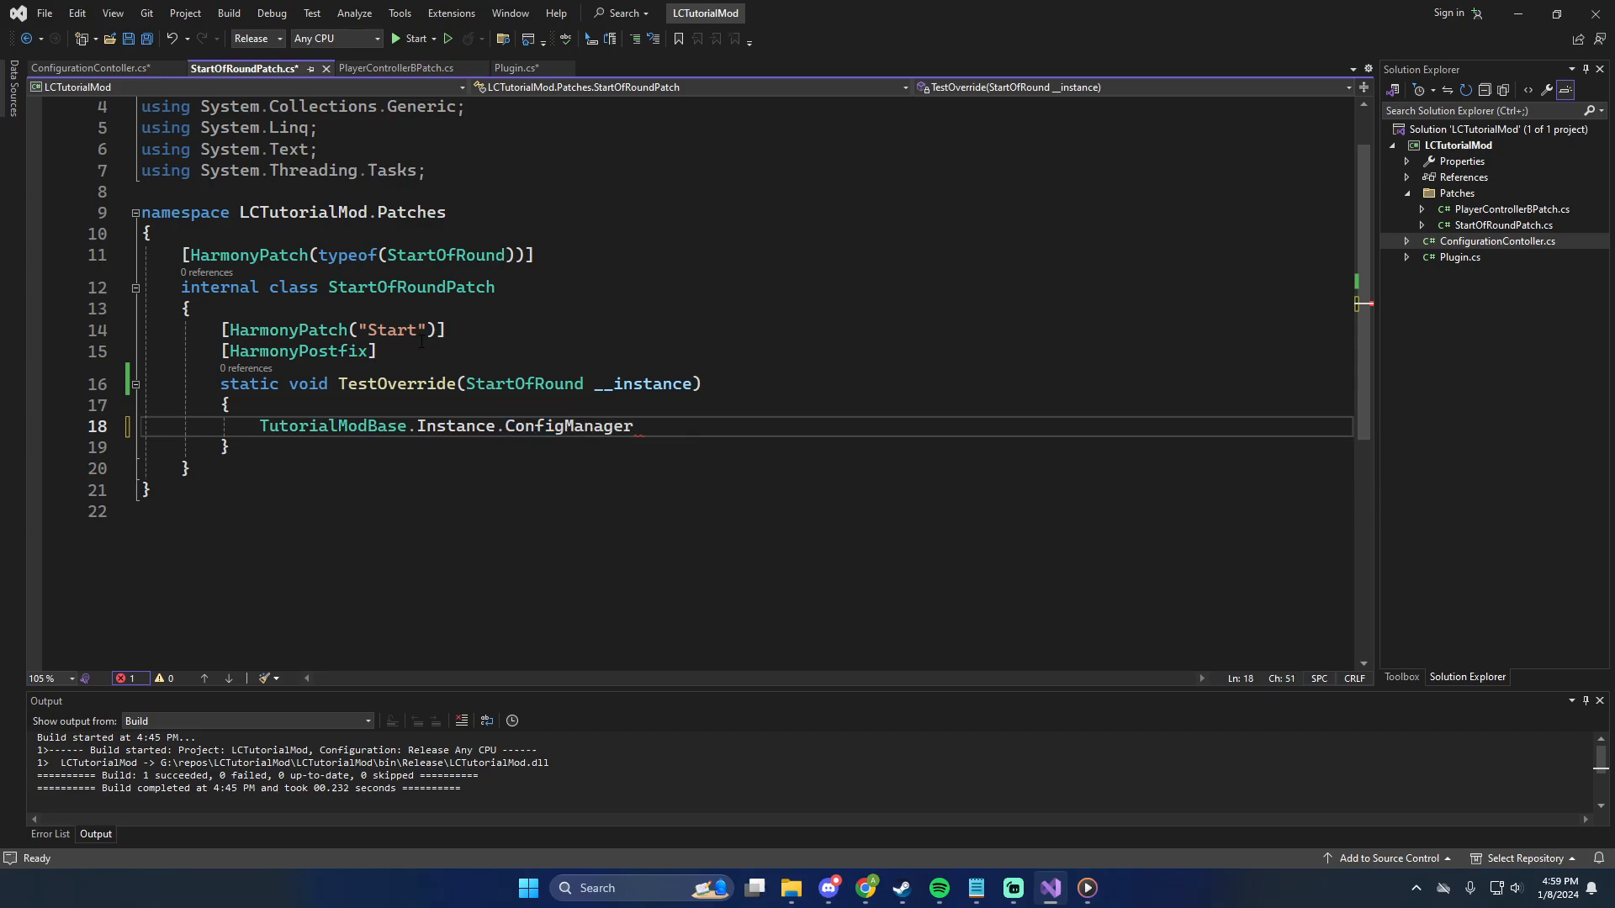
# Finish the TestOverride line setting ConfigManager.ServerName to "My new server!!"
pyautogui.doubleClick(568, 425)
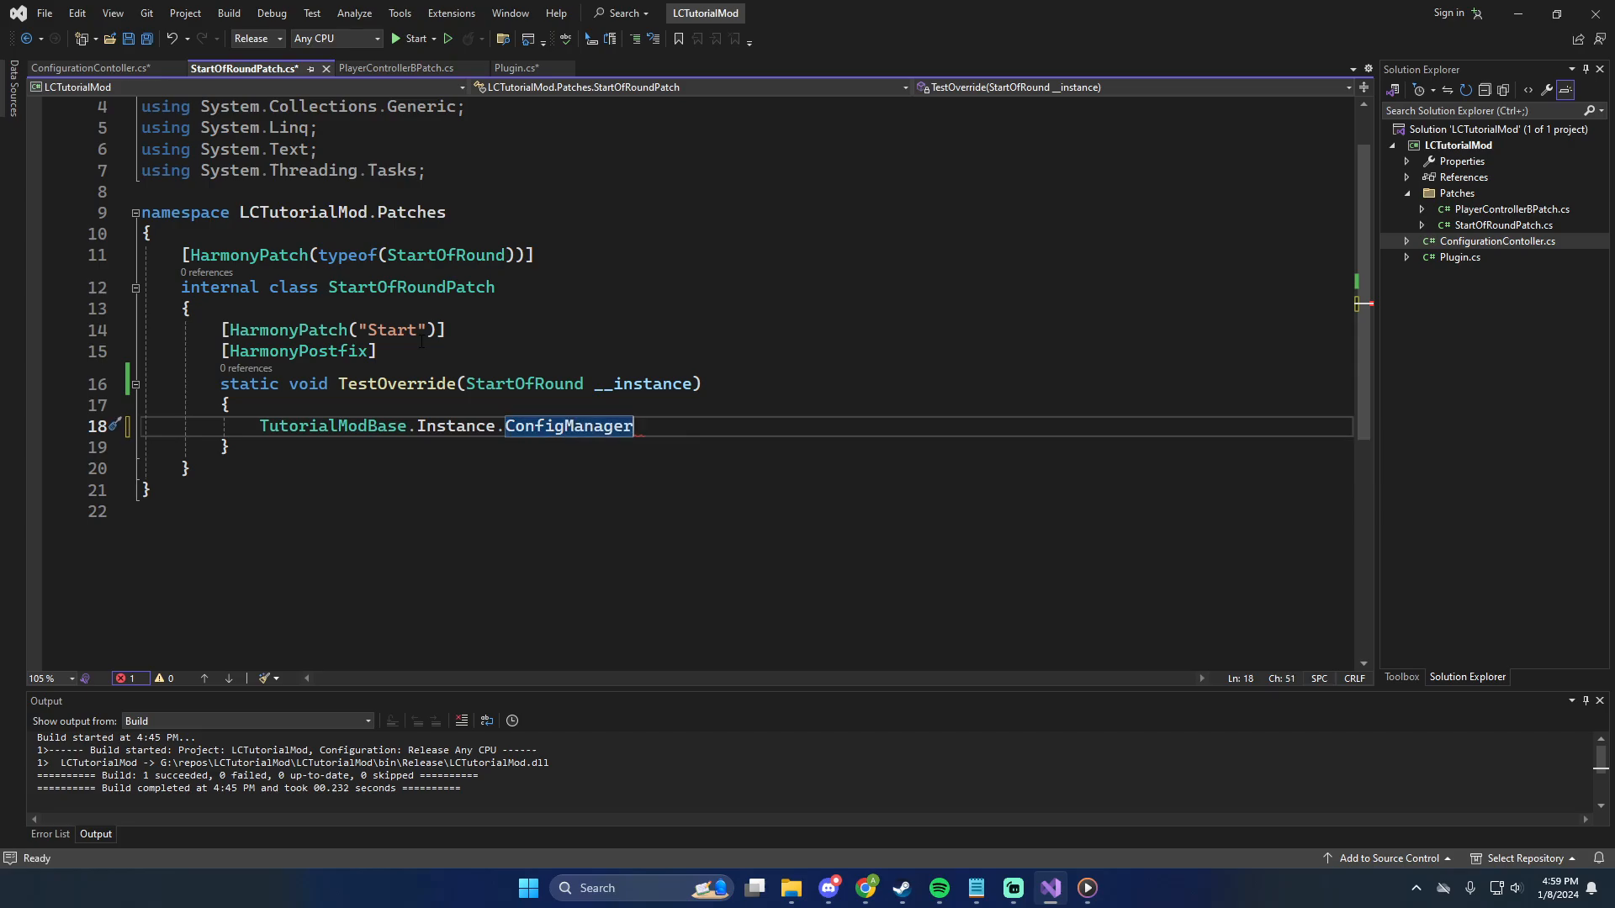
pyautogui.write('.')
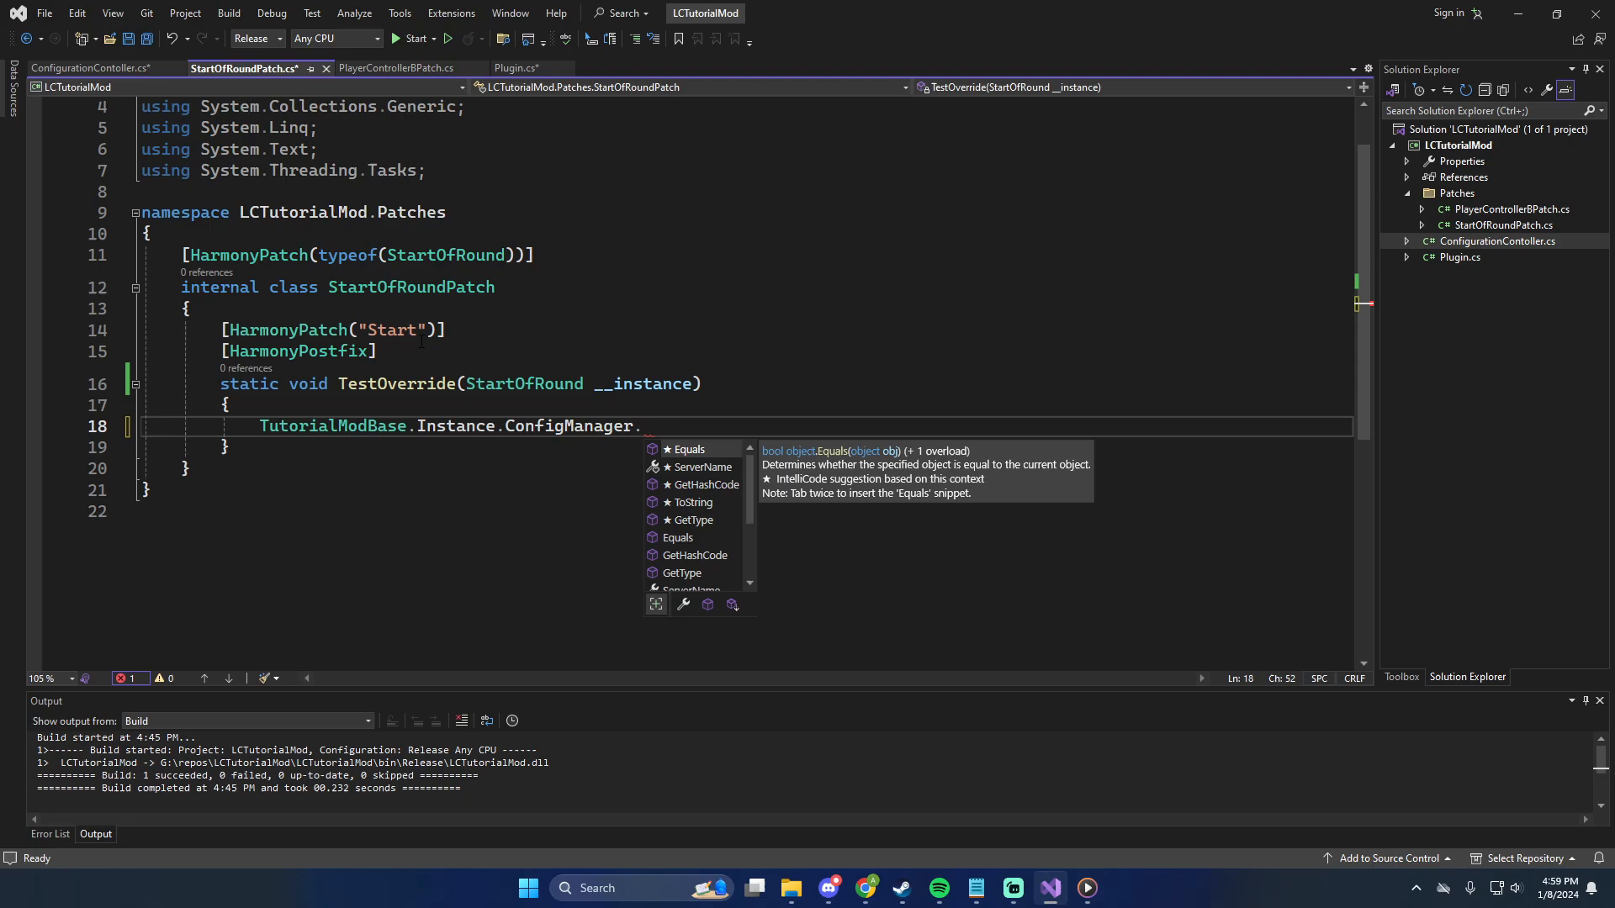
pyautogui.write('ServerName')
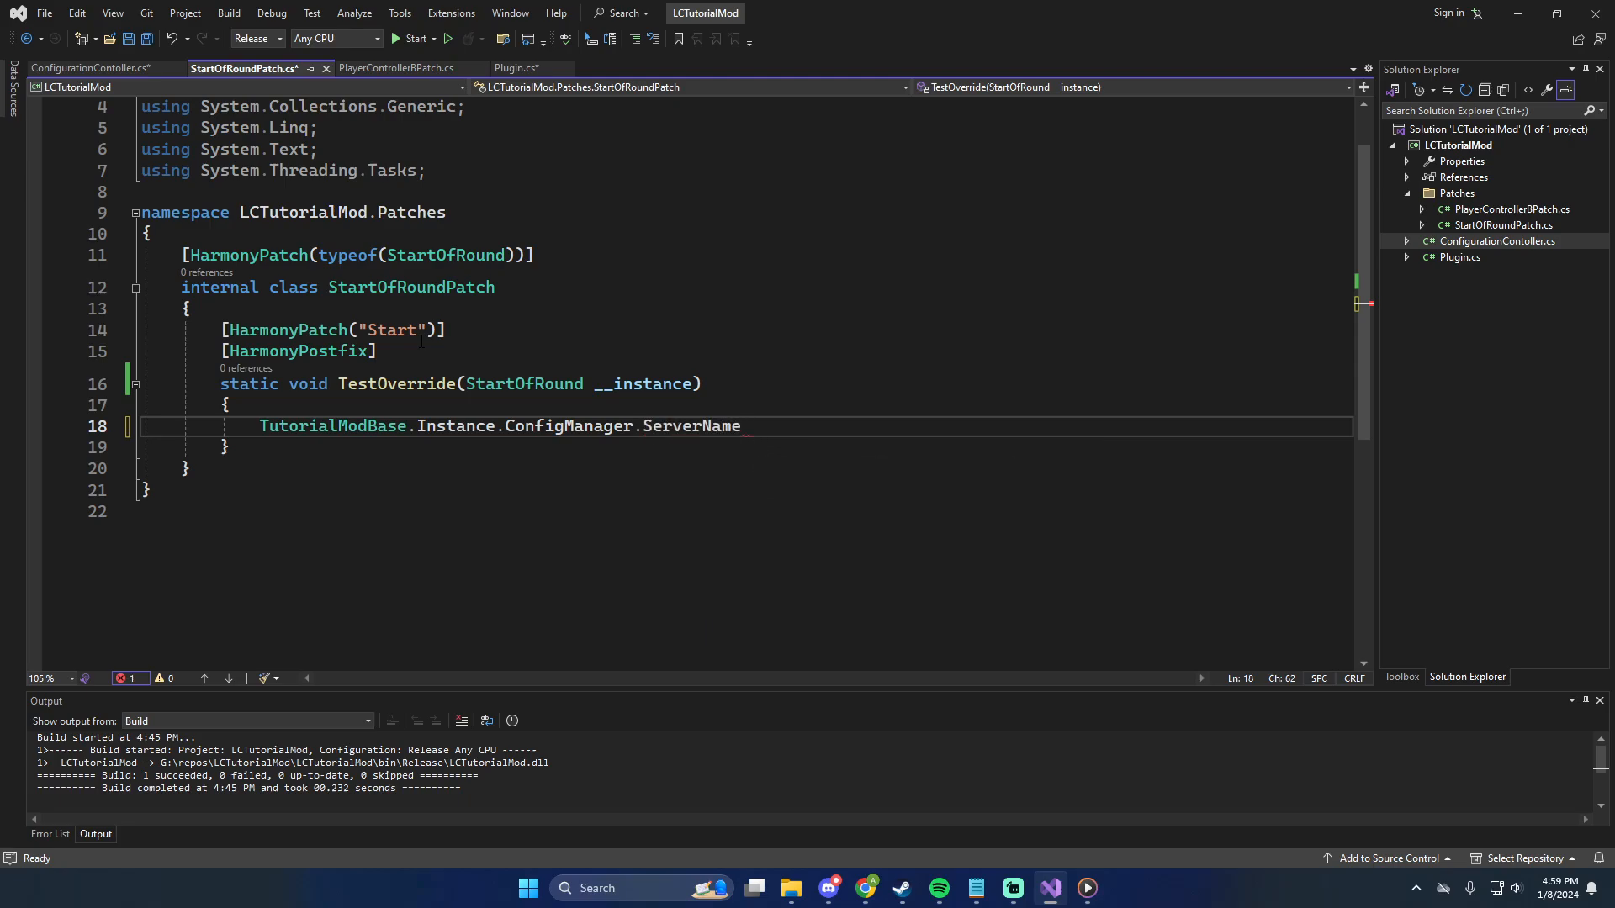
pyautogui.write('= ""')
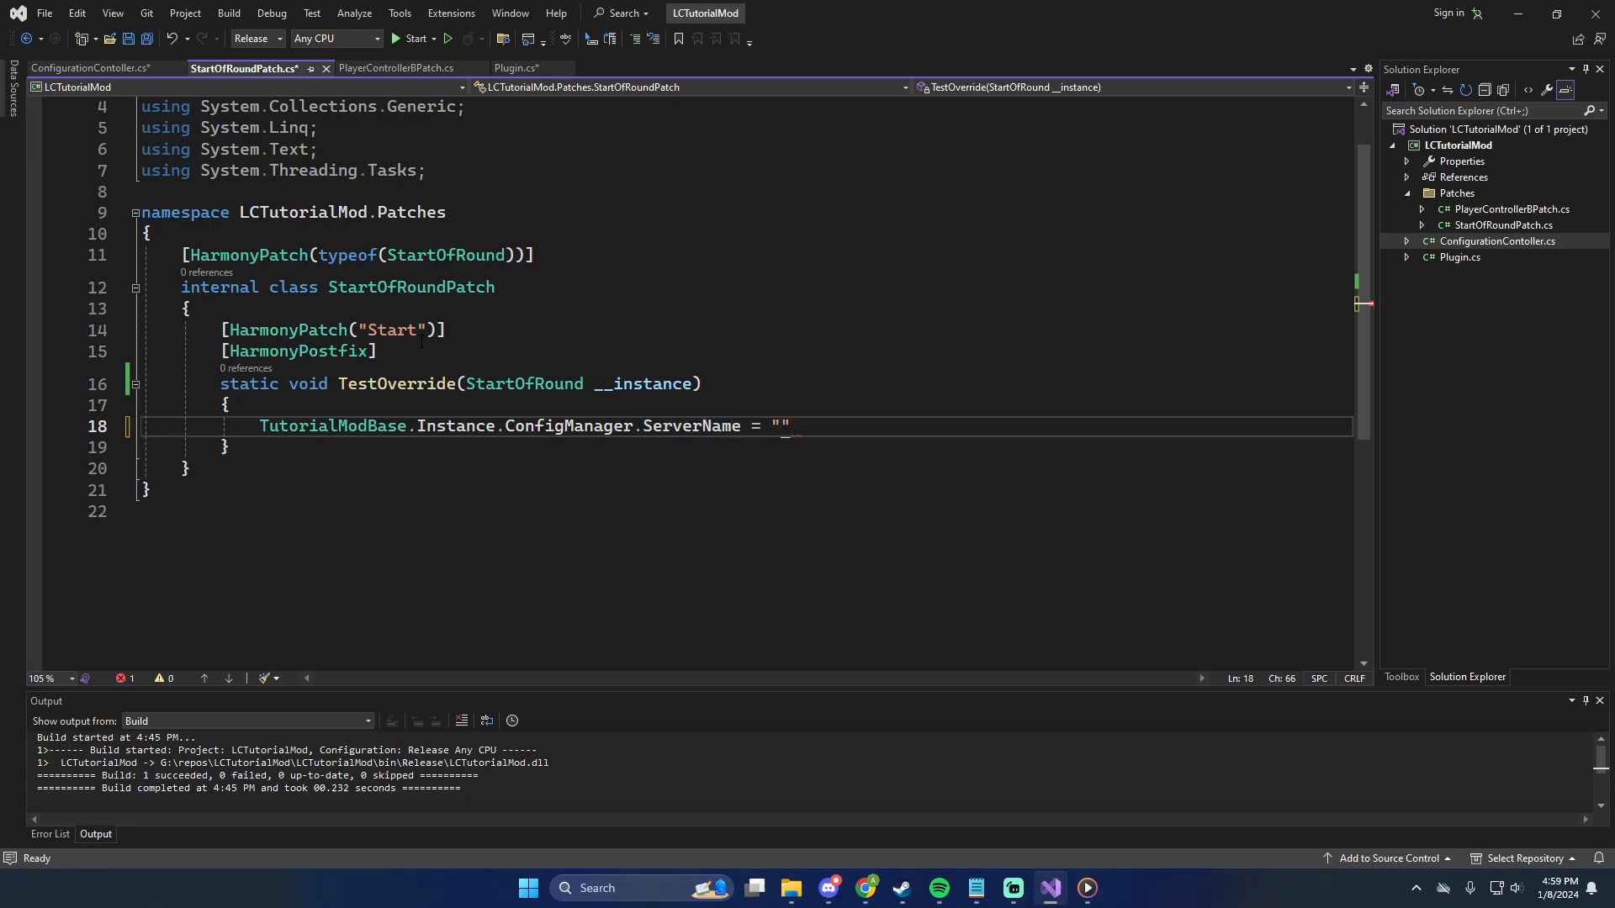
pyautogui.write('M')
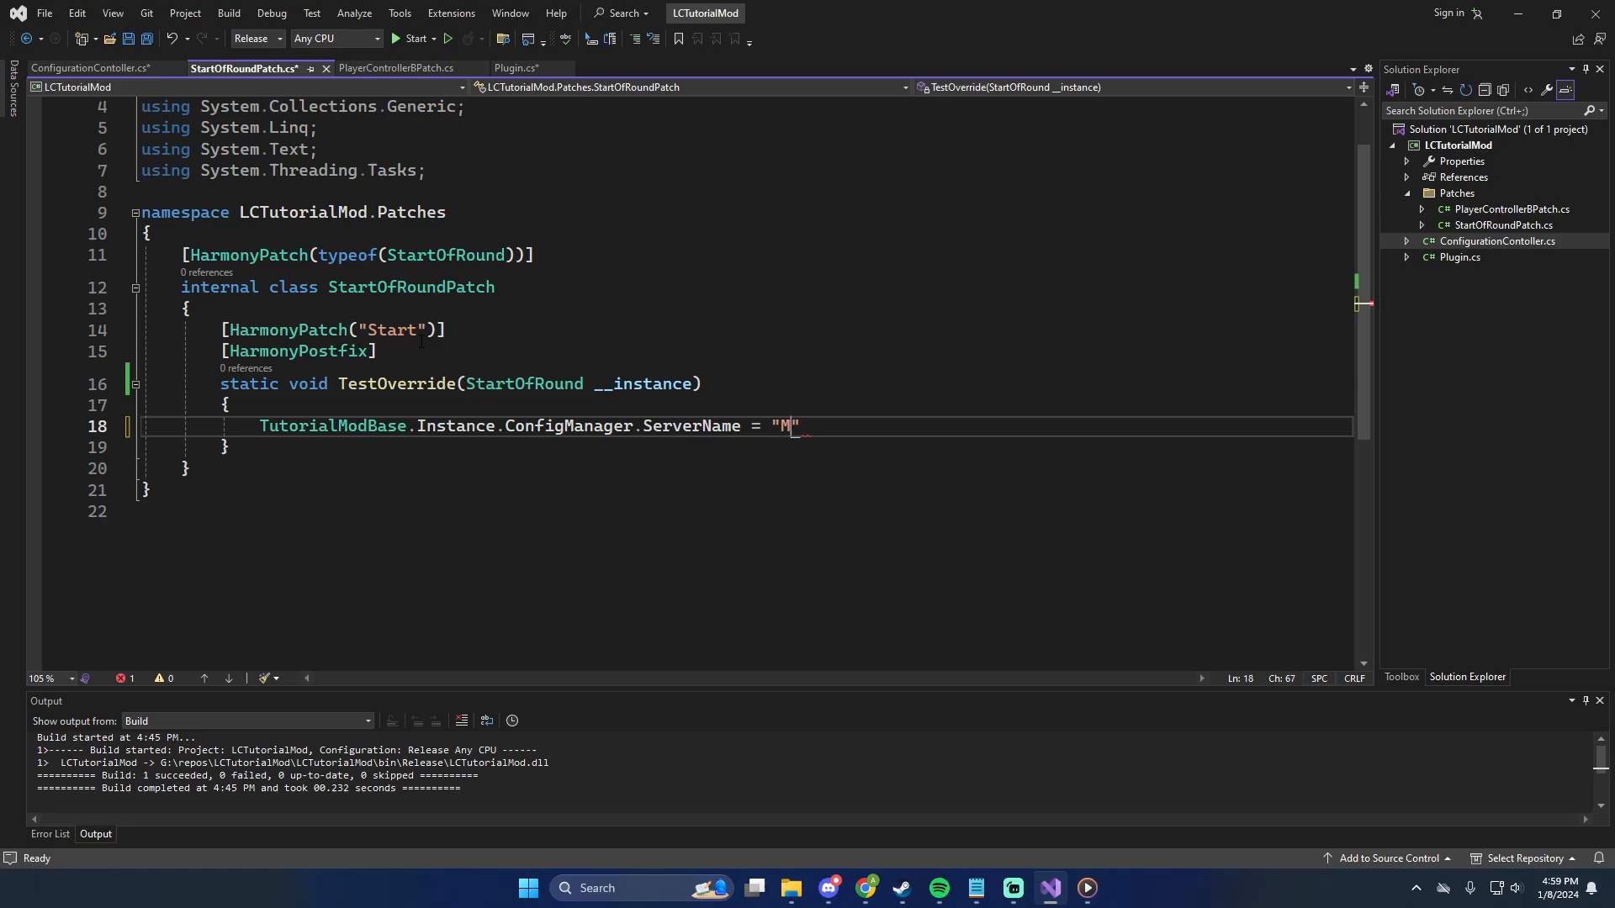
pyautogui.write('y new server!!')
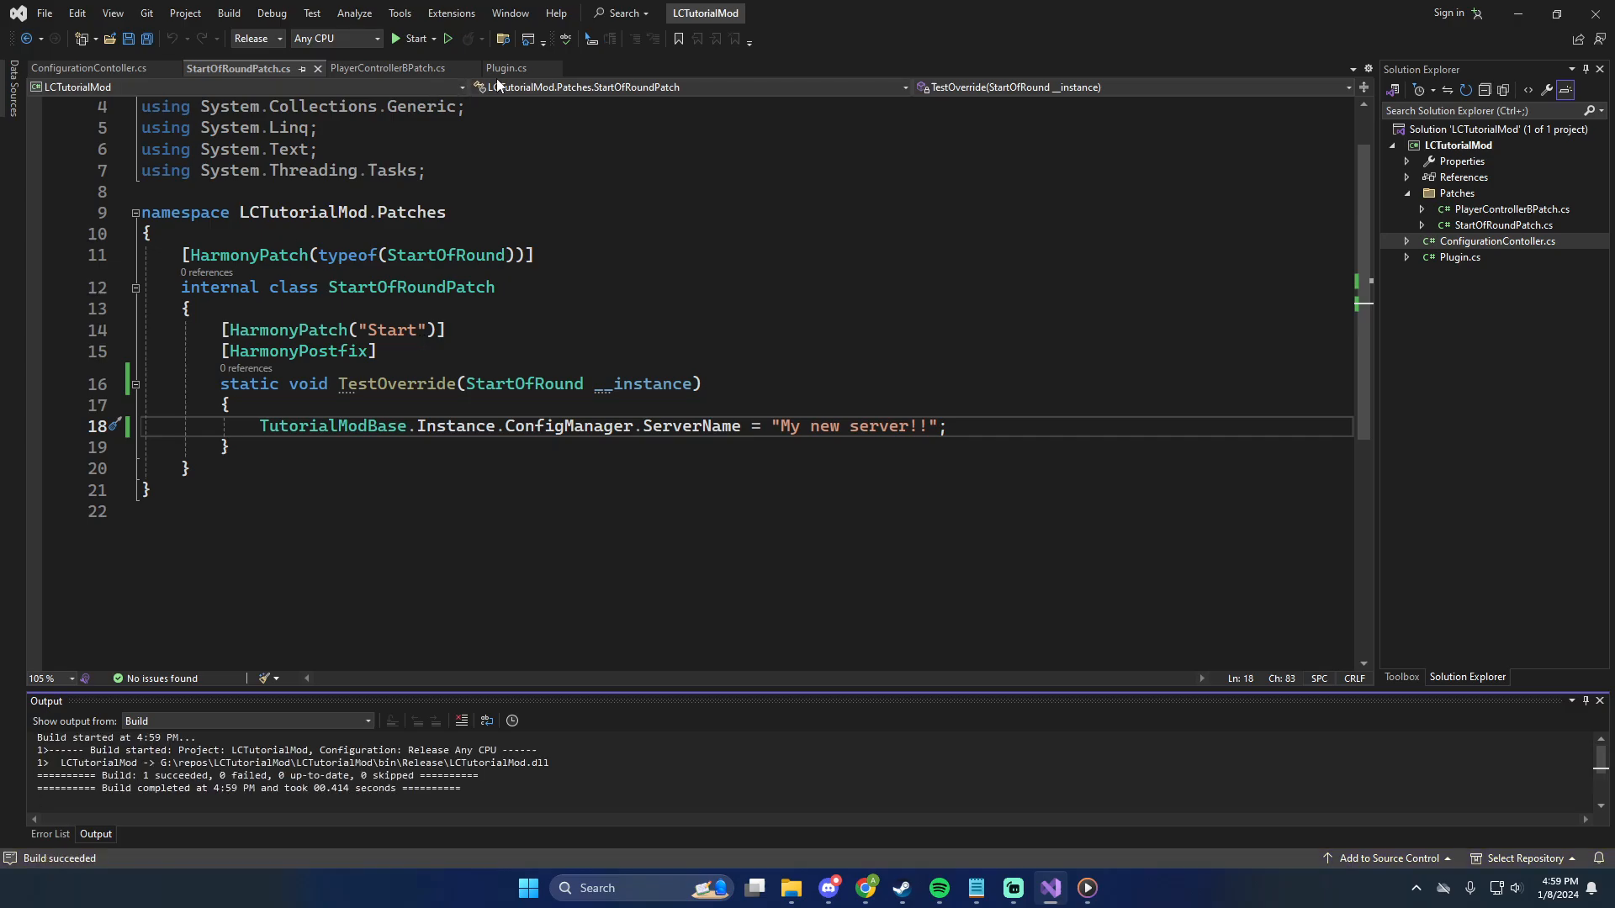
pyautogui.click(506, 68)
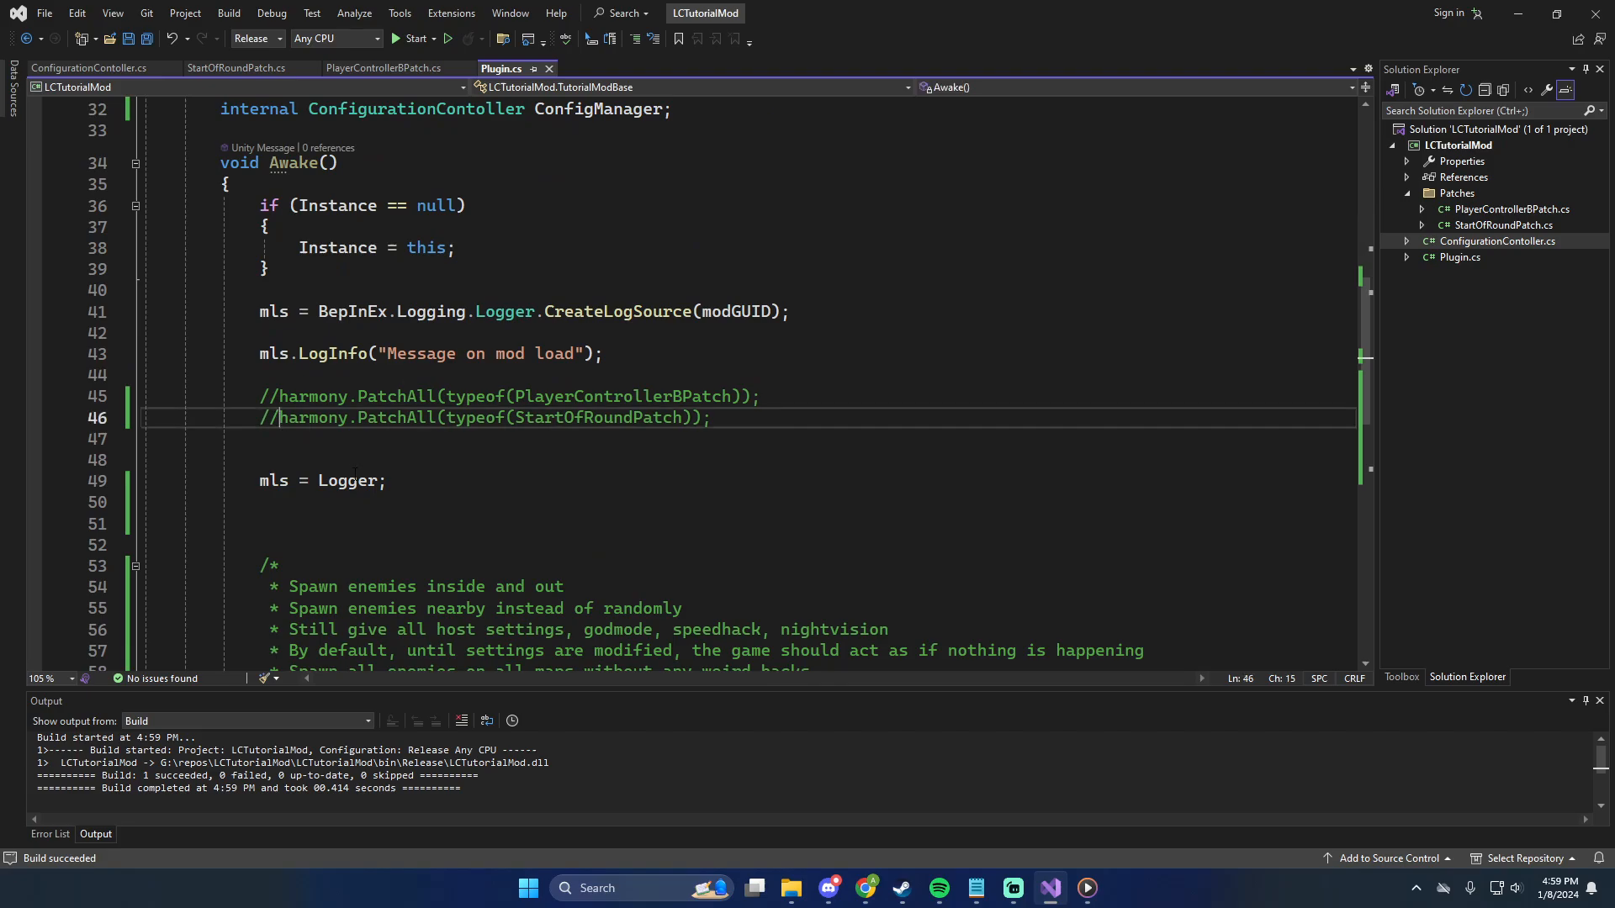
pyautogui.click(240, 69)
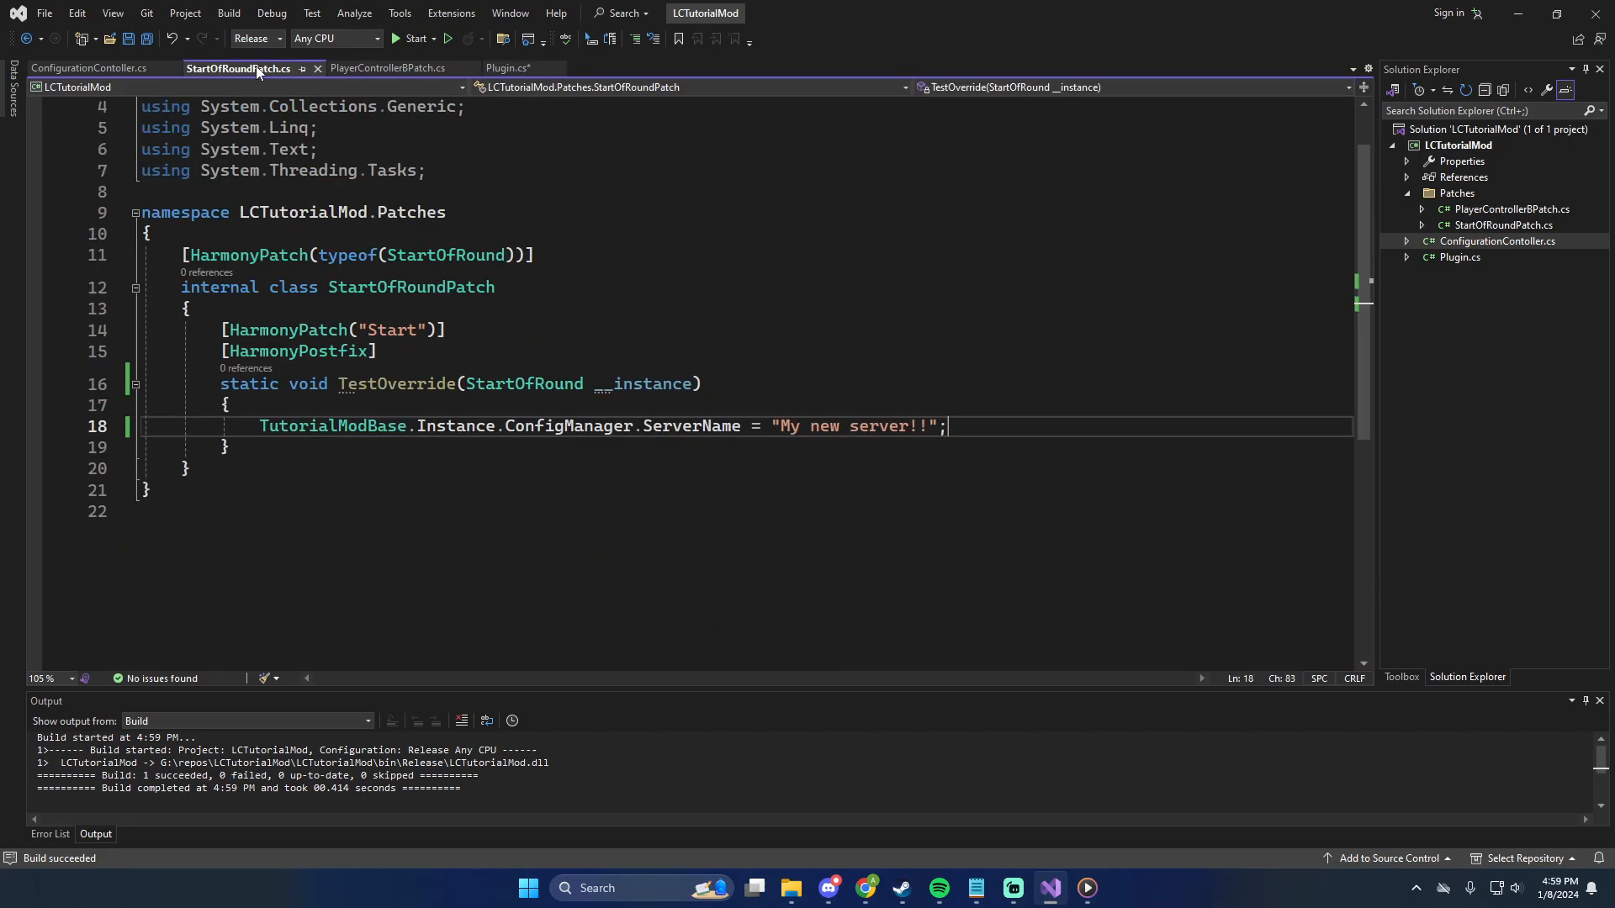
pyautogui.click(84, 68)
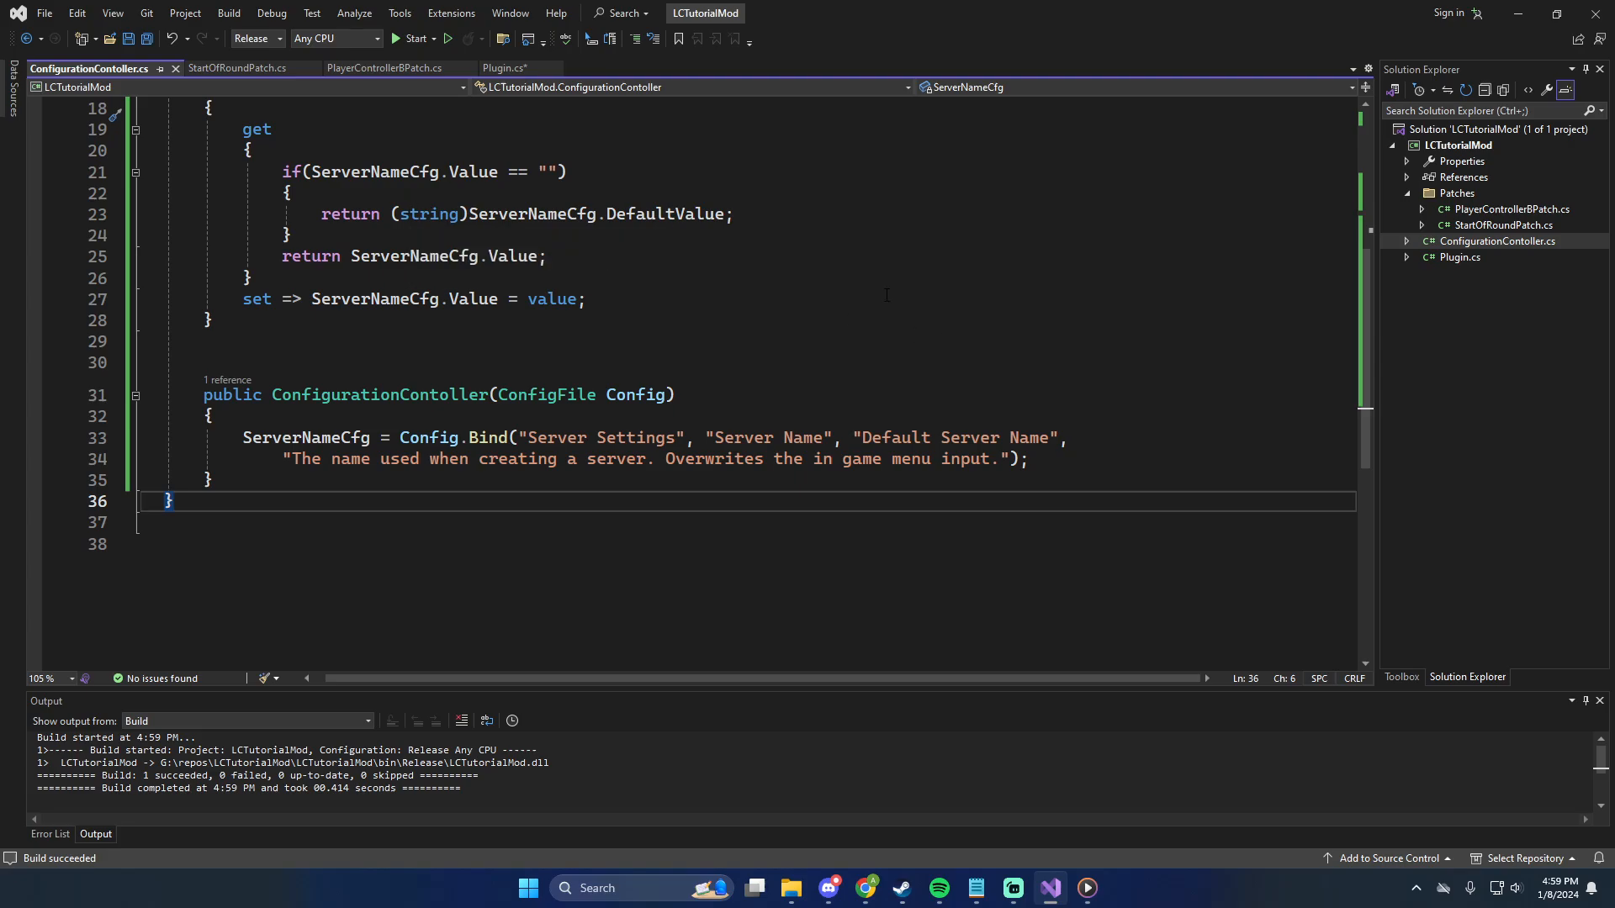
# Collapse the ServerName property in ConfigurationContoller.cs and save it
pyautogui.scroll(3)
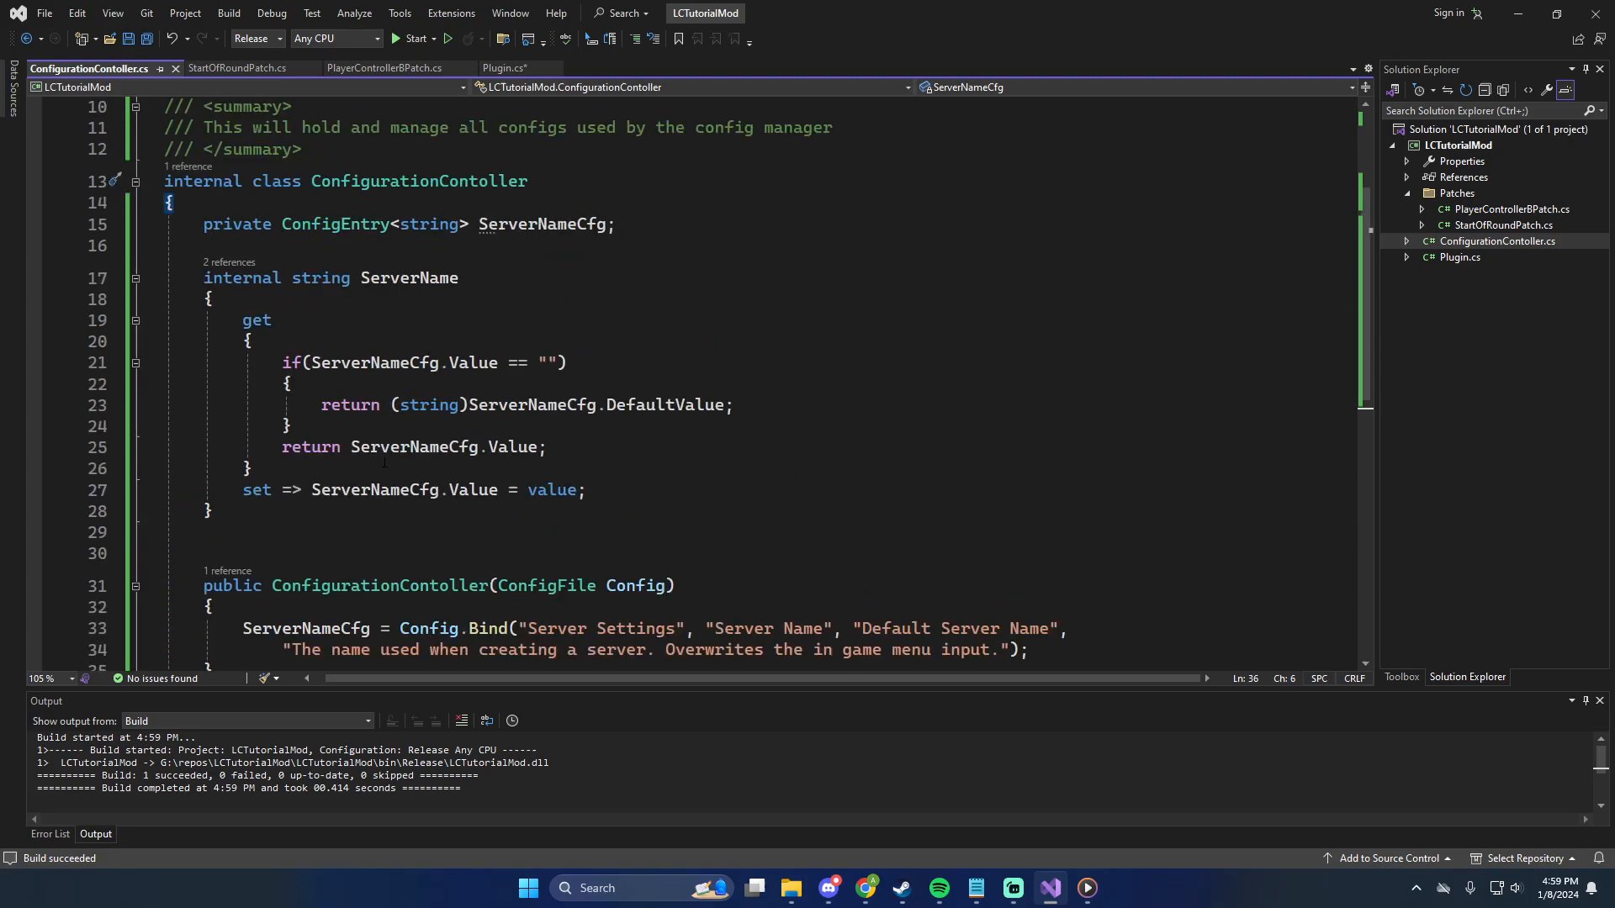
pyautogui.click(133, 298)
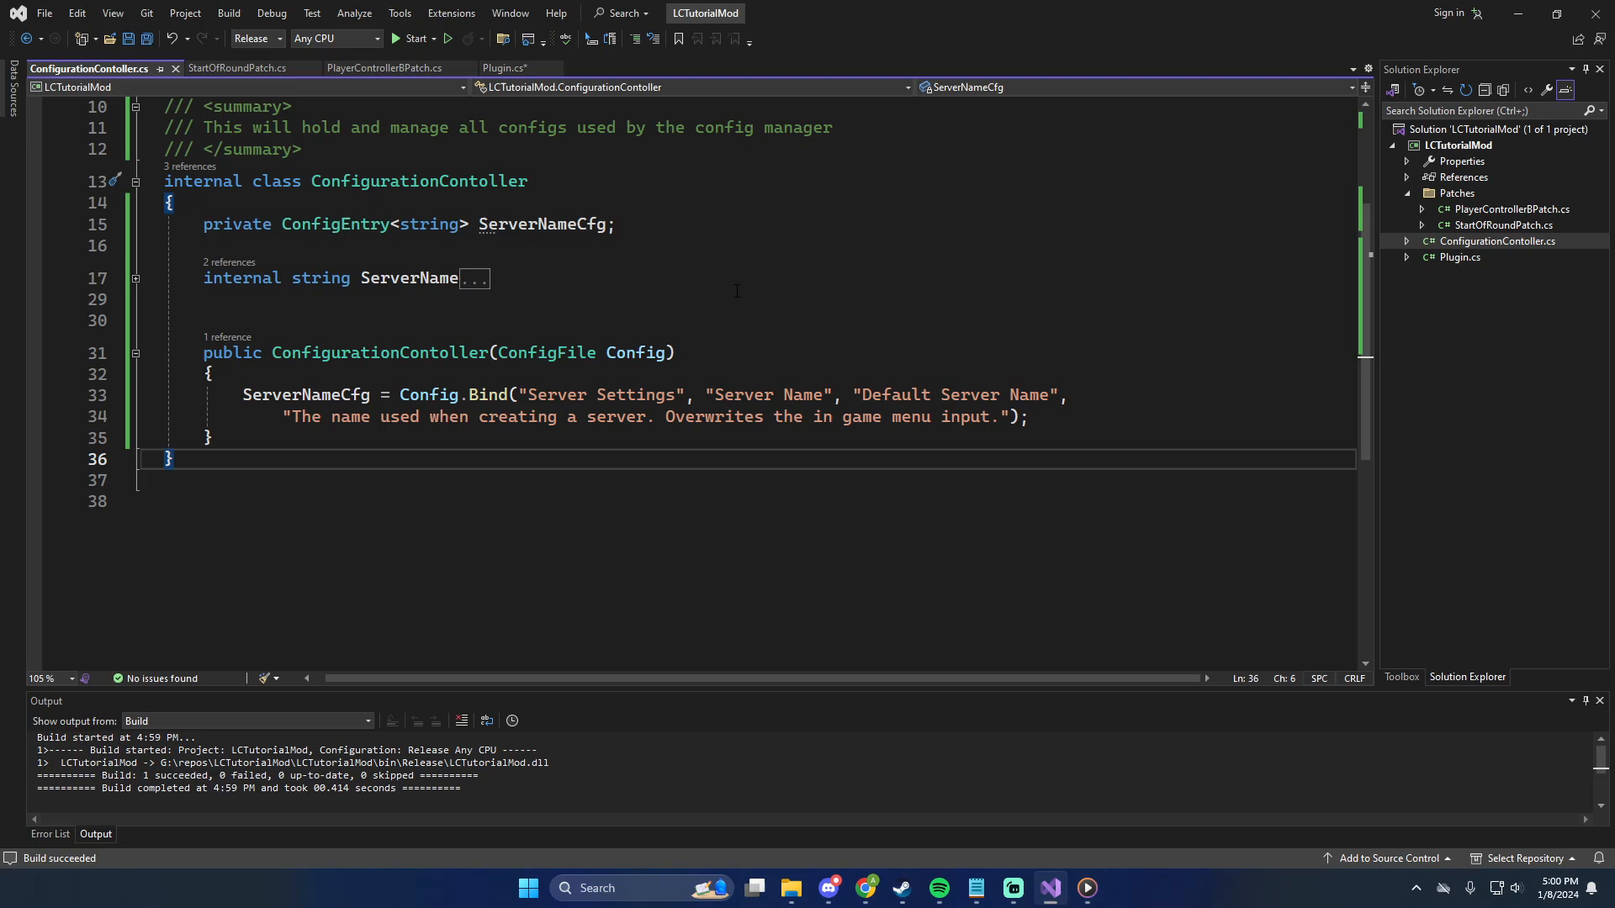
pyautogui.press('Ctrl+S')
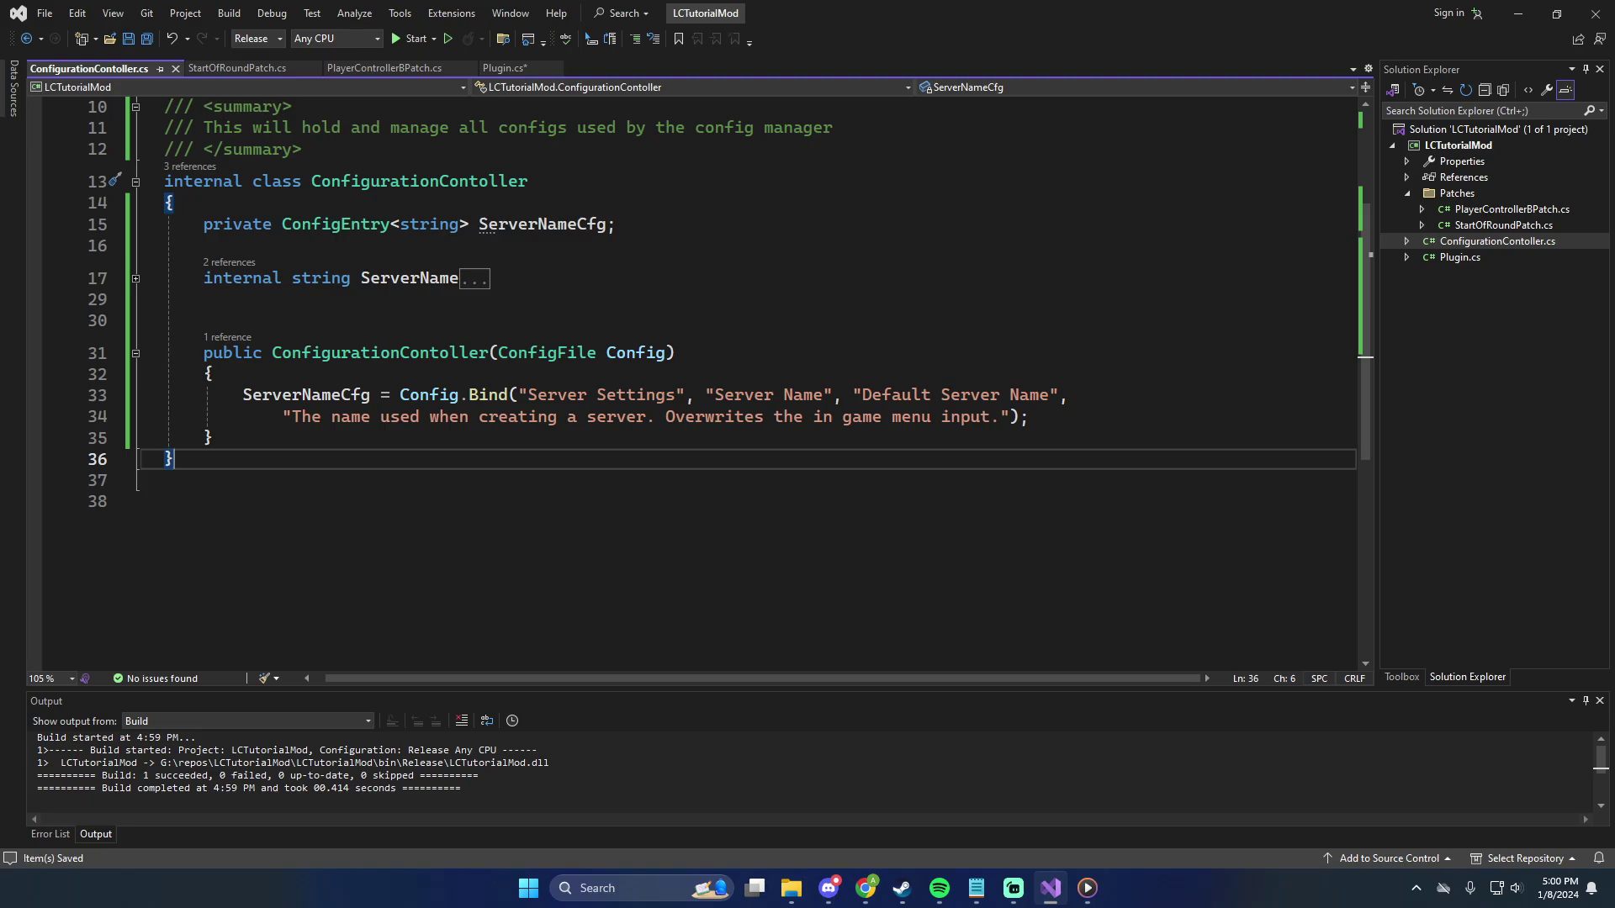